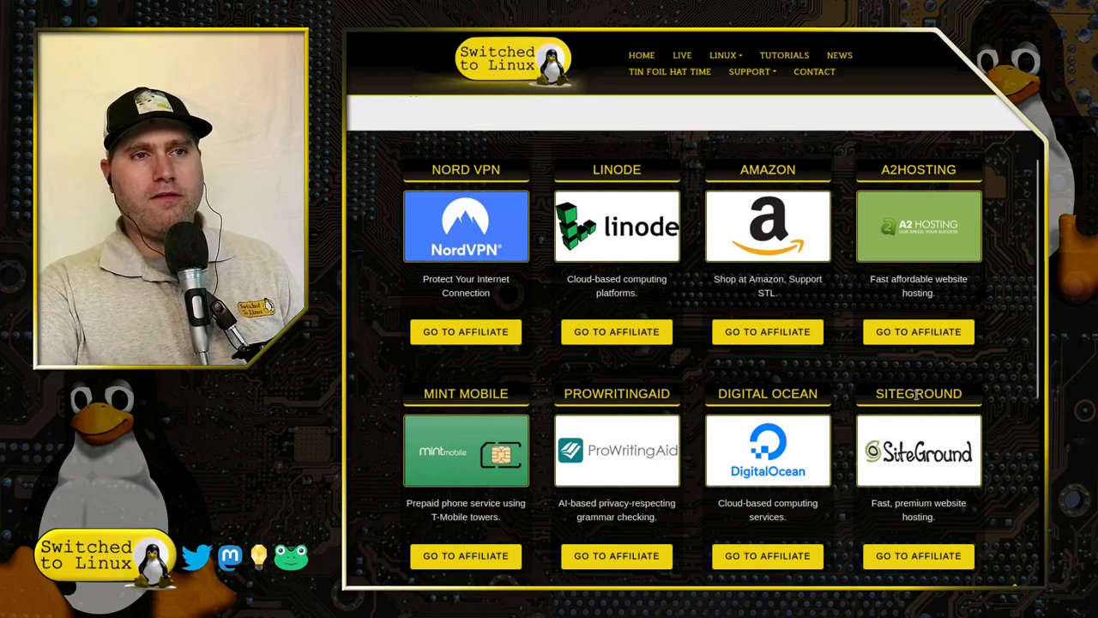
Scroll through the cPanel Metrics page to reach the Analog Stats entry.
scroll(down, 3)
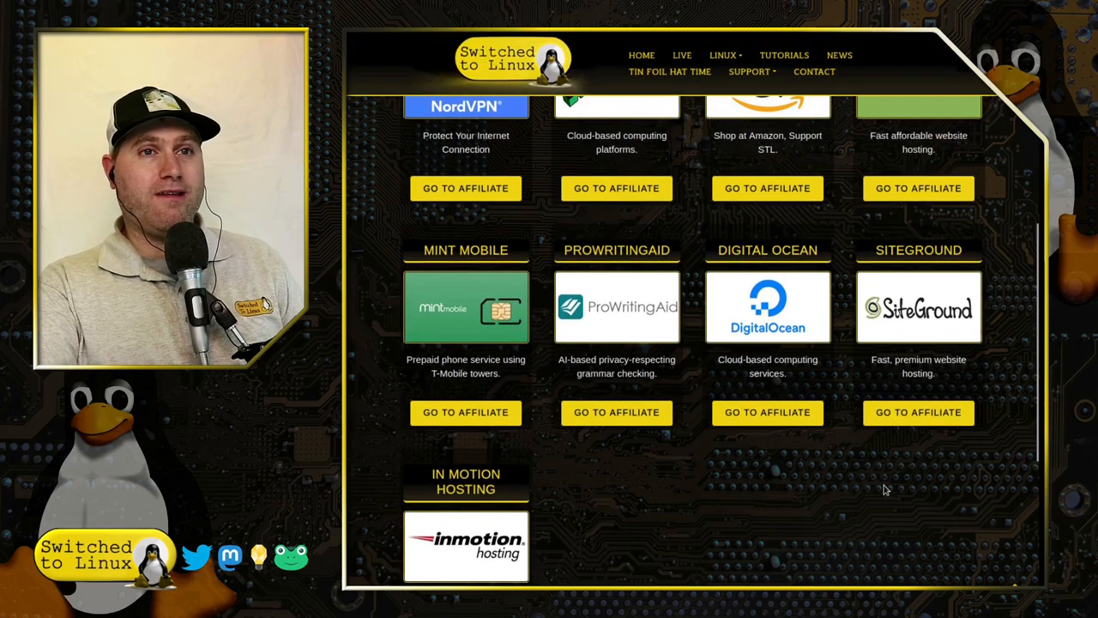
scroll(up, 3)
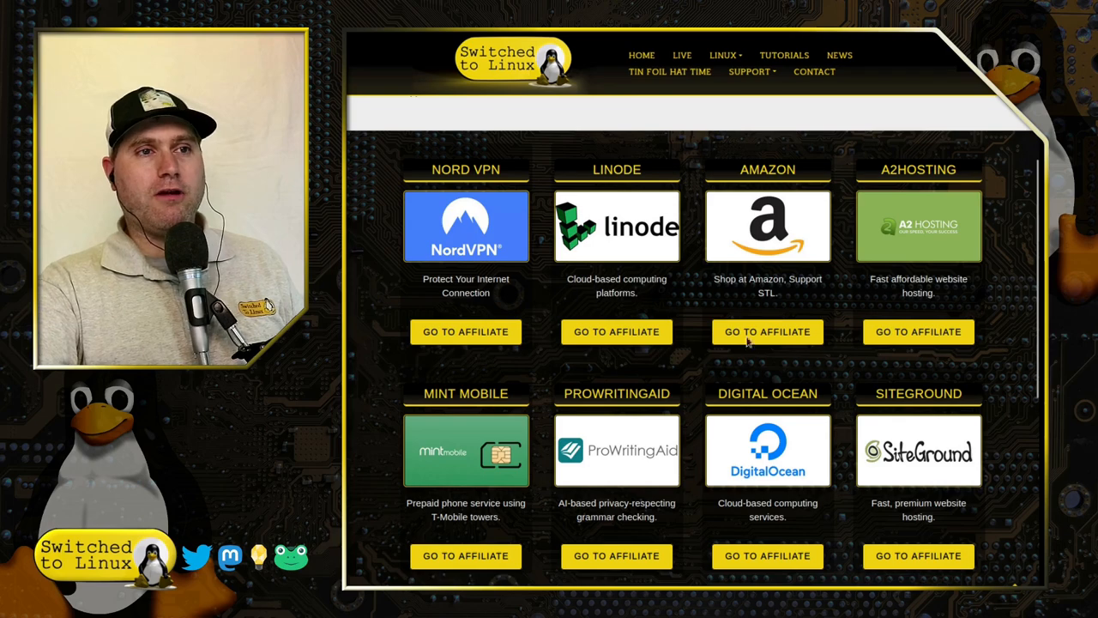
mouse_move(799, 463)
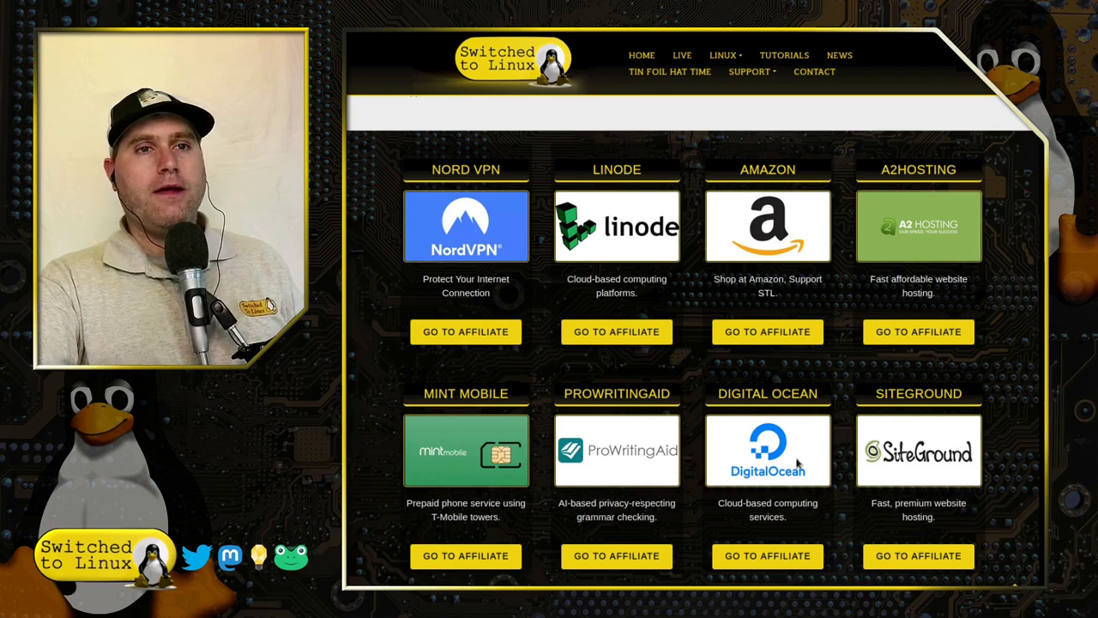
mouse_move(928, 256)
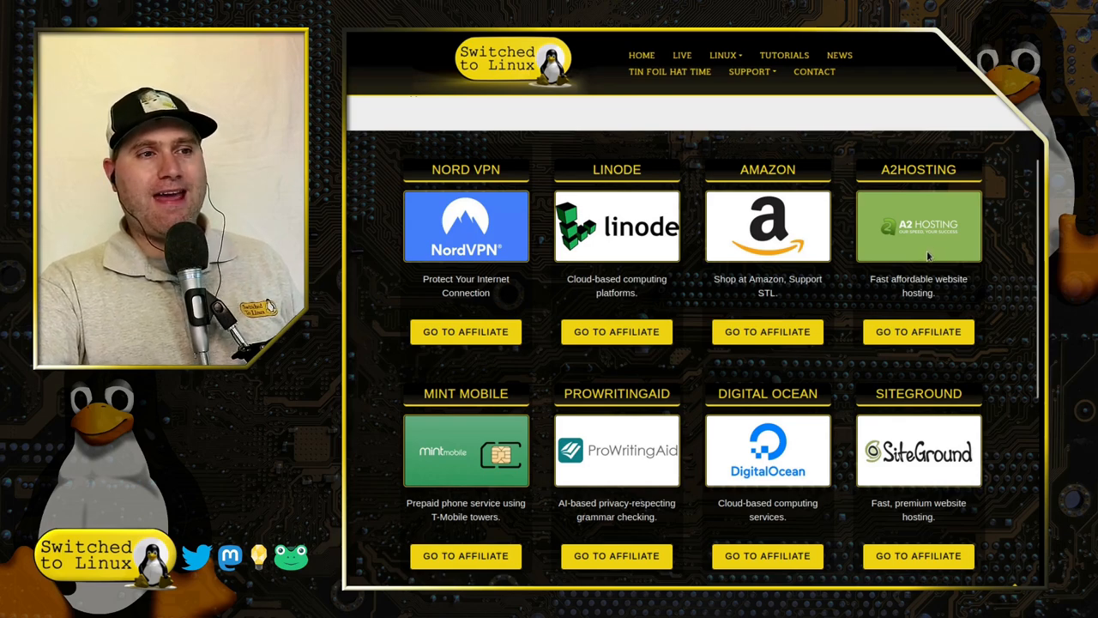
scroll(down, 3)
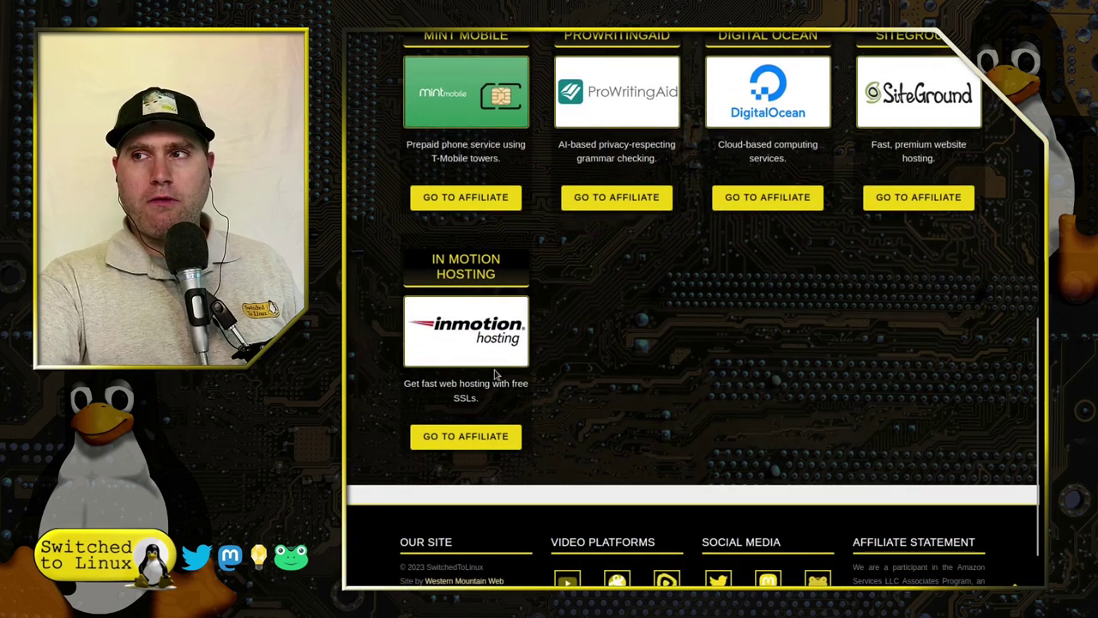
scroll(up, 3)
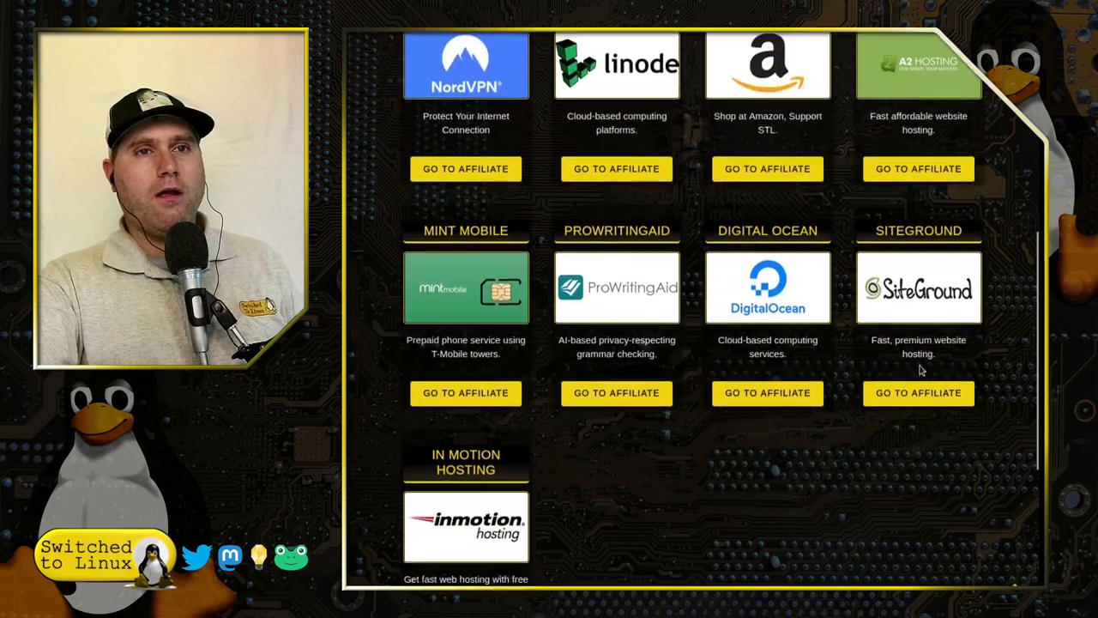
scroll(up, 3)
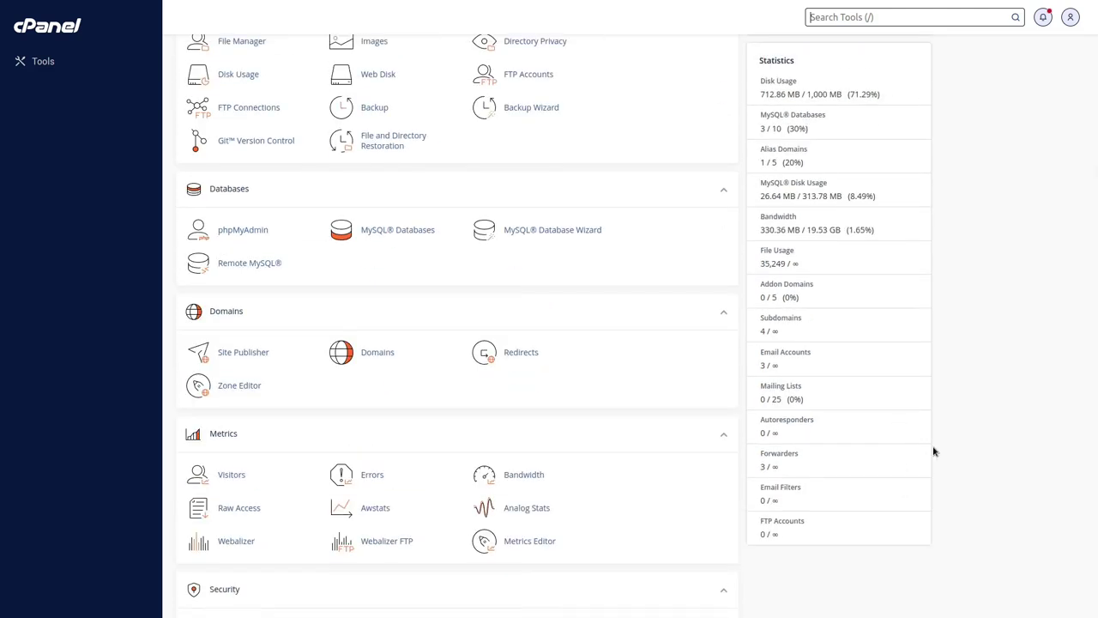
scroll(down, 3)
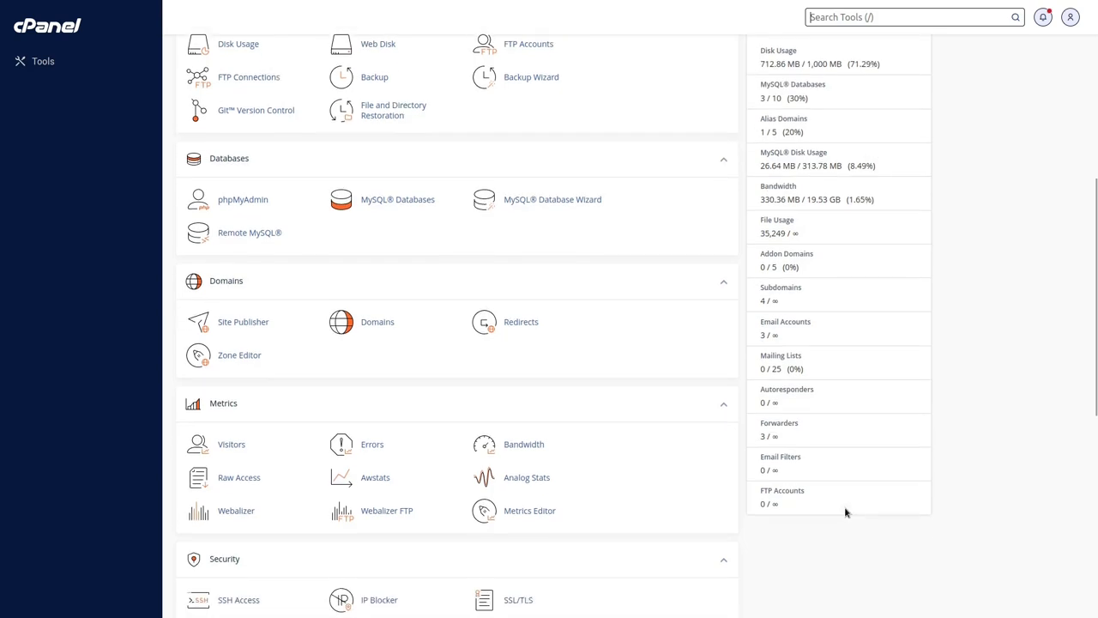
scroll(up, 3)
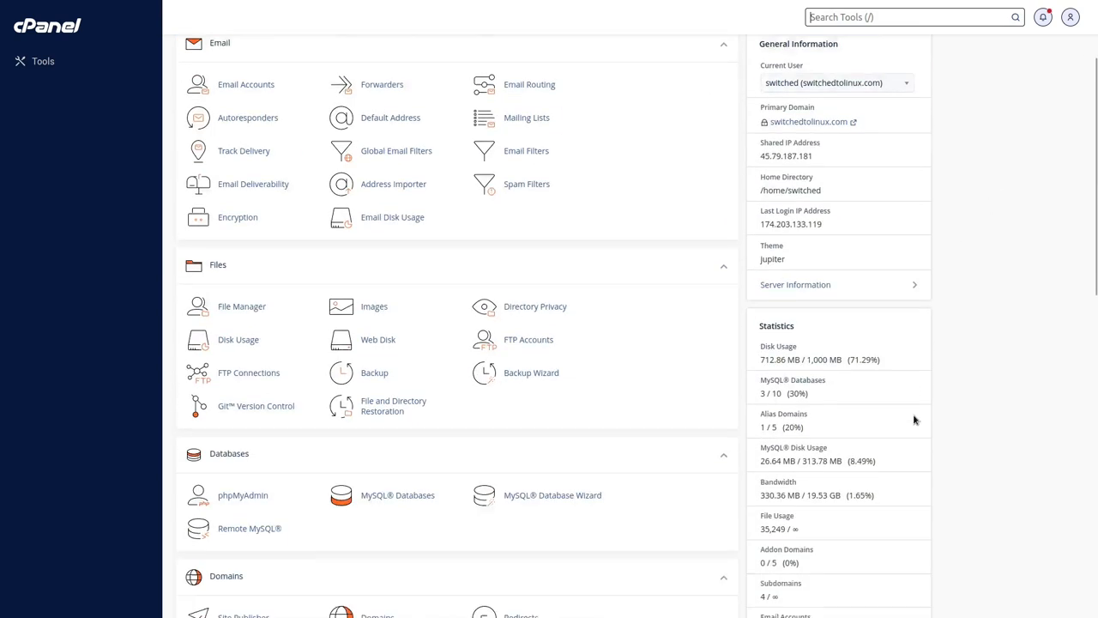
scroll(down, 3)
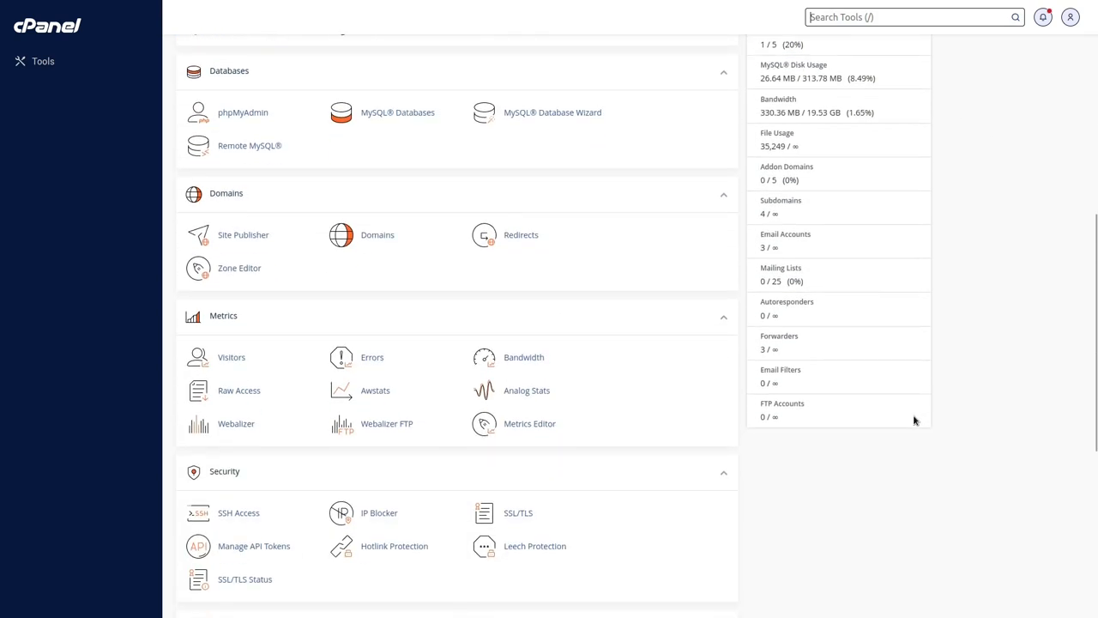
scroll(down, 3)
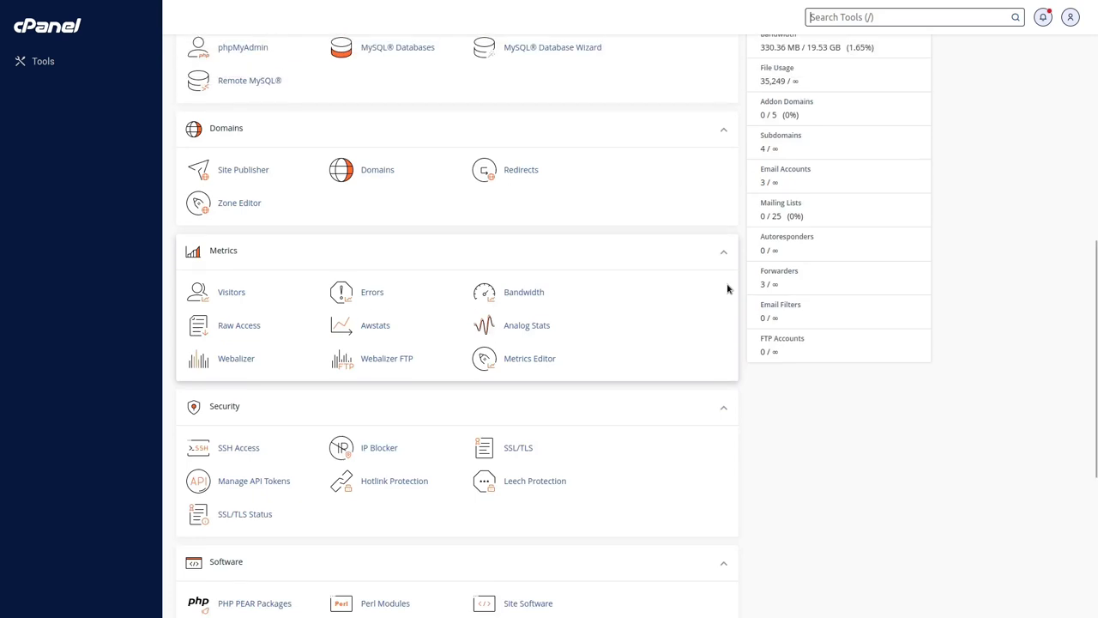
scroll(down, 3)
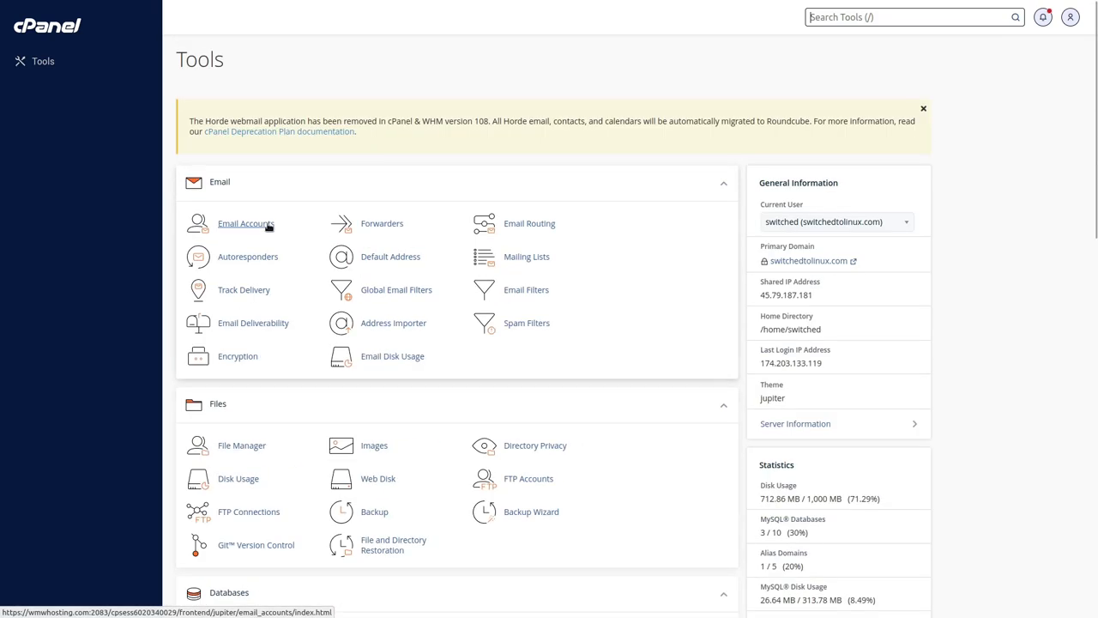
scroll(down, 3)
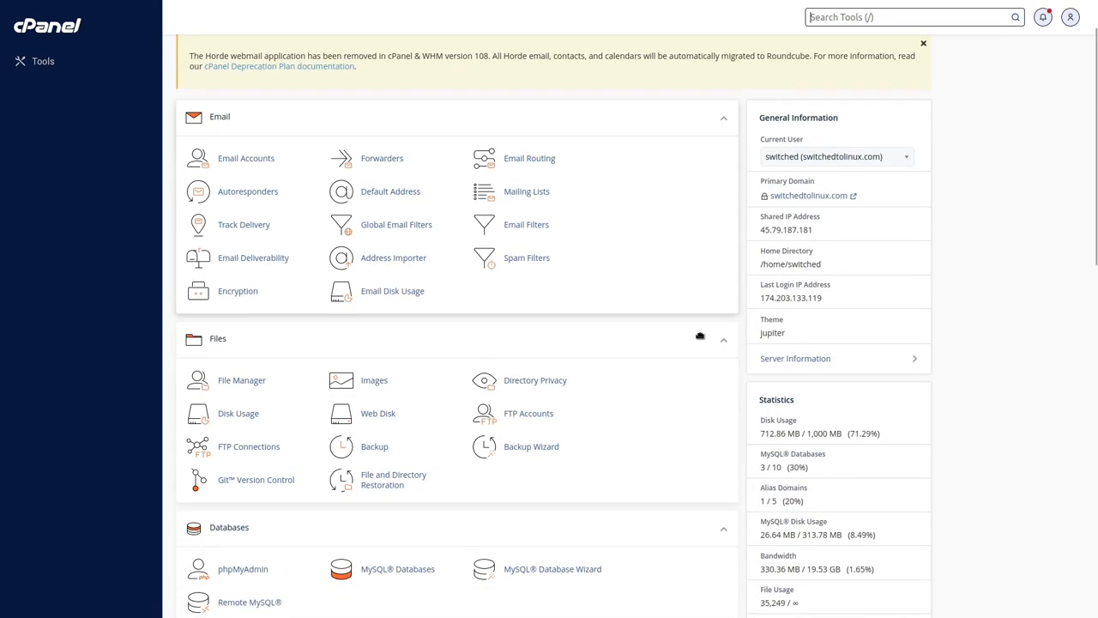
scroll(down, 3)
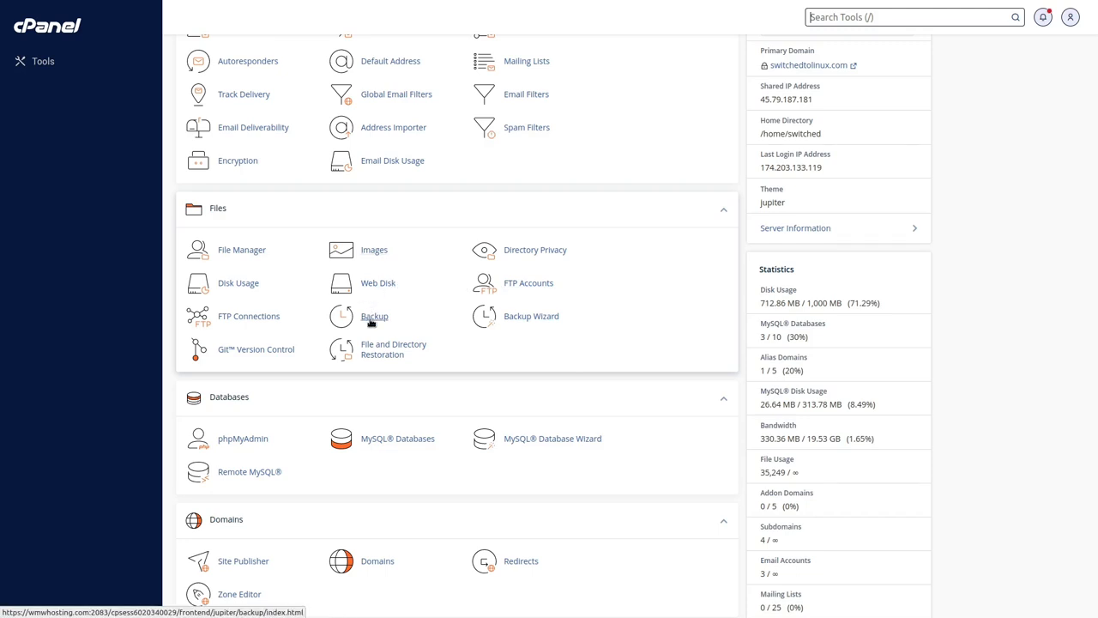
scroll(down, 3)
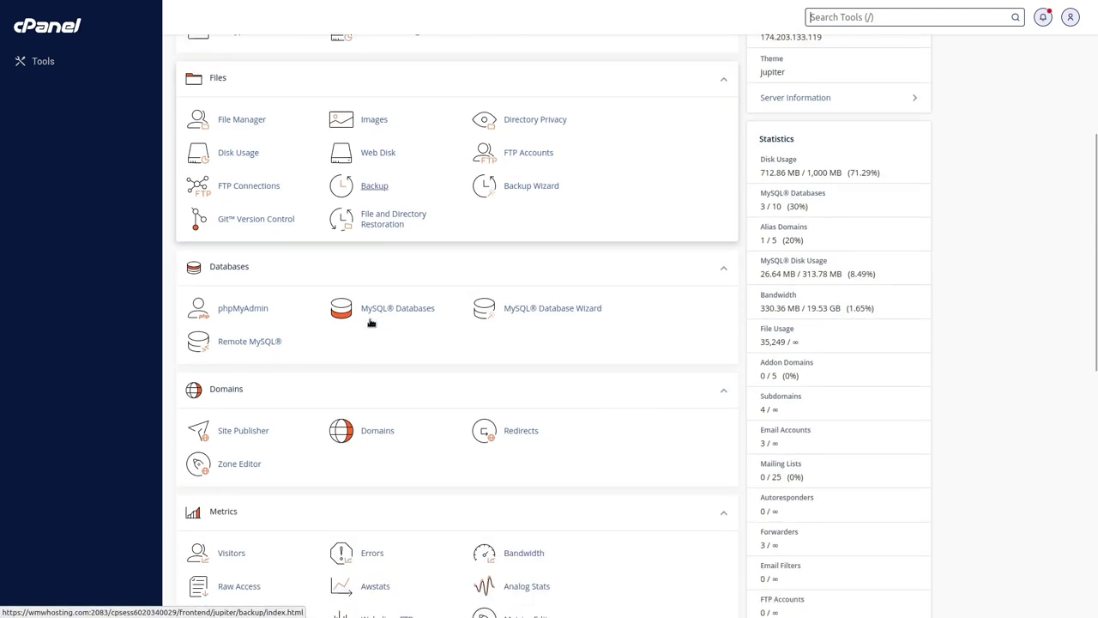
scroll(down, 3)
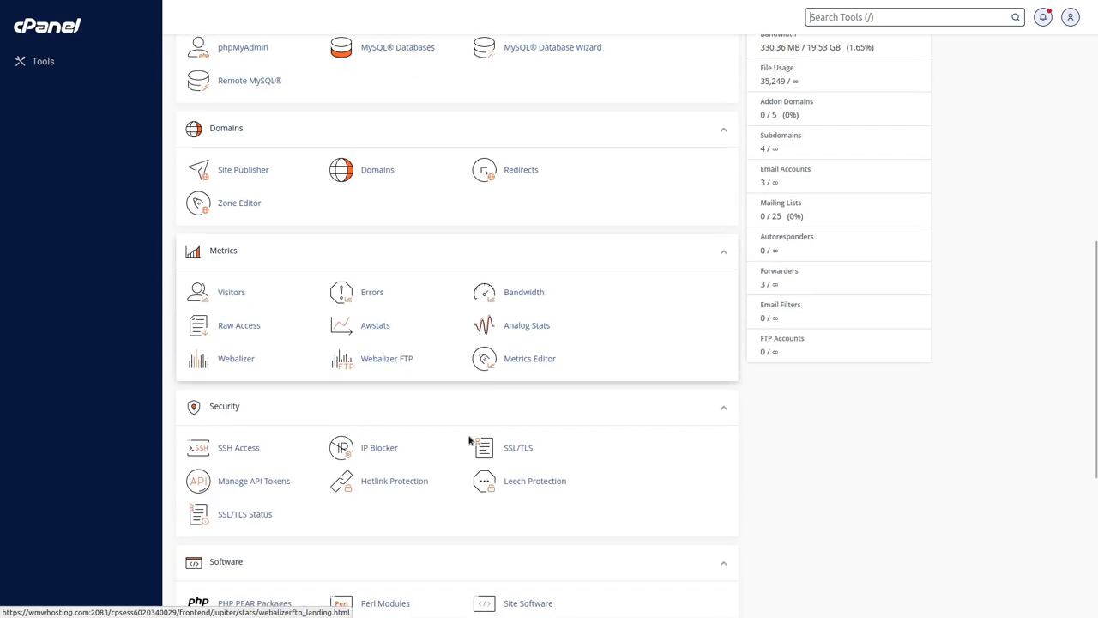
mouse_move(518, 448)
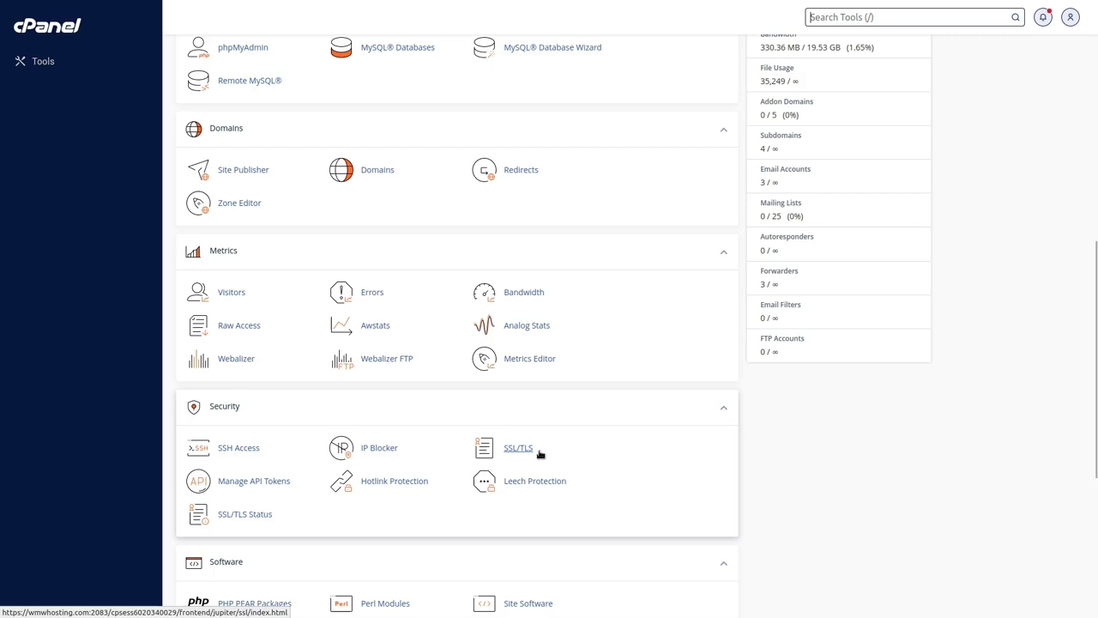
scroll(down, 3)
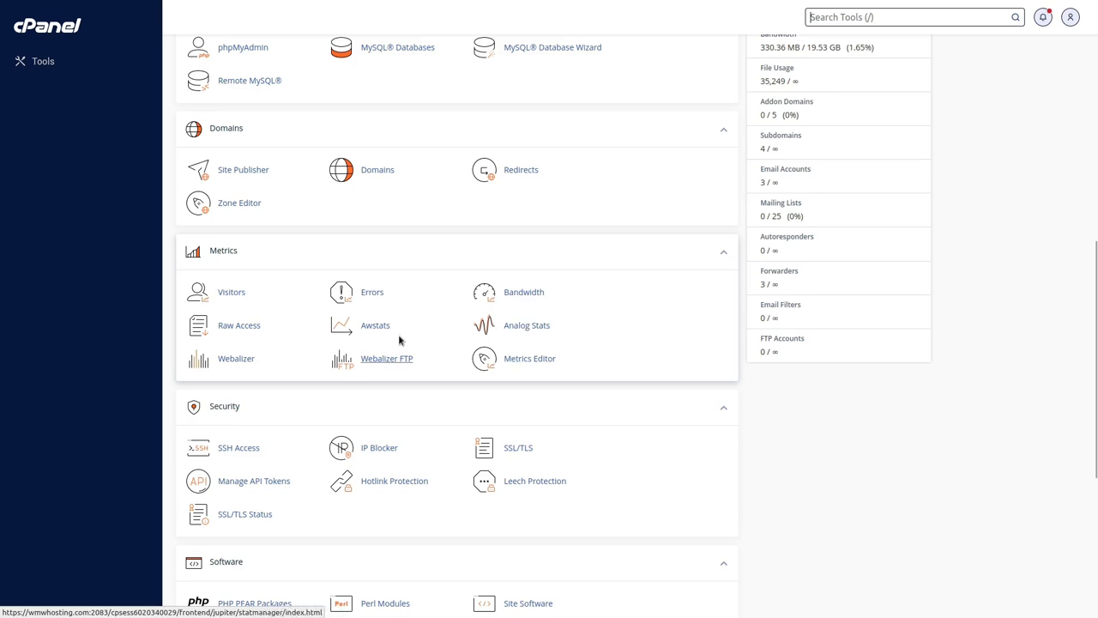
mouse_move(511, 306)
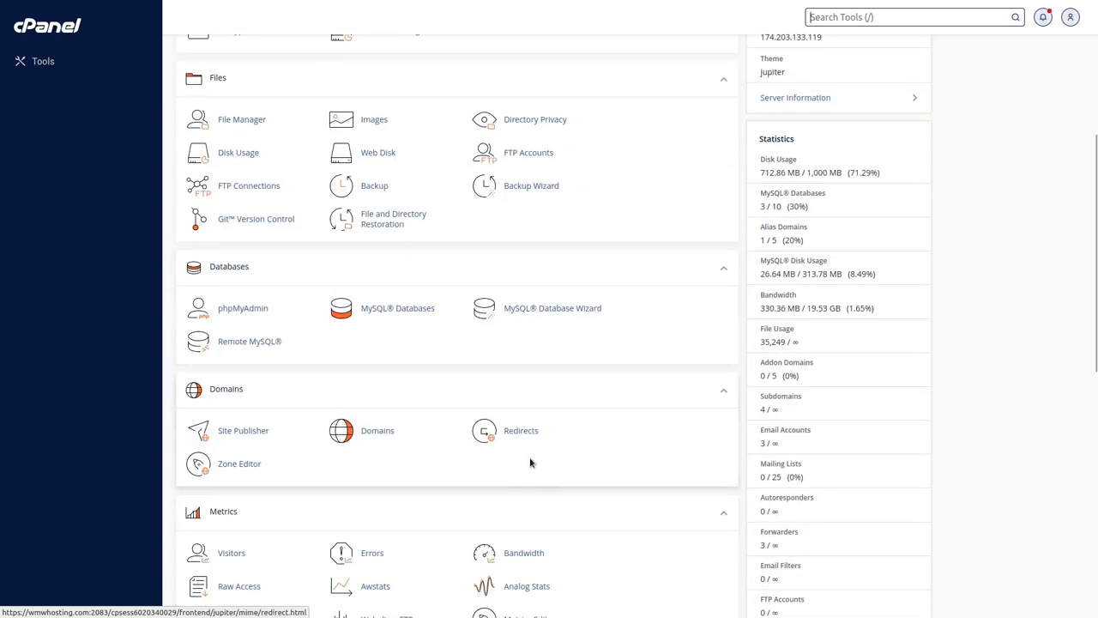
scroll(down, 3)
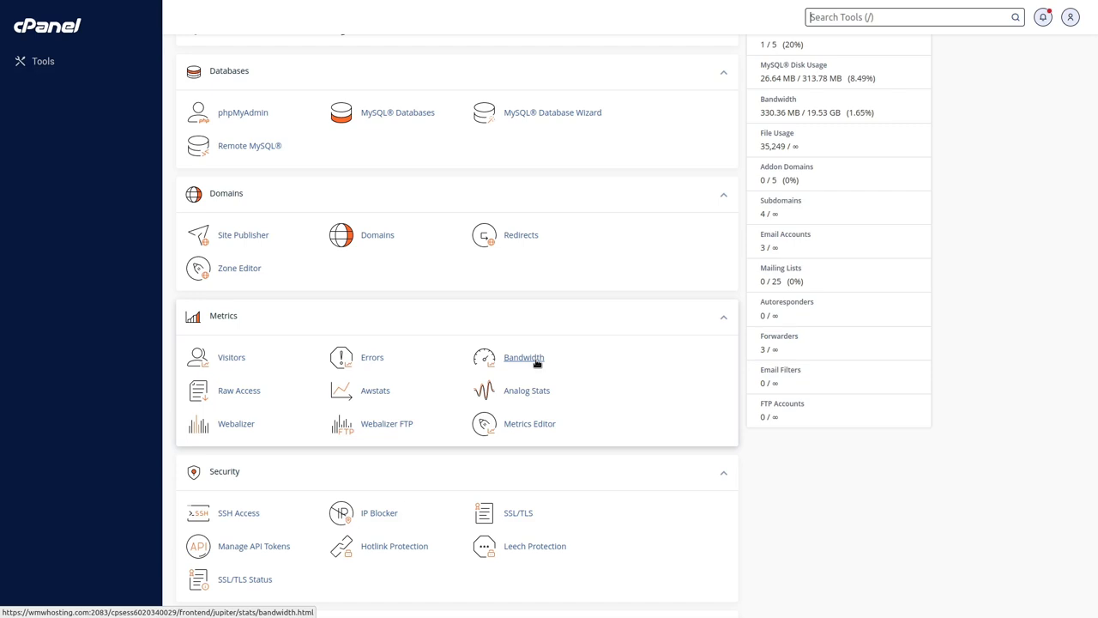
mouse_move(531, 392)
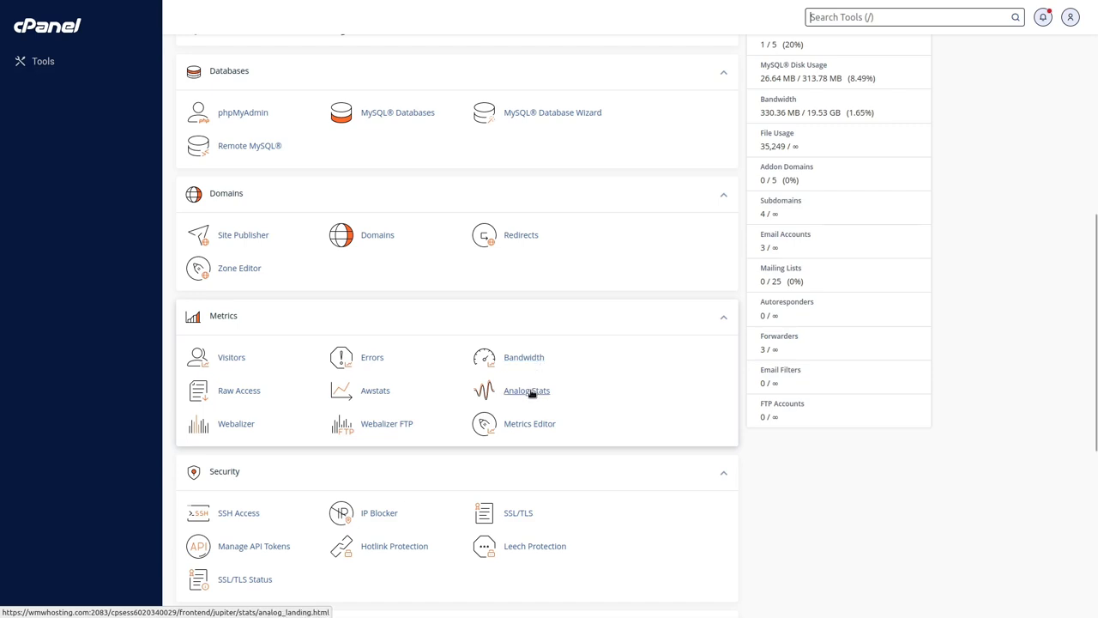
mouse_move(531, 393)
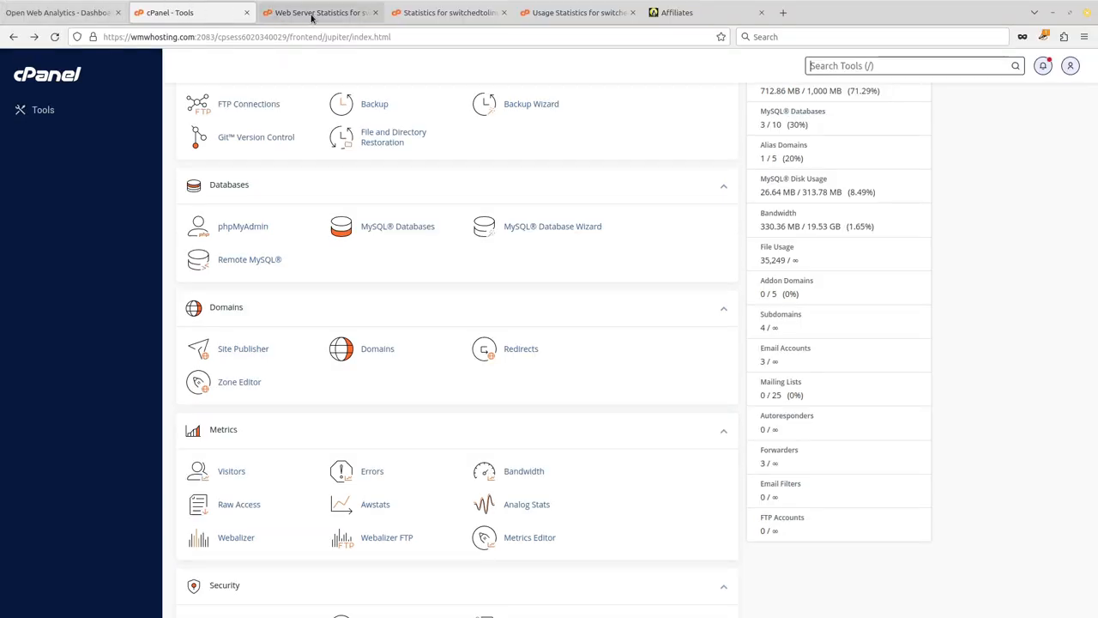
Show Analog's Web Server Statistics for switchedtolinux.com with its General Summary.
click(320, 12)
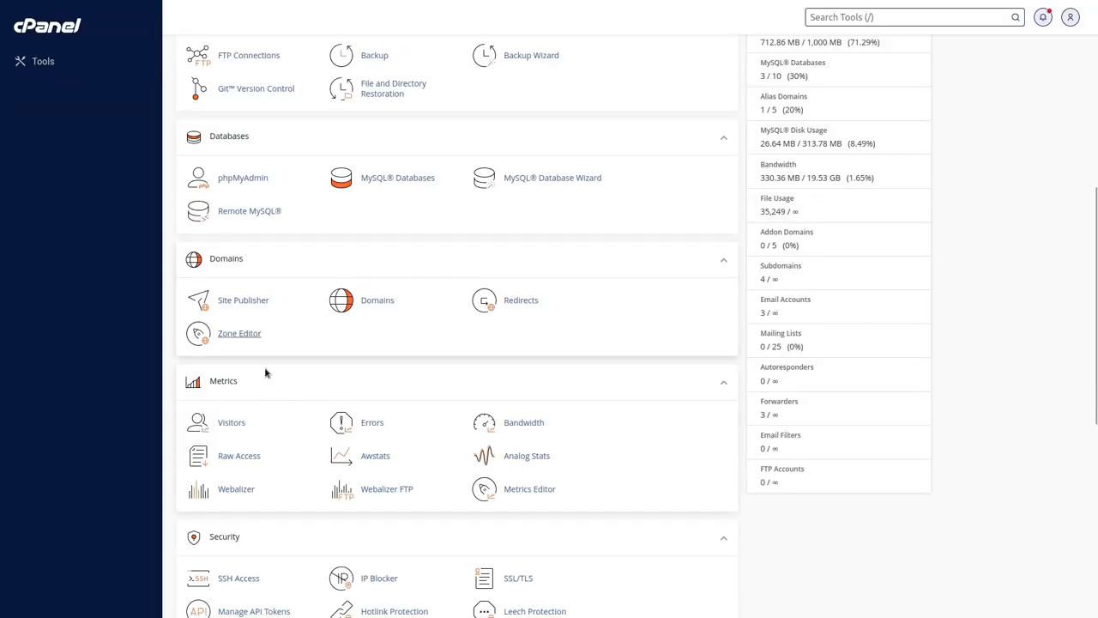
mouse_move(522, 499)
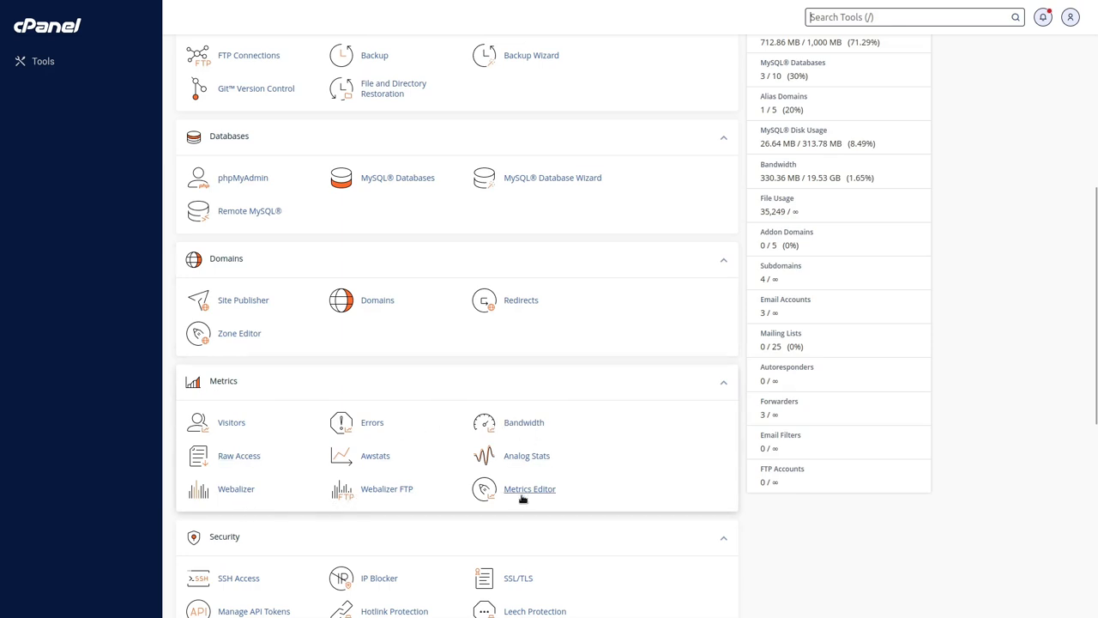
mouse_move(526, 456)
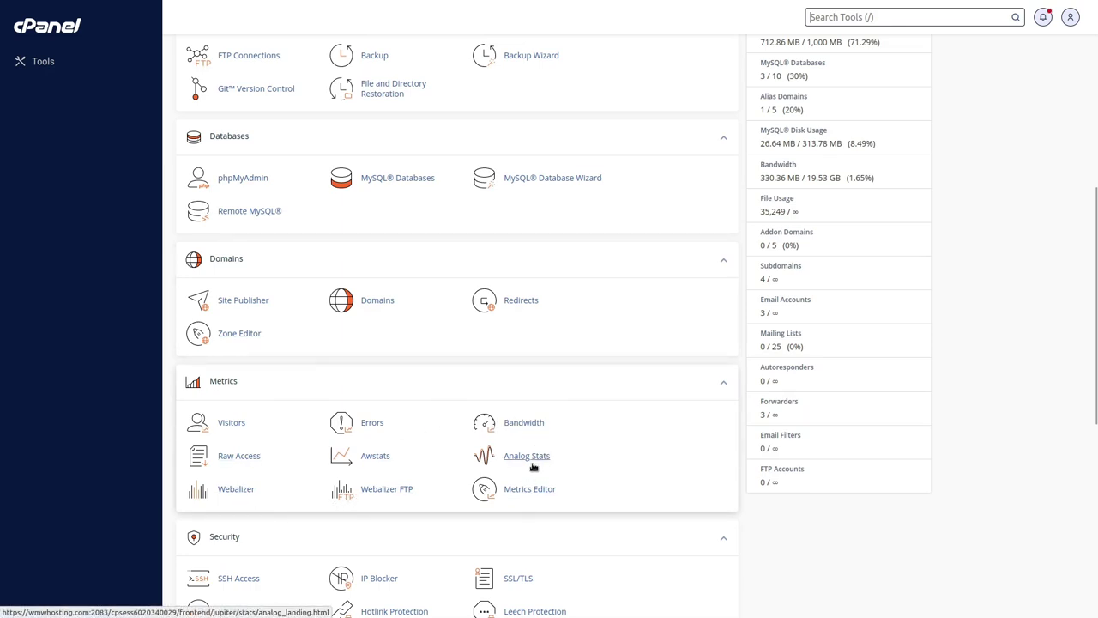
mouse_move(249, 512)
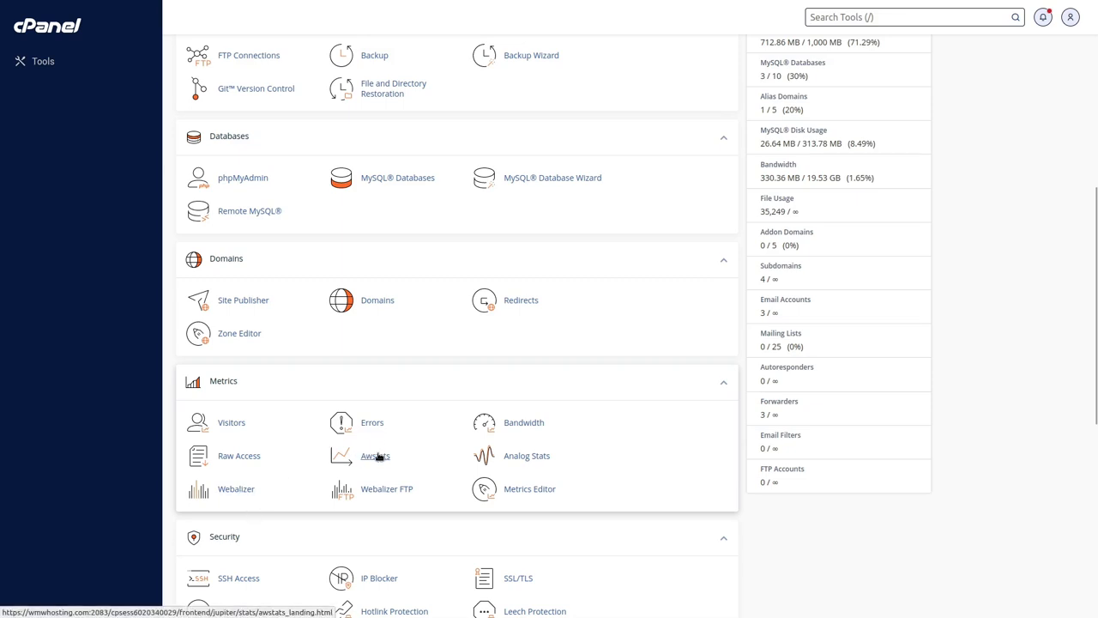
mouse_move(413, 475)
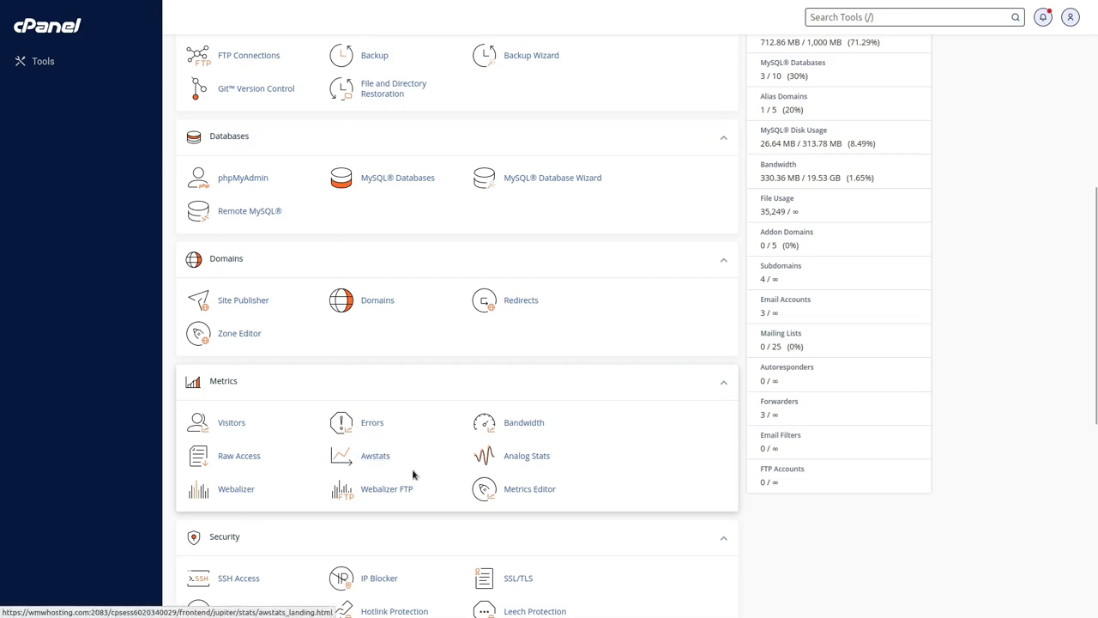
mouse_move(526, 489)
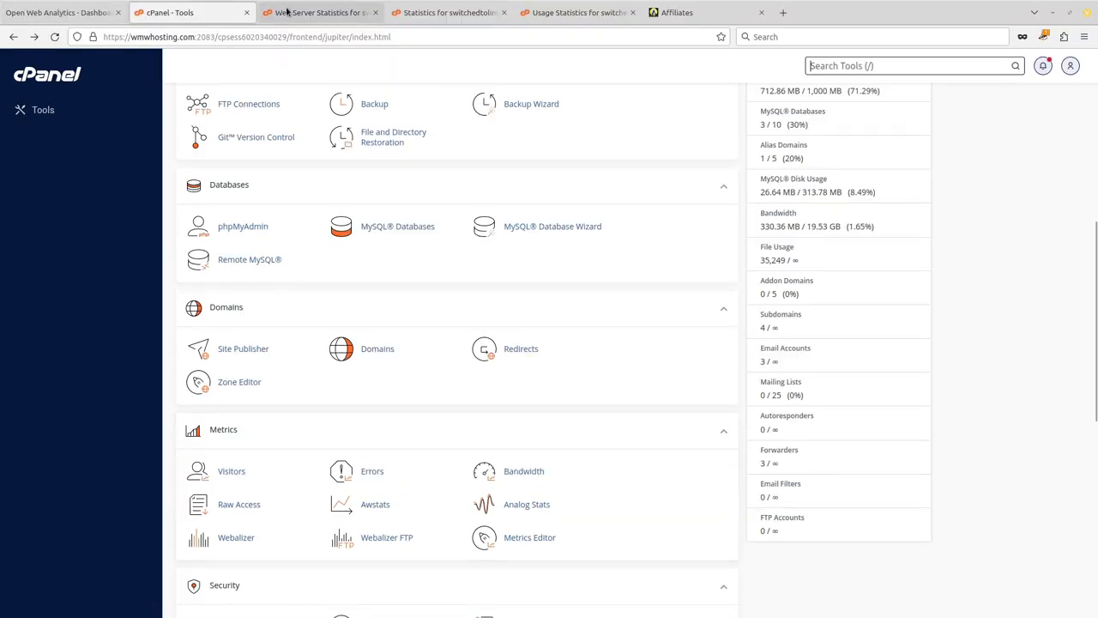
click(320, 12)
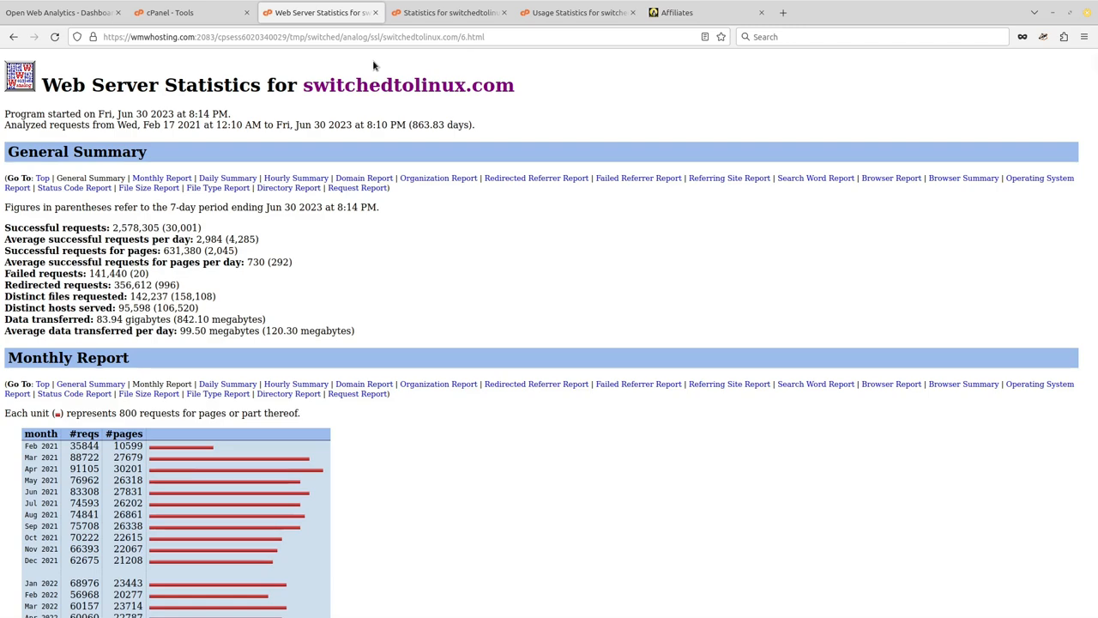
scroll(down, 3)
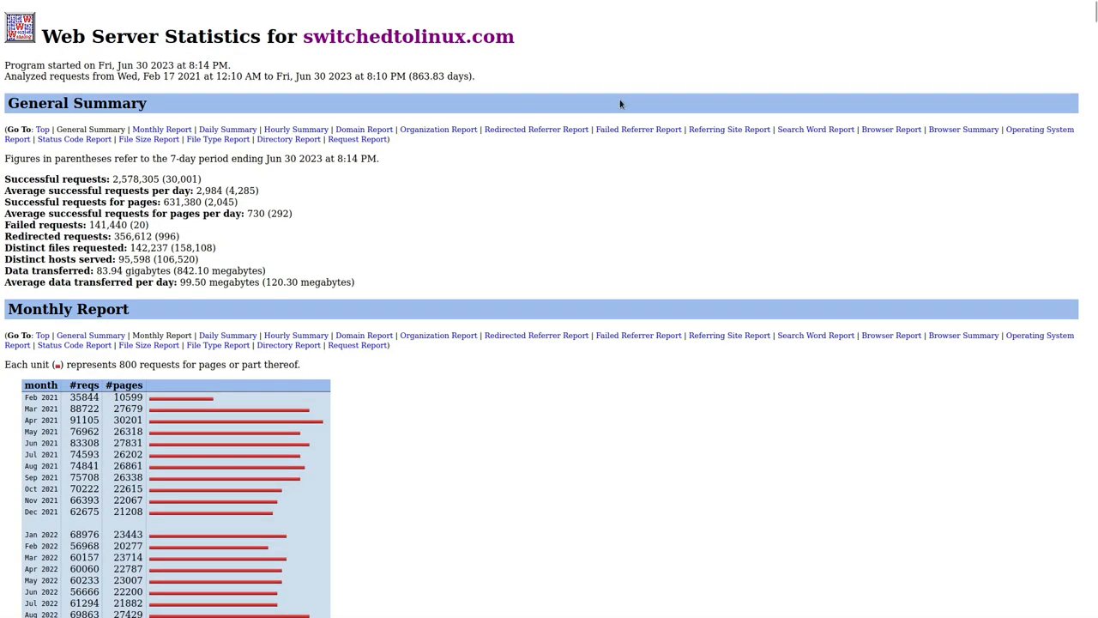
mouse_move(162, 127)
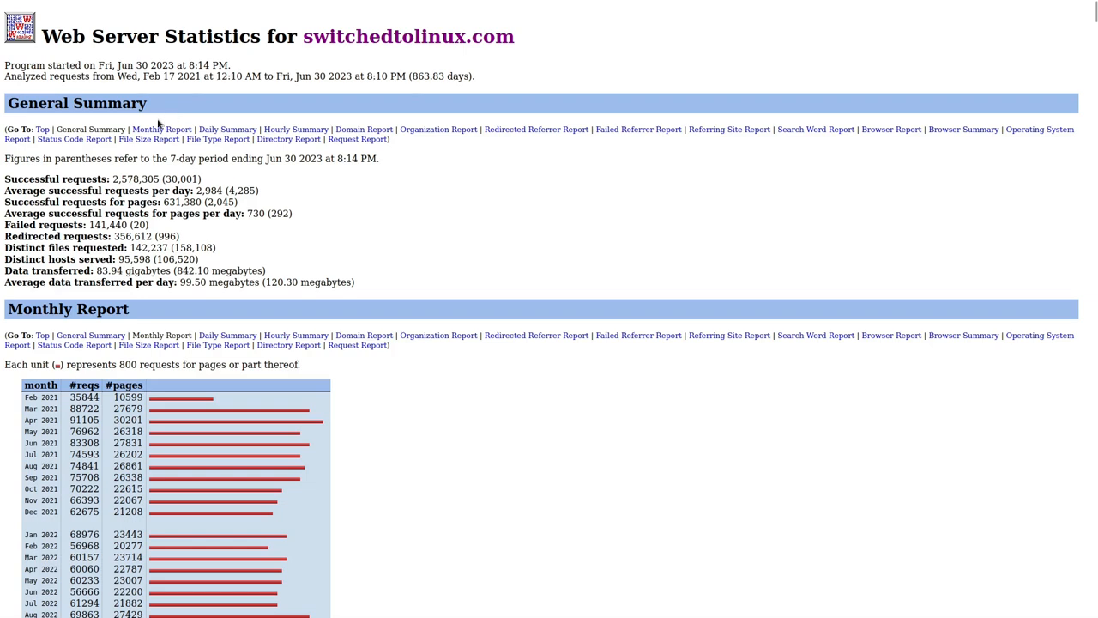
mouse_move(248, 270)
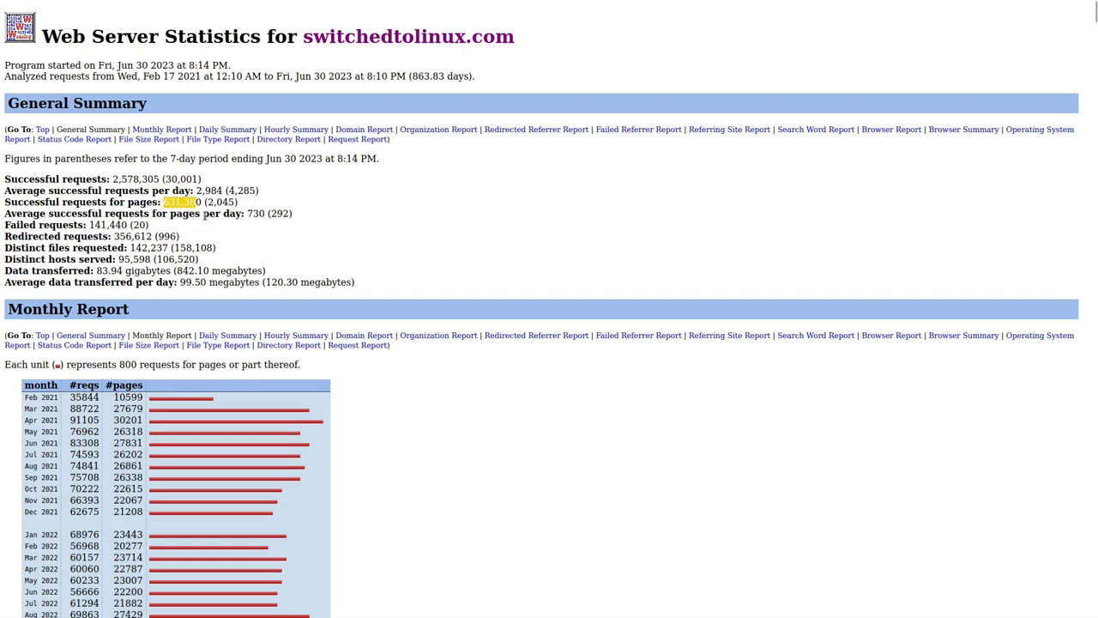
mouse_move(319, 263)
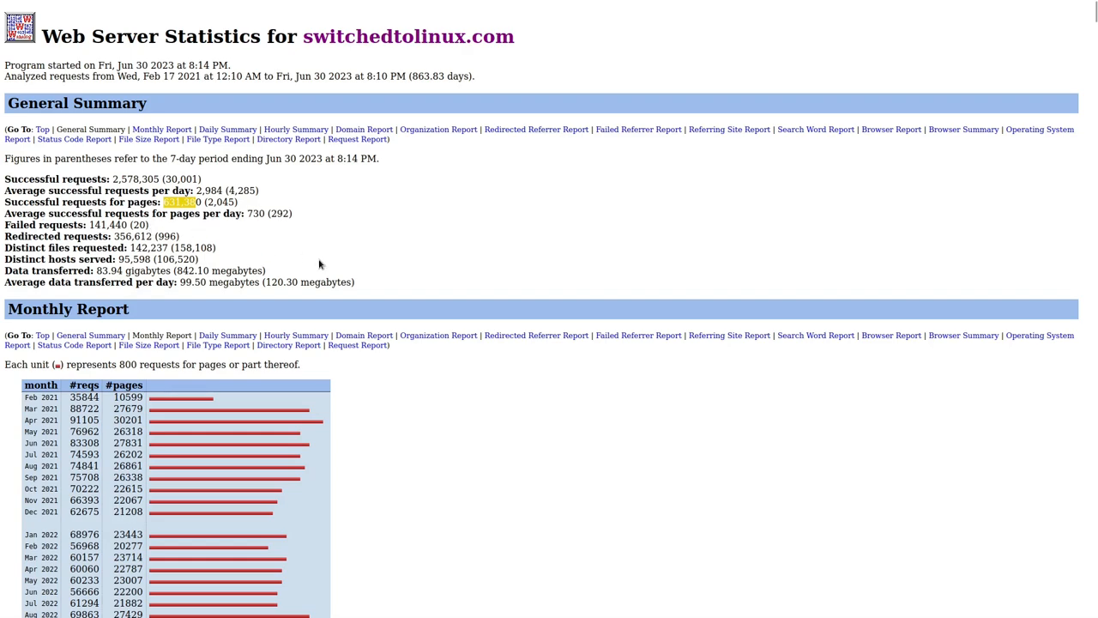
scroll(down, 3)
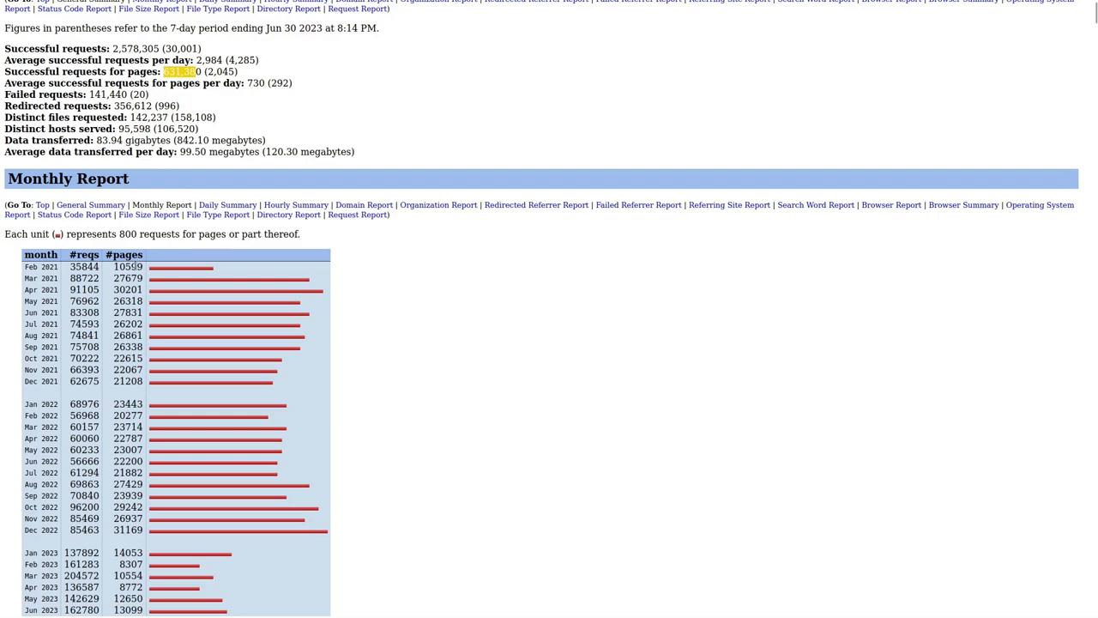
mouse_move(44, 204)
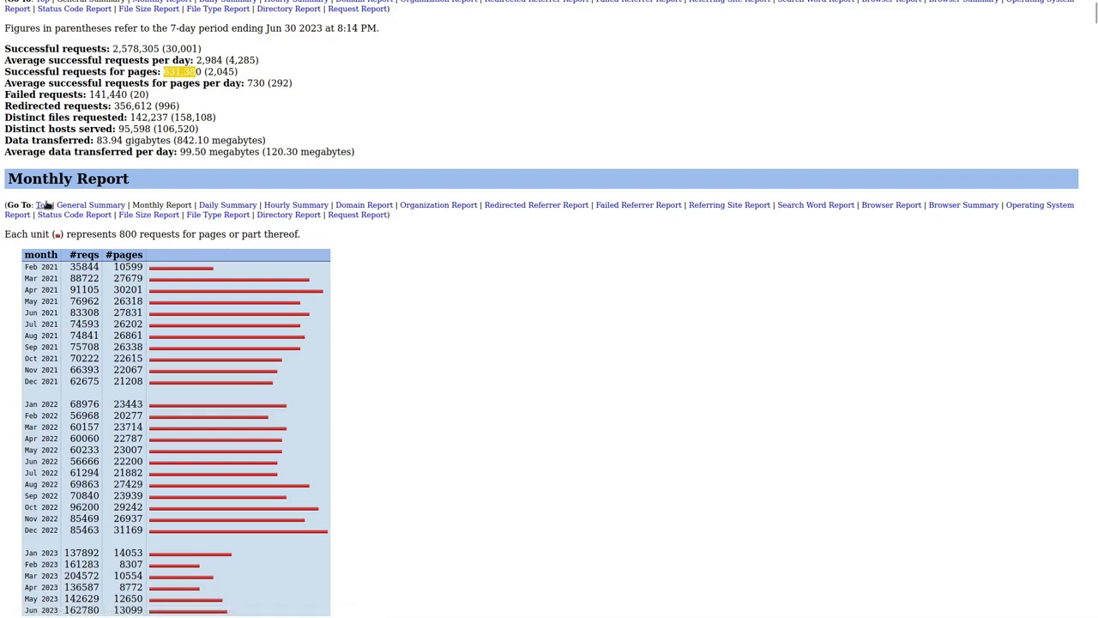
Review the Monthly Report, highlighting April 2021's page count of 30201.
scroll(up, 3)
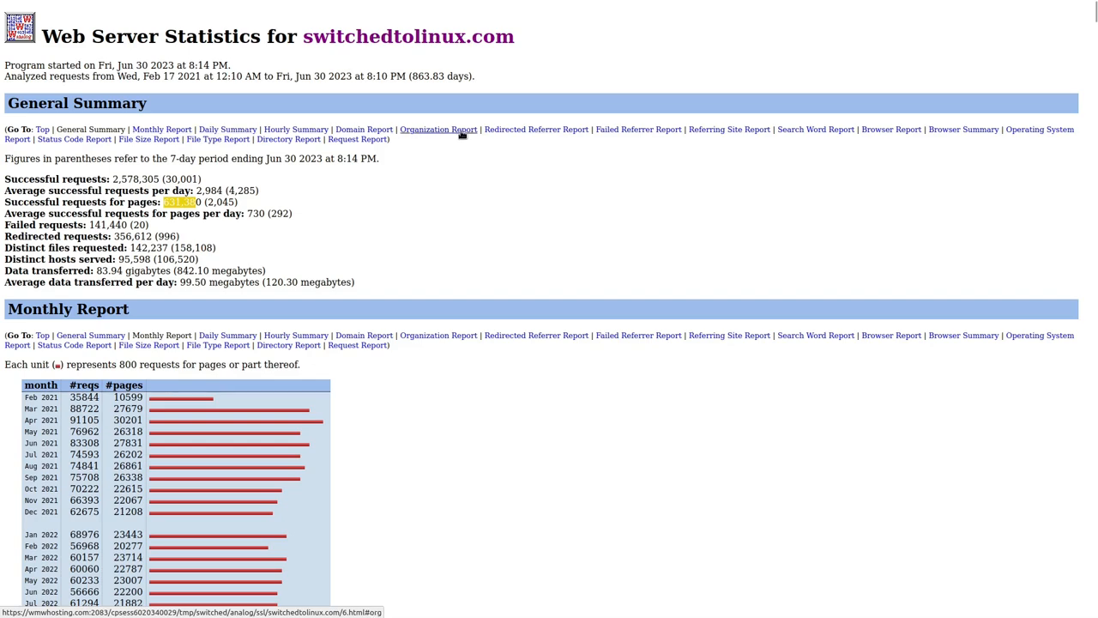
click(437, 129)
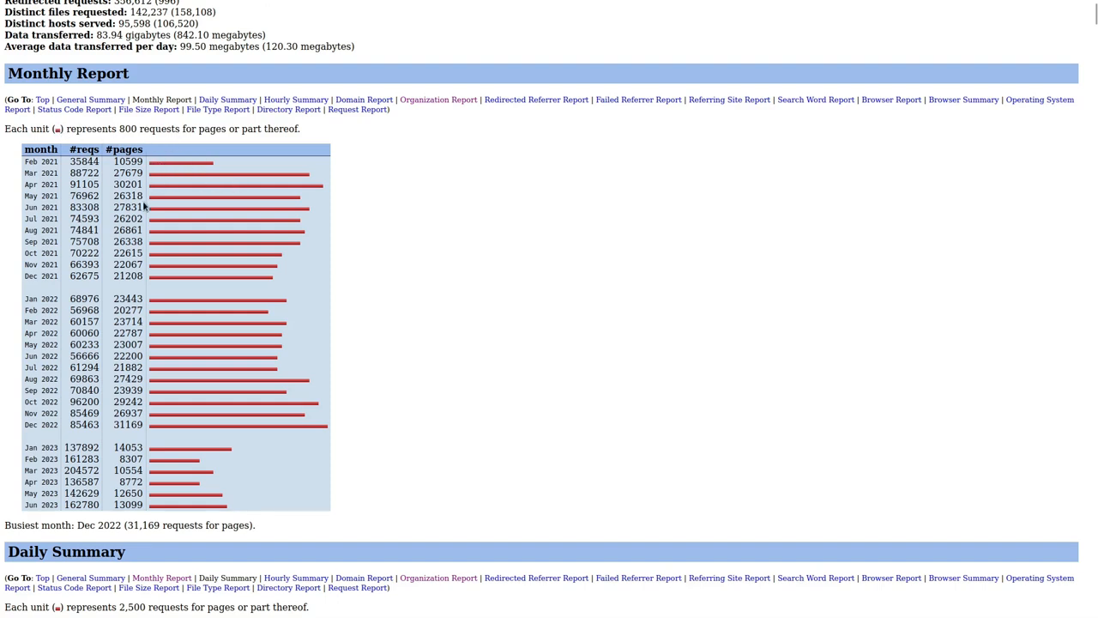
double_click(127, 183)
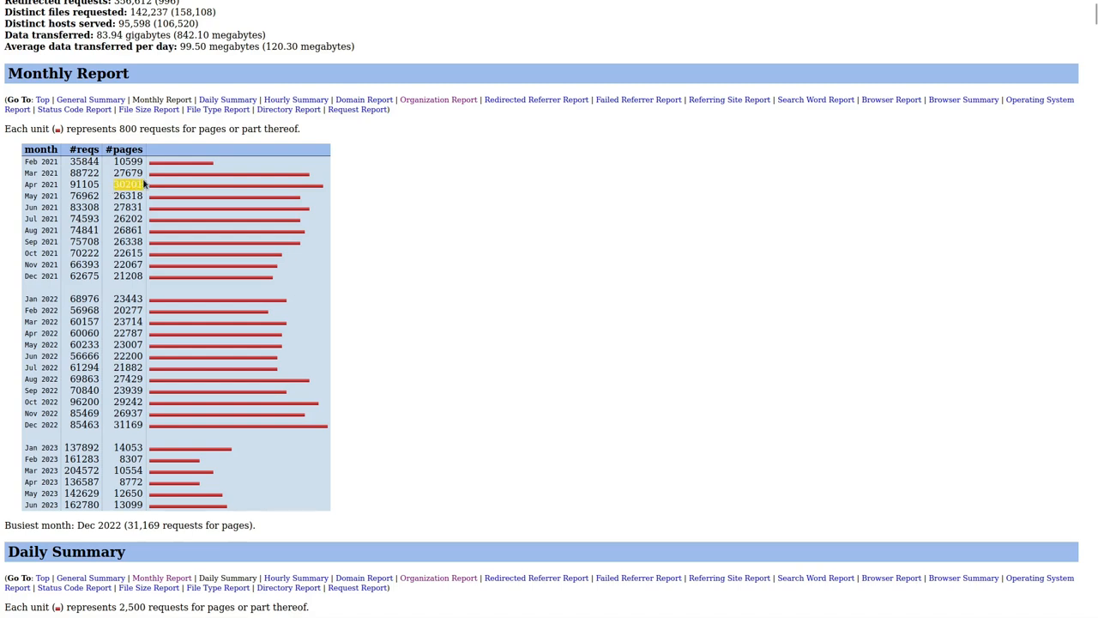
mouse_move(444, 333)
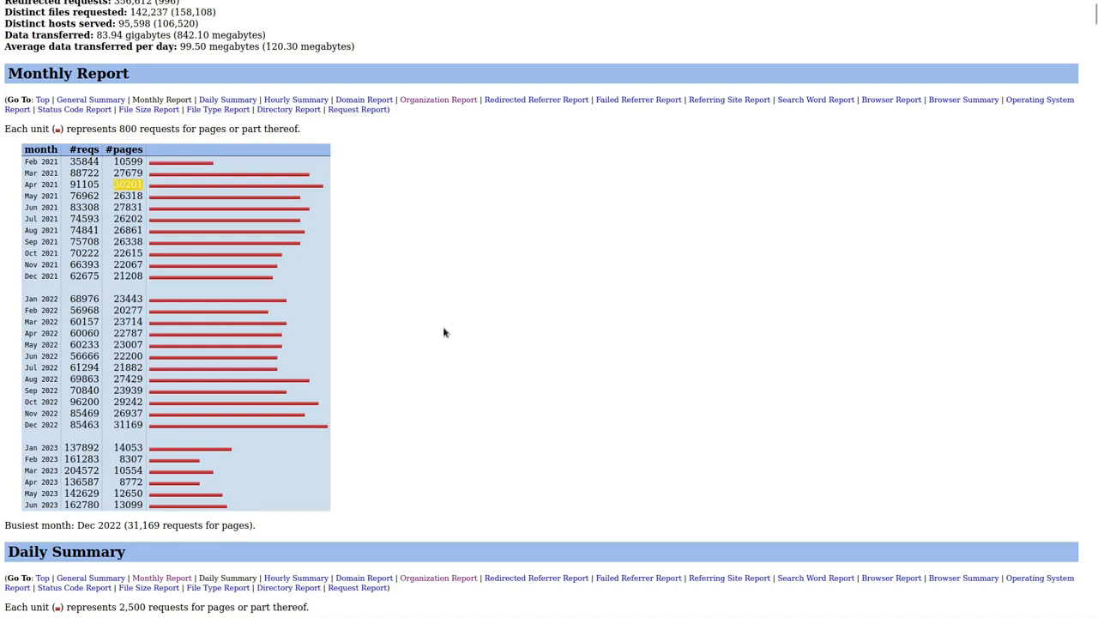
mouse_move(455, 323)
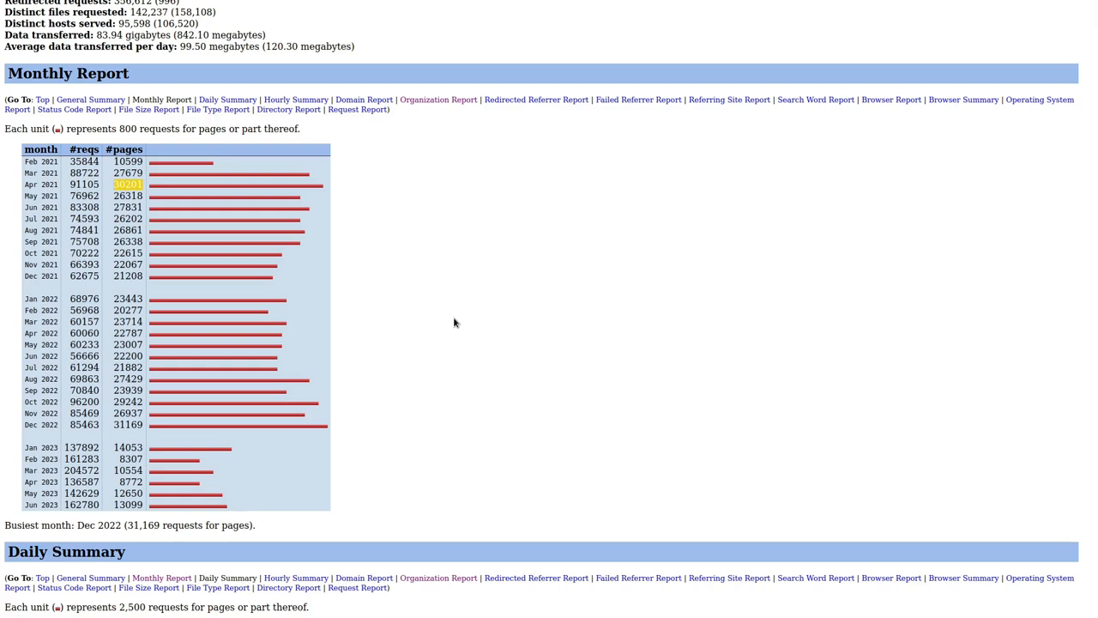
mouse_move(237, 188)
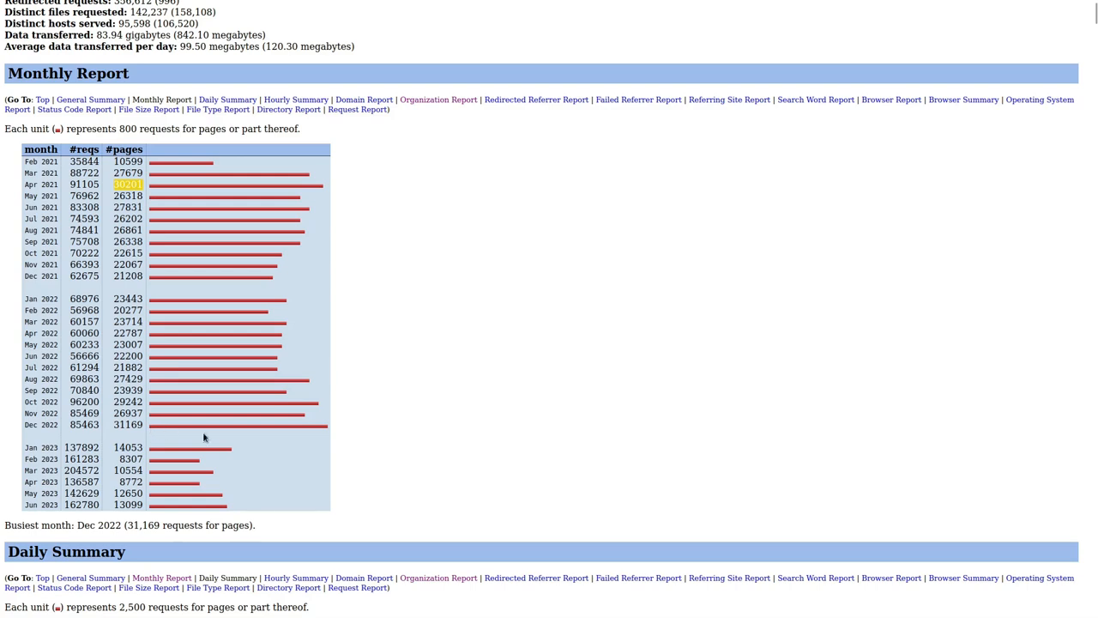
mouse_move(202, 500)
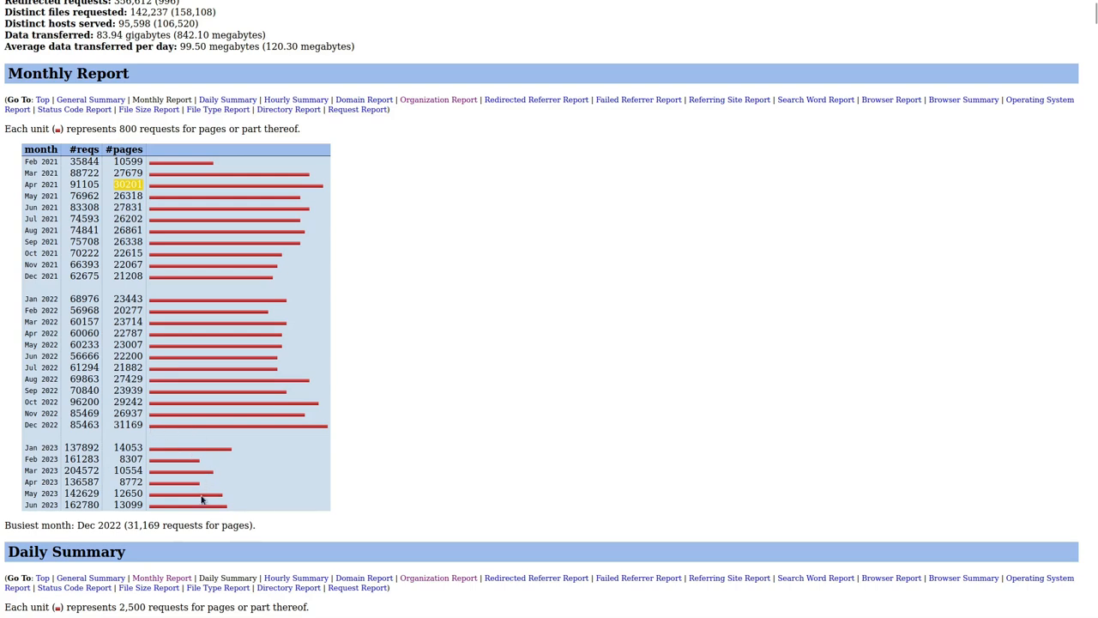
mouse_move(116, 465)
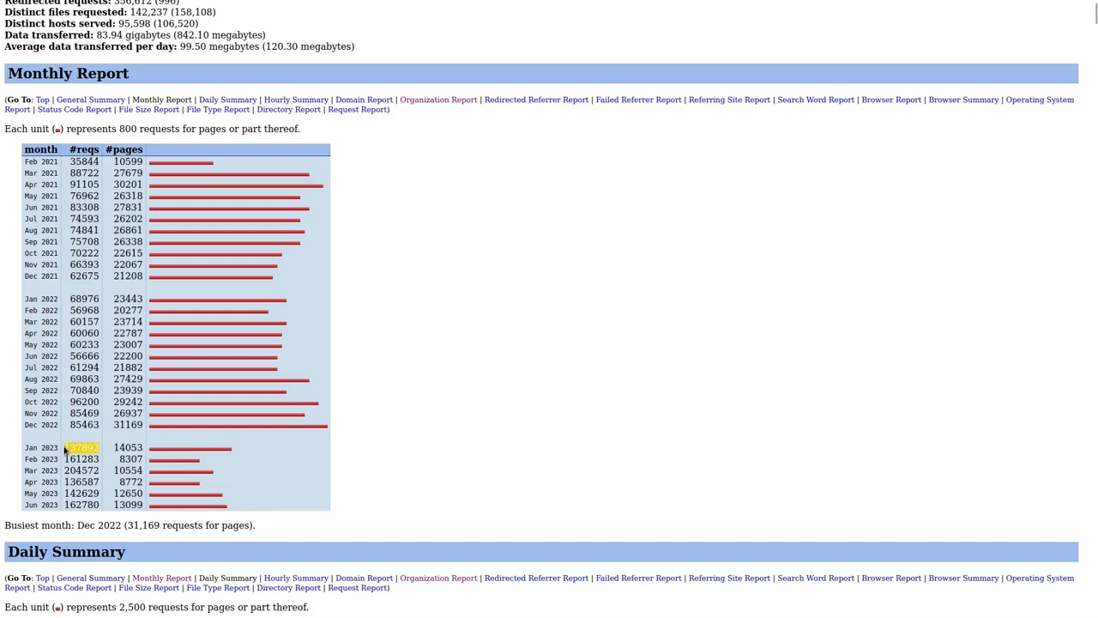
mouse_move(687, 457)
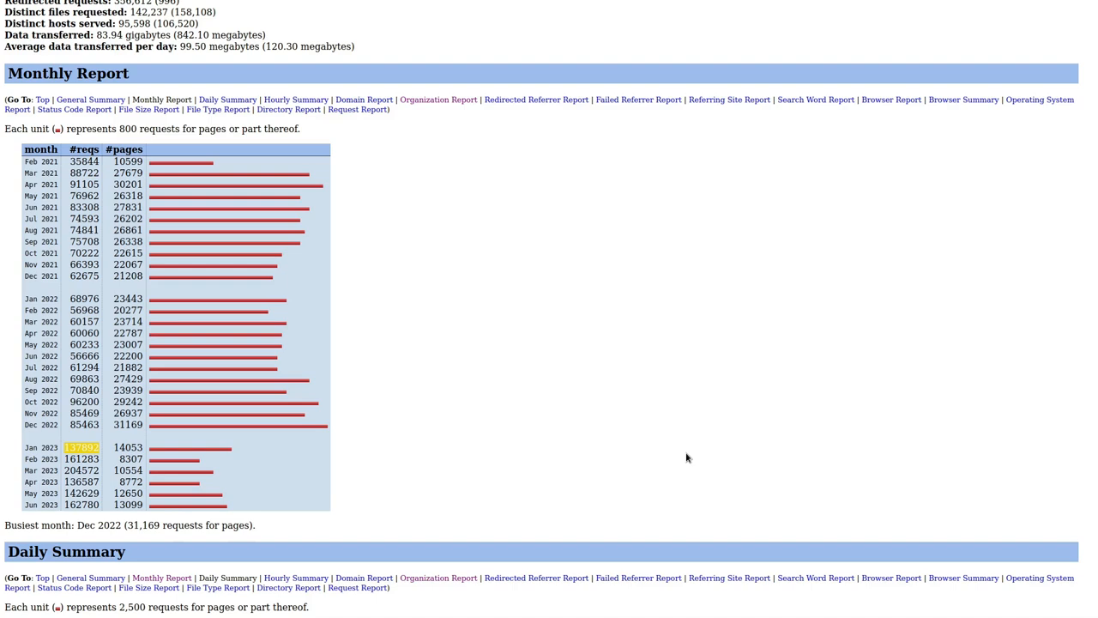
mouse_move(187, 464)
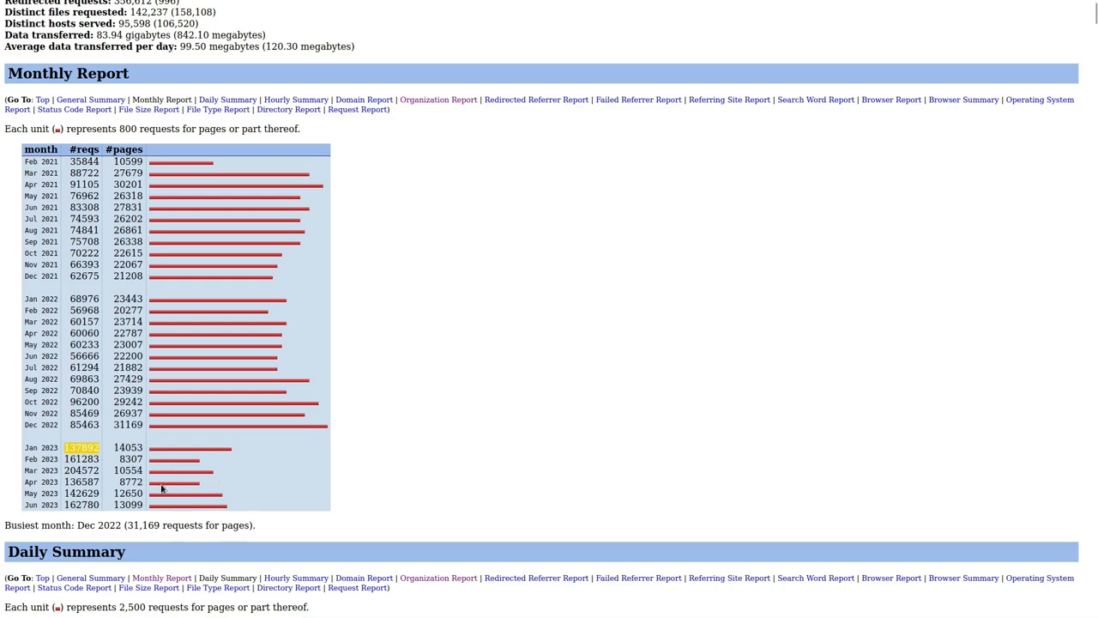
mouse_move(232, 514)
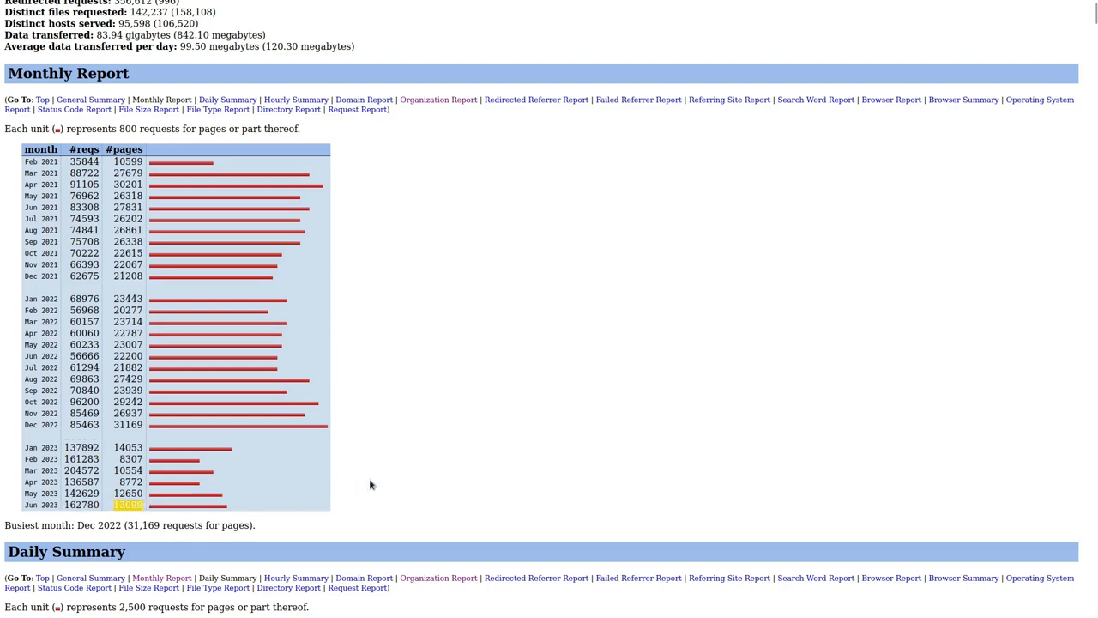
mouse_move(388, 468)
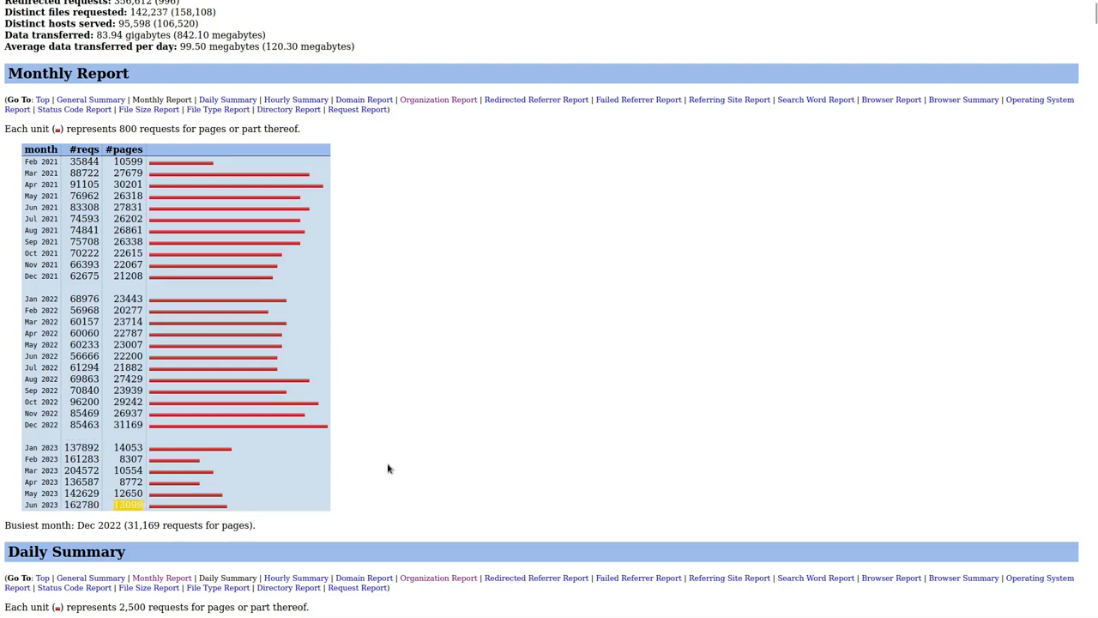
scroll(down, 3)
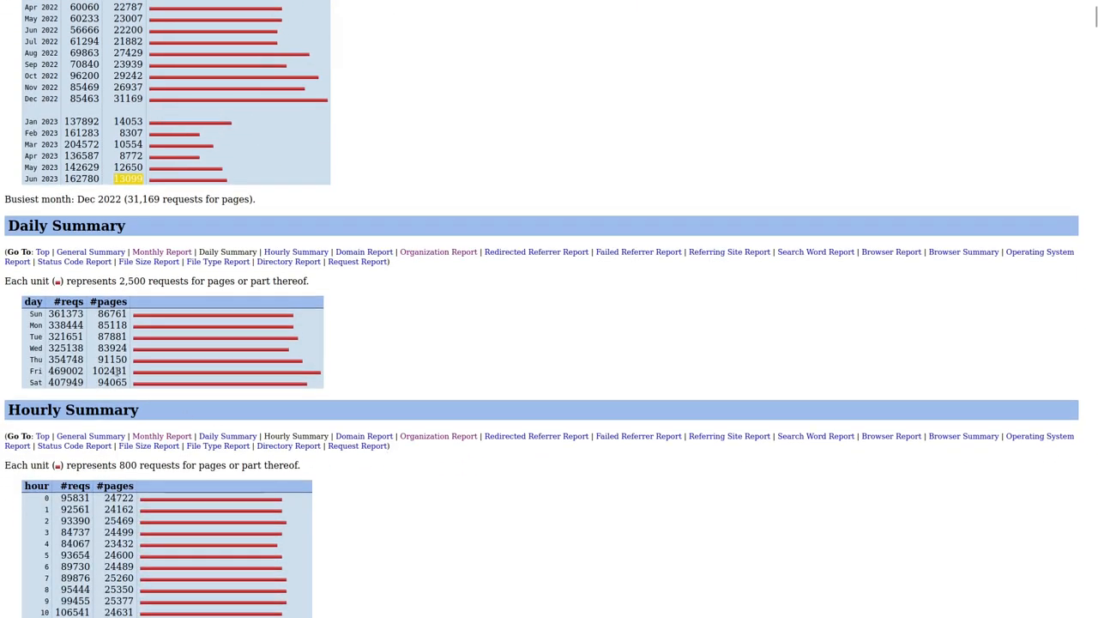
Scroll past the Hourly Summary to the Domain Report and Organization Report pie chart.
scroll(down, 3)
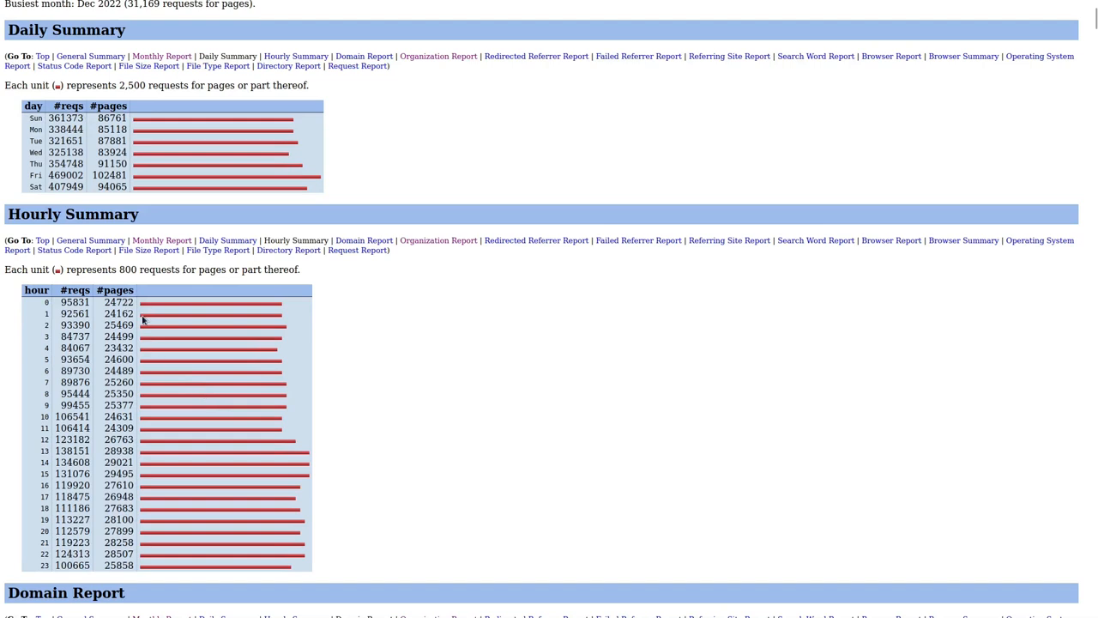
mouse_move(229, 302)
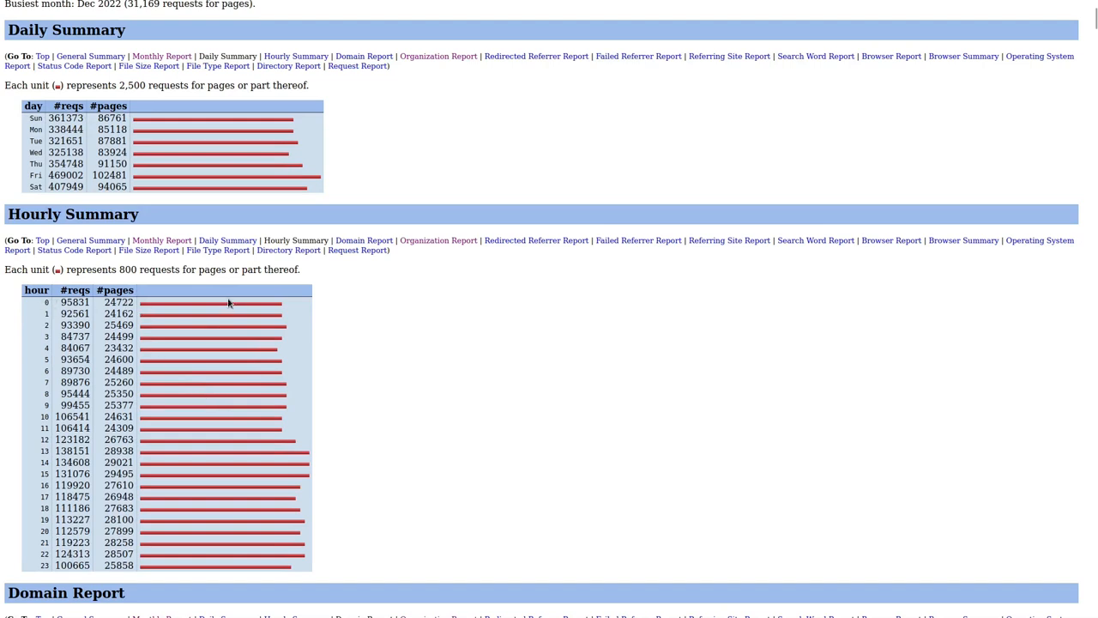
mouse_move(334, 494)
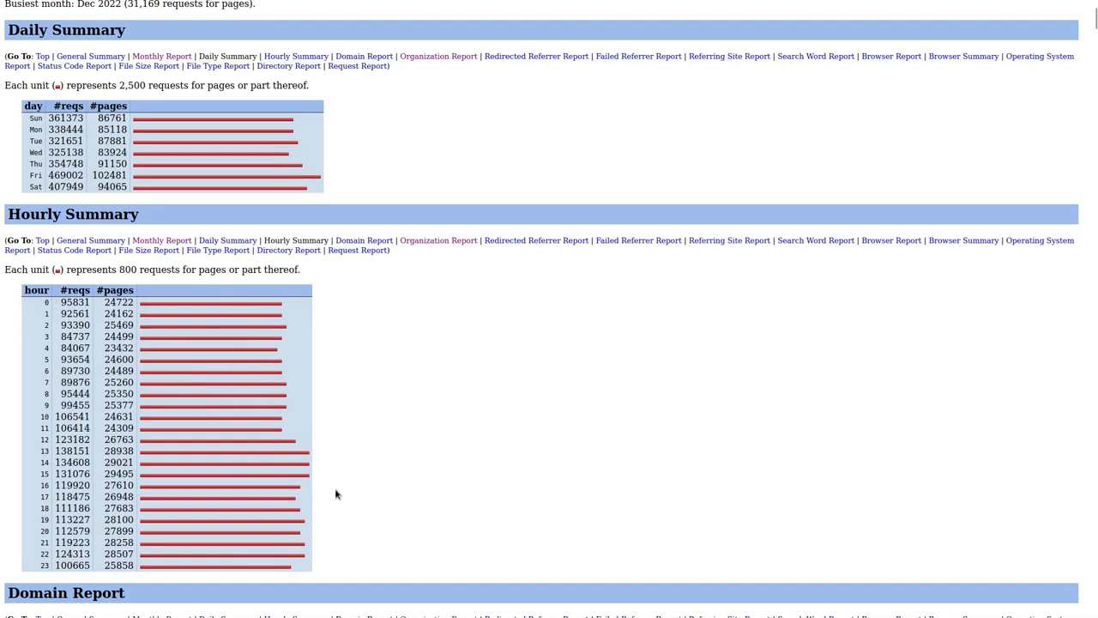
mouse_move(436, 440)
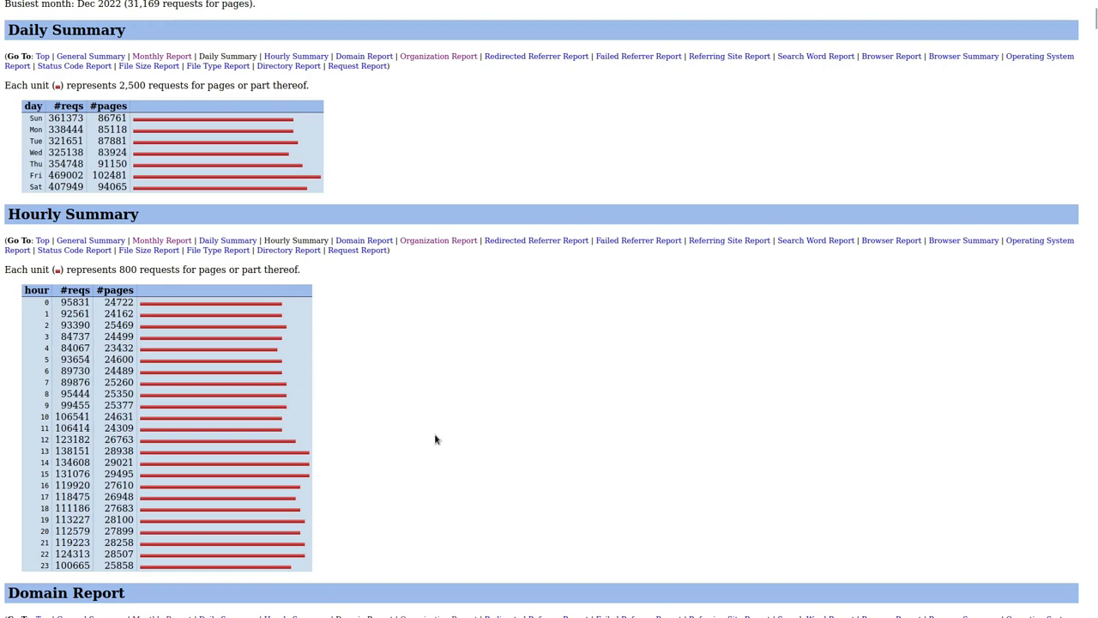
mouse_move(210, 500)
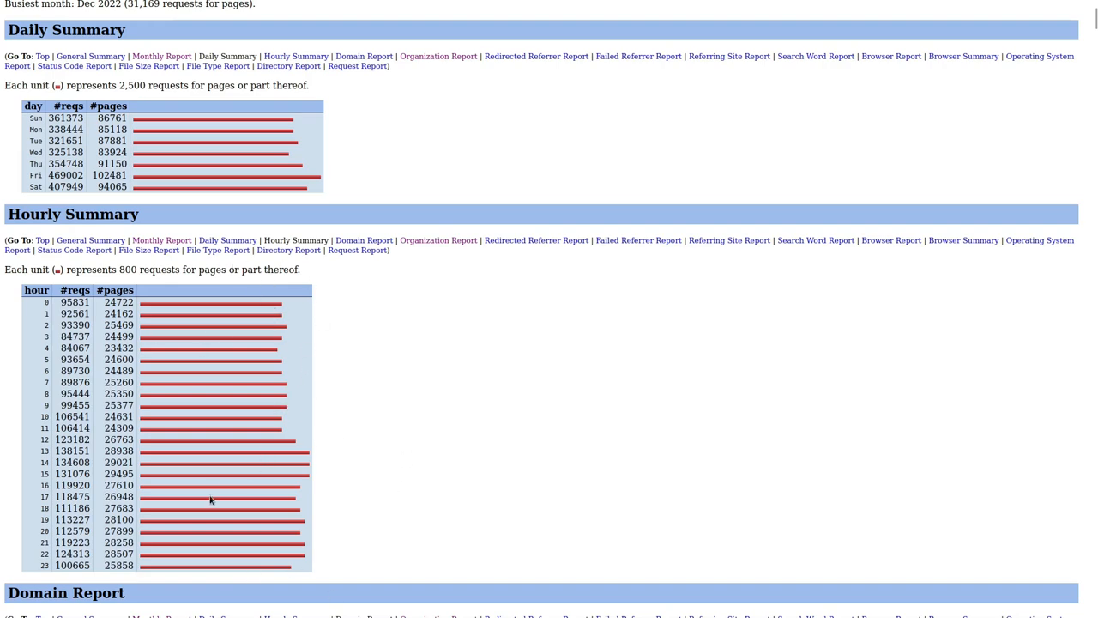
scroll(down, 3)
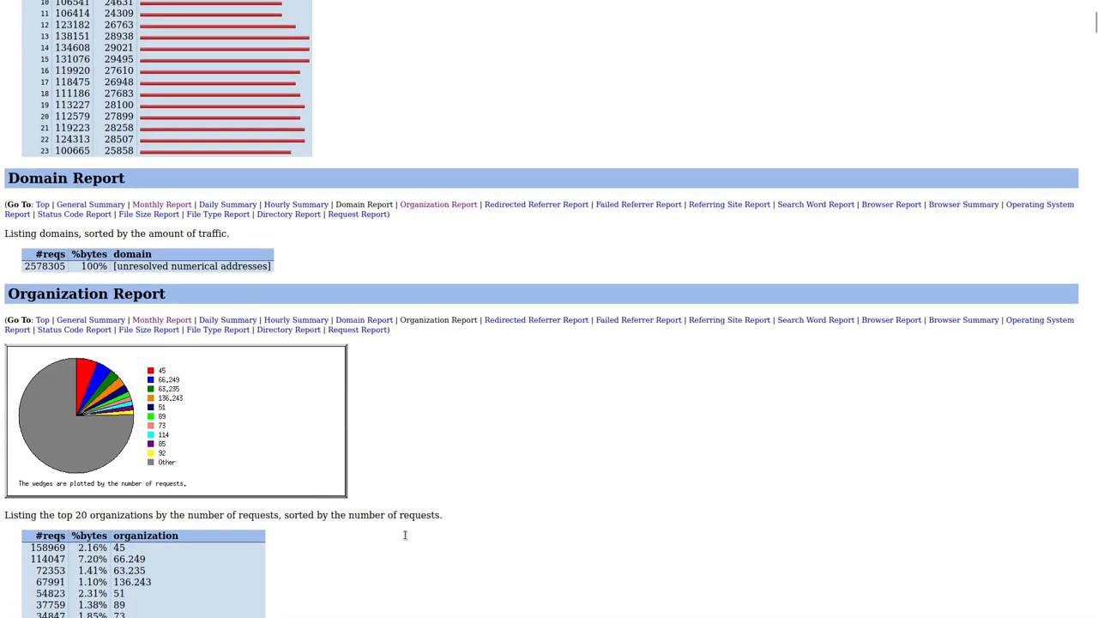
scroll(down, 3)
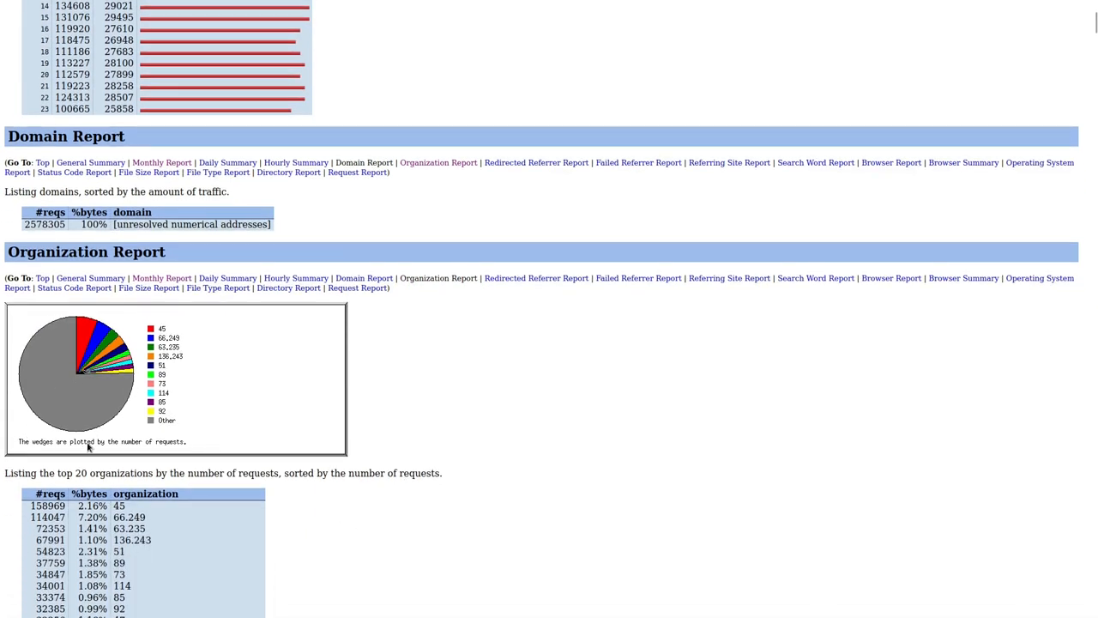
scroll(down, 3)
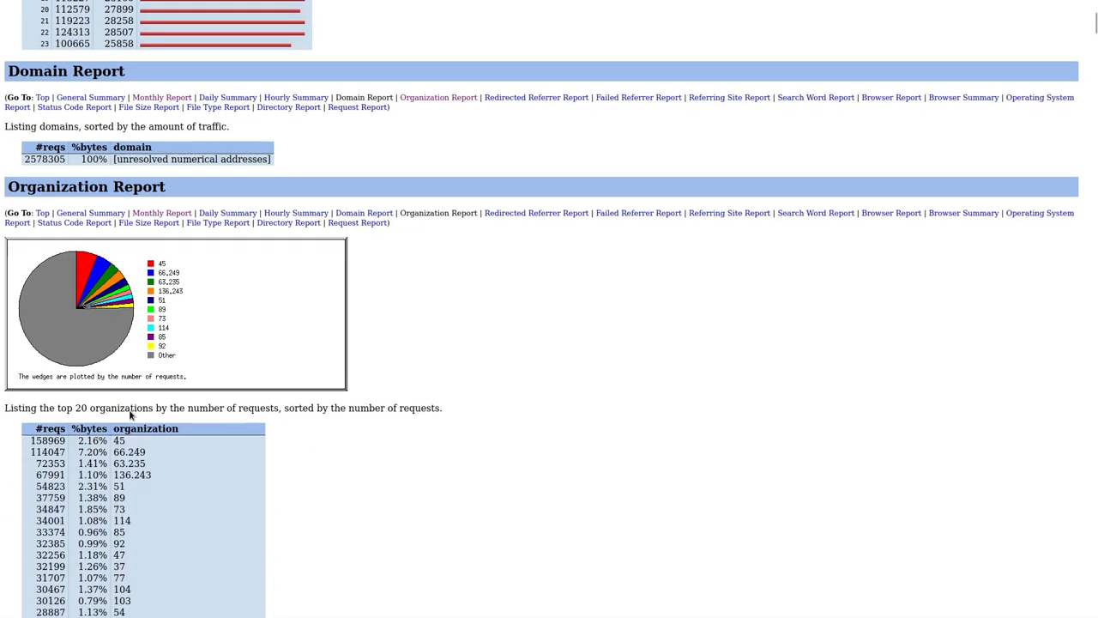
mouse_move(169, 337)
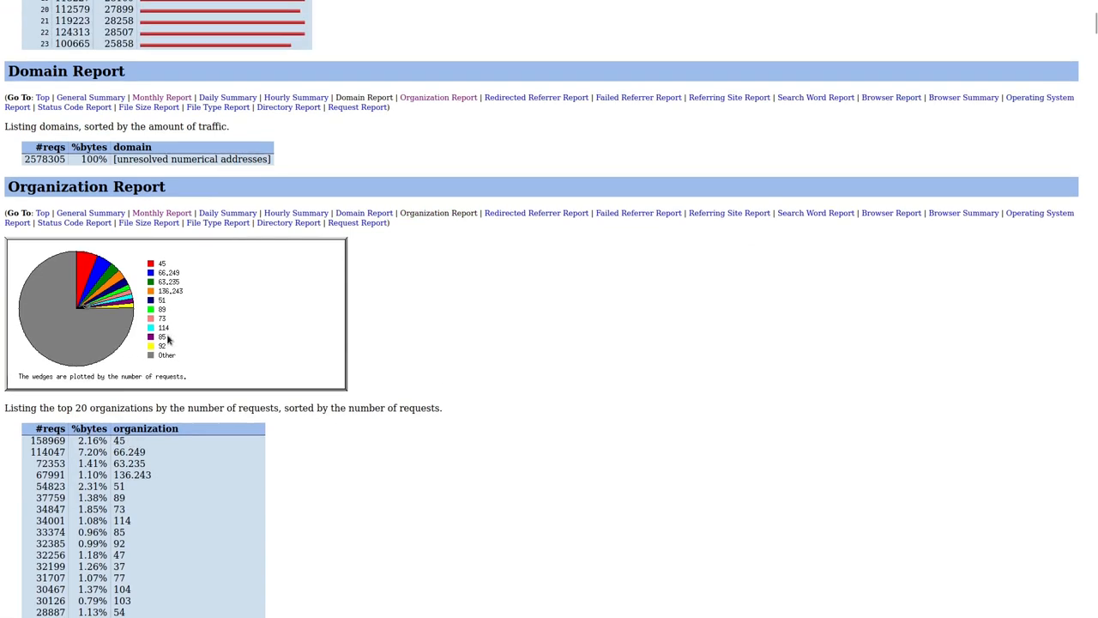
mouse_move(155, 363)
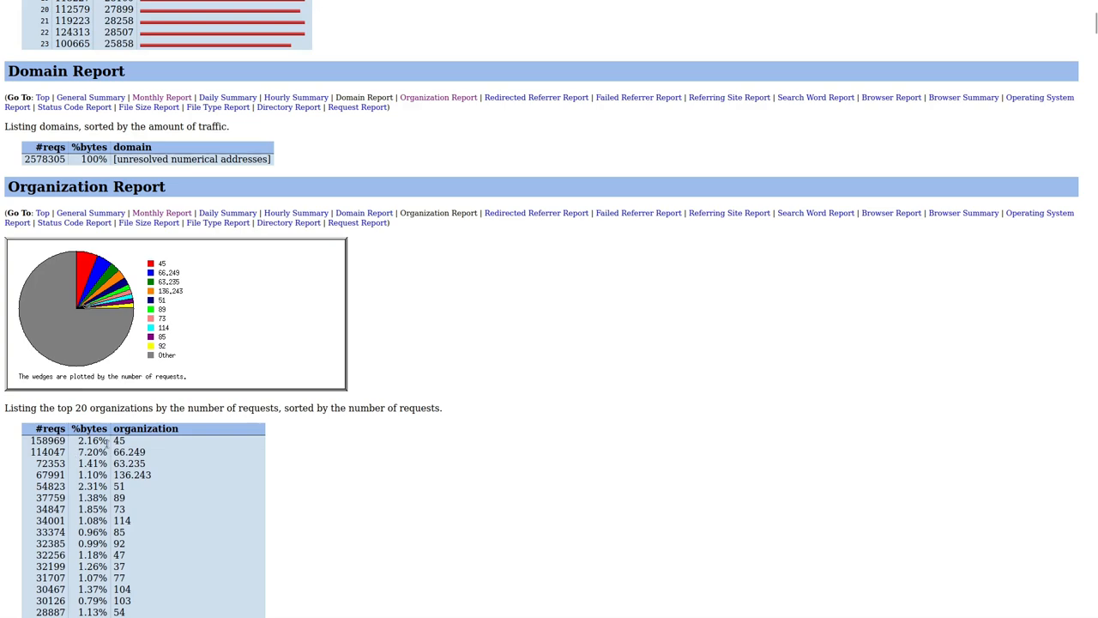
scroll(down, 3)
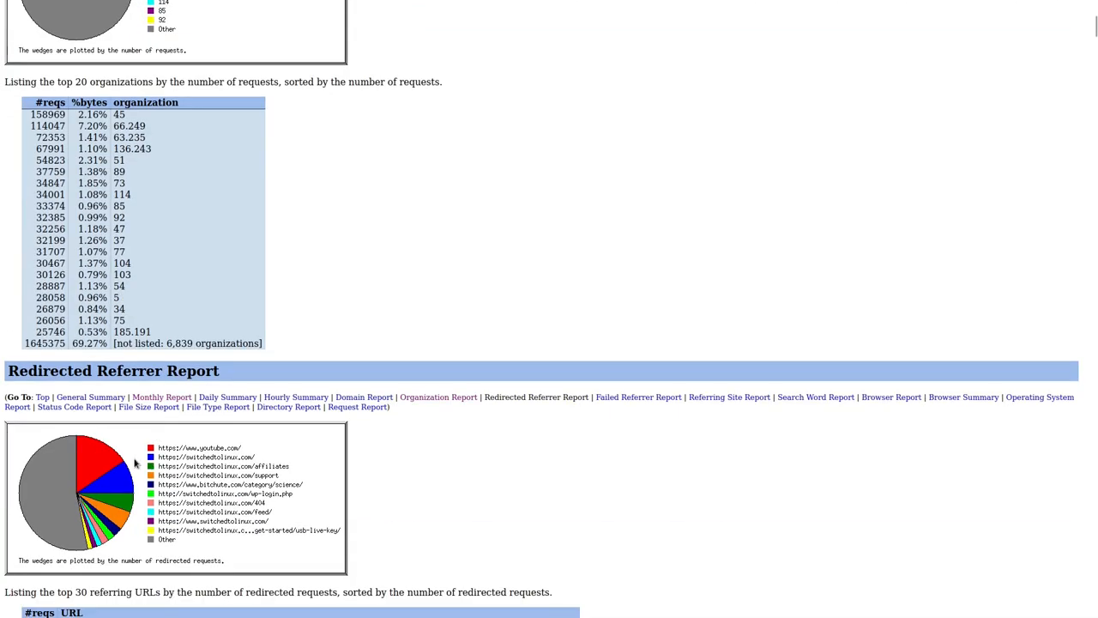
scroll(down, 3)
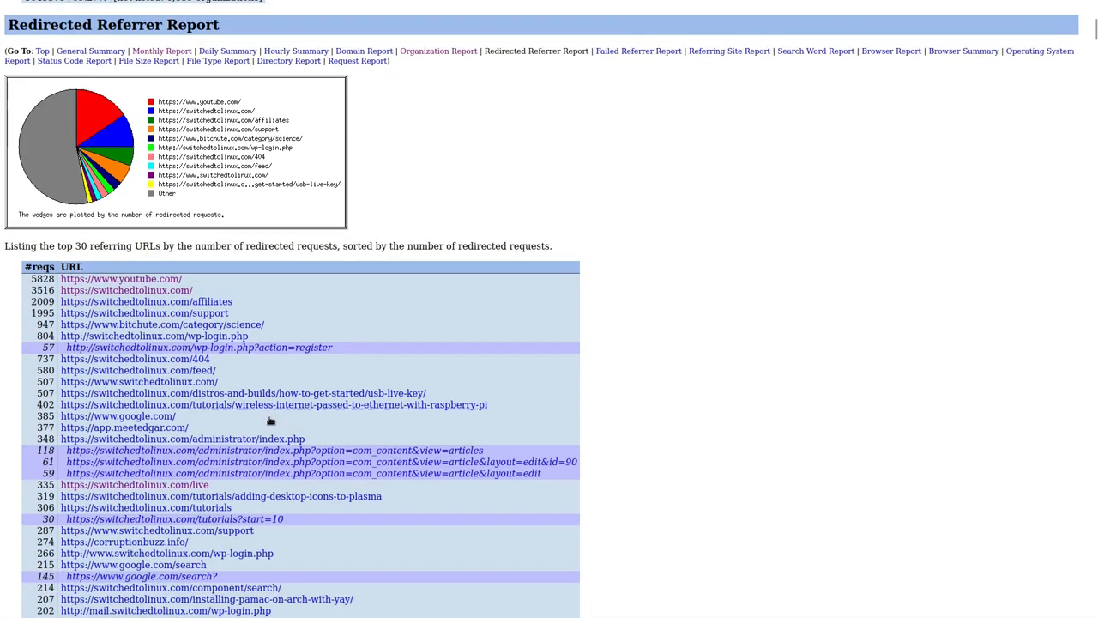
scroll(down, 3)
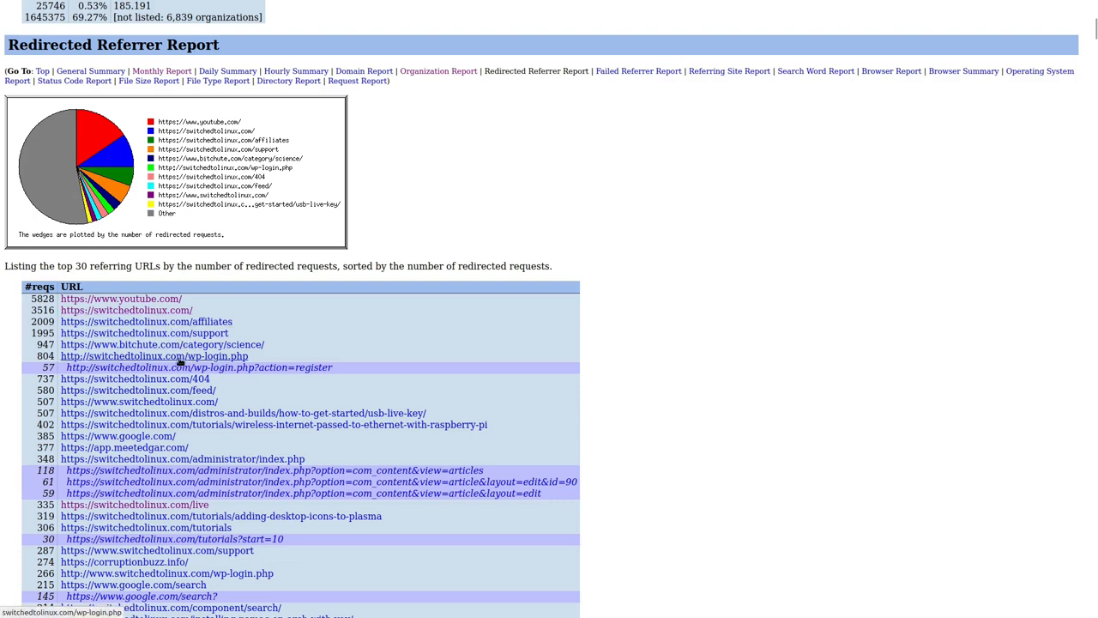
mouse_move(170, 398)
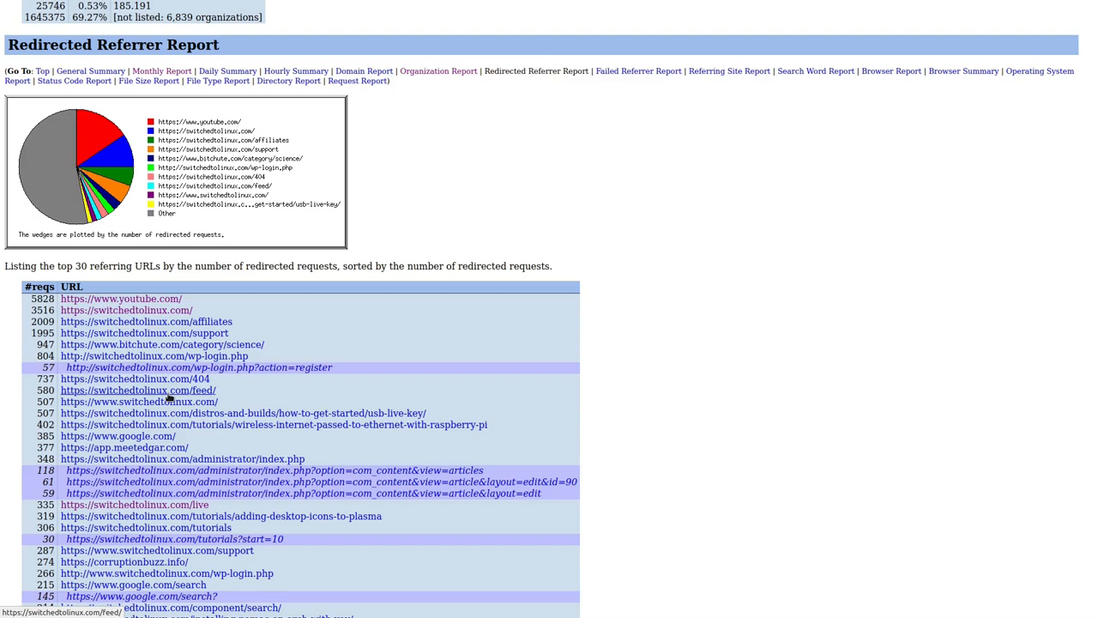
mouse_move(529, 355)
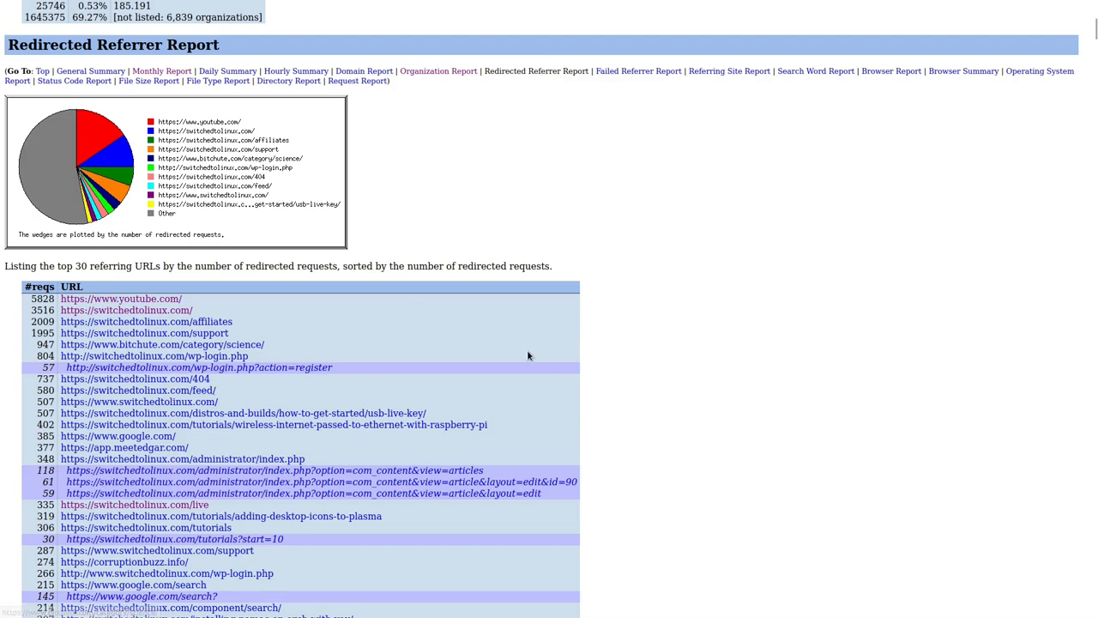
scroll(down, 3)
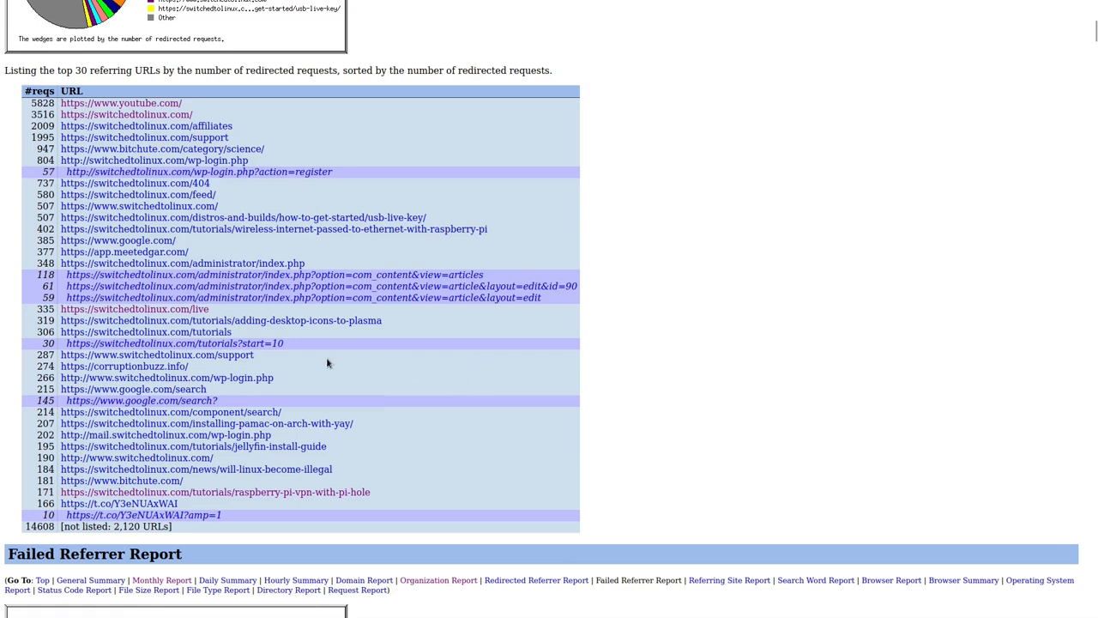
mouse_move(186, 178)
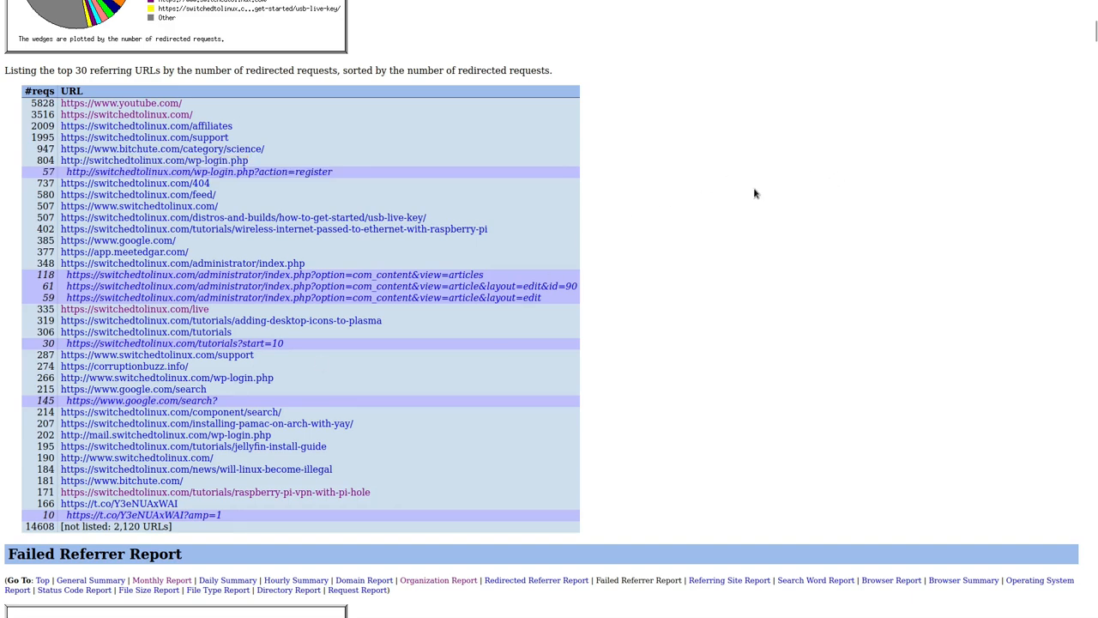
mouse_move(548, 334)
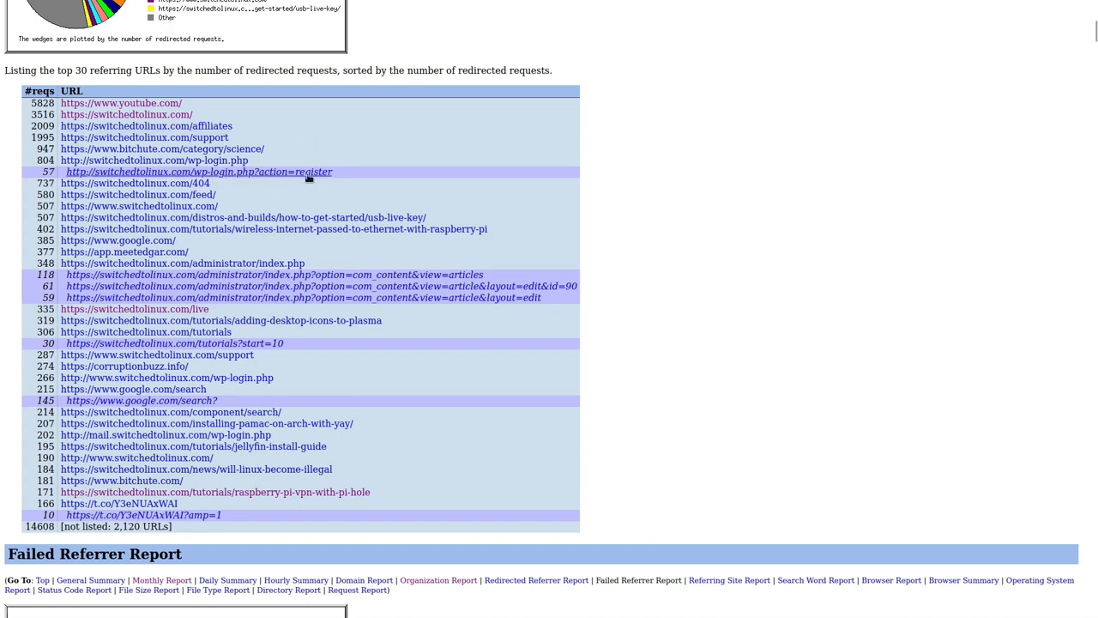
mouse_move(301, 179)
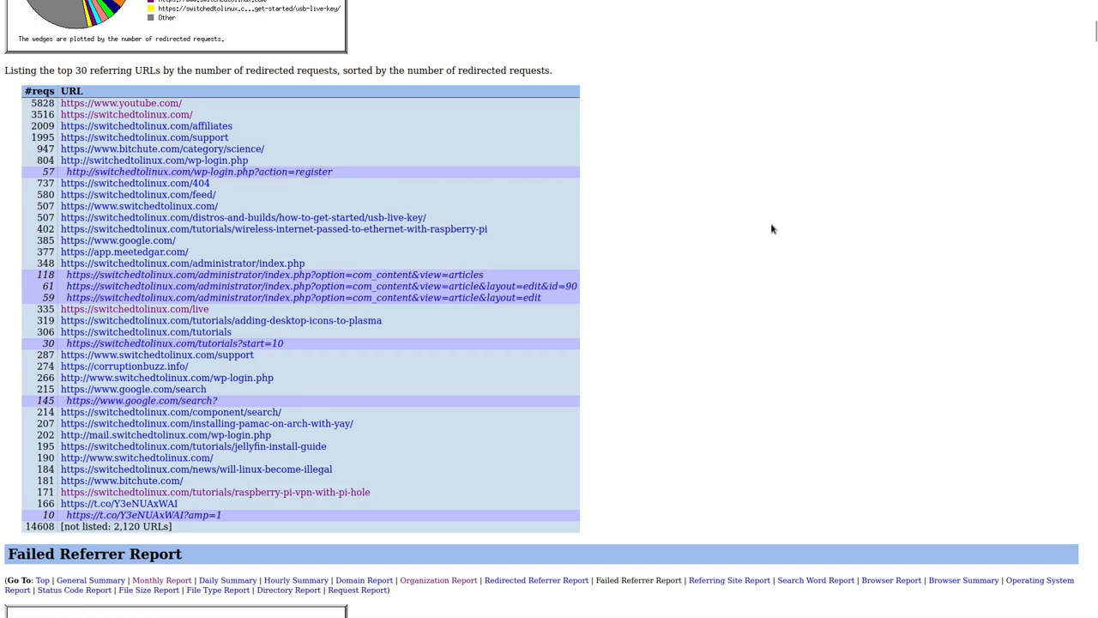
mouse_move(765, 228)
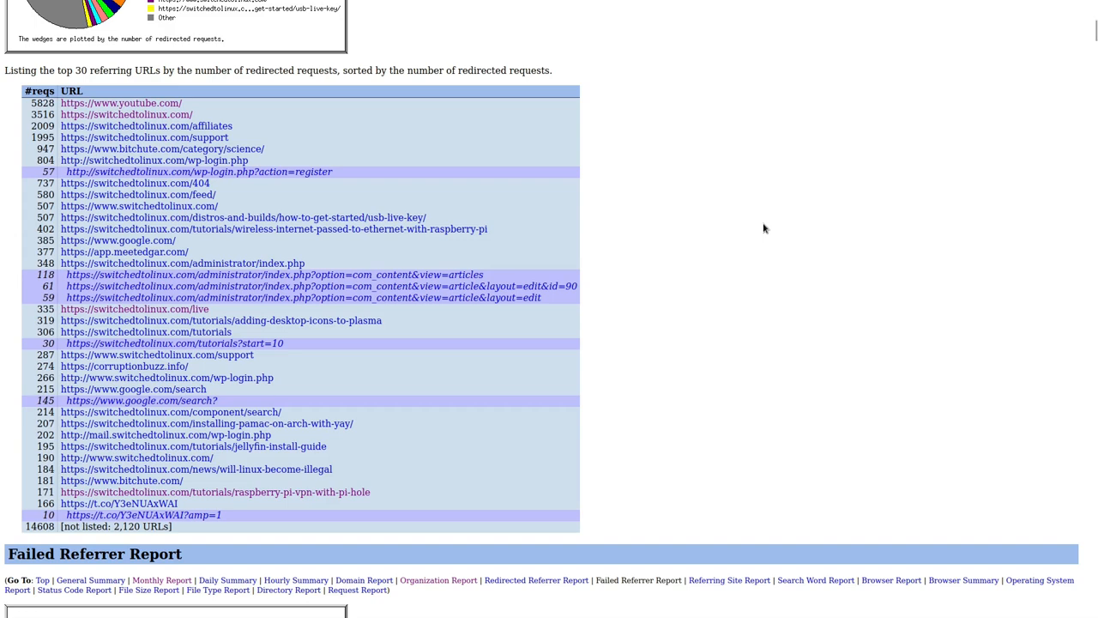
mouse_move(869, 336)
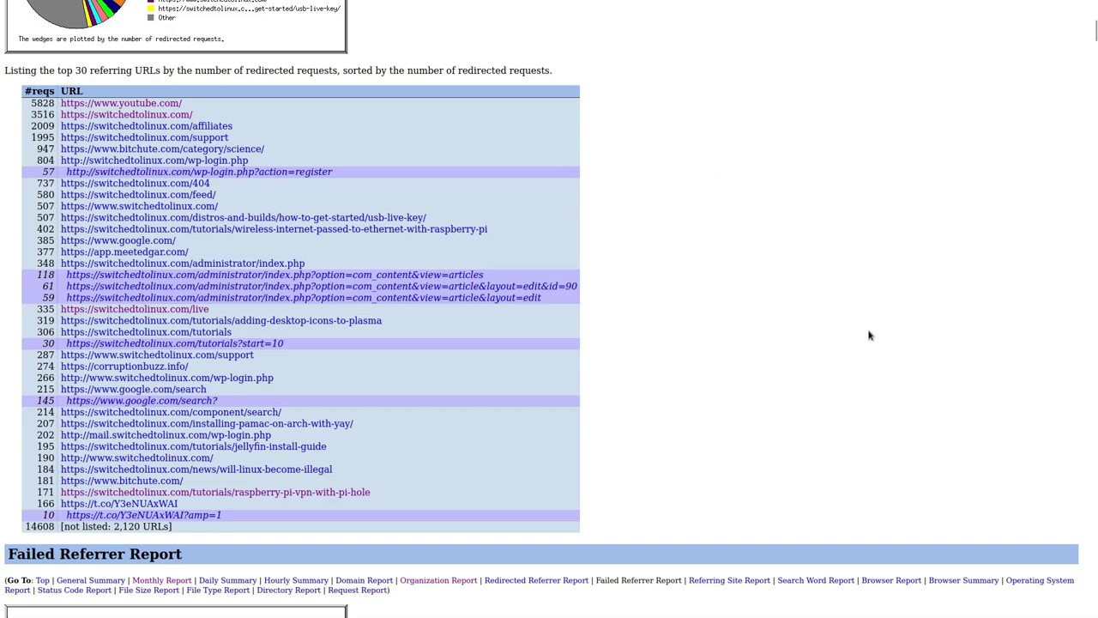
mouse_move(396, 345)
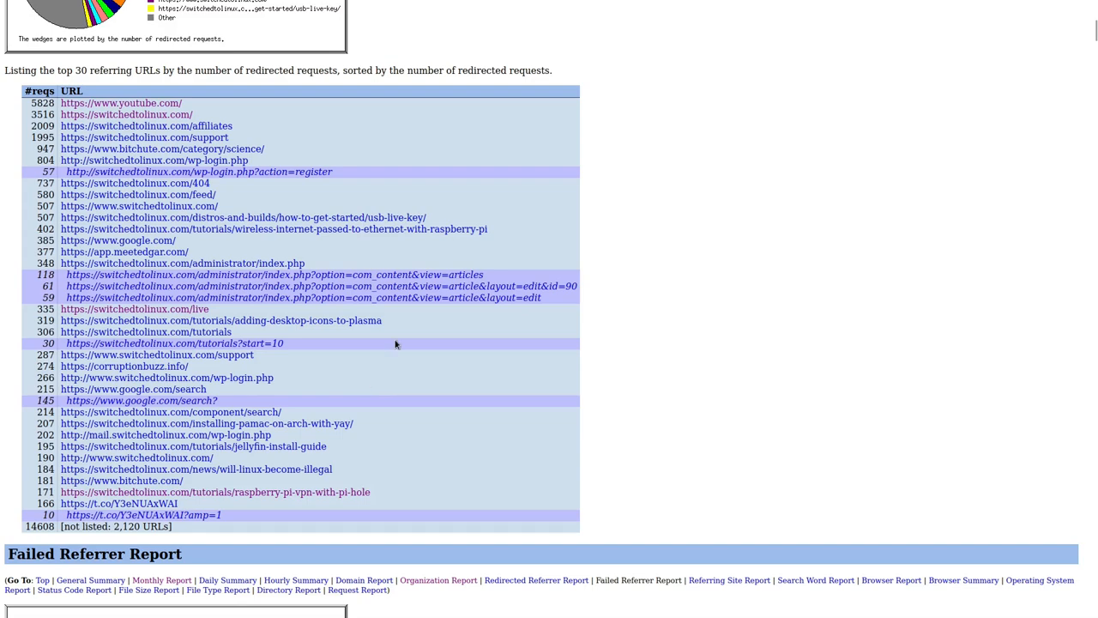
mouse_move(428, 246)
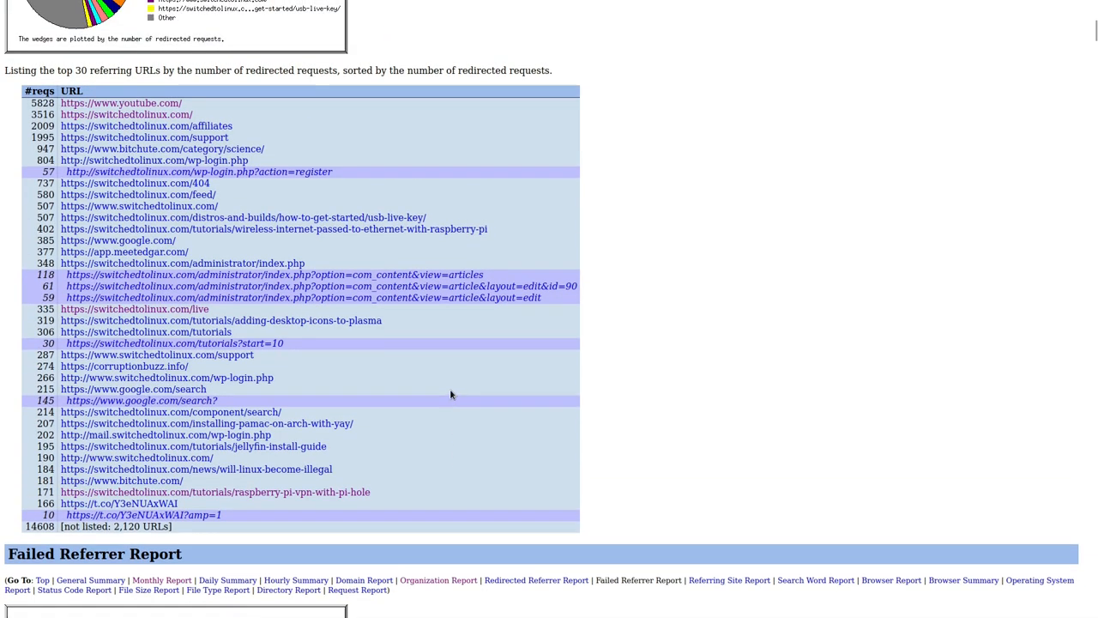
mouse_move(275, 233)
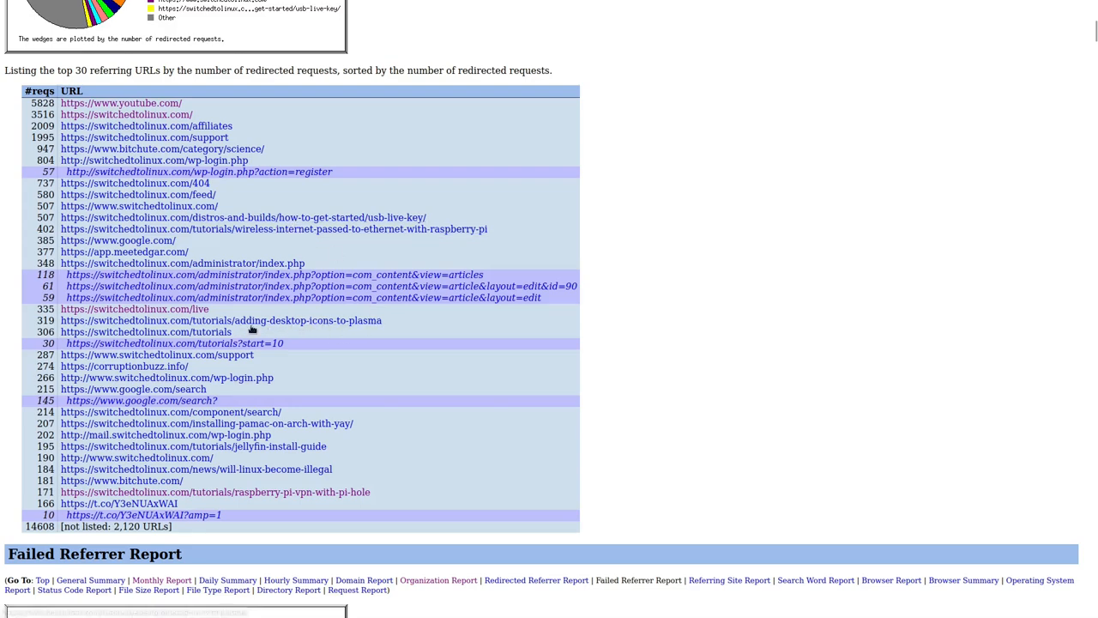
scroll(down, 3)
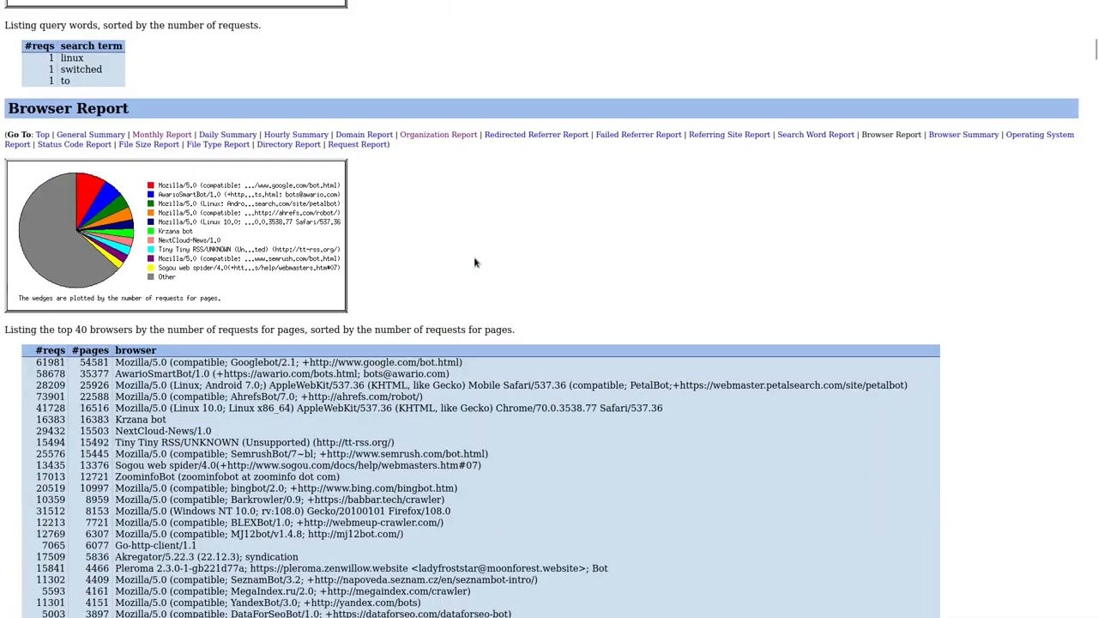
scroll(down, 3)
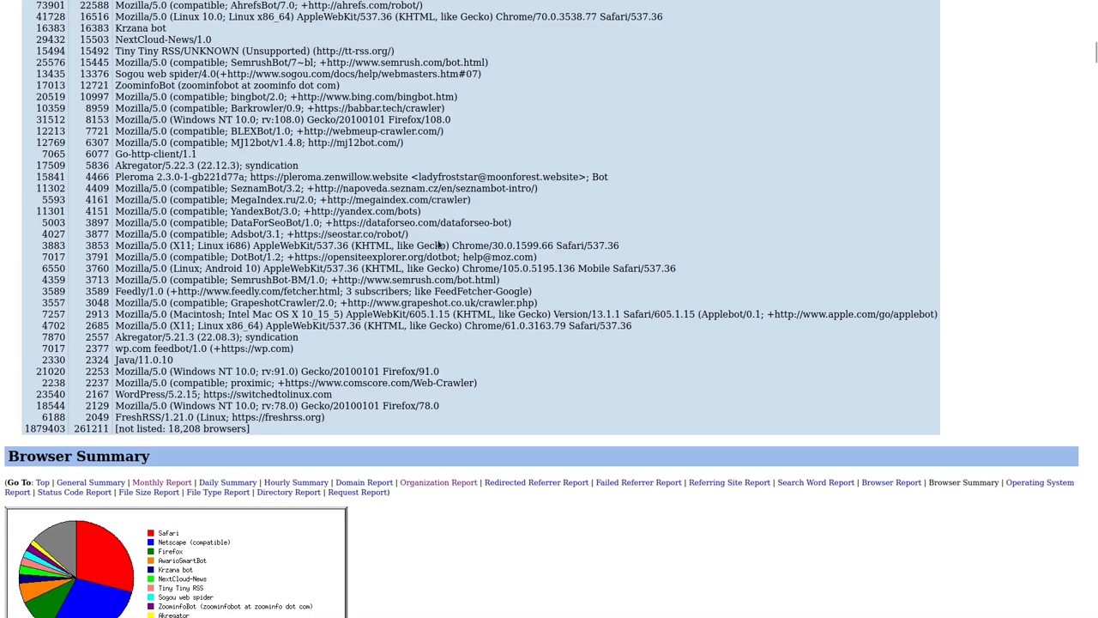
mouse_move(373, 210)
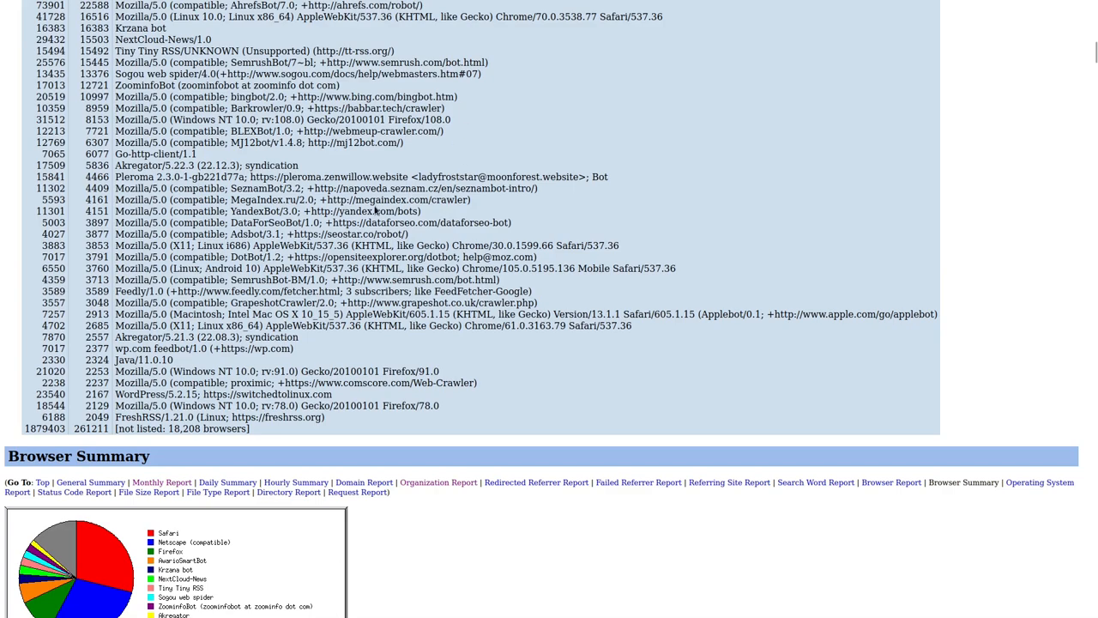
mouse_move(394, 351)
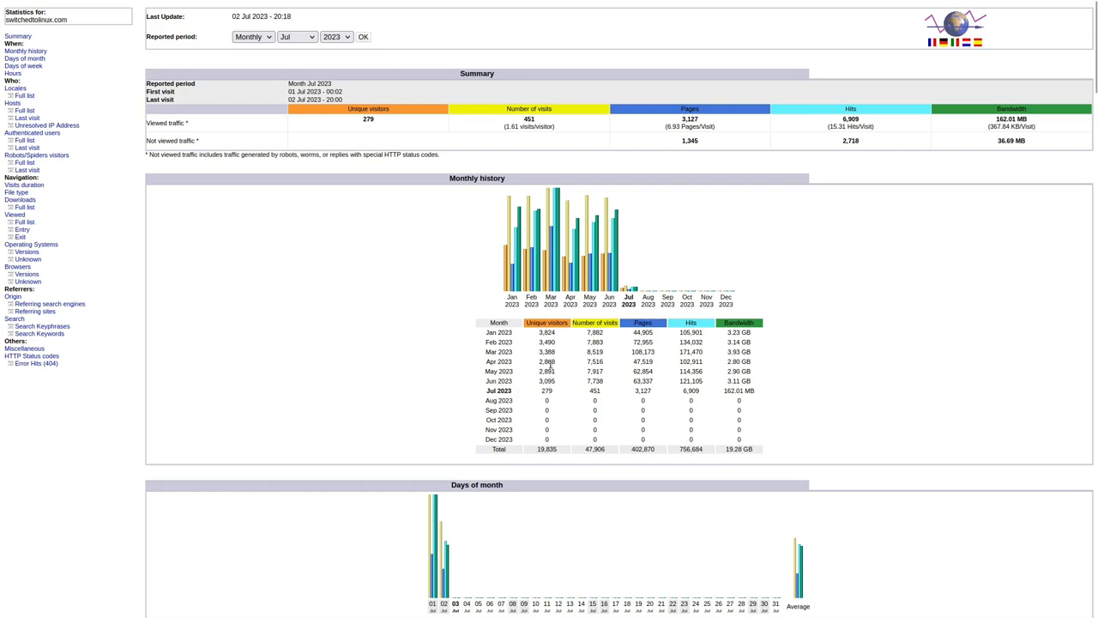
mouse_move(540, 386)
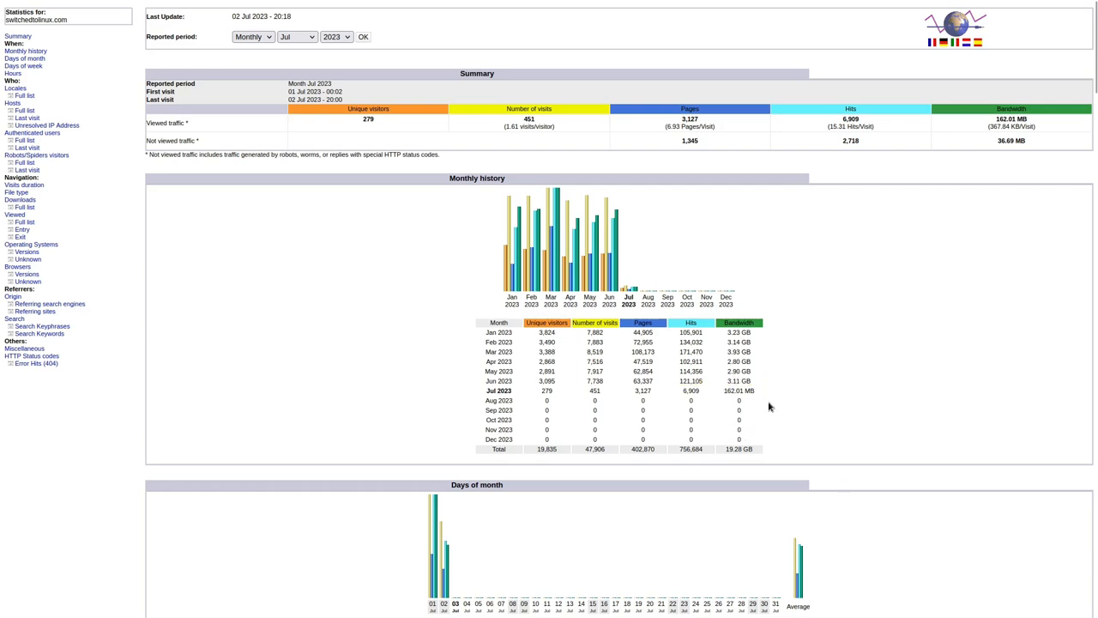
mouse_move(764, 386)
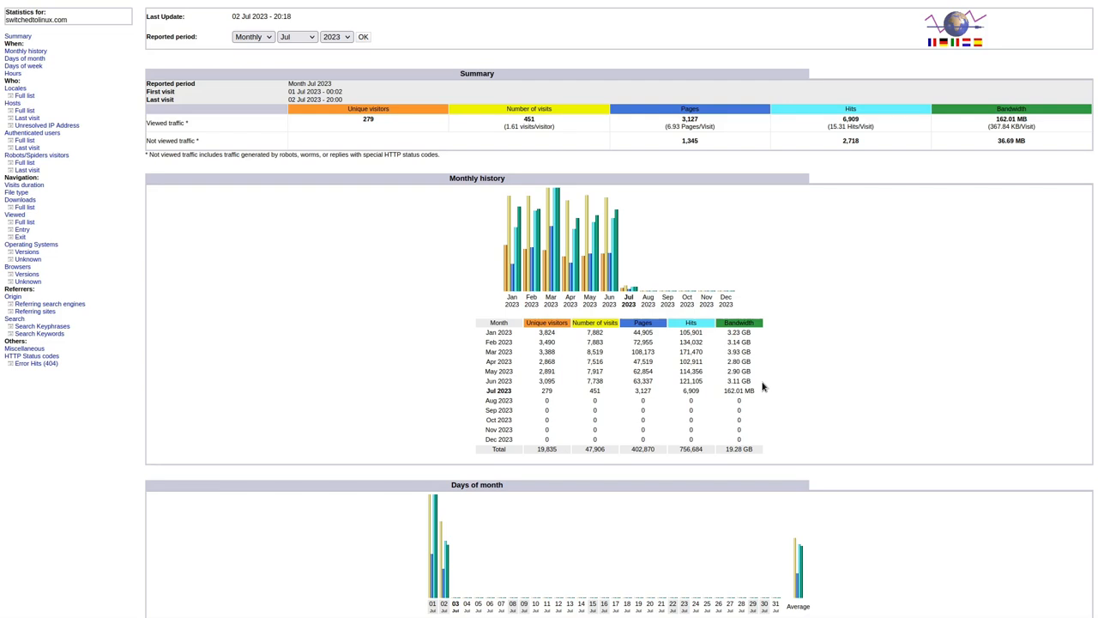
Scroll through the AWStats July 2023 summary, monthly history and days-of-month sections.
scroll(down, 3)
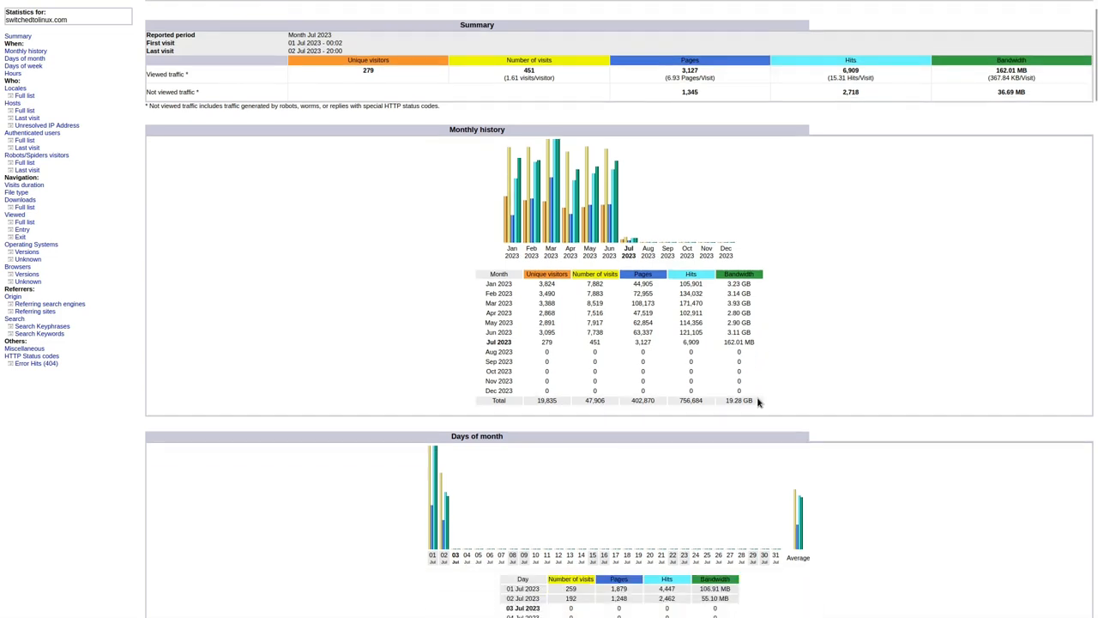
scroll(down, 3)
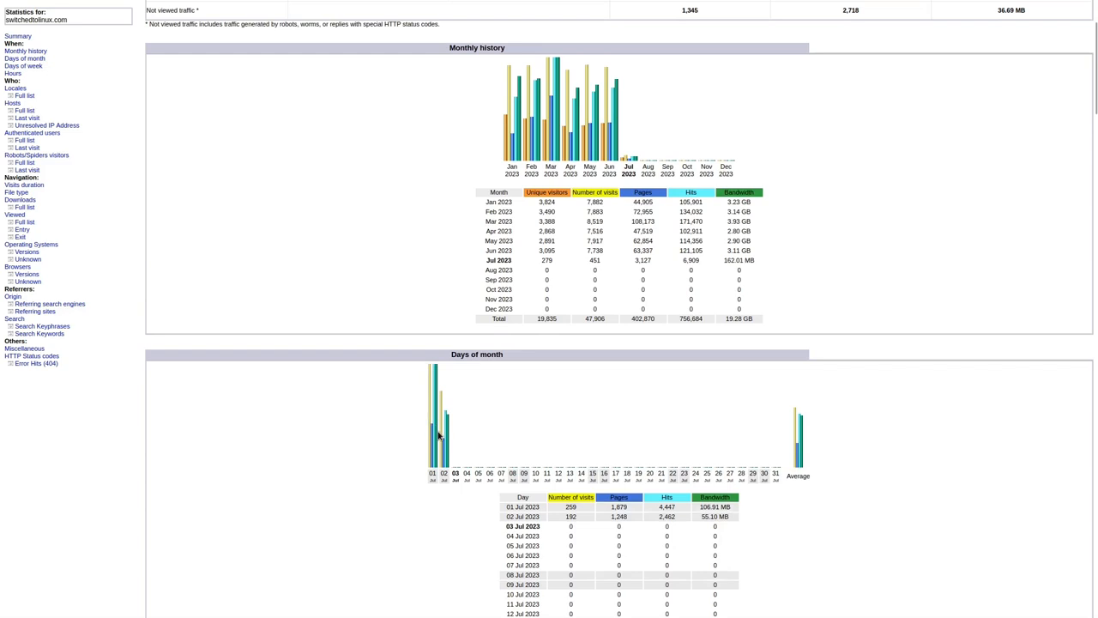
scroll(down, 3)
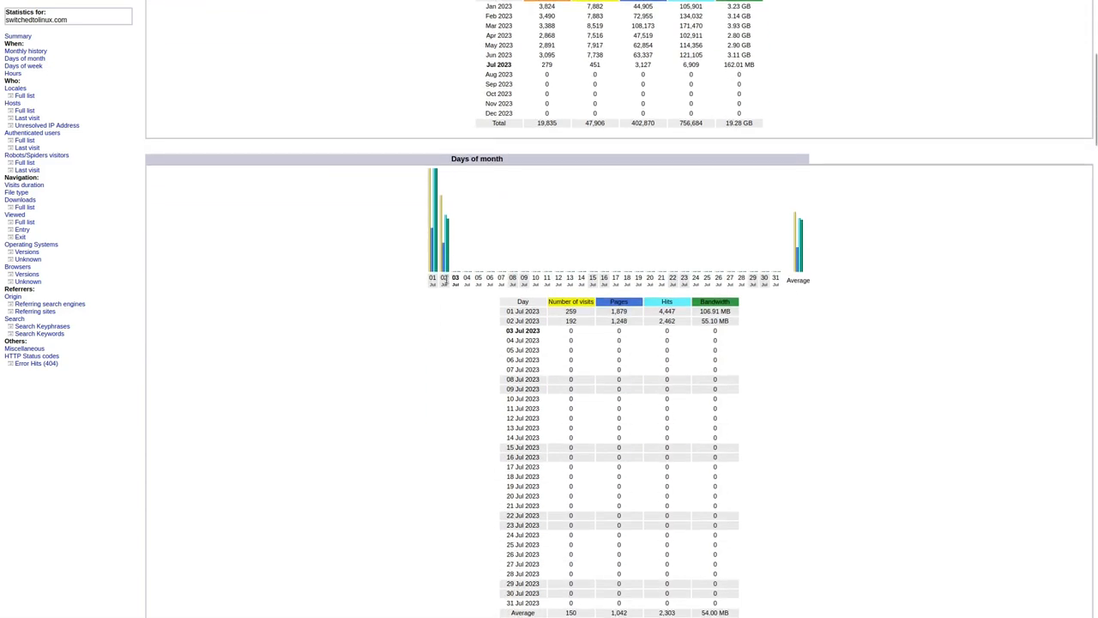
scroll(up, 3)
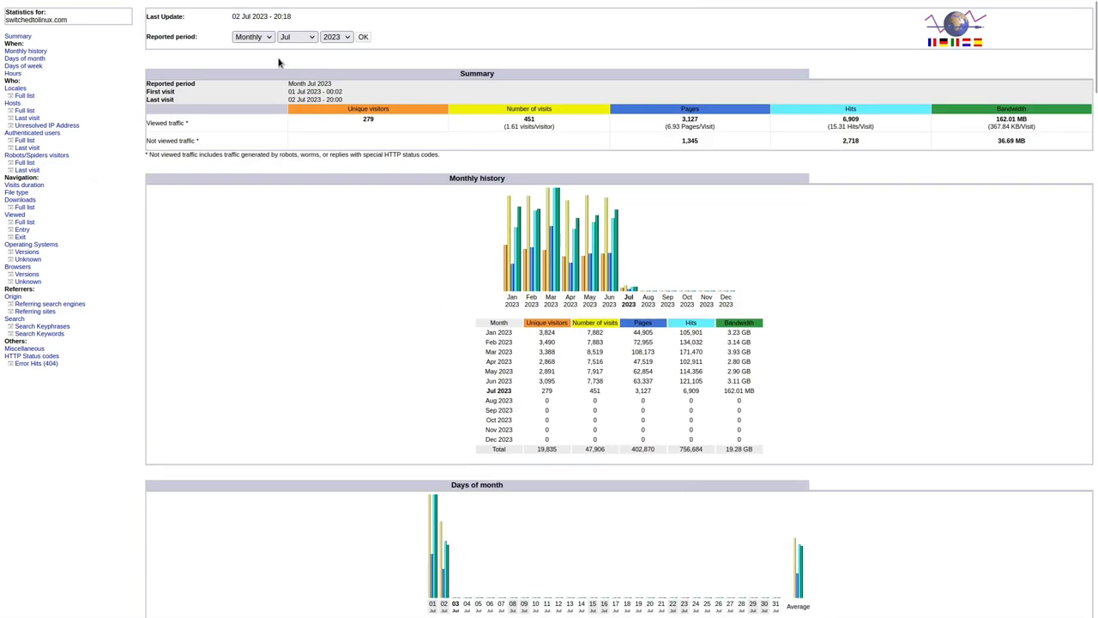
Switch the AWStats reported period to June 2023 and view its summary and daily table.
click(298, 36)
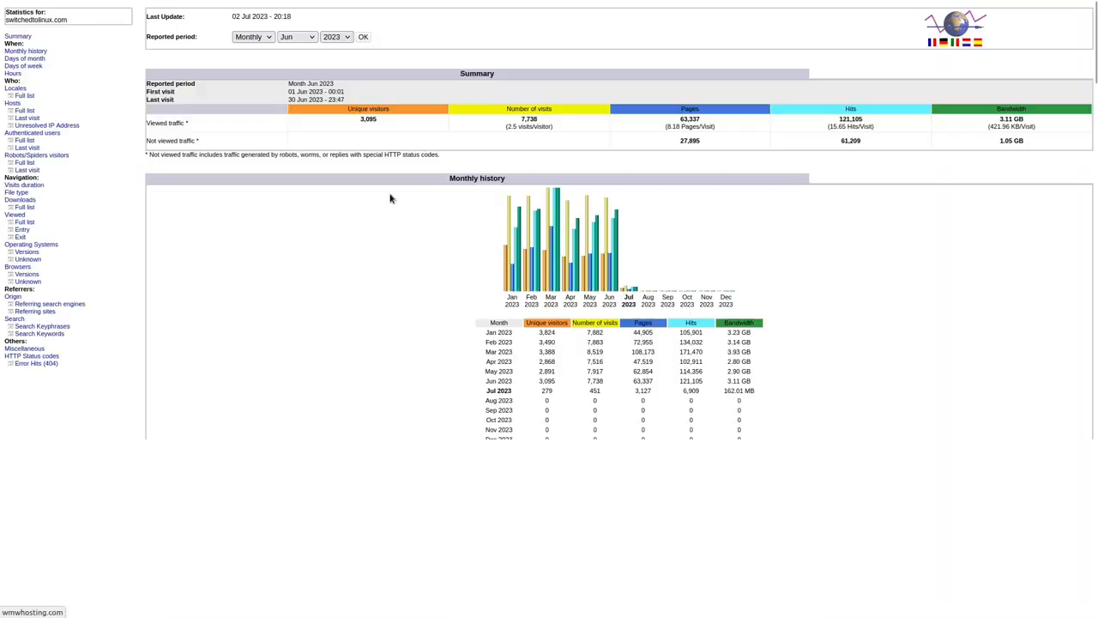
scroll(down, 3)
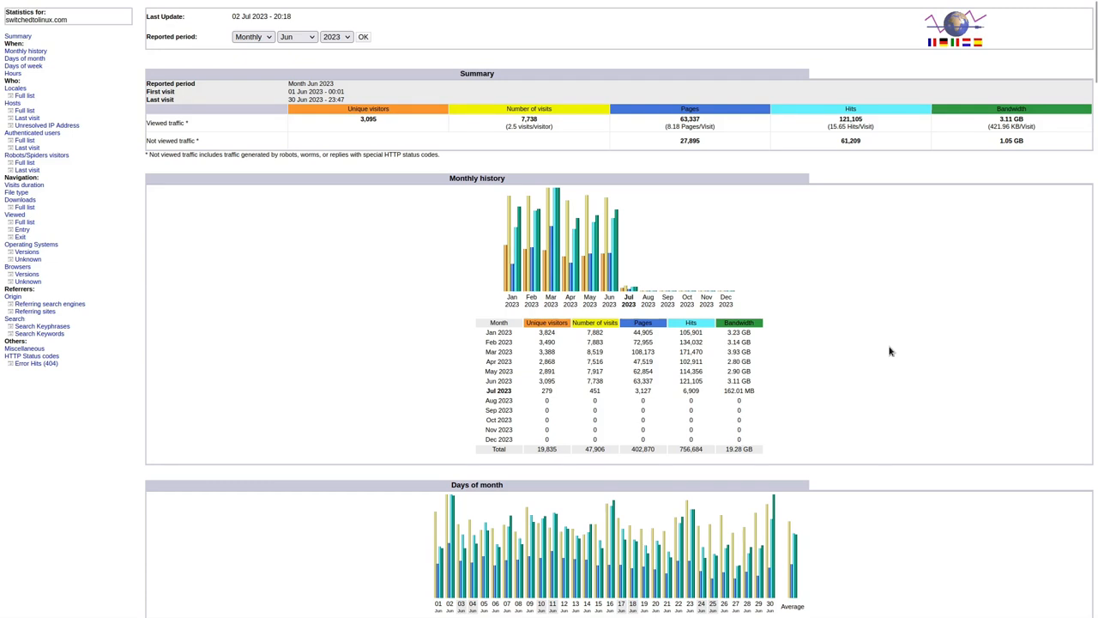
scroll(down, 3)
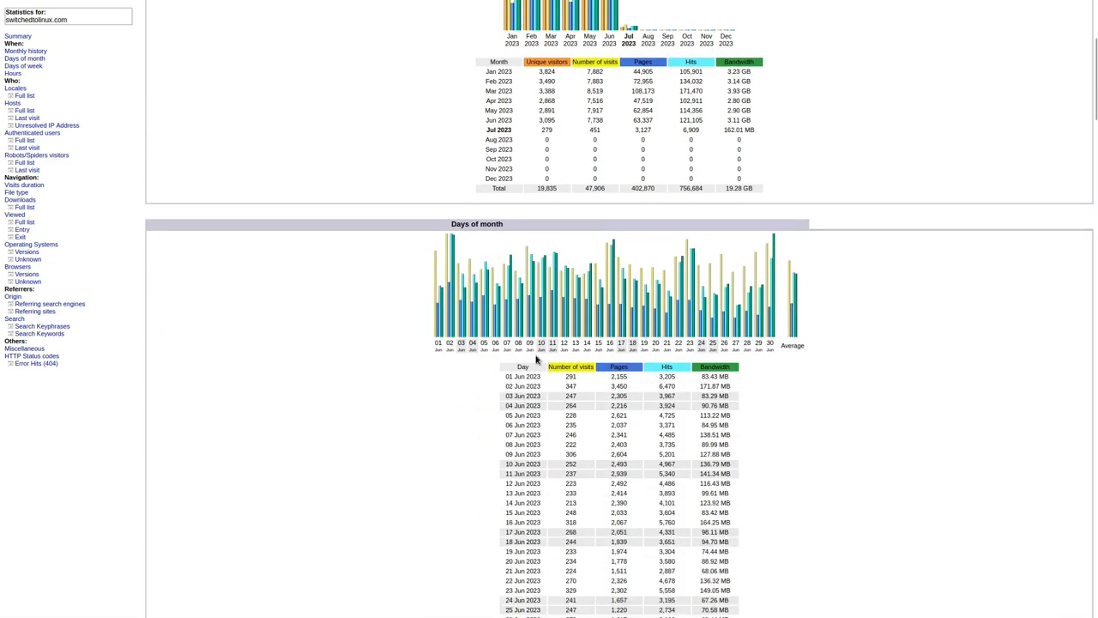
mouse_move(418, 346)
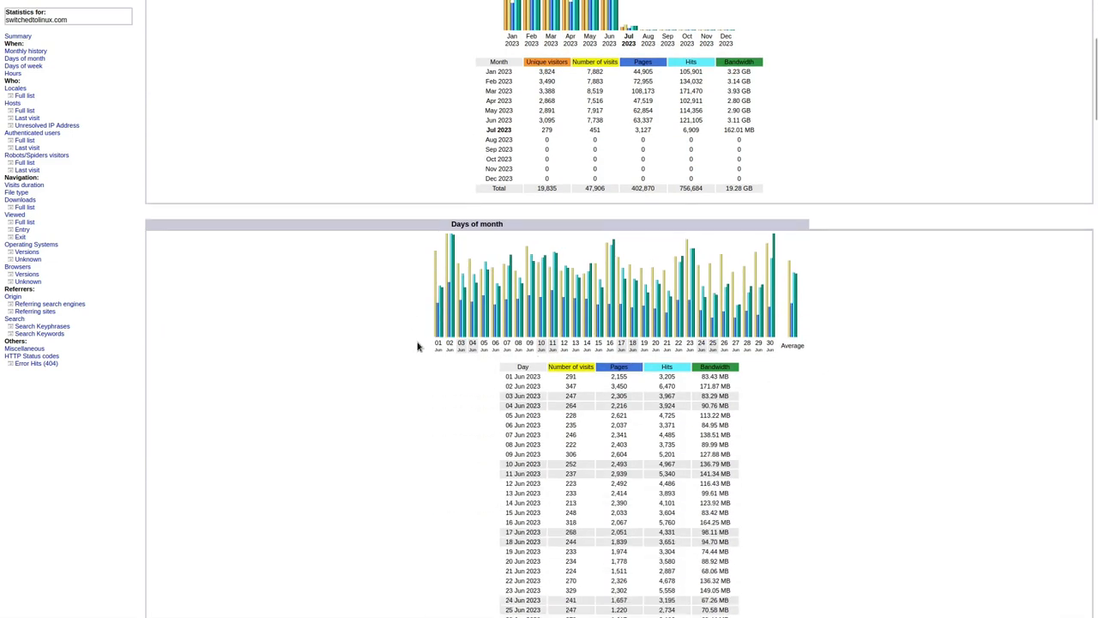
mouse_move(796, 294)
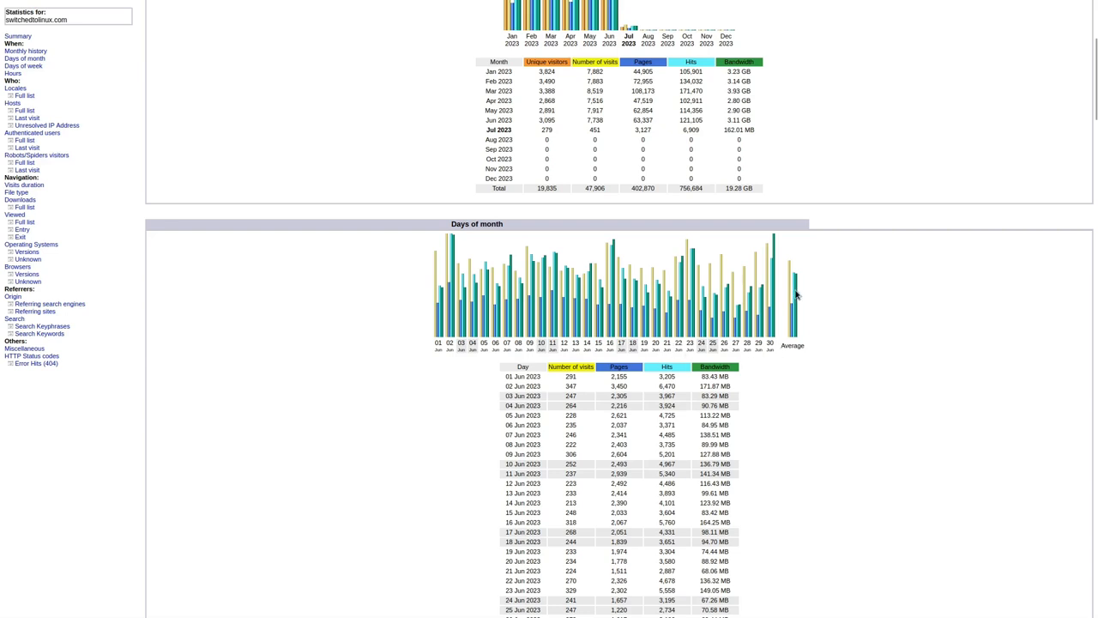
mouse_move(442, 300)
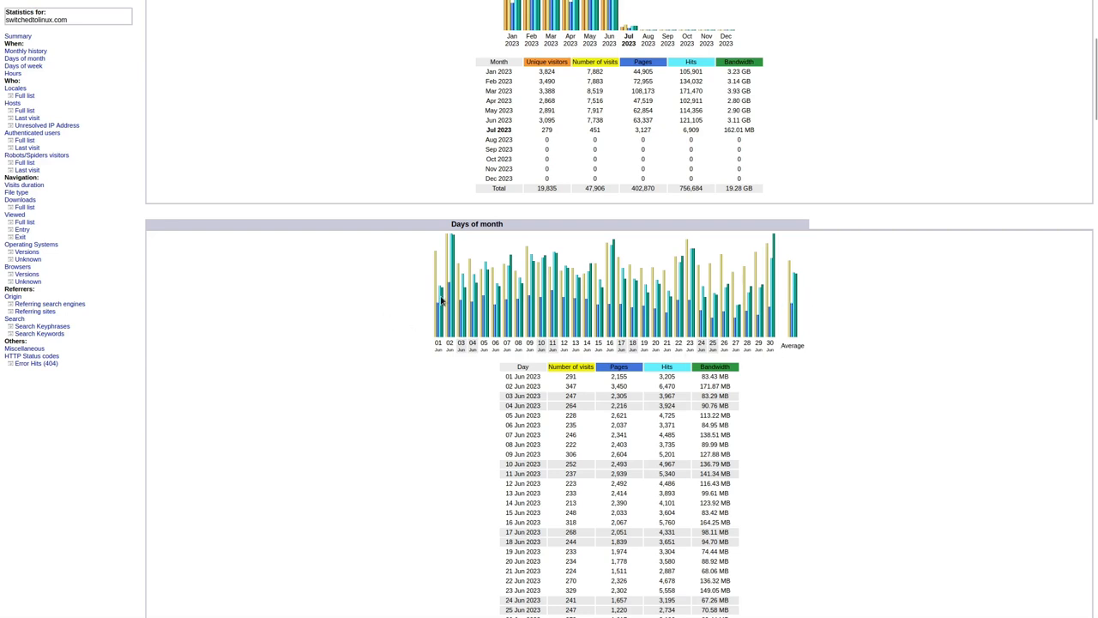
mouse_move(564, 396)
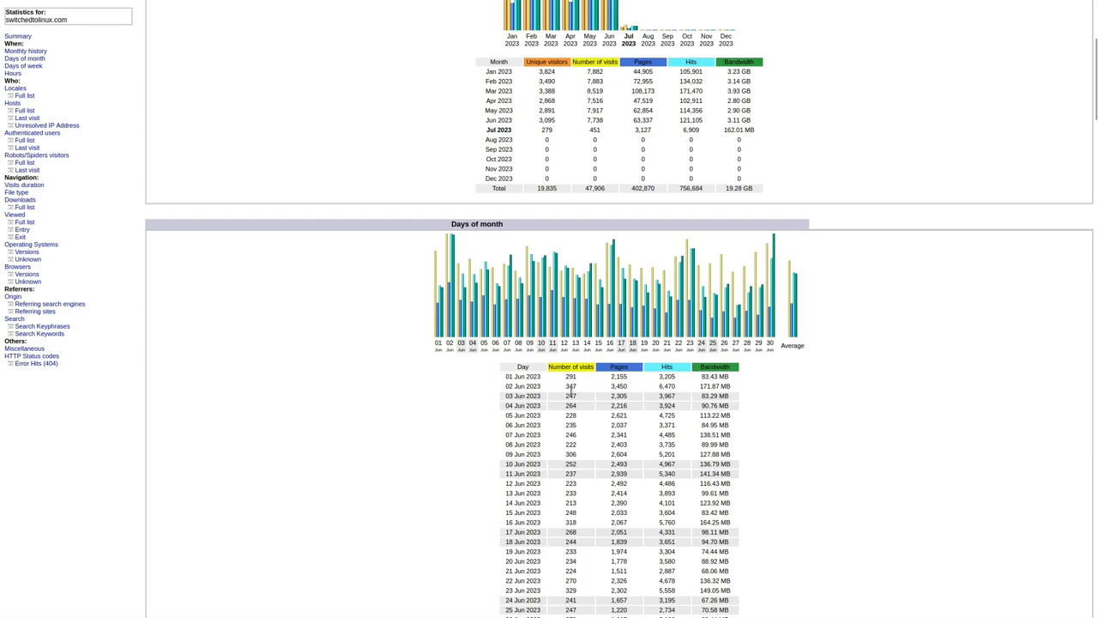
mouse_move(727, 417)
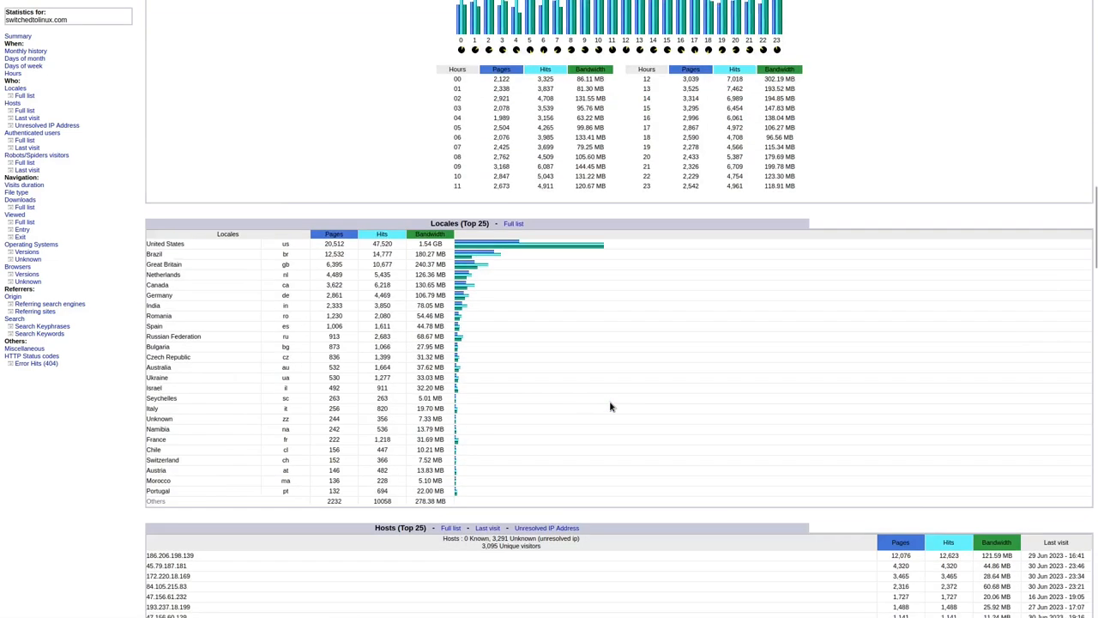
Scroll down to the June 2023 Locales and Hosts (Top 25) visitor IP tables.
scroll(down, 3)
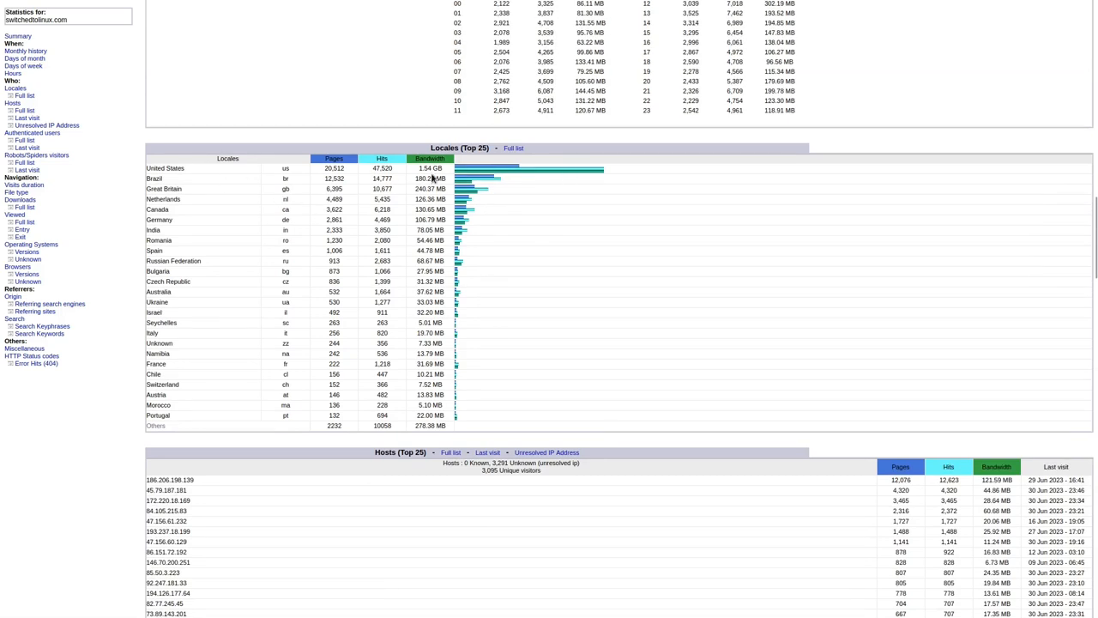
mouse_move(481, 184)
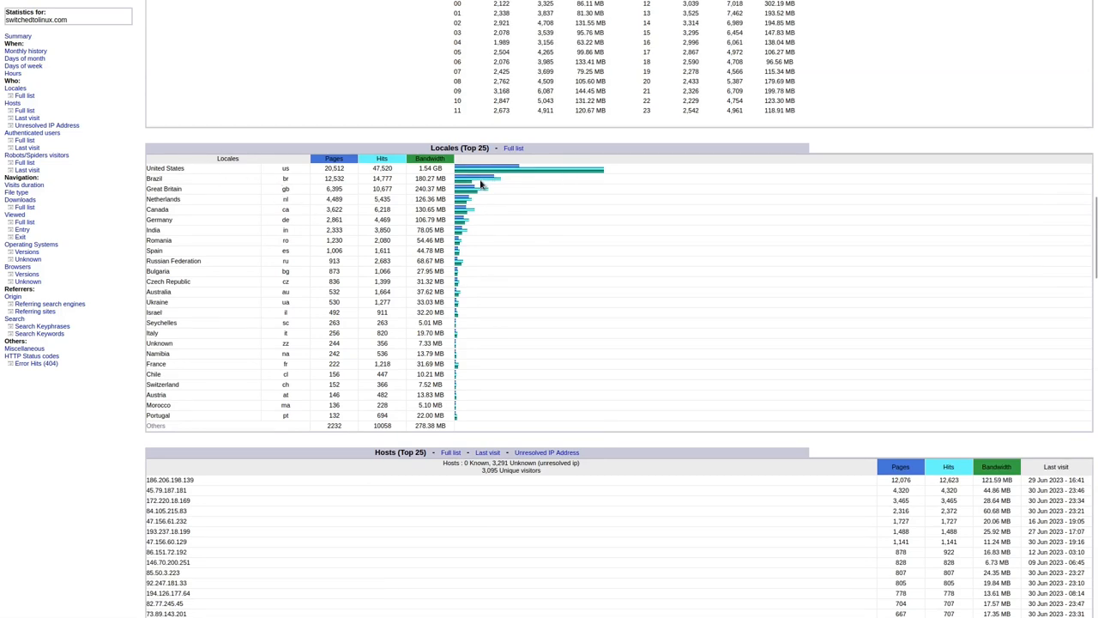
mouse_move(437, 344)
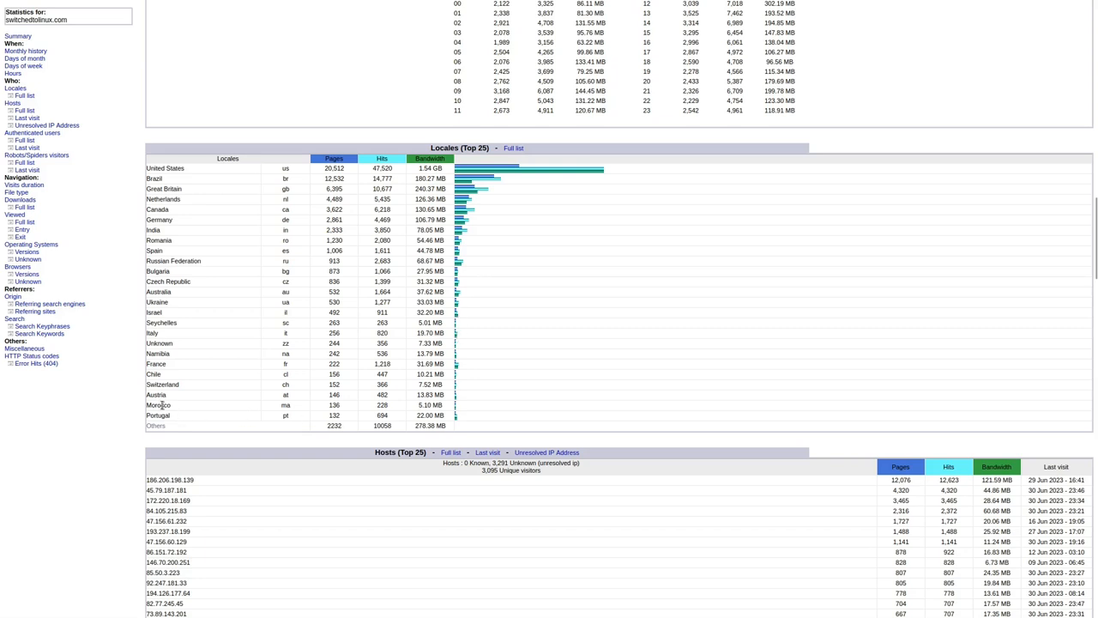
mouse_move(178, 397)
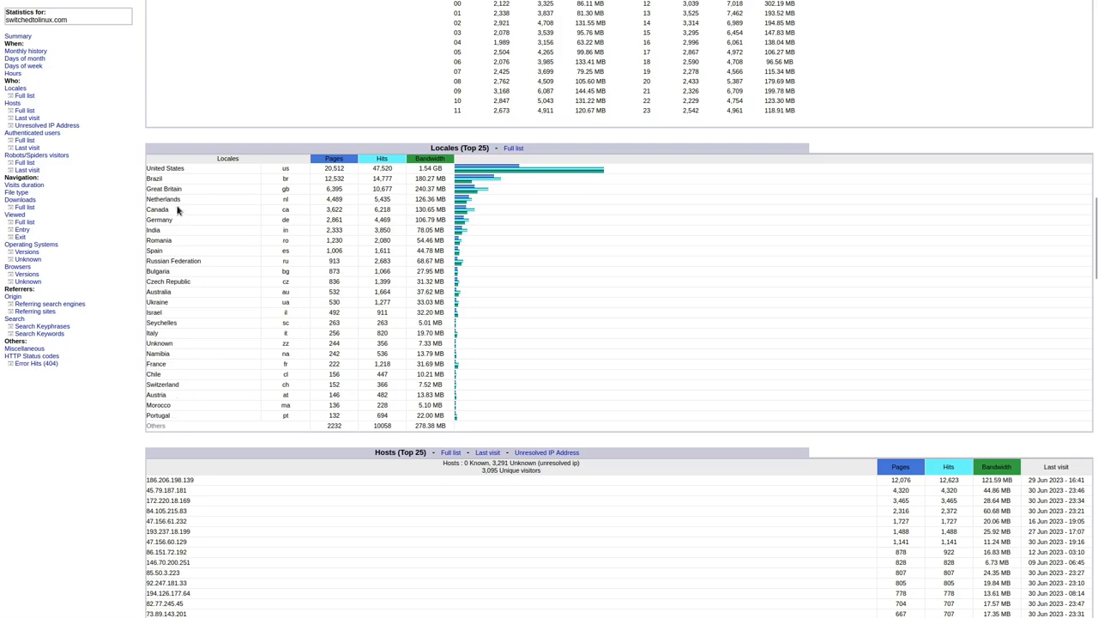
mouse_move(302, 464)
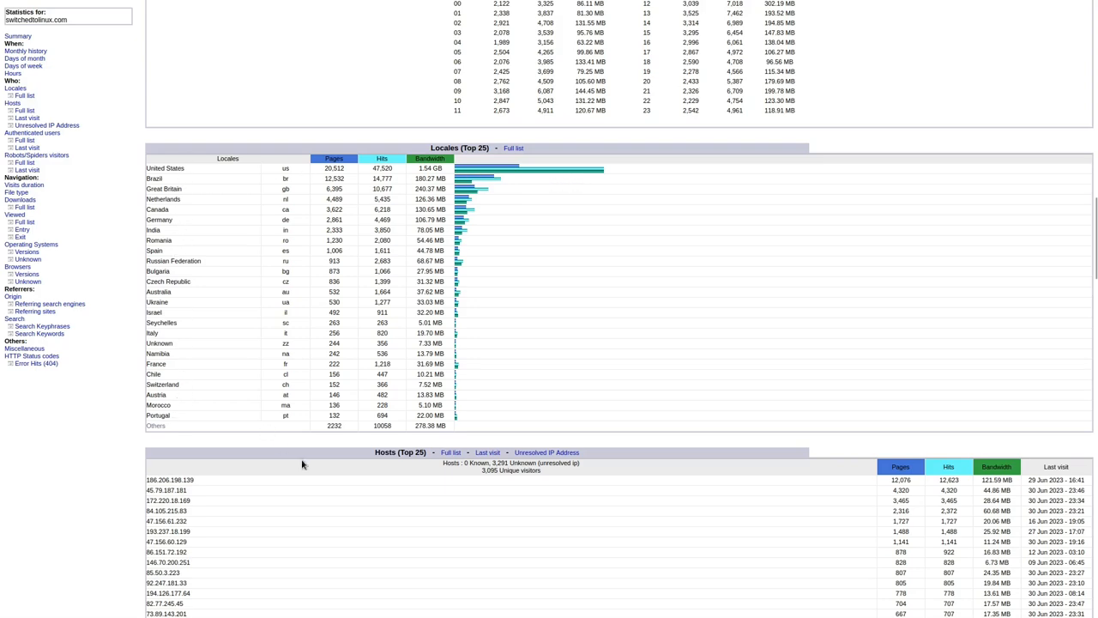
scroll(down, 3)
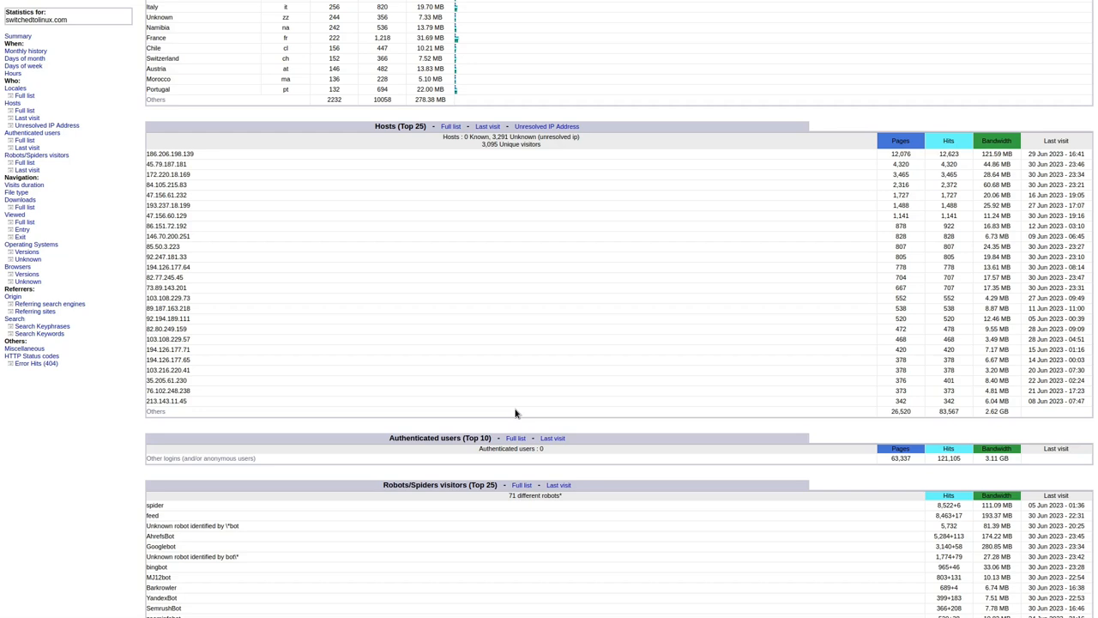
Scroll down to the Robots/Spiders visitors table and Visits duration breakdown.
scroll(down, 3)
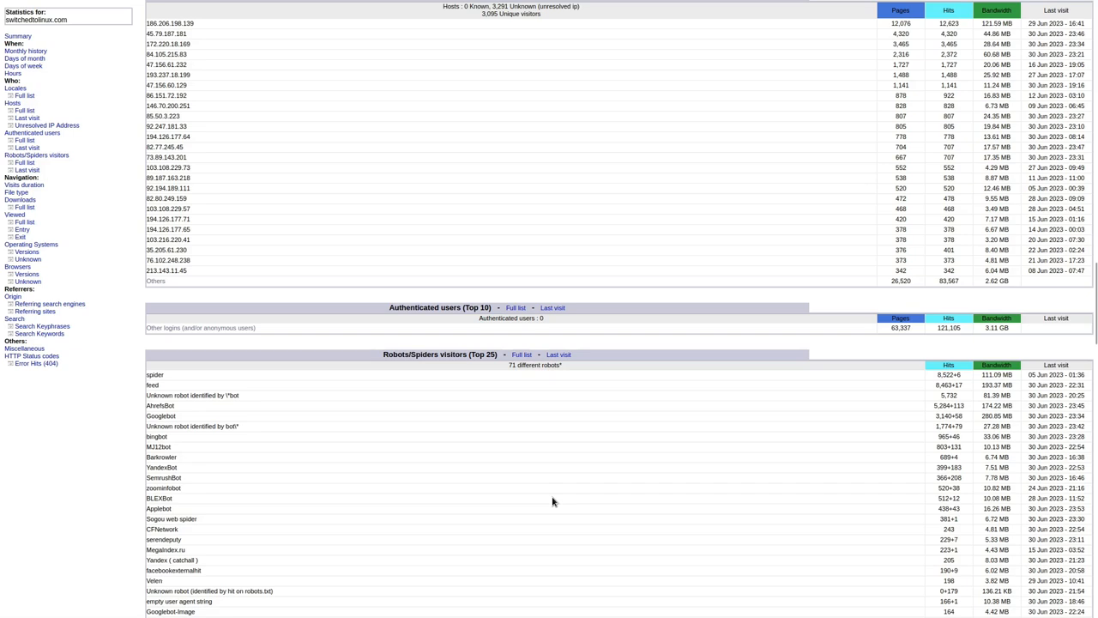
mouse_move(695, 449)
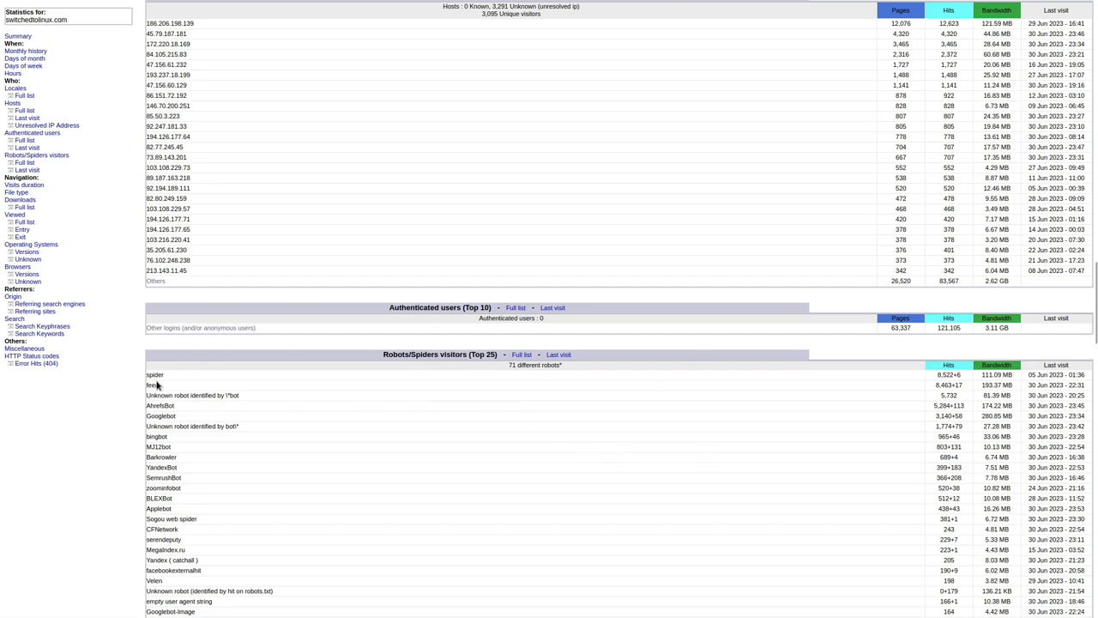
mouse_move(641, 374)
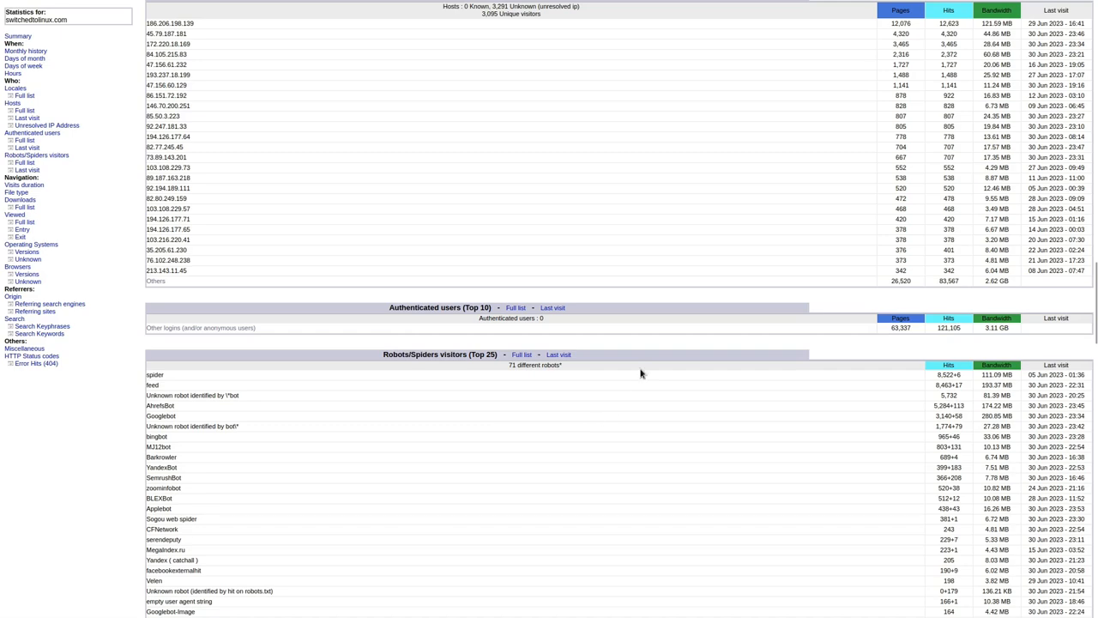
scroll(down, 3)
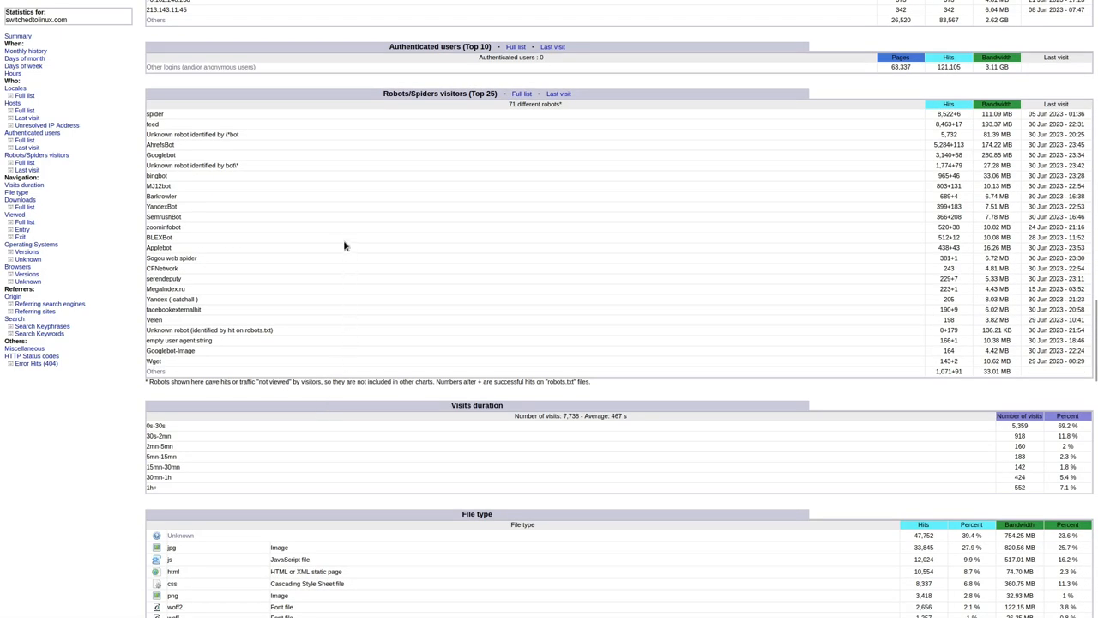
mouse_move(523, 351)
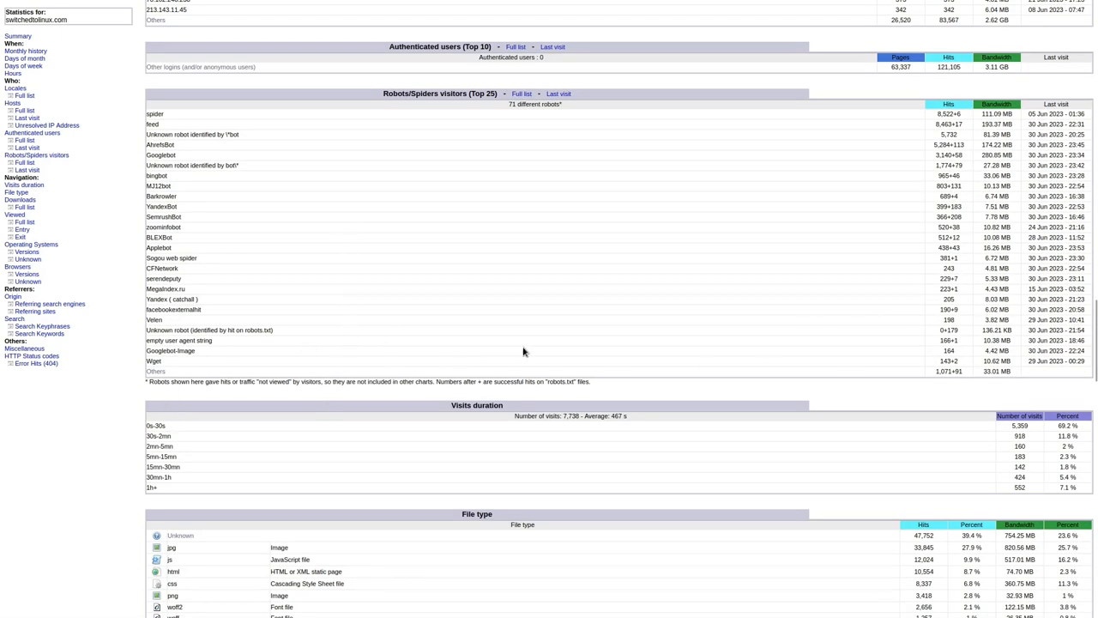
mouse_move(965, 165)
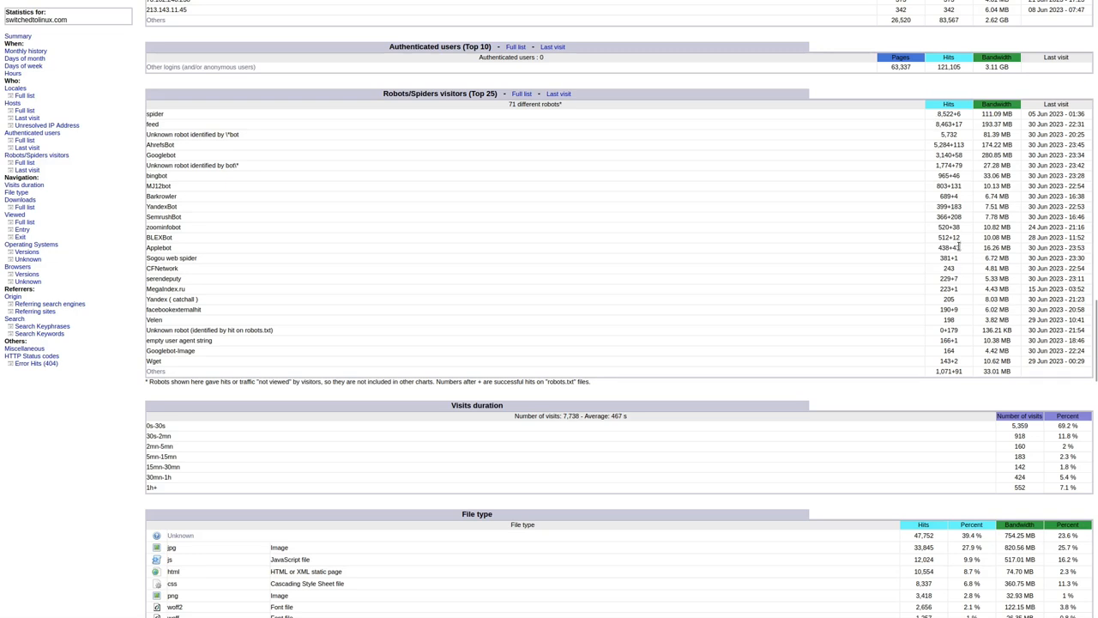
mouse_move(957, 381)
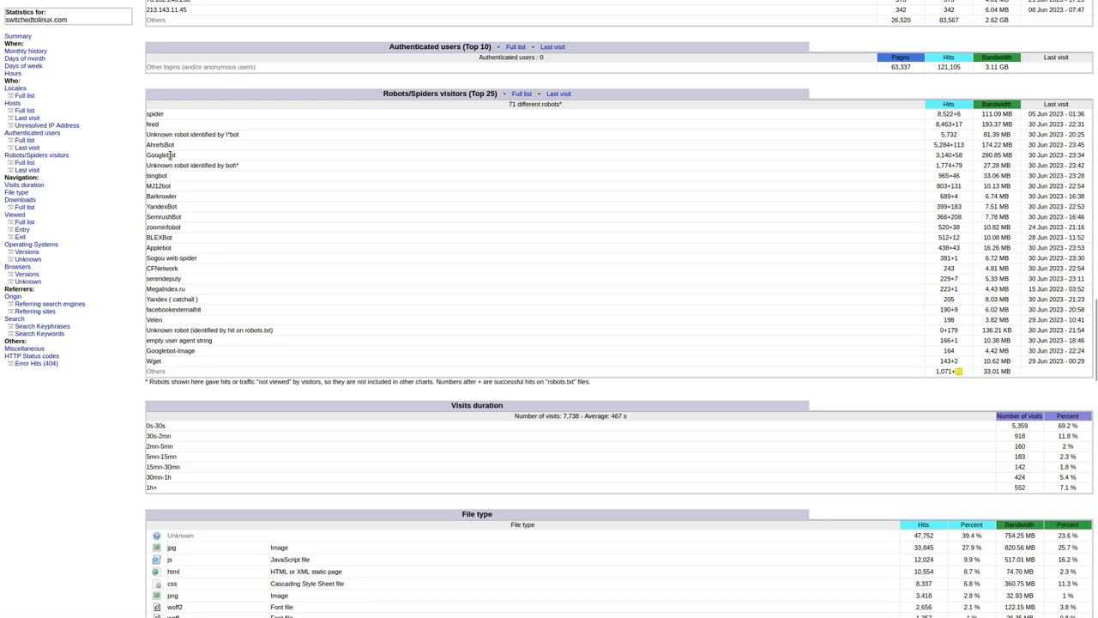
mouse_move(173, 329)
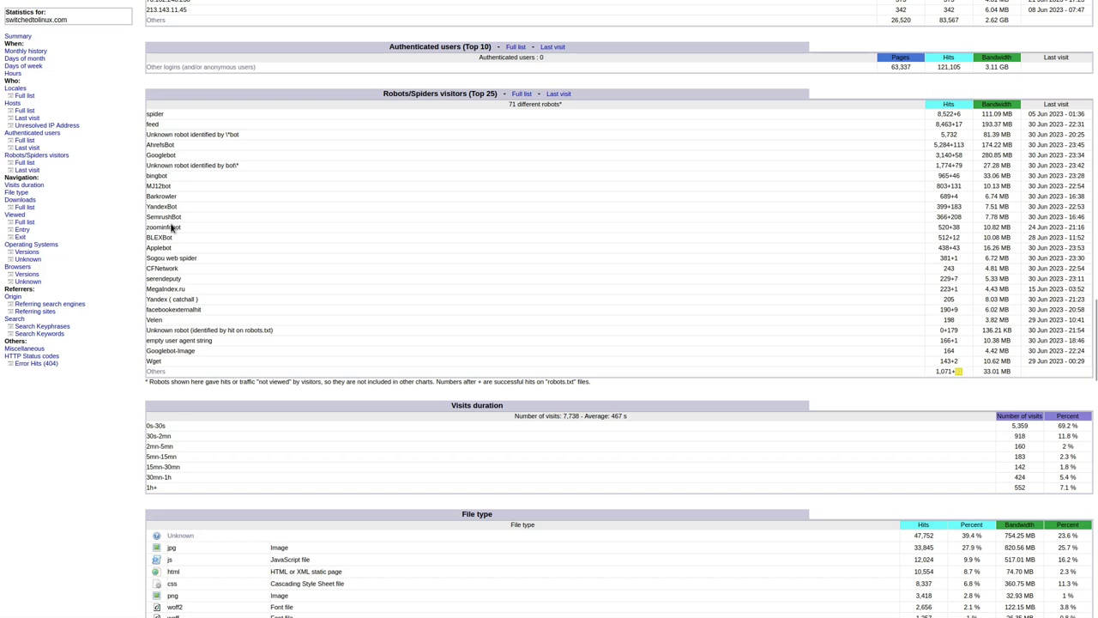
mouse_move(148, 289)
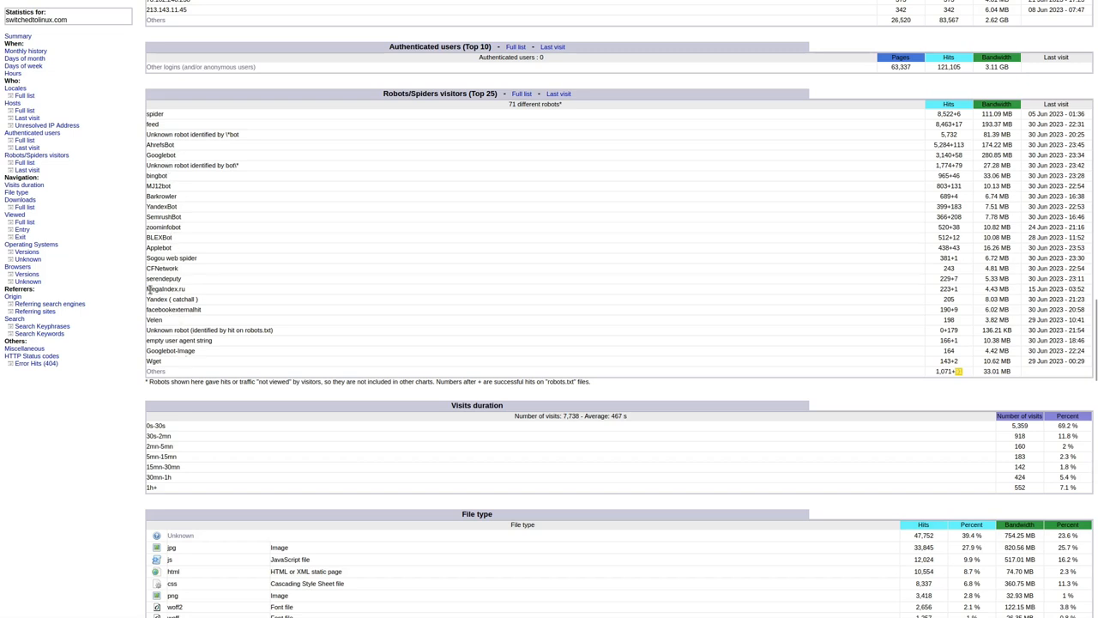
mouse_move(247, 326)
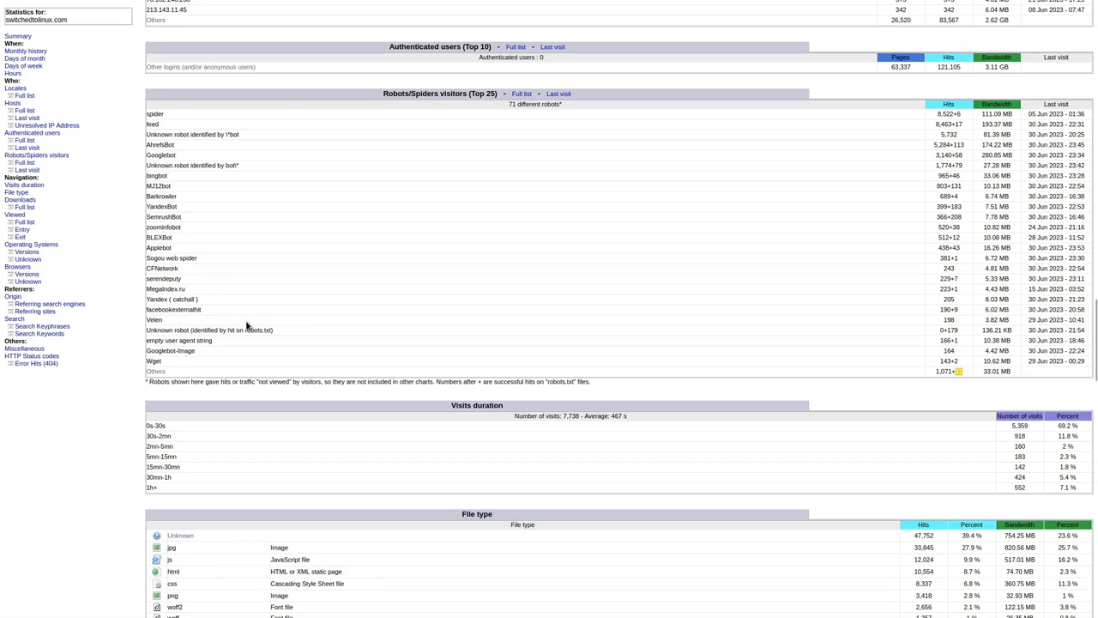
Scroll down to the File type statistics and the Downloads (Top 10) list.
scroll(down, 3)
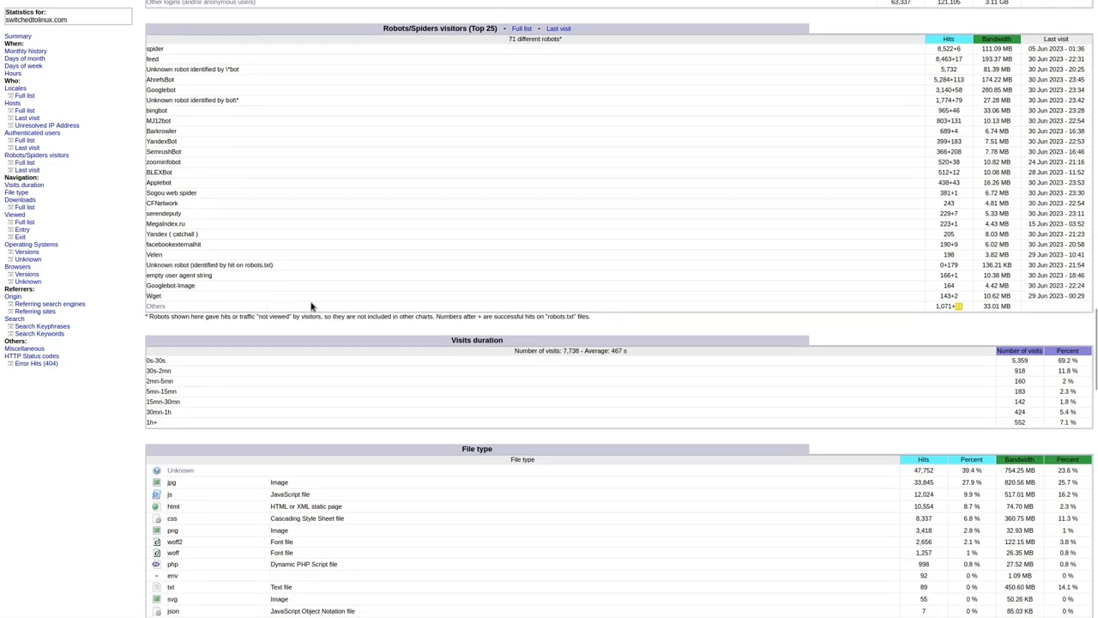
scroll(down, 3)
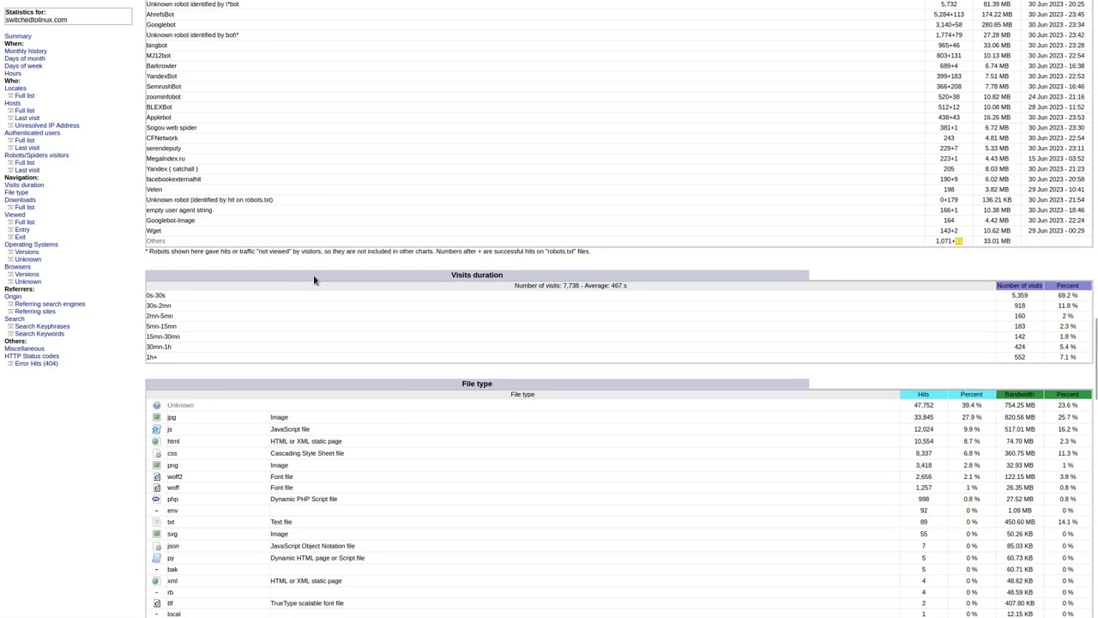
scroll(down, 3)
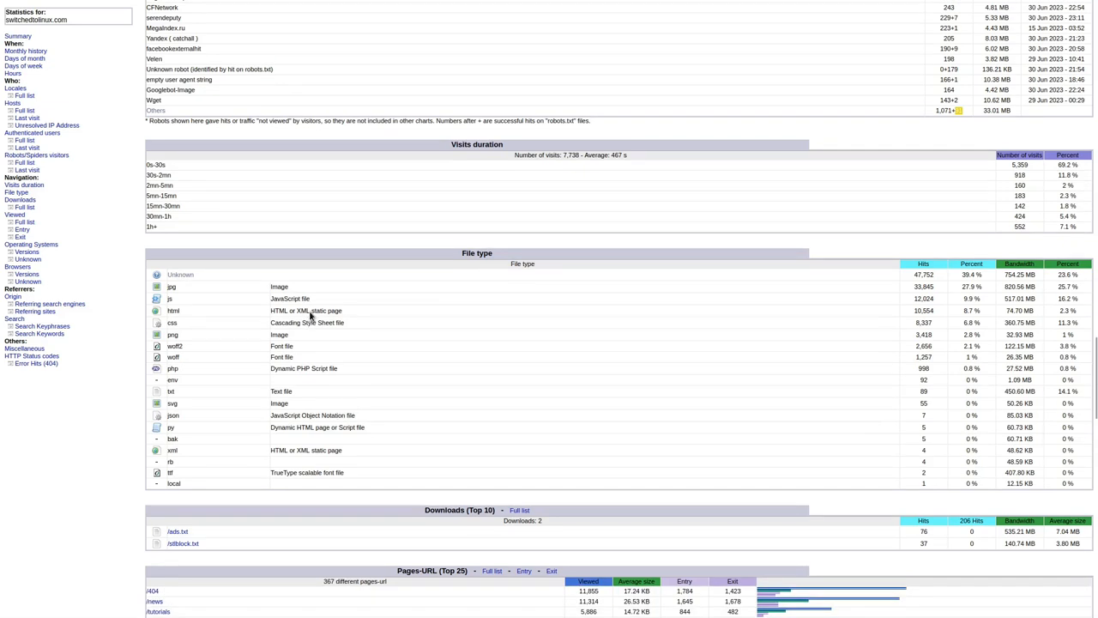
mouse_move(420, 335)
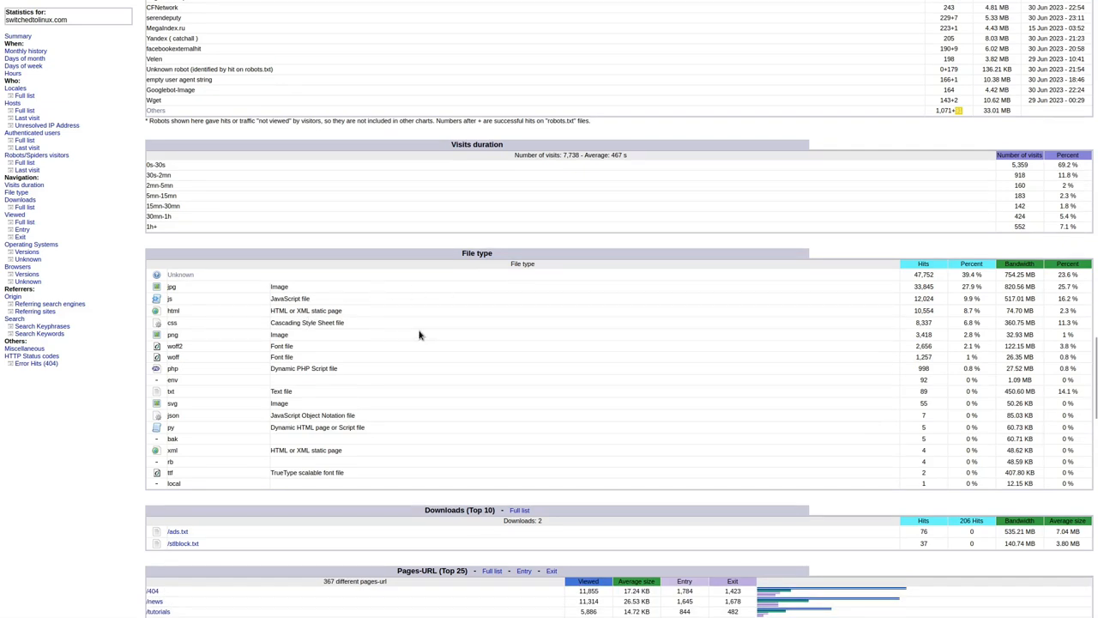
scroll(down, 3)
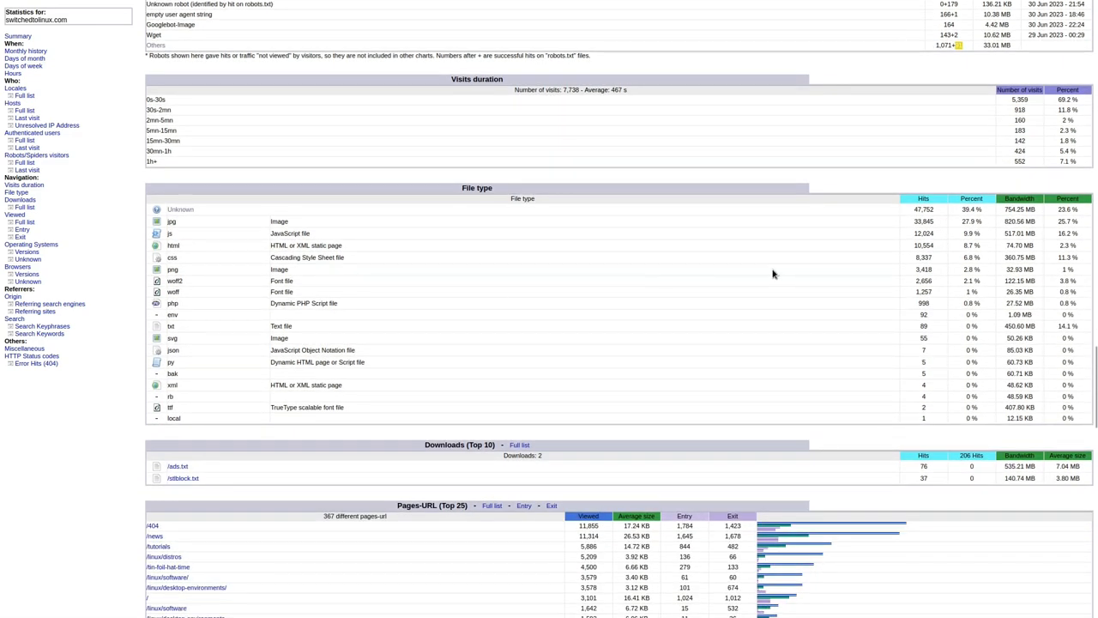
mouse_move(465, 234)
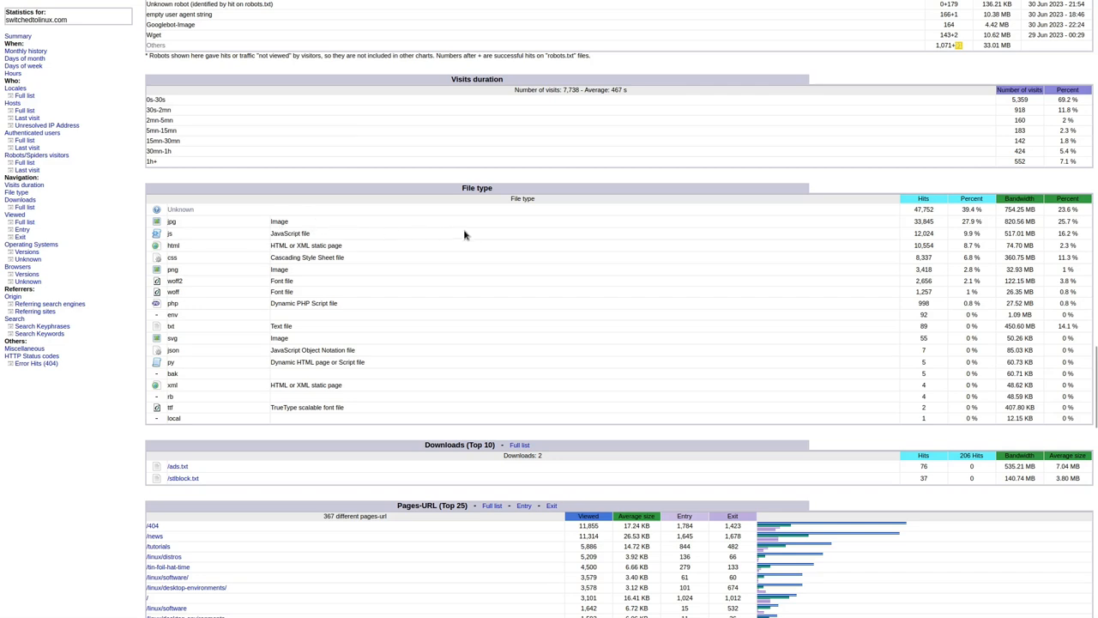
mouse_move(941, 227)
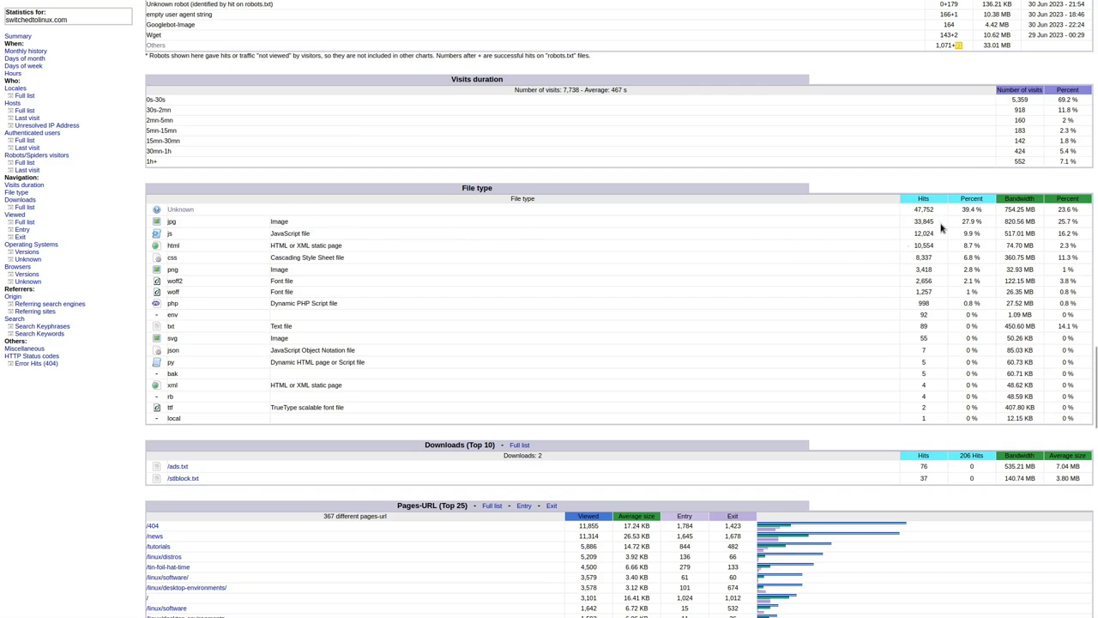
mouse_move(980, 275)
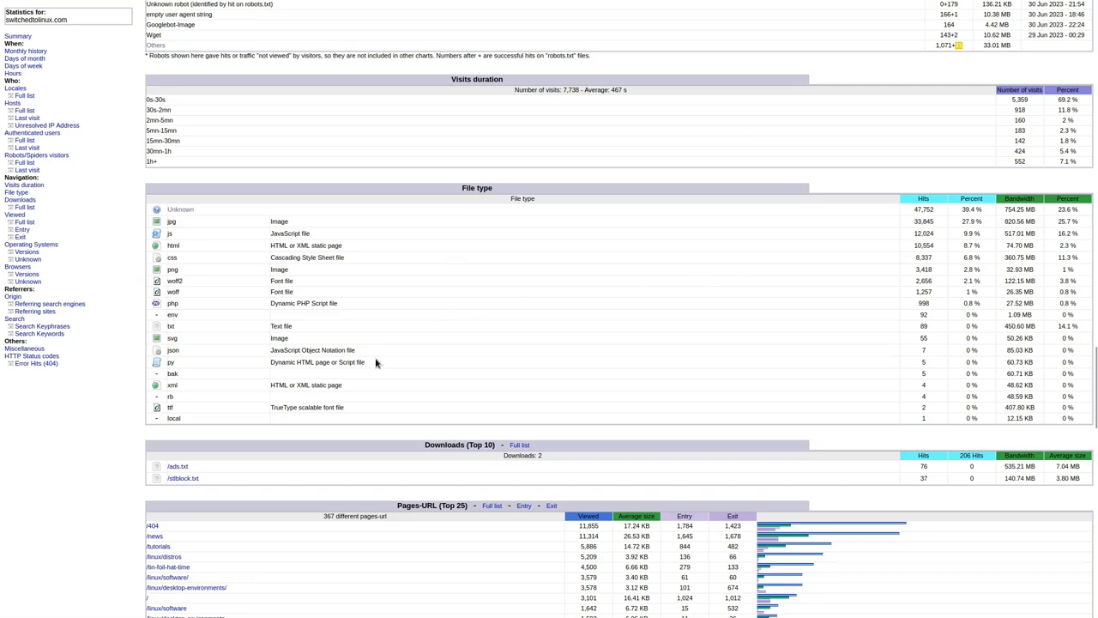
Scroll down to the Pages-URL (Top 25) list and start of Operating Systems table.
scroll(down, 3)
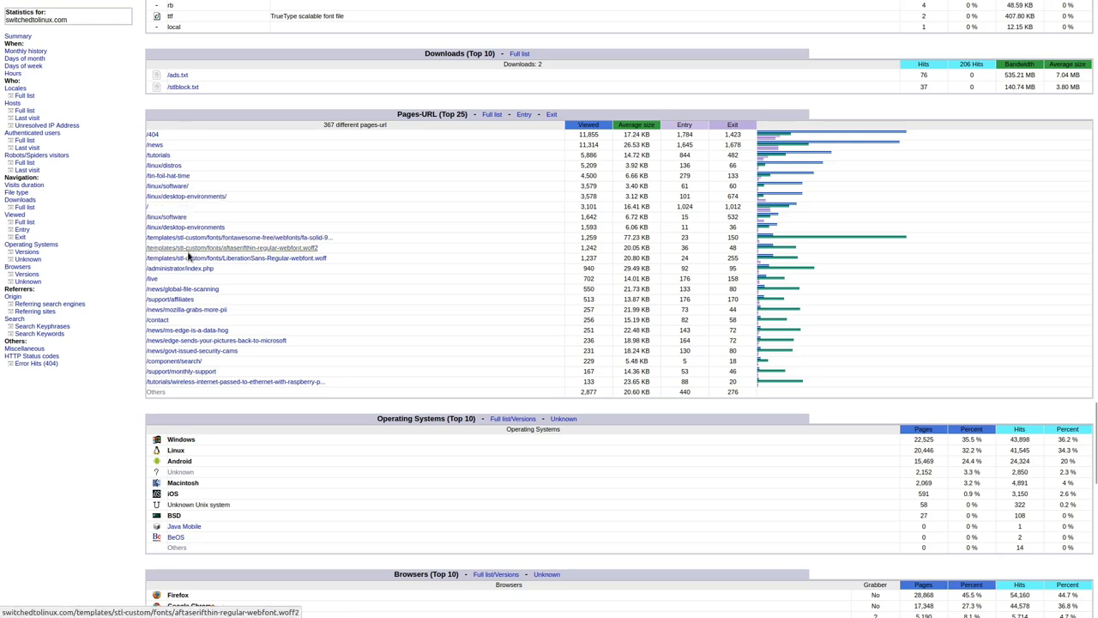
mouse_move(217, 242)
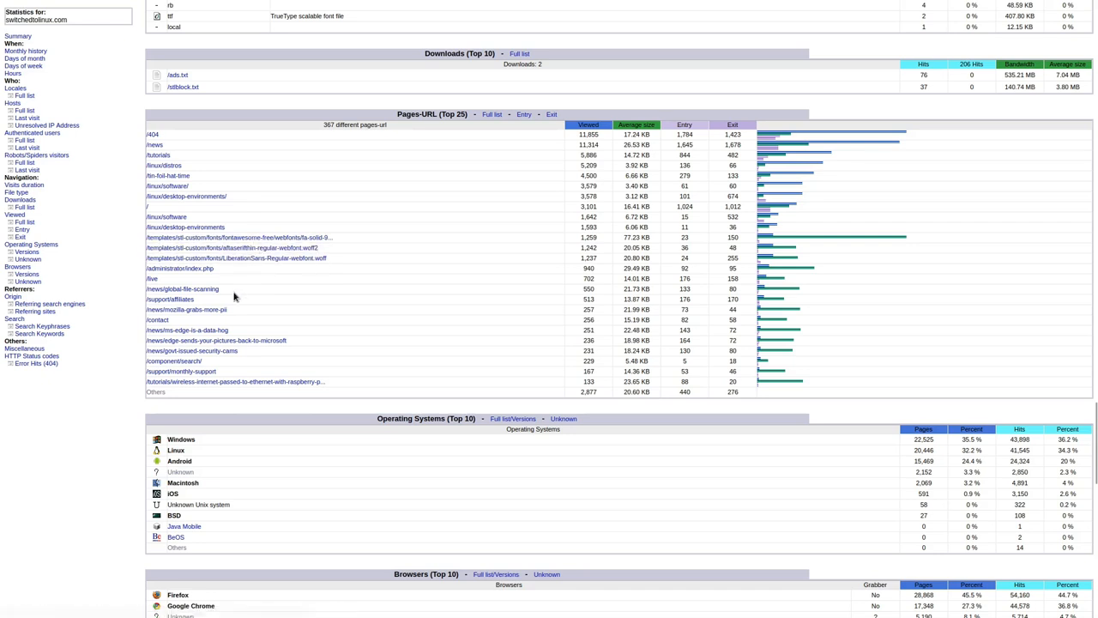
Scroll down so the Operating Systems and Browsers tables, led by Windows and Firefox, are visible.
scroll(down, 3)
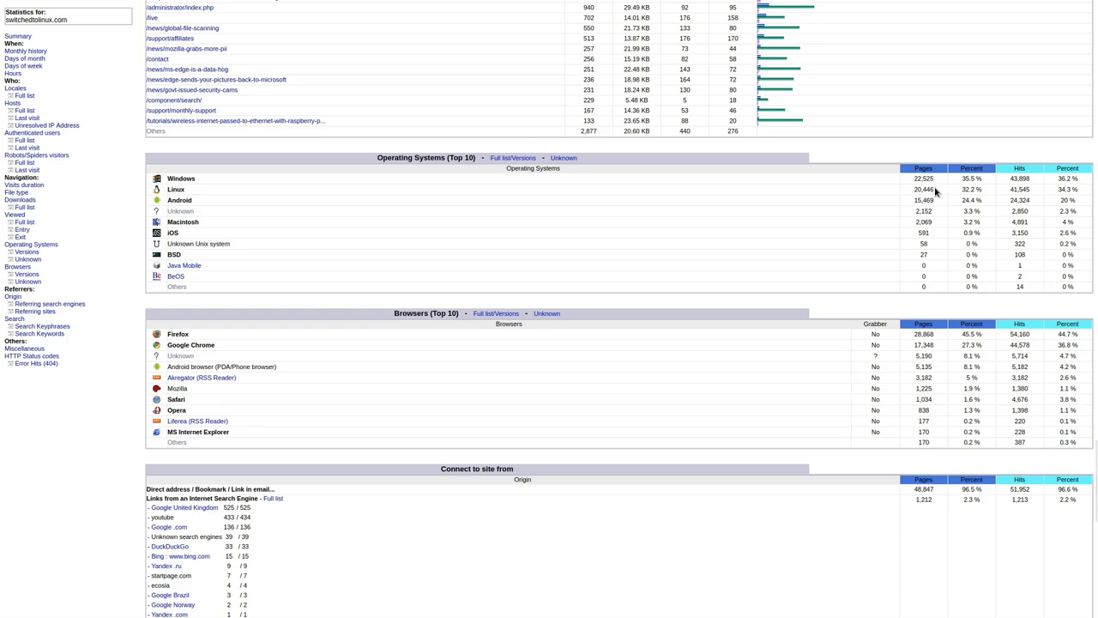
mouse_move(939, 226)
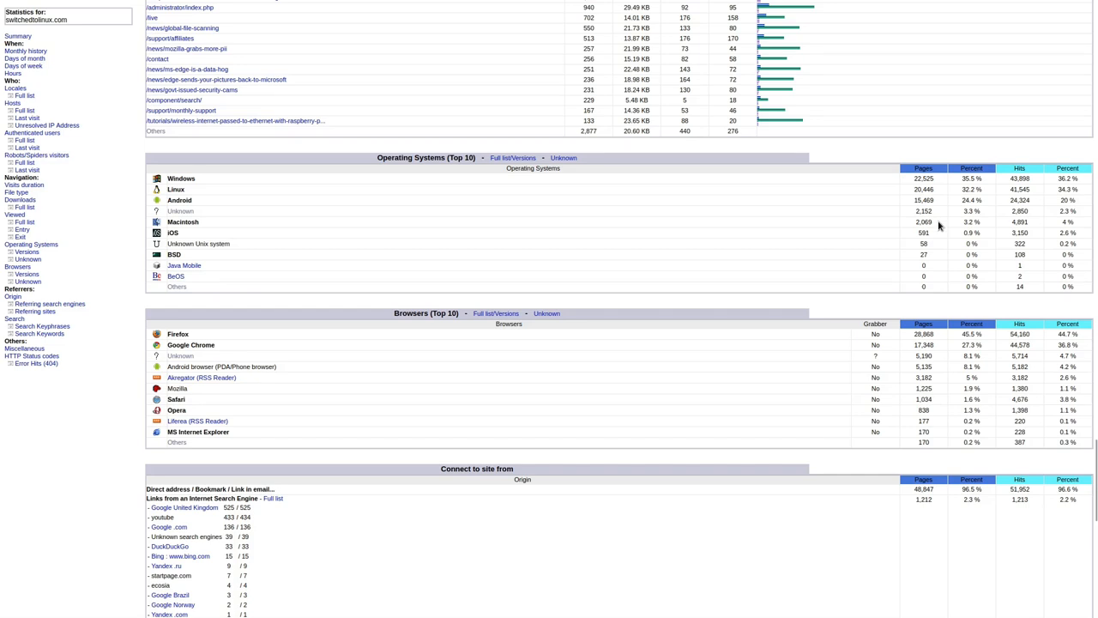
mouse_move(937, 248)
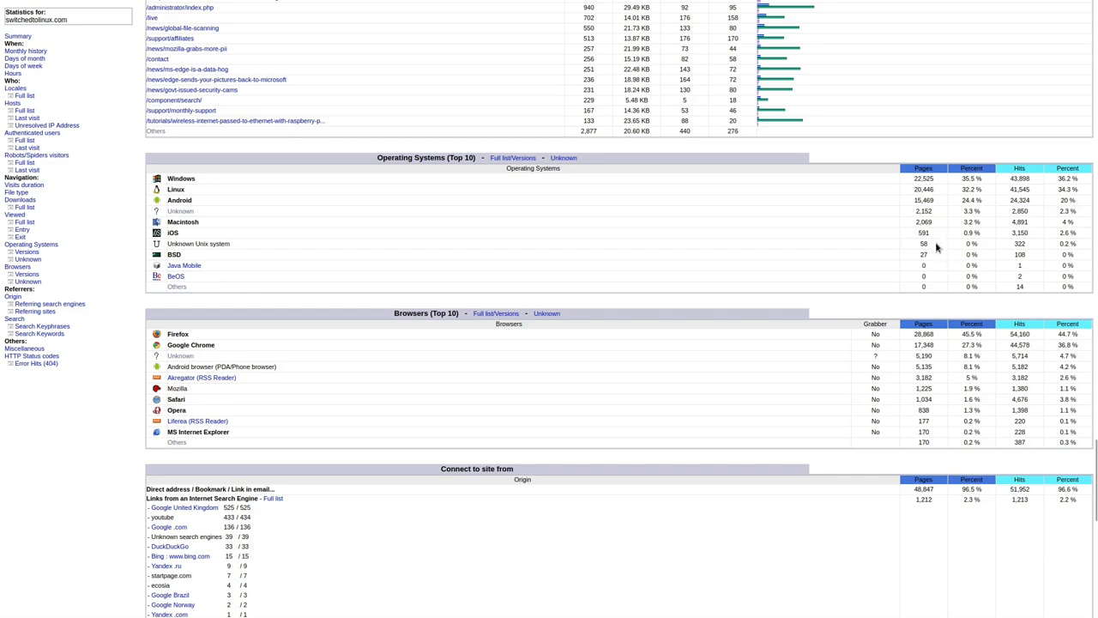
mouse_move(879, 261)
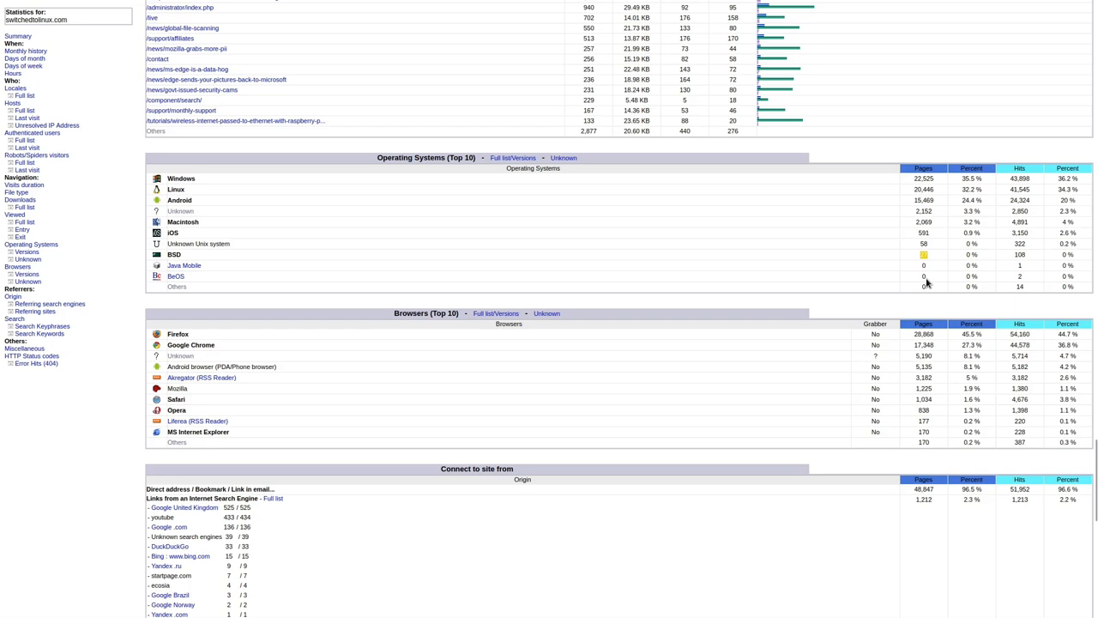
mouse_move(936, 281)
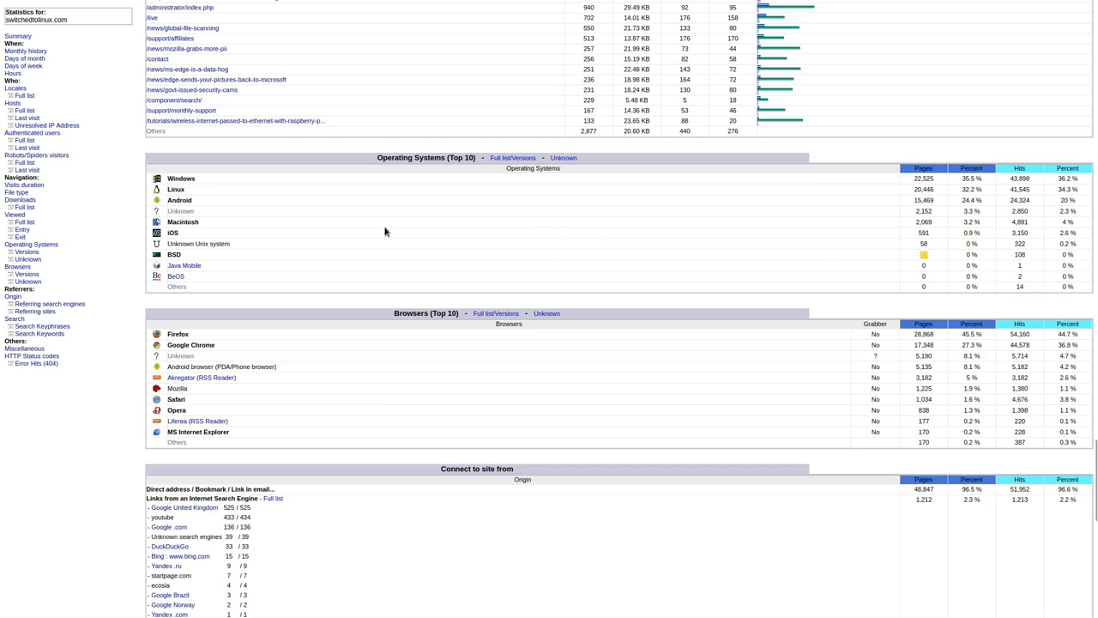
mouse_move(204, 283)
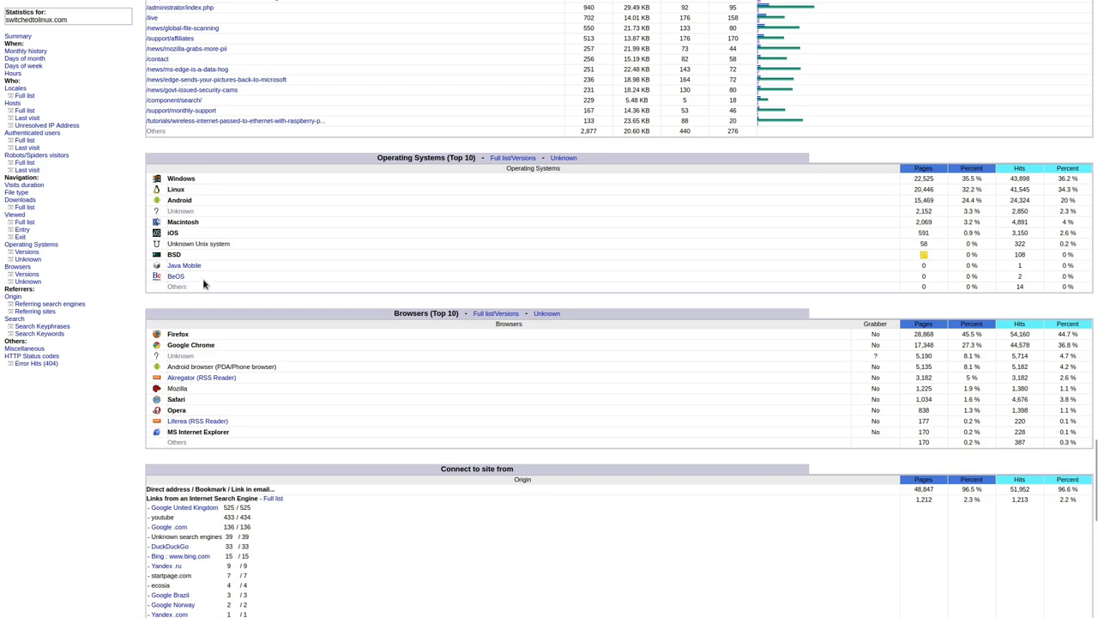
Scroll the AWStats report to the Operating Systems and Browsers Top 10 tables.
scroll(down, 3)
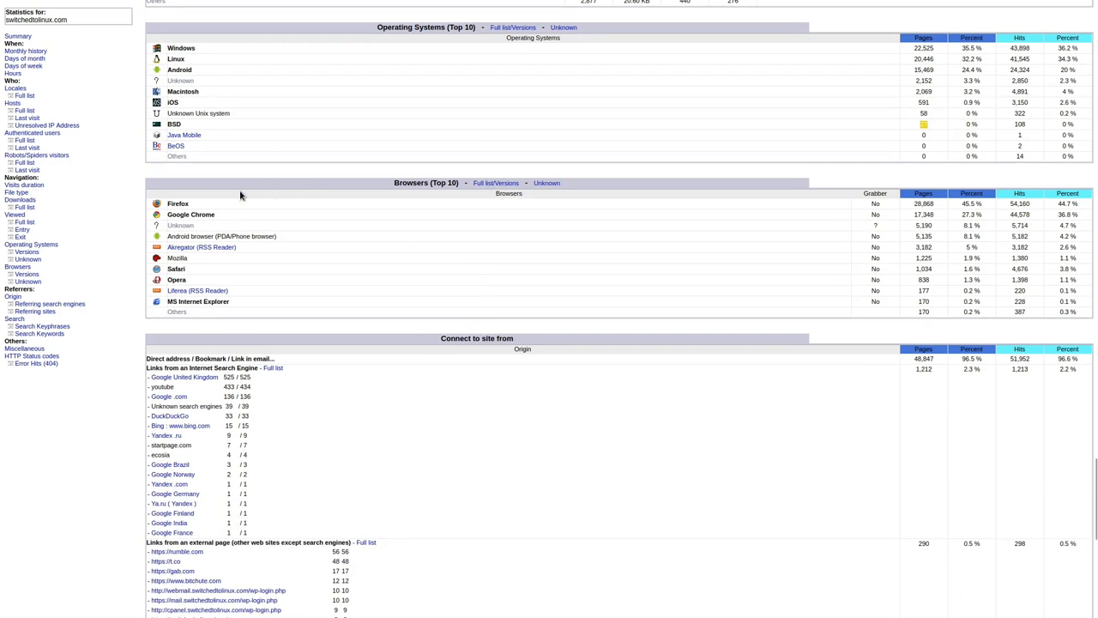
mouse_move(322, 206)
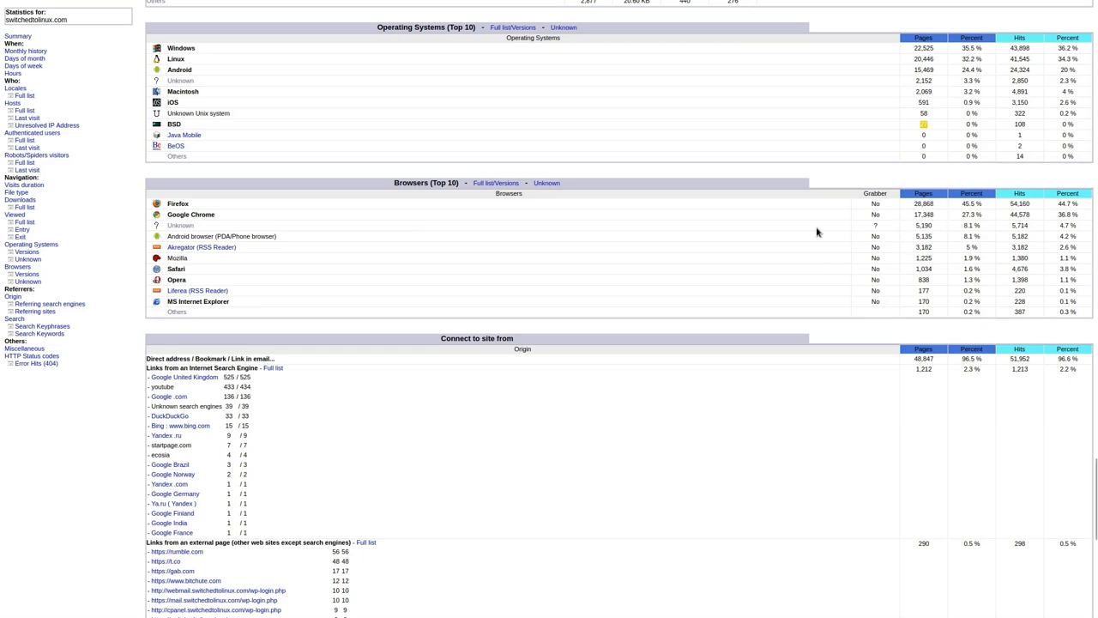
mouse_move(221, 247)
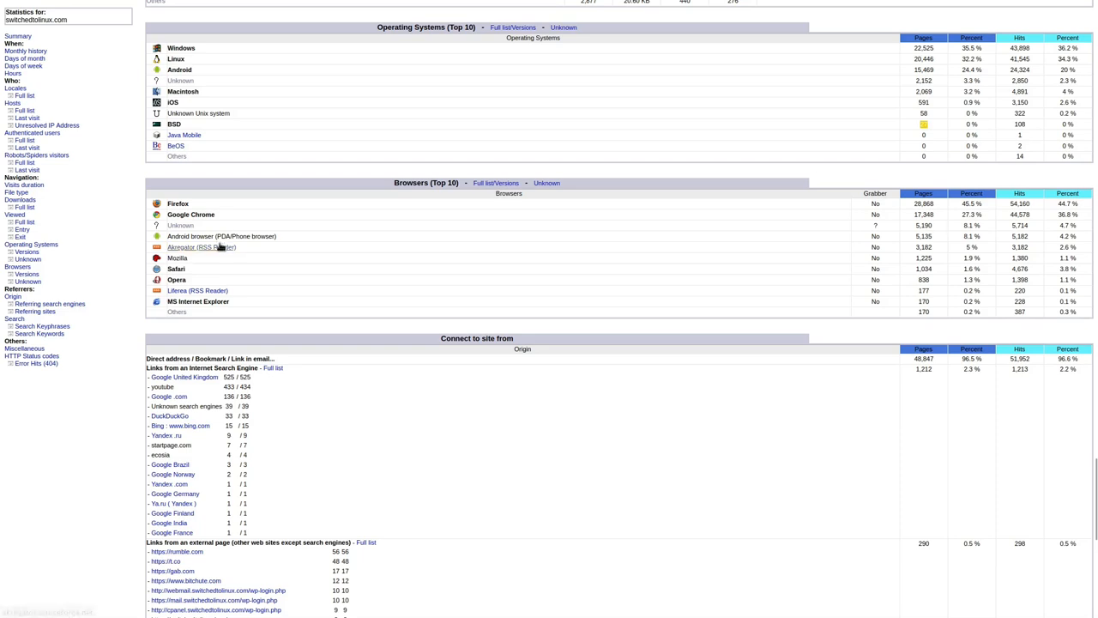
mouse_move(178, 258)
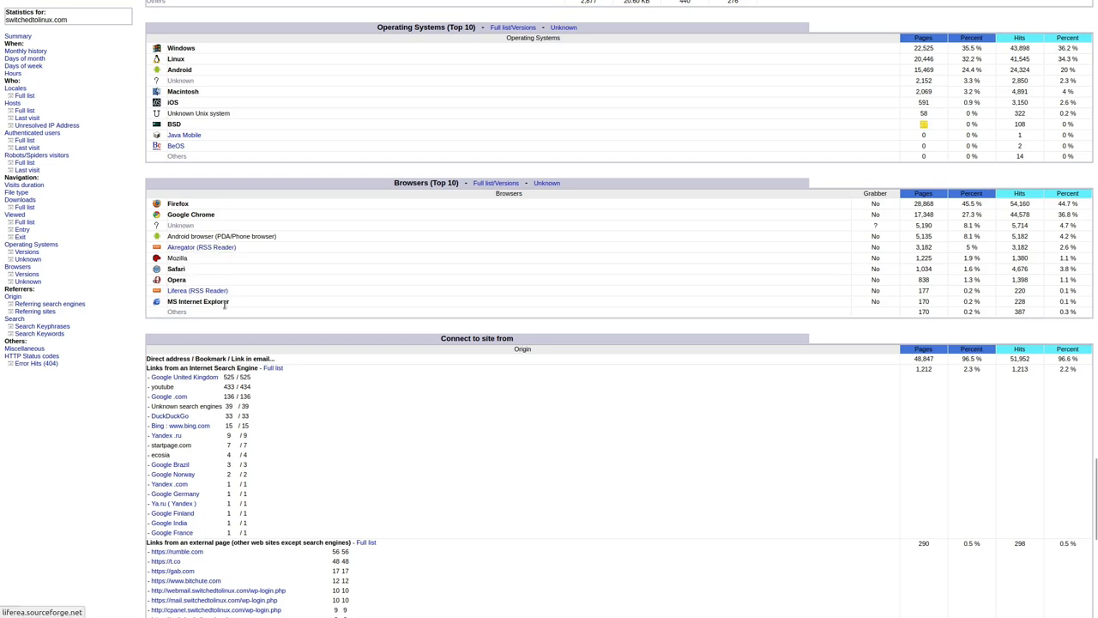
mouse_move(228, 311)
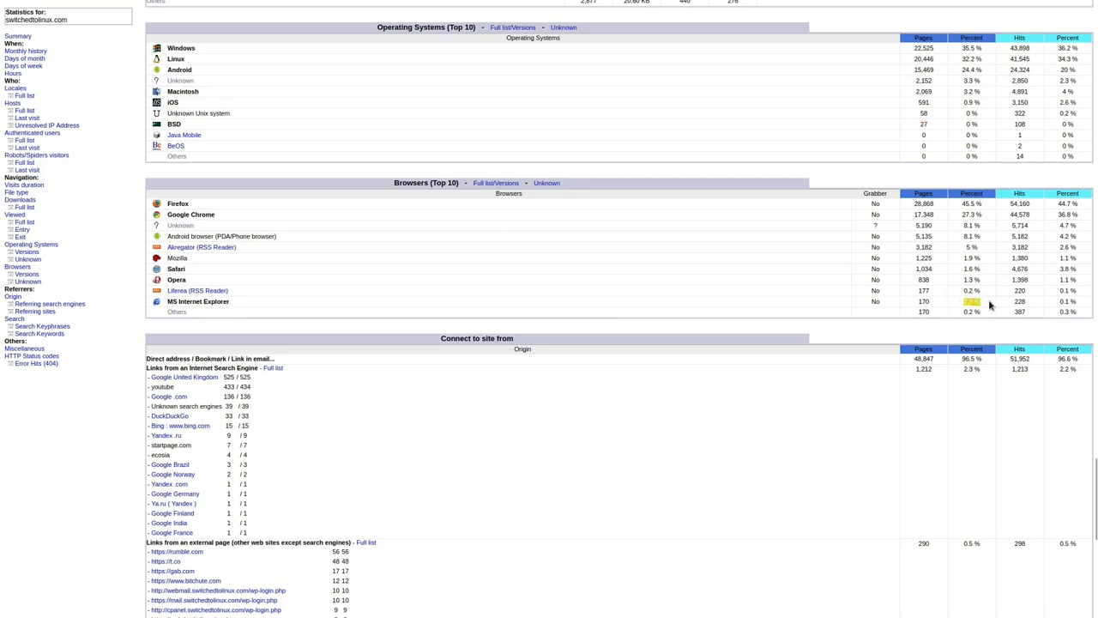
mouse_move(578, 266)
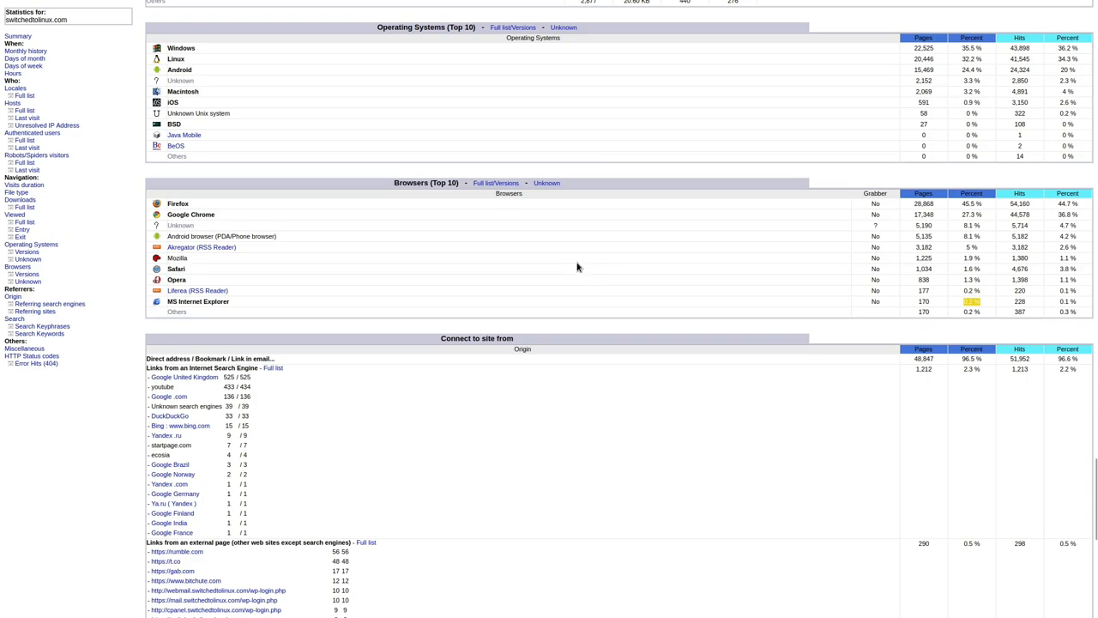
mouse_move(417, 236)
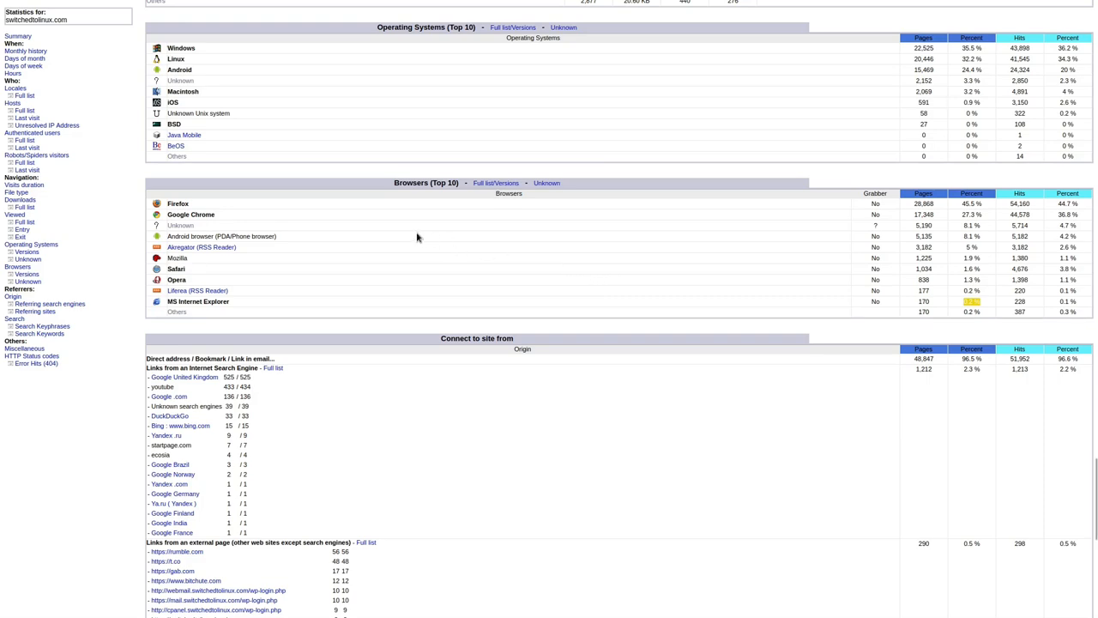
scroll(down, 3)
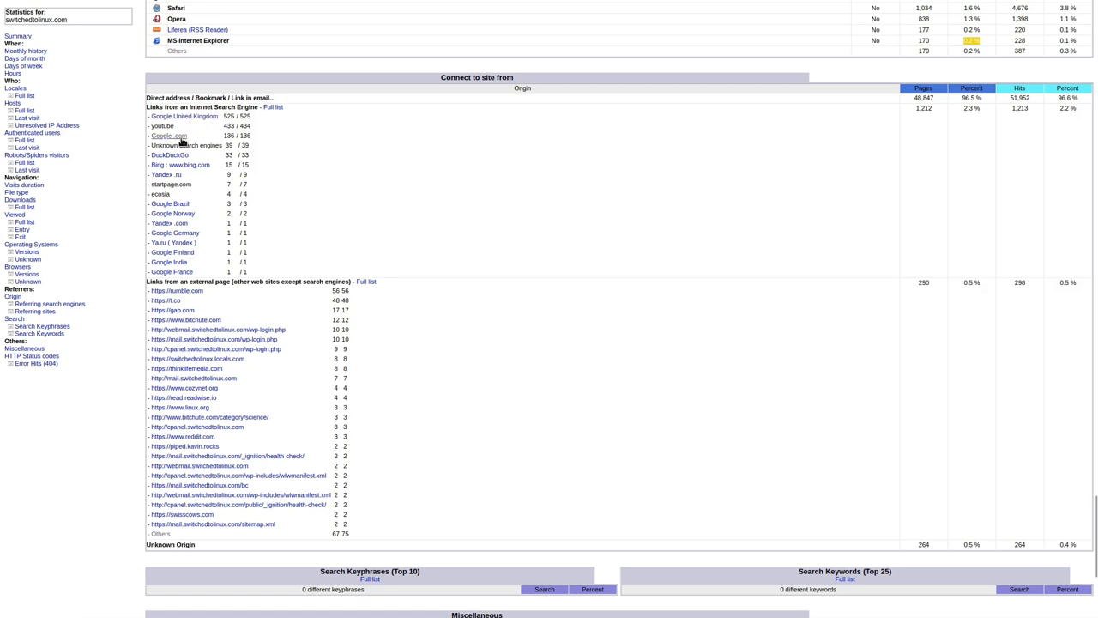
mouse_move(180, 165)
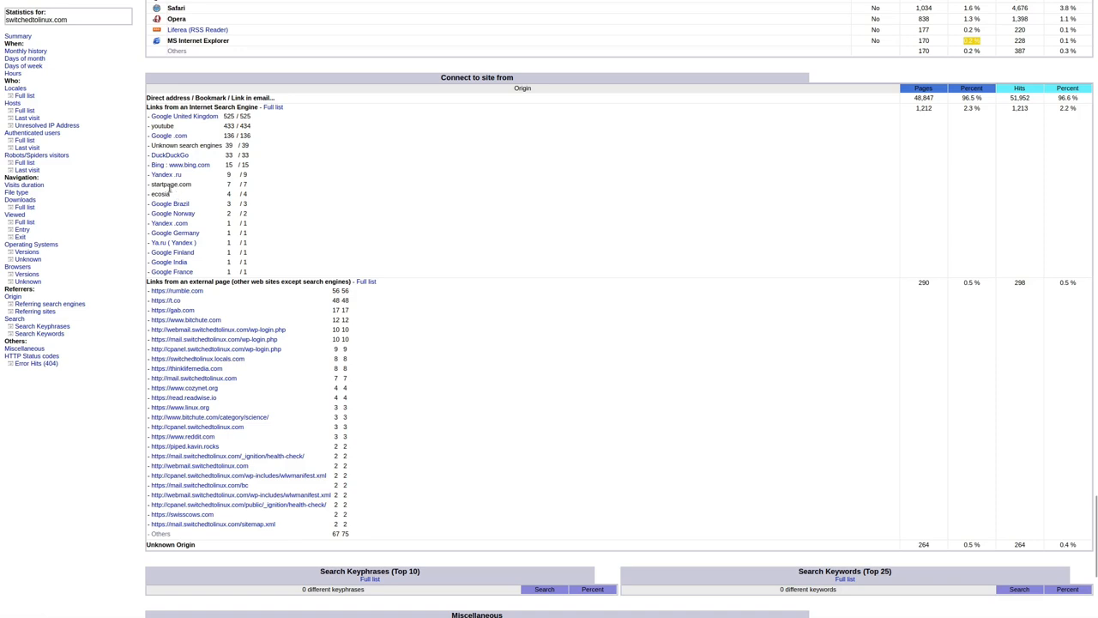
mouse_move(169, 203)
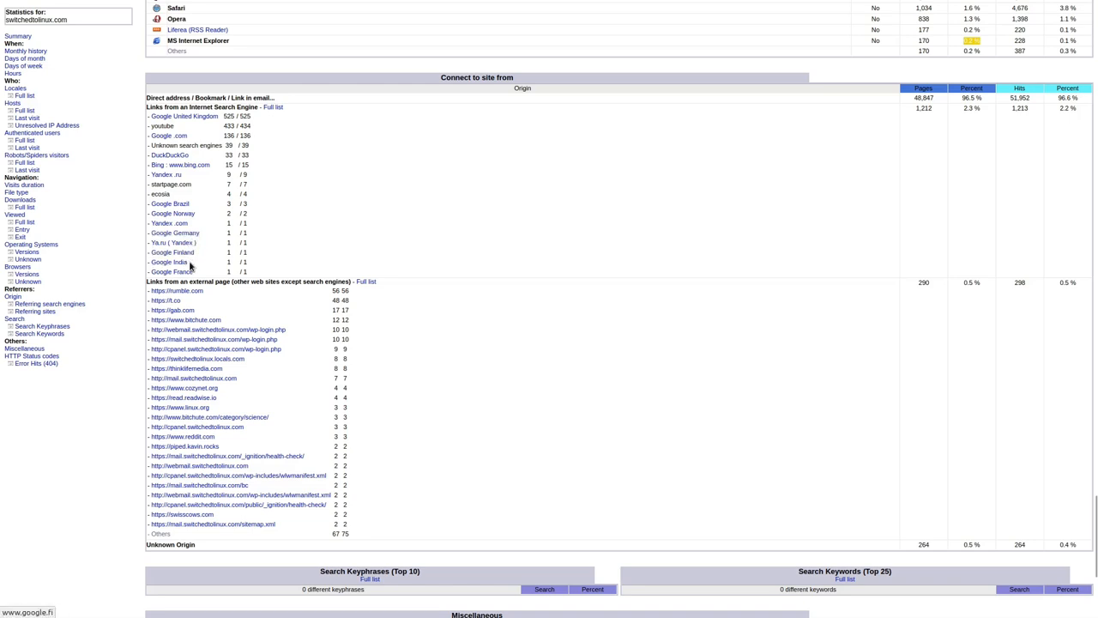
mouse_move(330, 264)
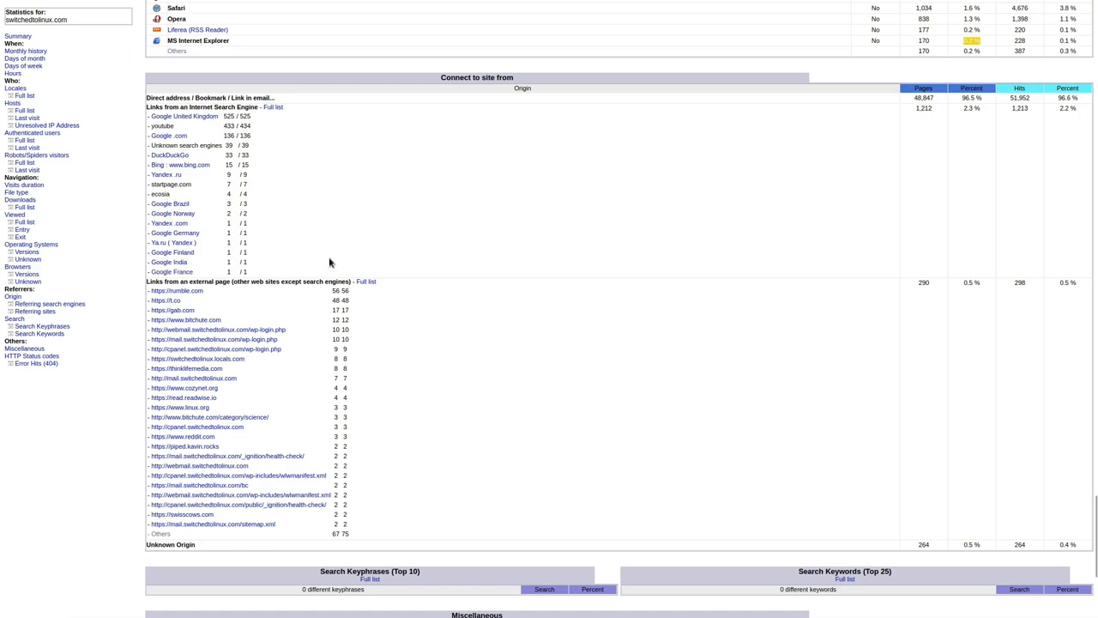
mouse_move(330, 215)
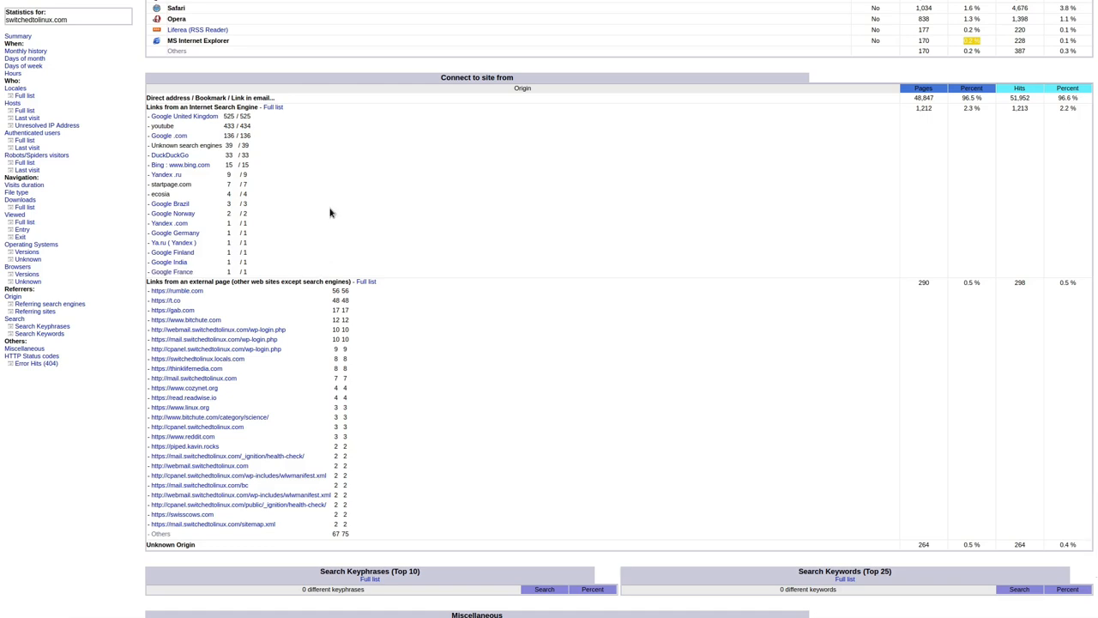
scroll(down, 3)
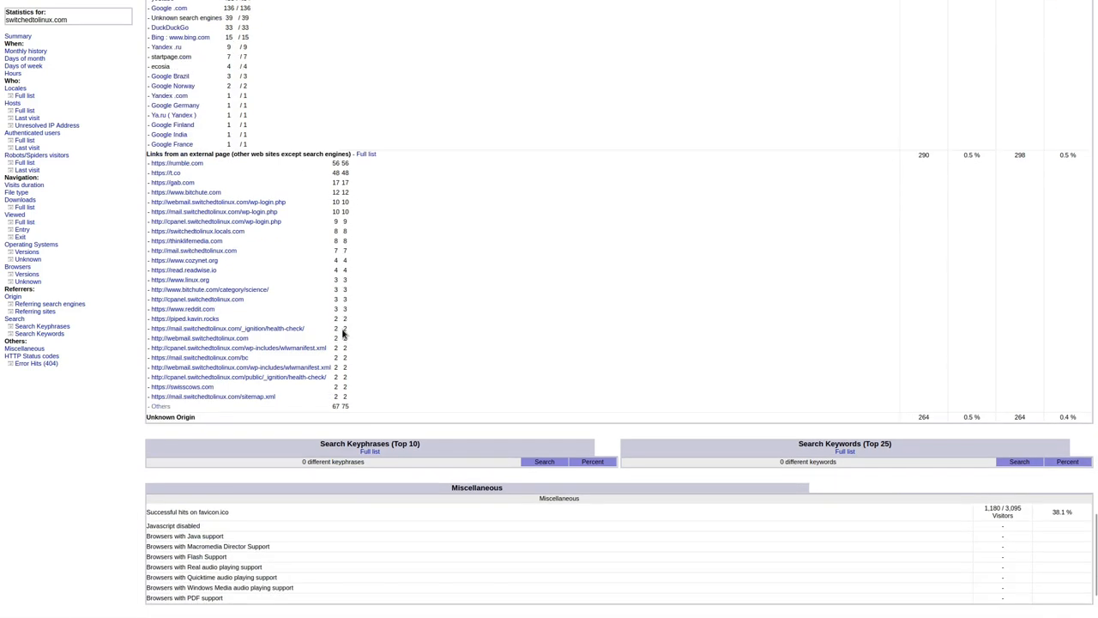
scroll(up, 3)
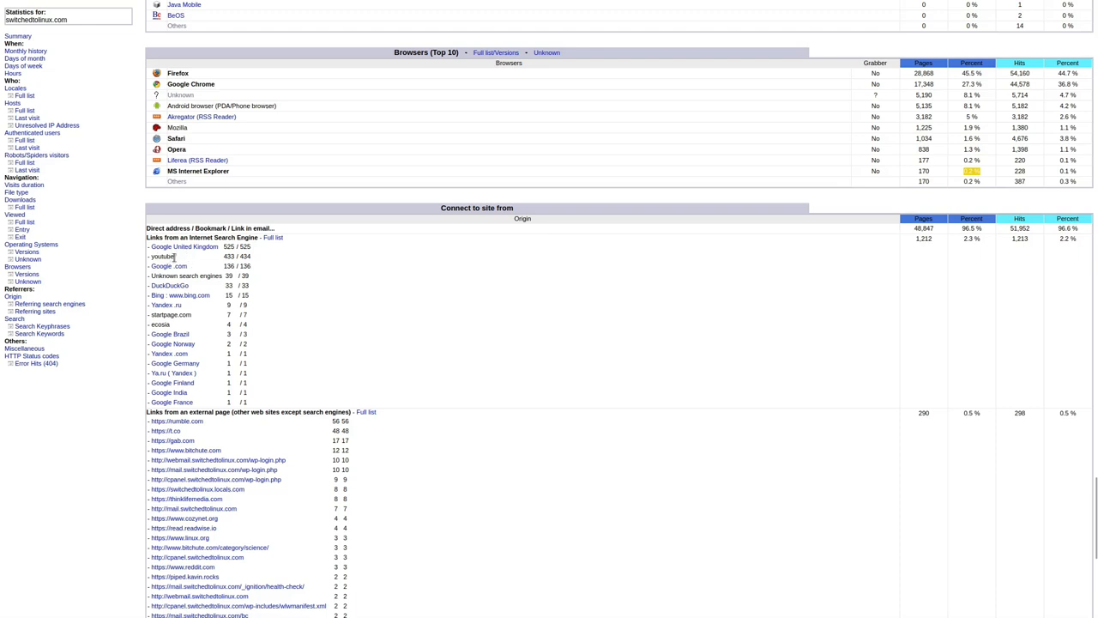
mouse_move(230, 265)
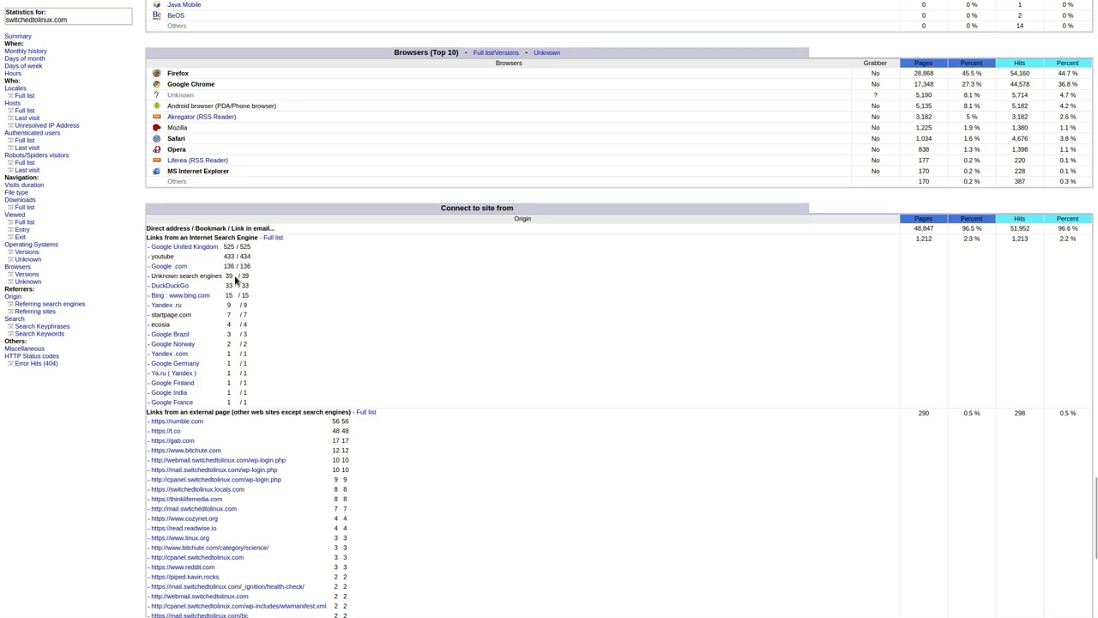
mouse_move(212, 290)
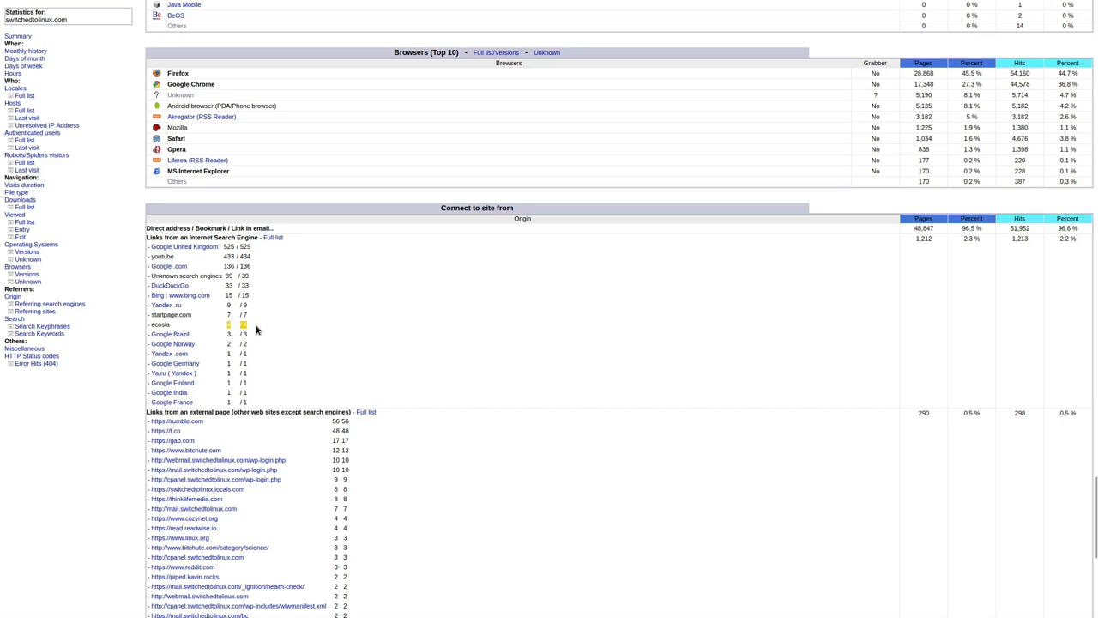
mouse_move(175, 402)
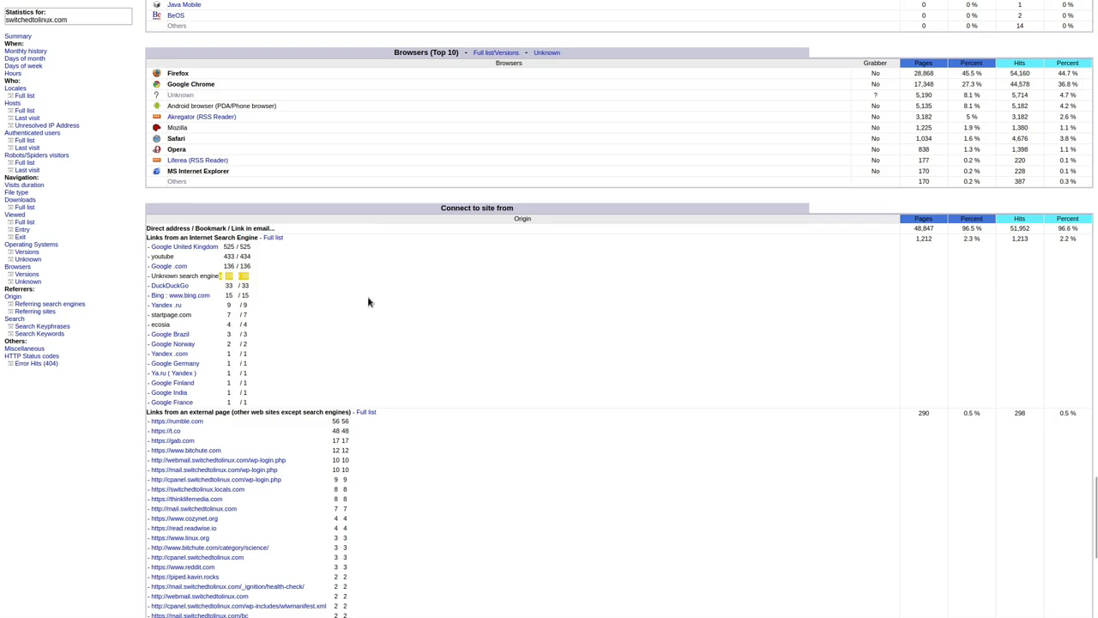
scroll(down, 3)
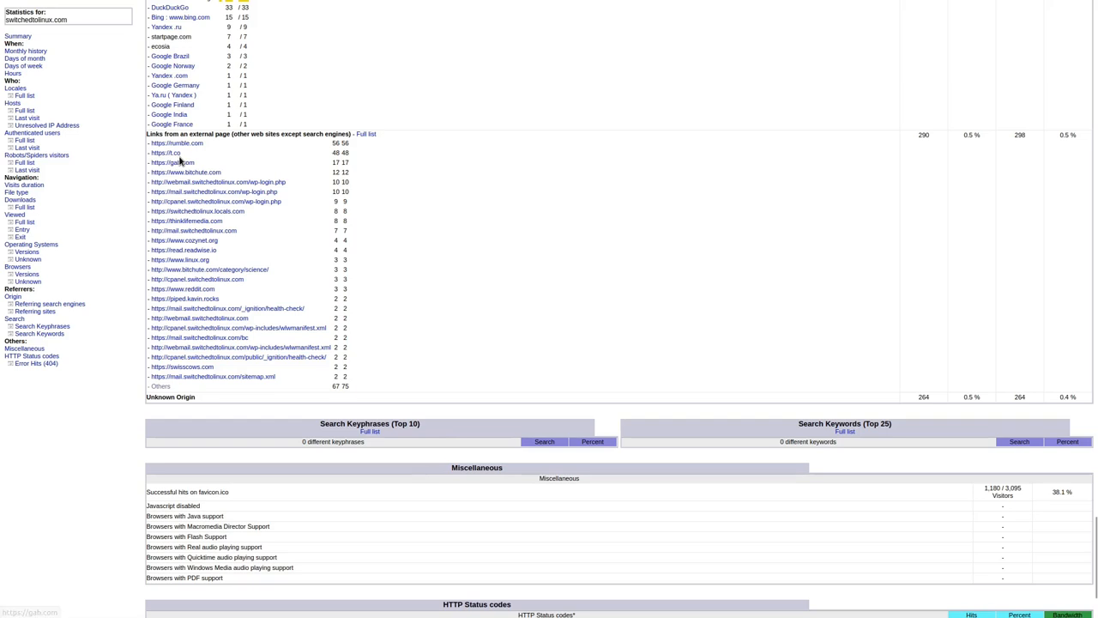
mouse_move(342, 141)
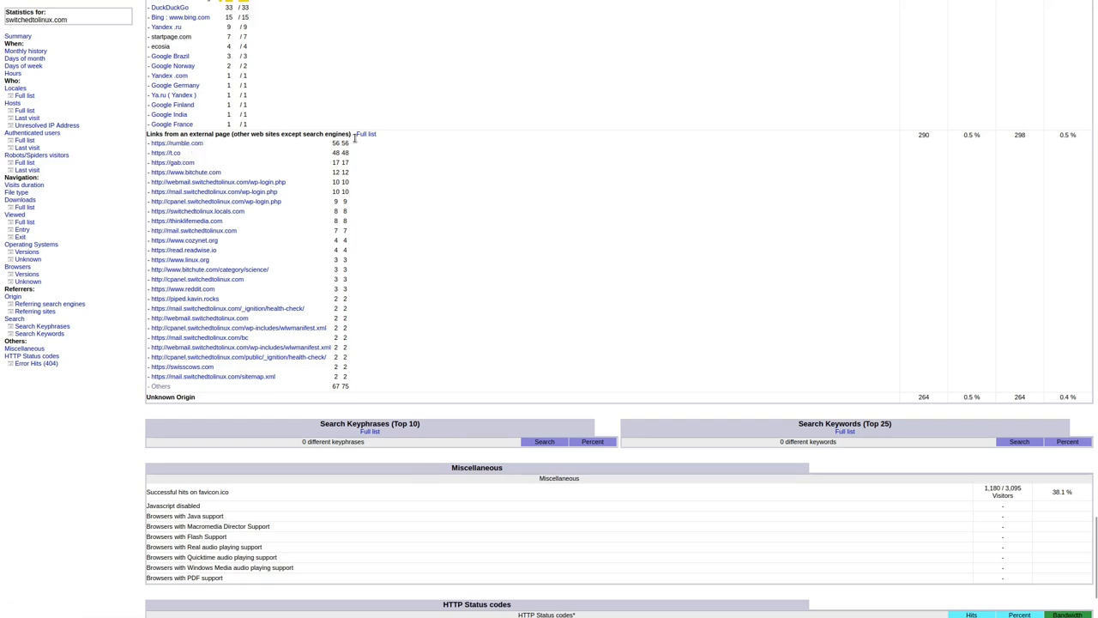
mouse_move(371, 151)
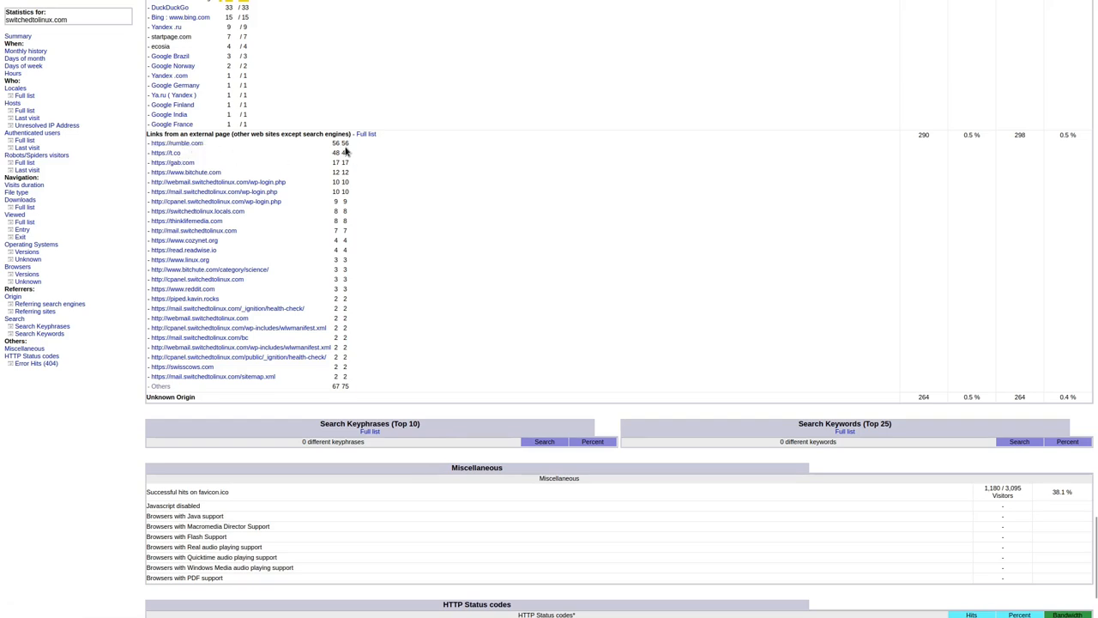
mouse_move(367, 152)
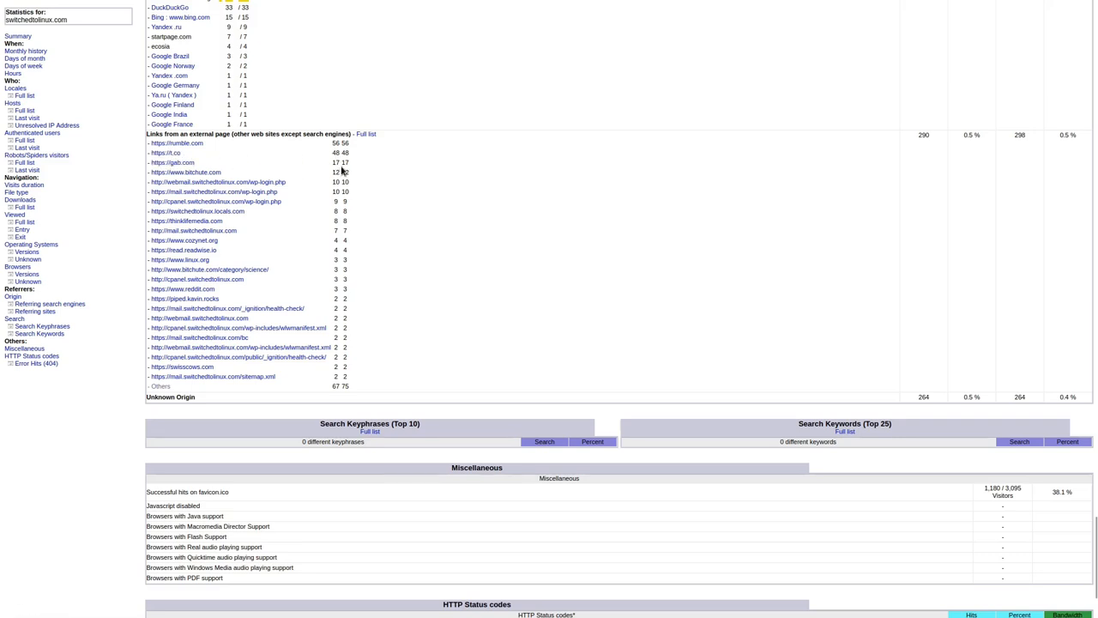
mouse_move(326, 163)
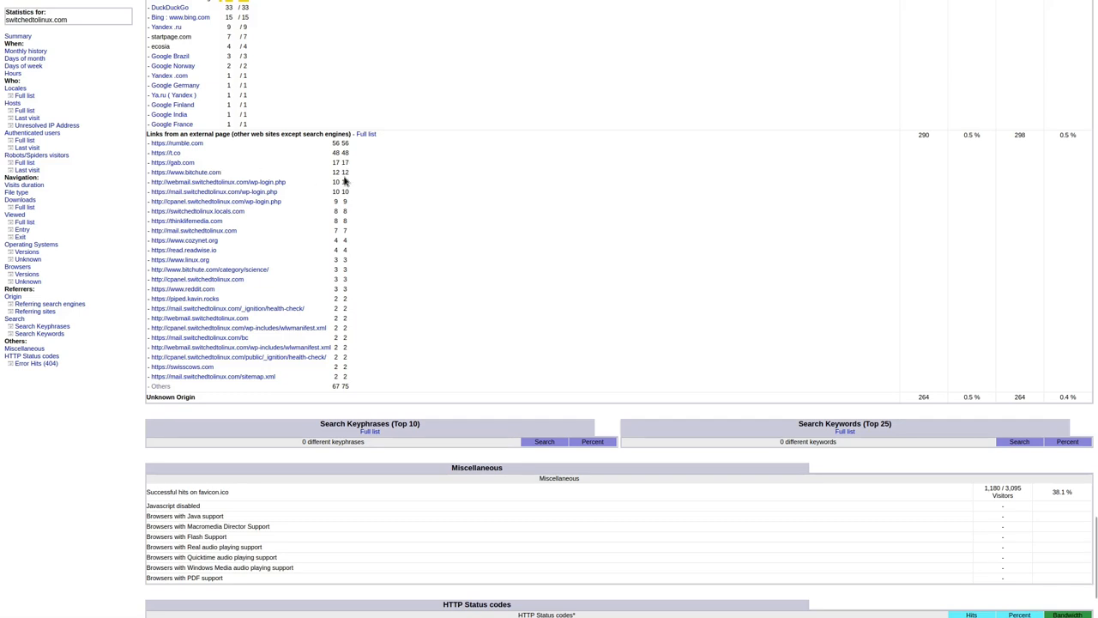
mouse_move(357, 190)
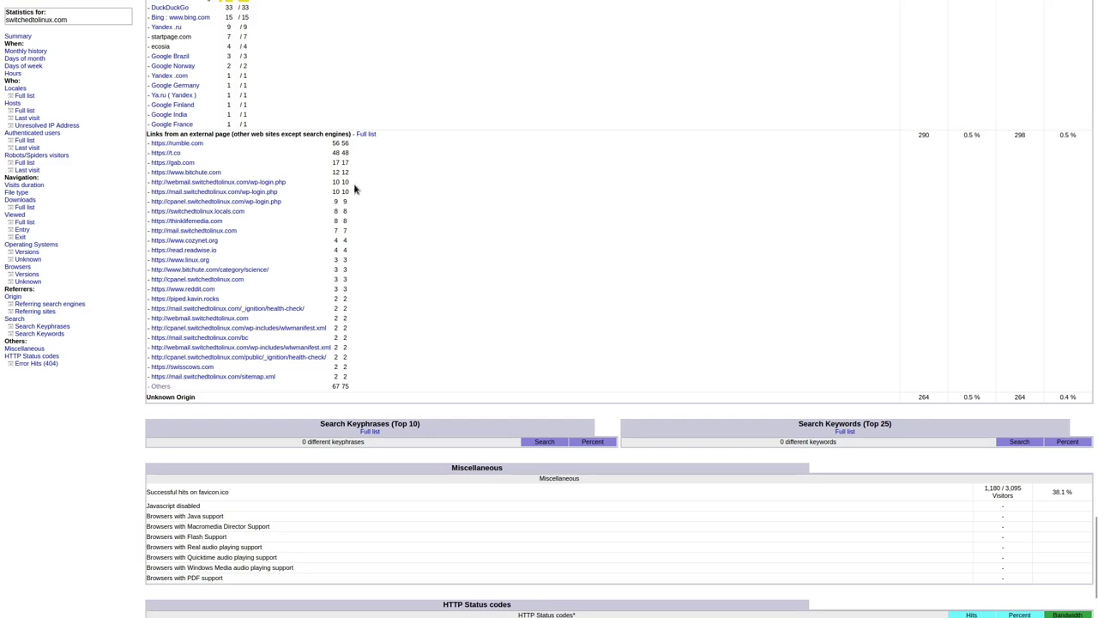
mouse_move(265, 219)
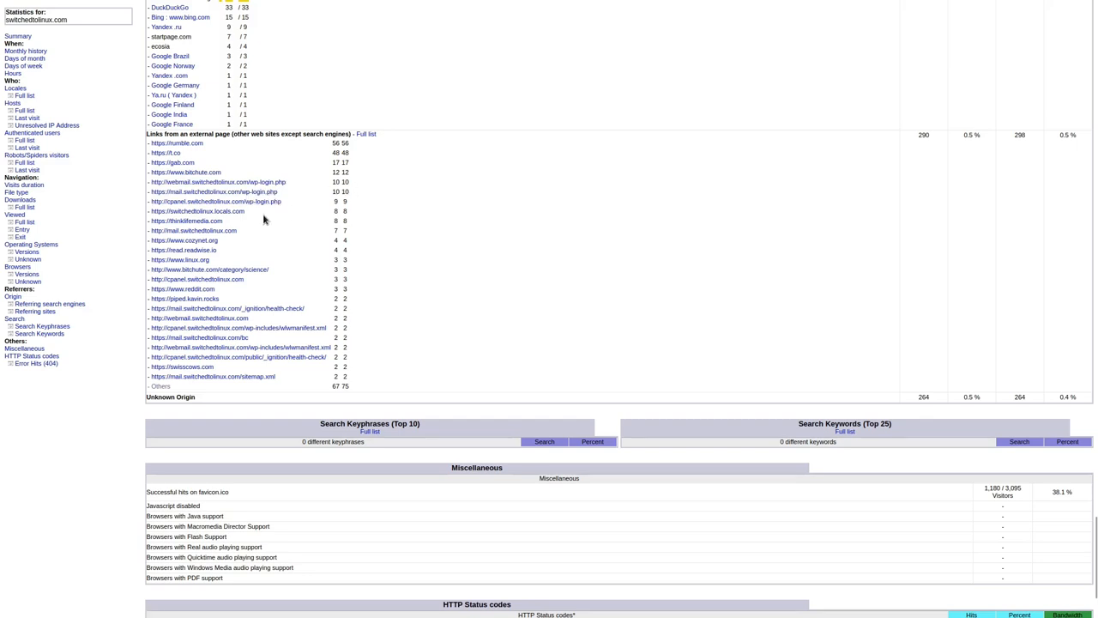
mouse_move(185, 222)
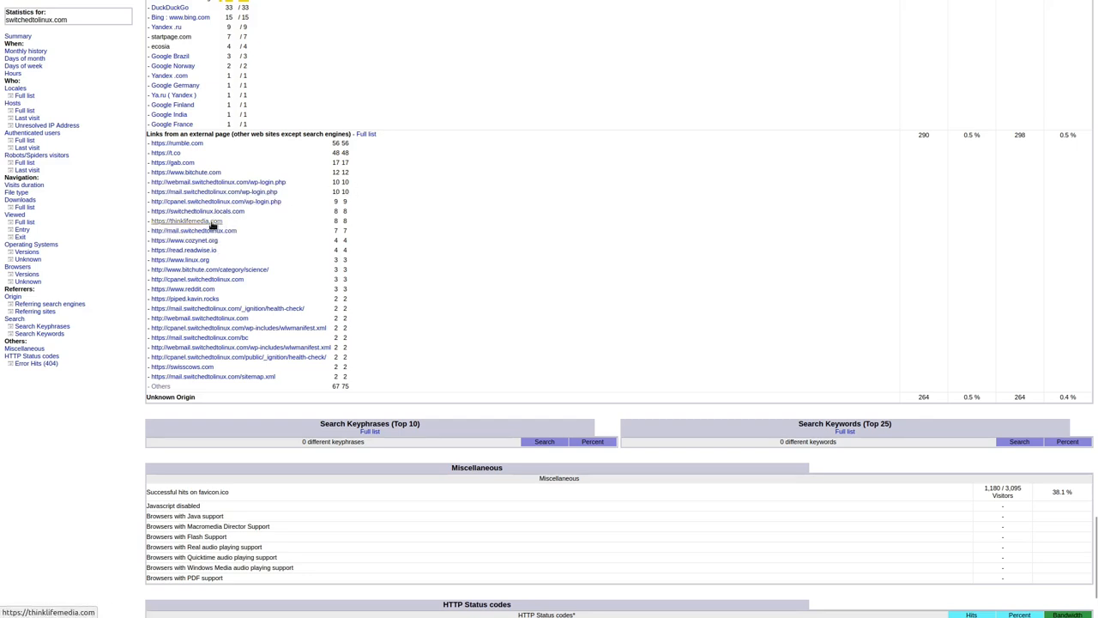
mouse_move(289, 219)
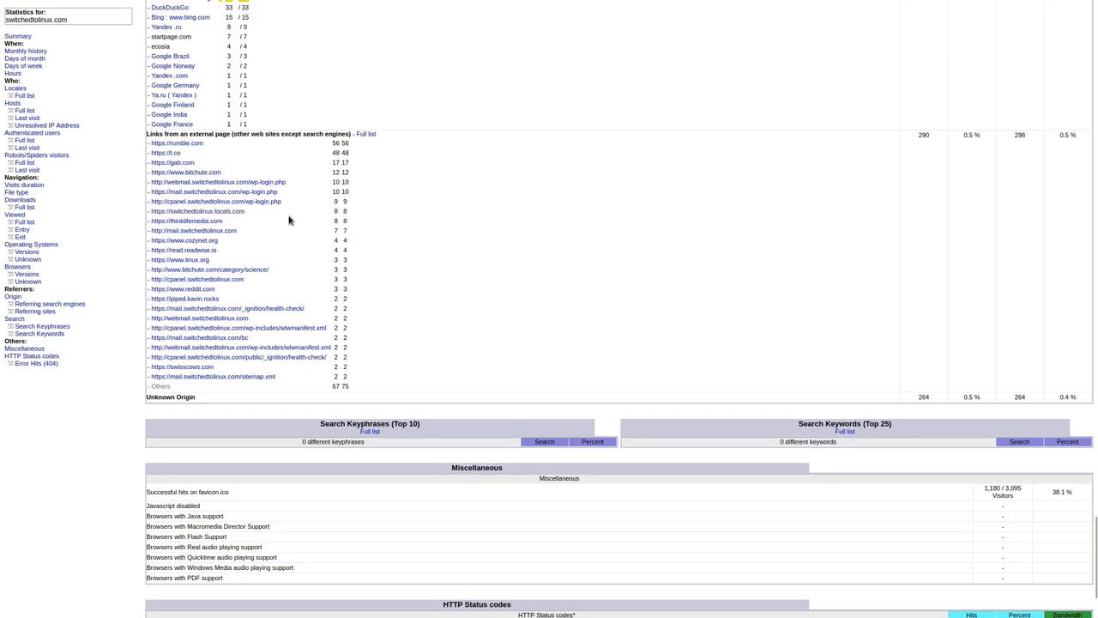
mouse_move(352, 227)
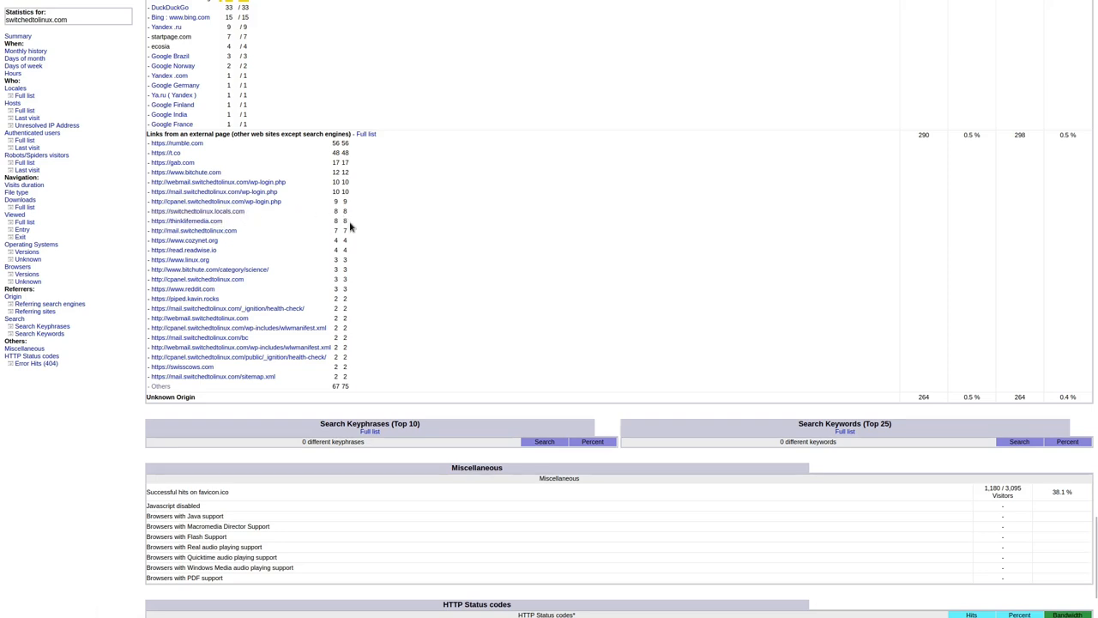
mouse_move(366, 234)
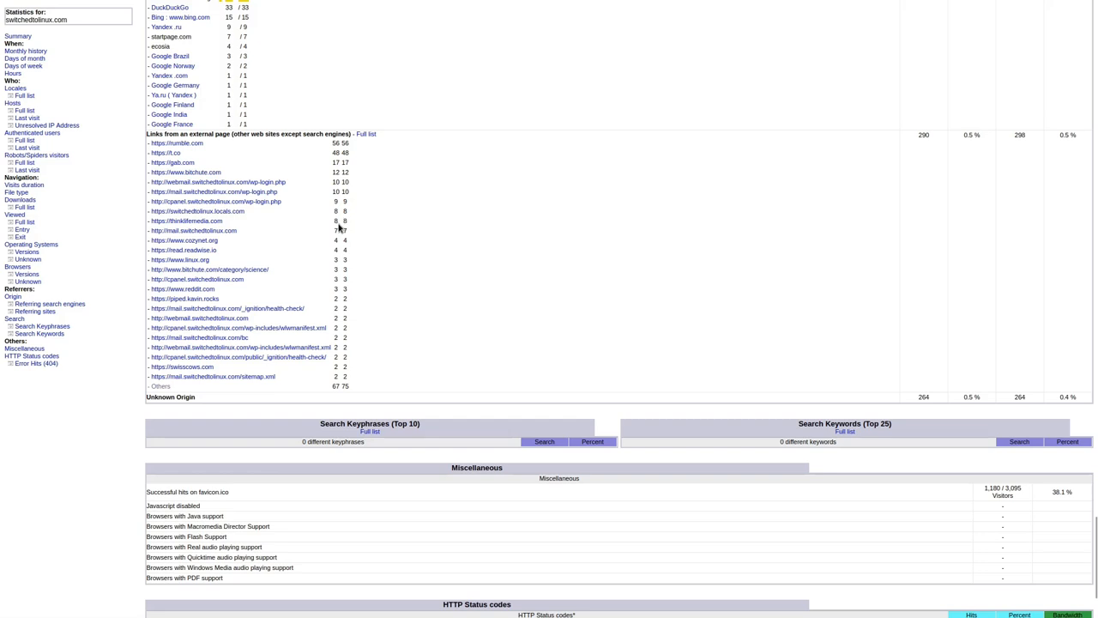
mouse_move(355, 226)
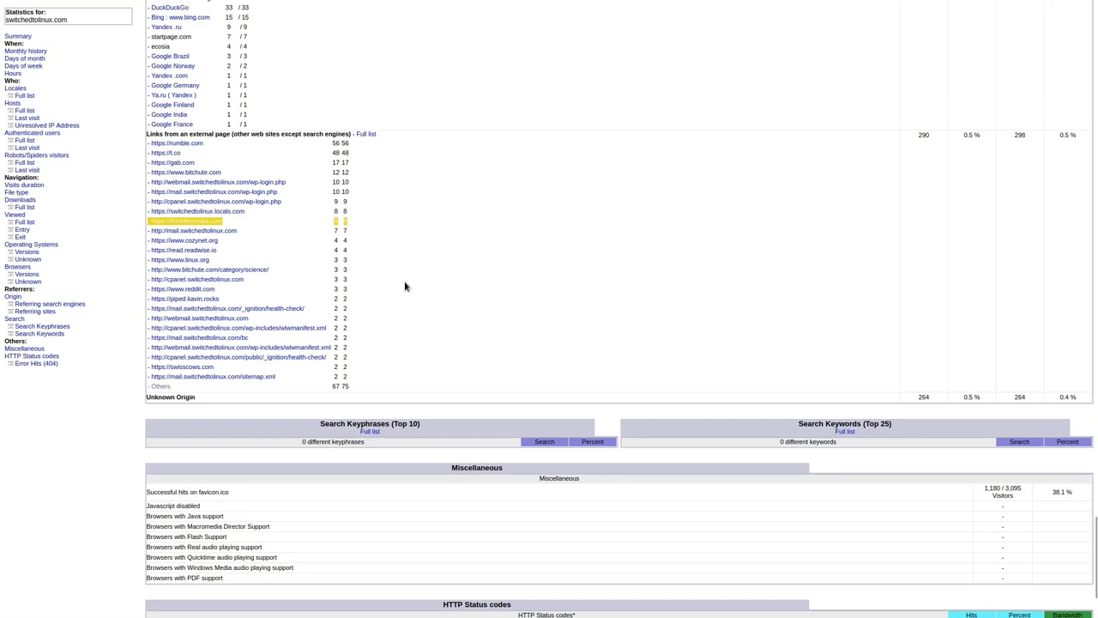
mouse_move(396, 309)
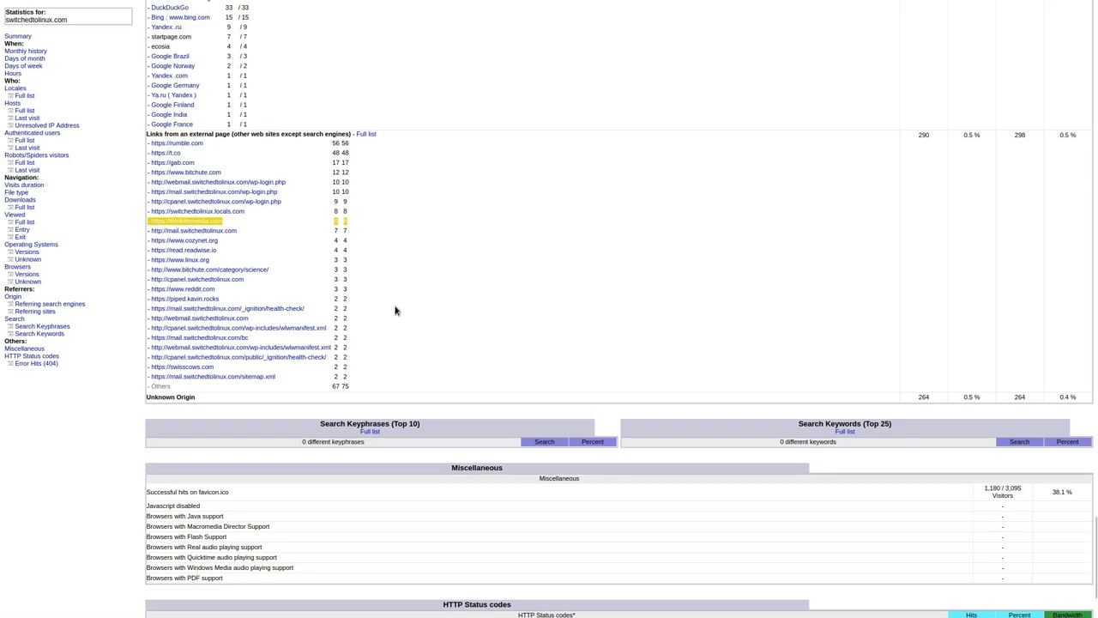
mouse_move(383, 274)
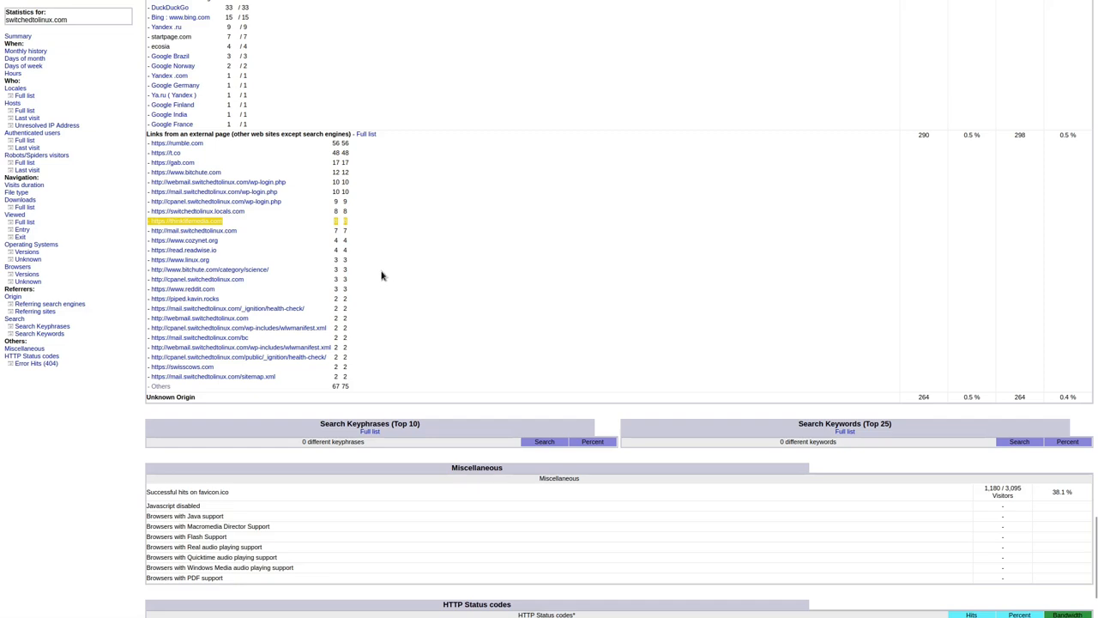
mouse_move(180, 261)
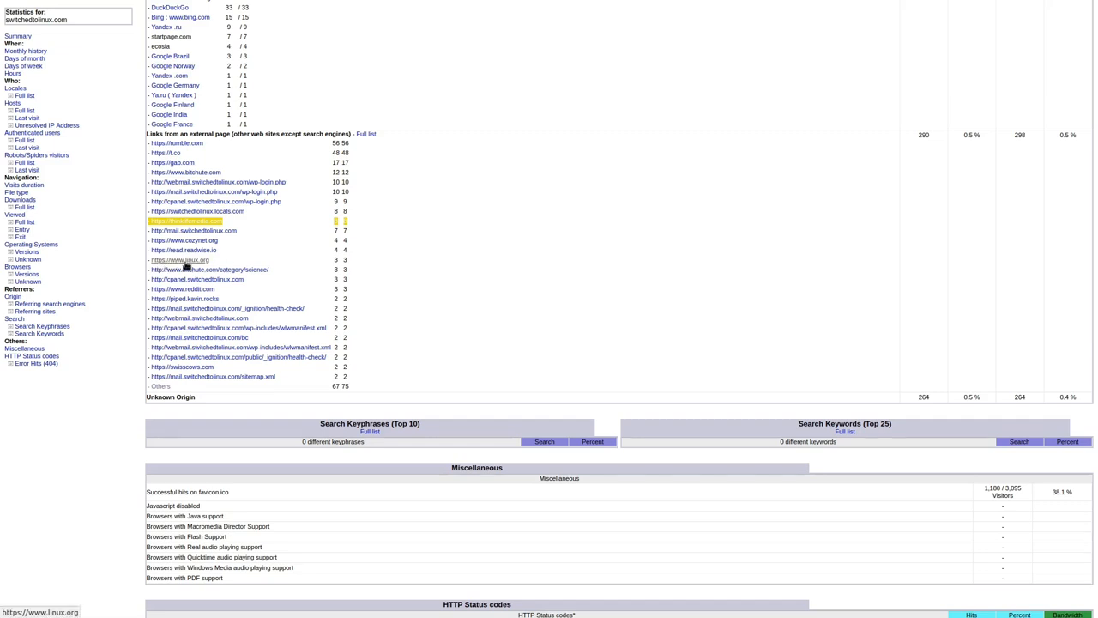
mouse_move(227, 279)
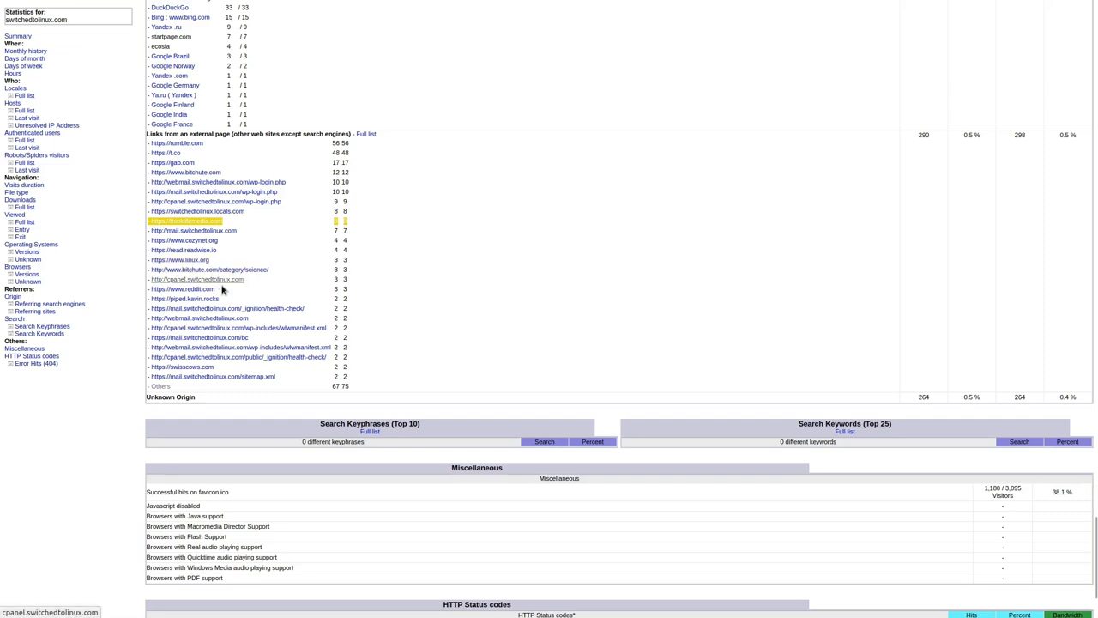
mouse_move(201, 349)
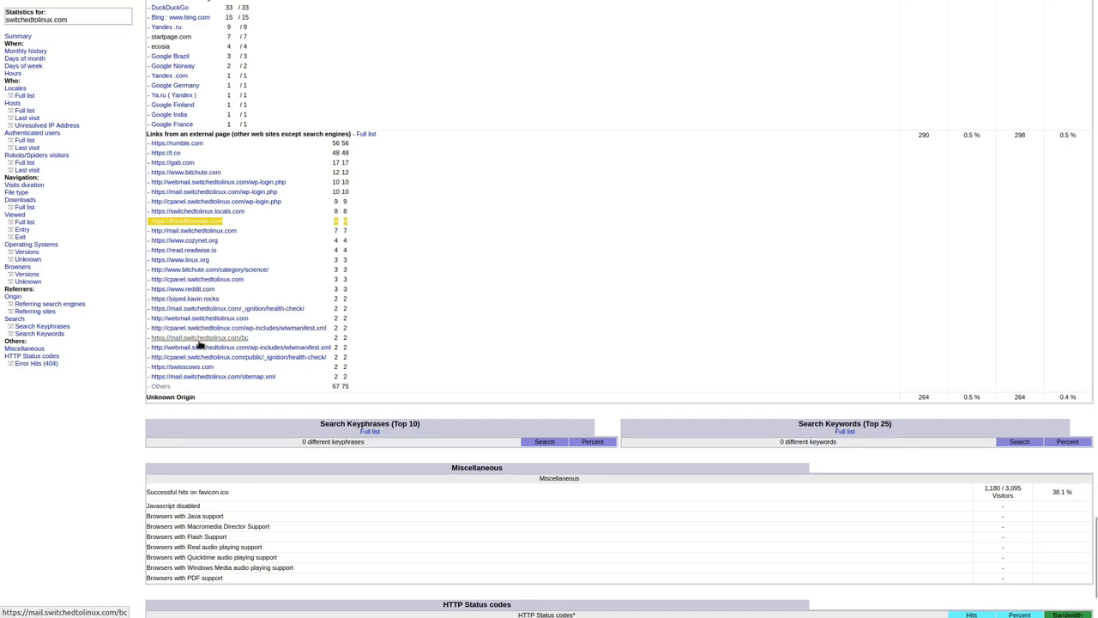
Scroll past the external-page links to the HTTP Status codes table.
scroll(down, 3)
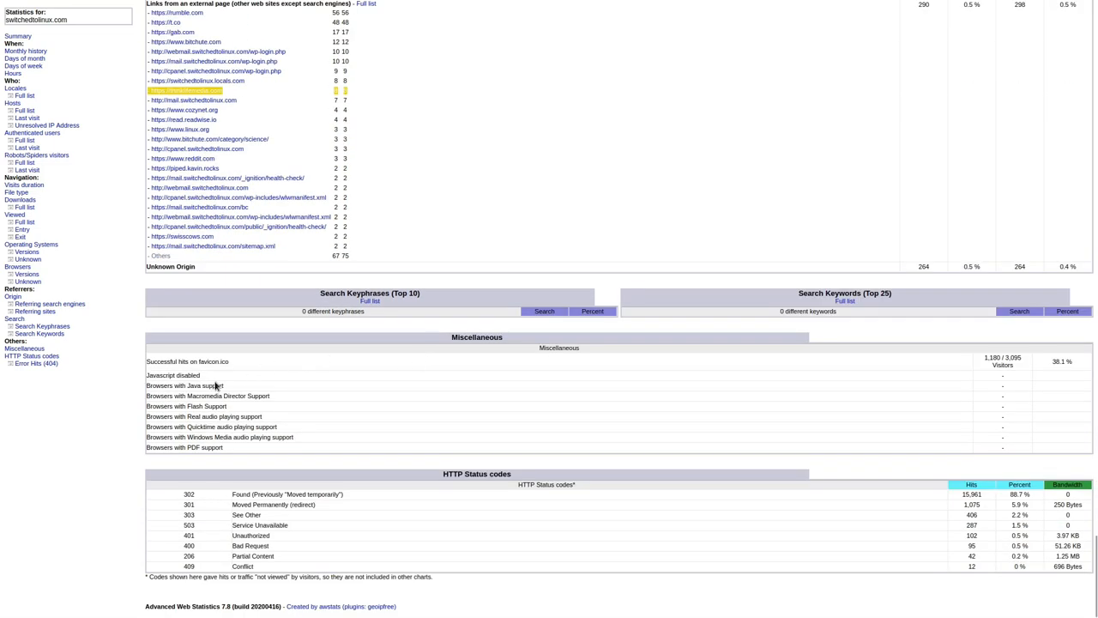
mouse_move(581, 598)
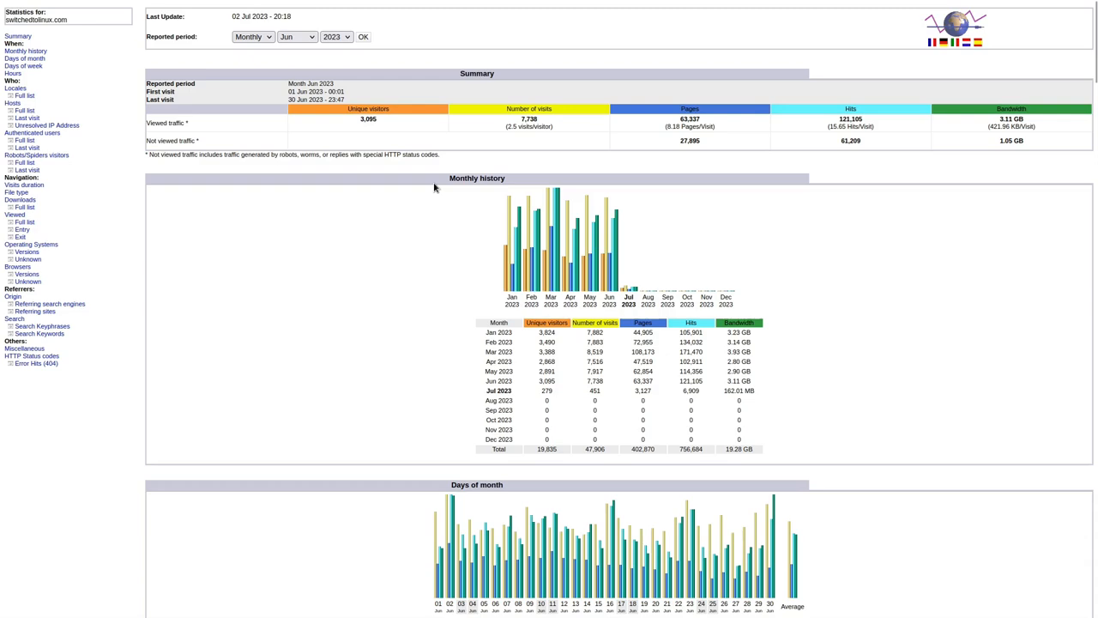
Scroll through the June 2023 usage statistics summary for switchedtolinux.com.
scroll(down, 3)
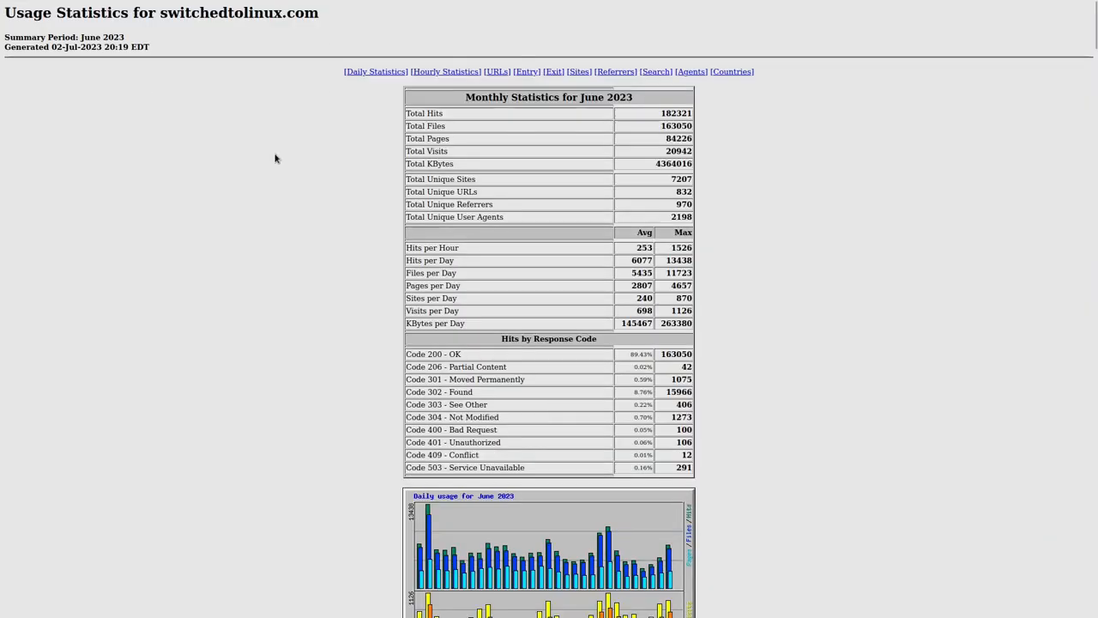
mouse_move(284, 79)
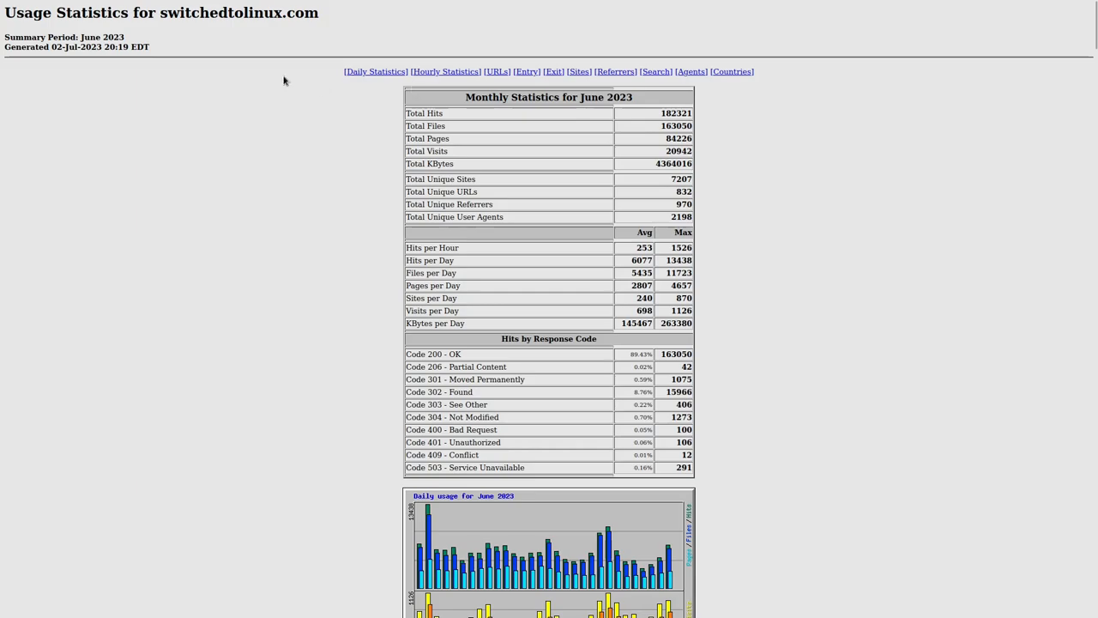
Return to Webalizer's Summary by Month, then reopen the June 2023 usage report.
click(169, 12)
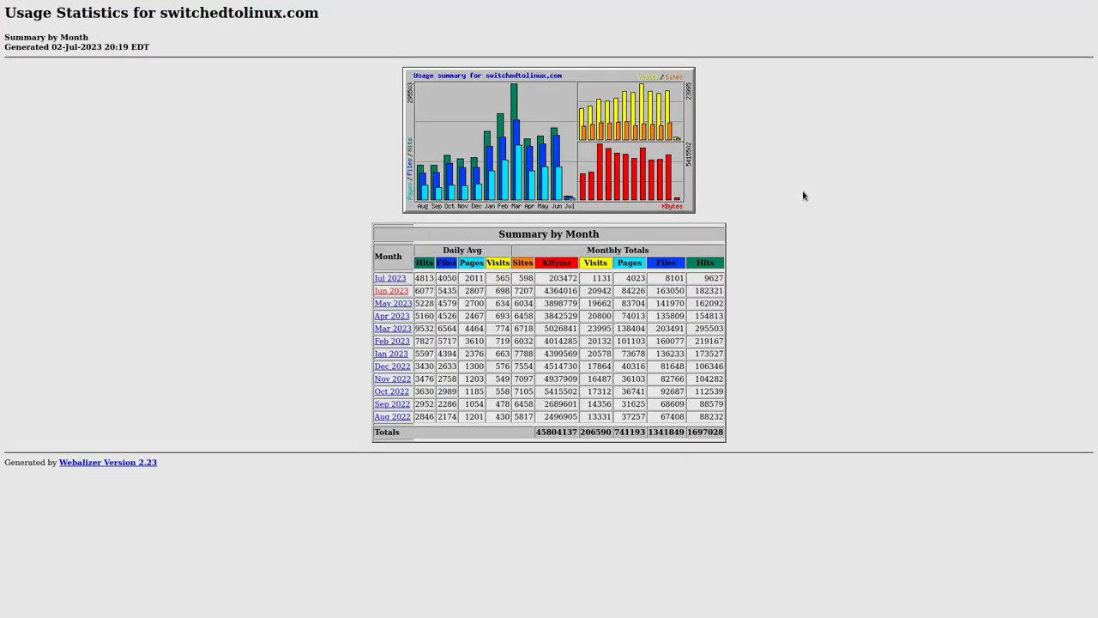
mouse_move(495, 194)
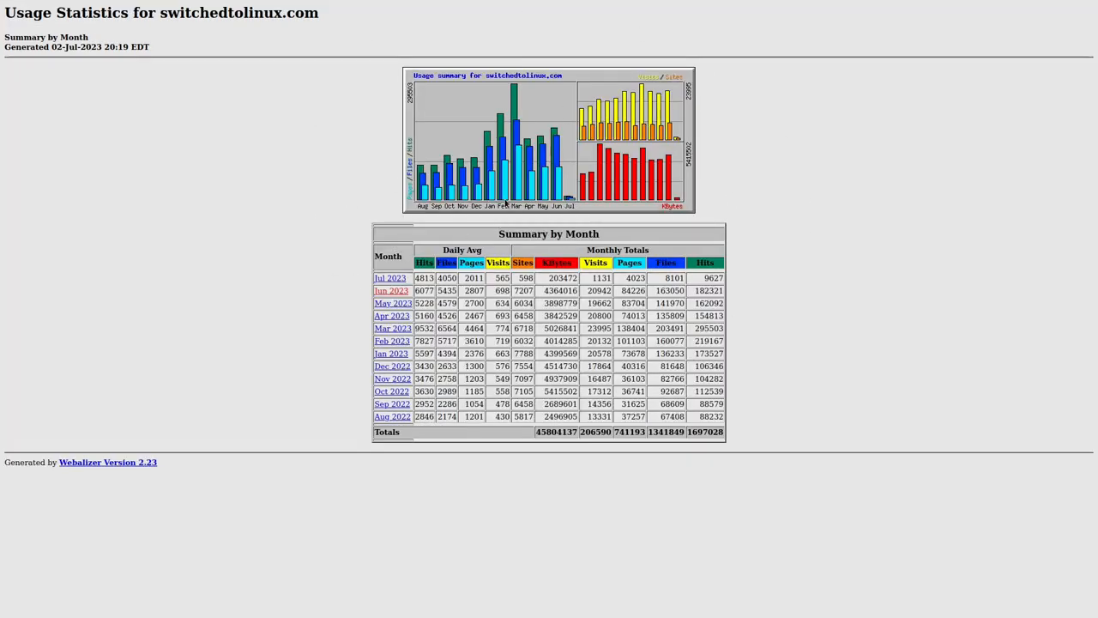
mouse_move(53, 467)
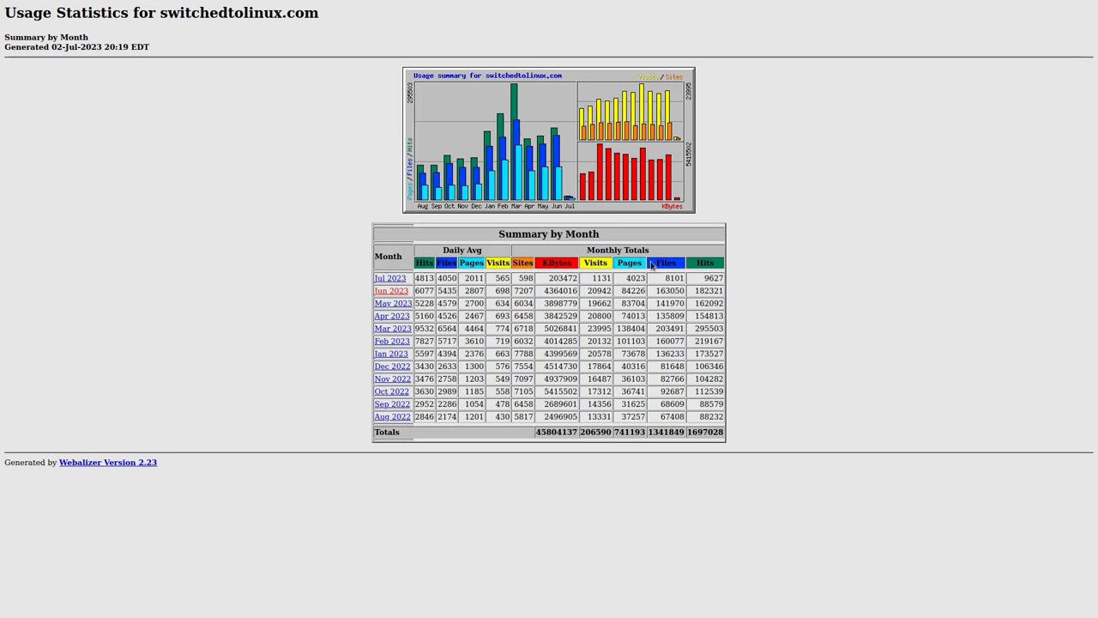
mouse_move(391, 290)
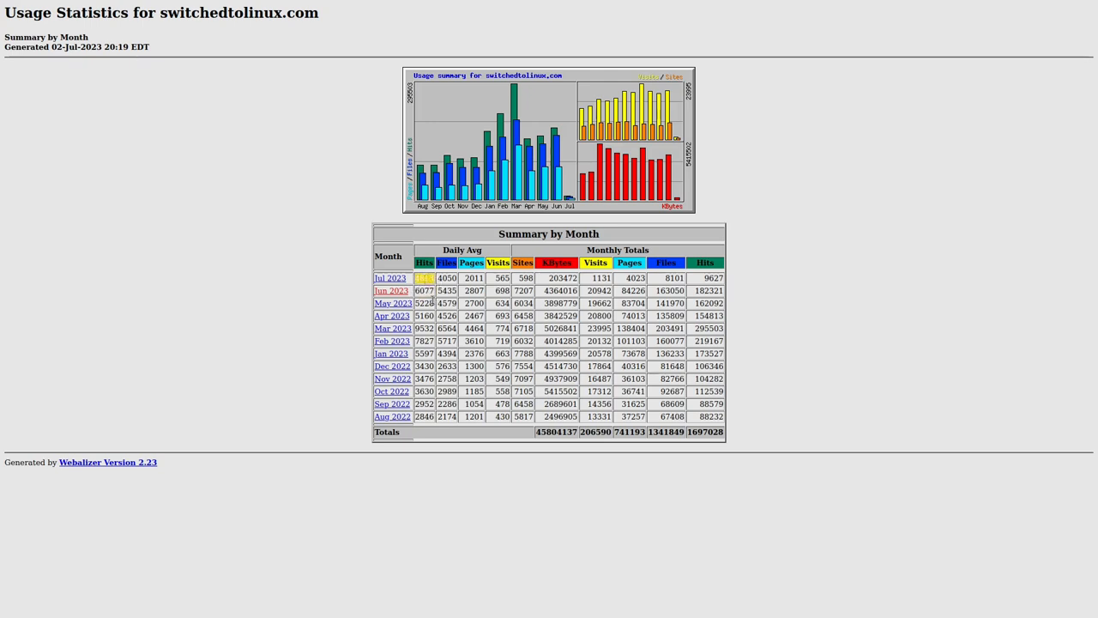
click(392, 290)
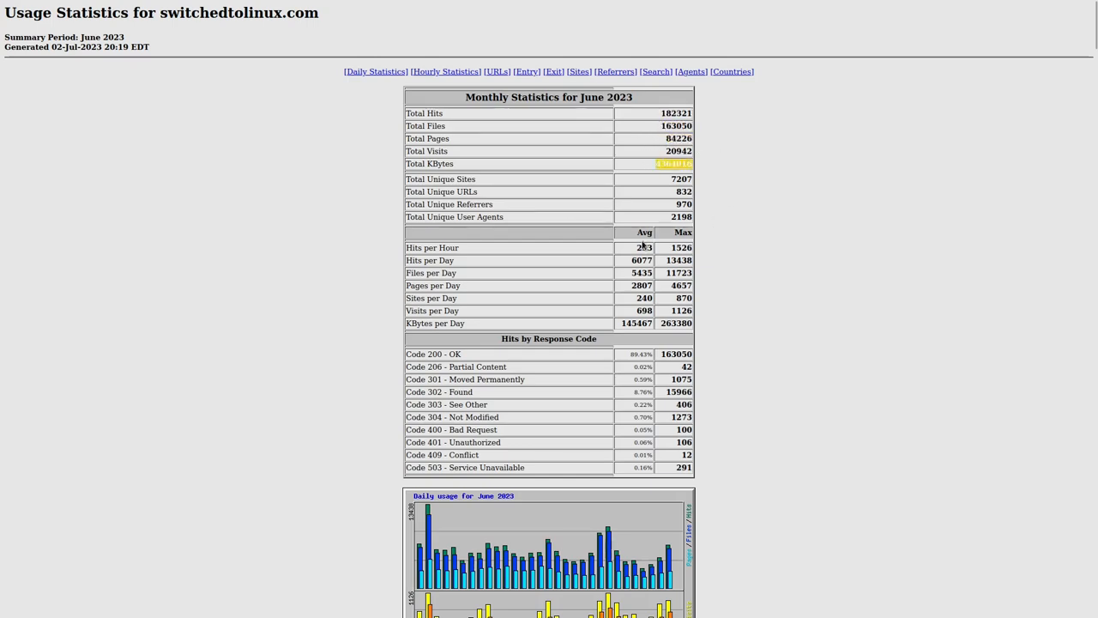
scroll(down, 3)
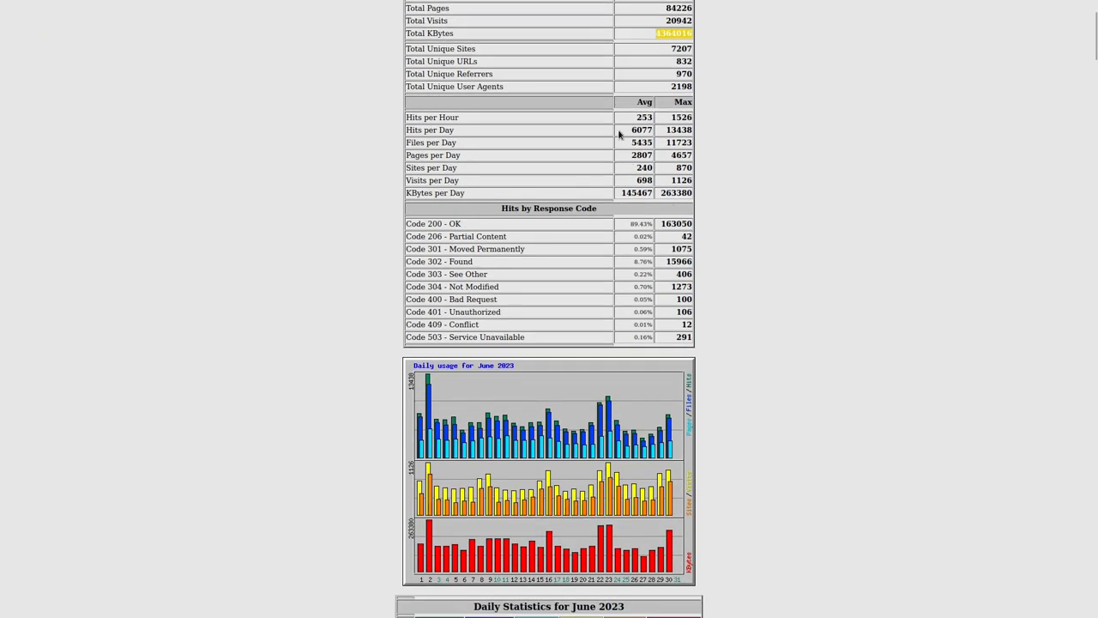
scroll(down, 3)
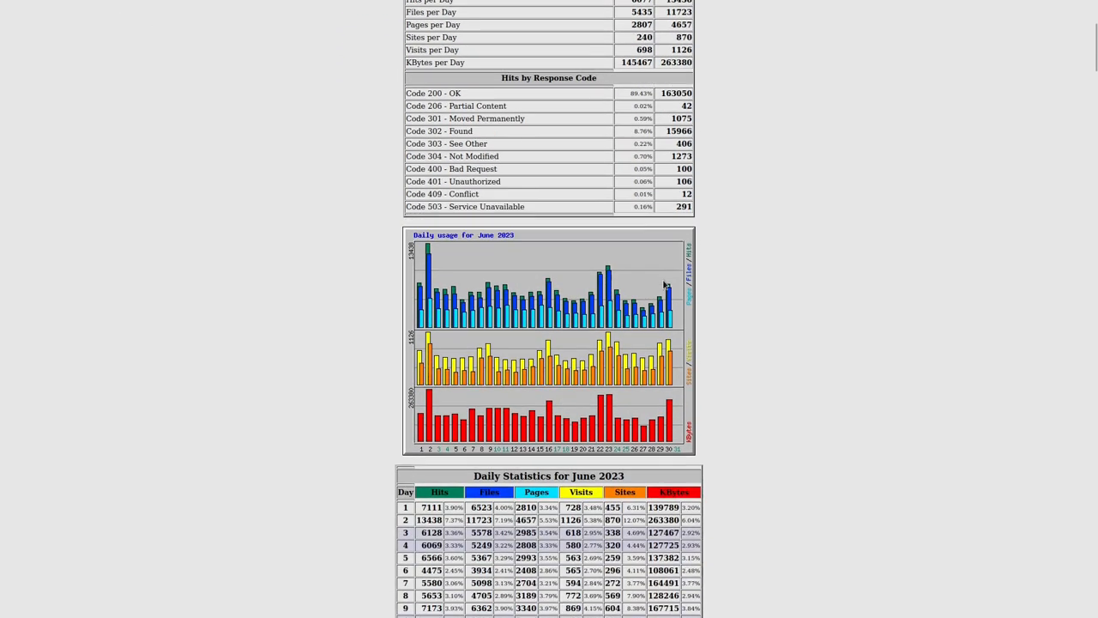
mouse_move(677, 317)
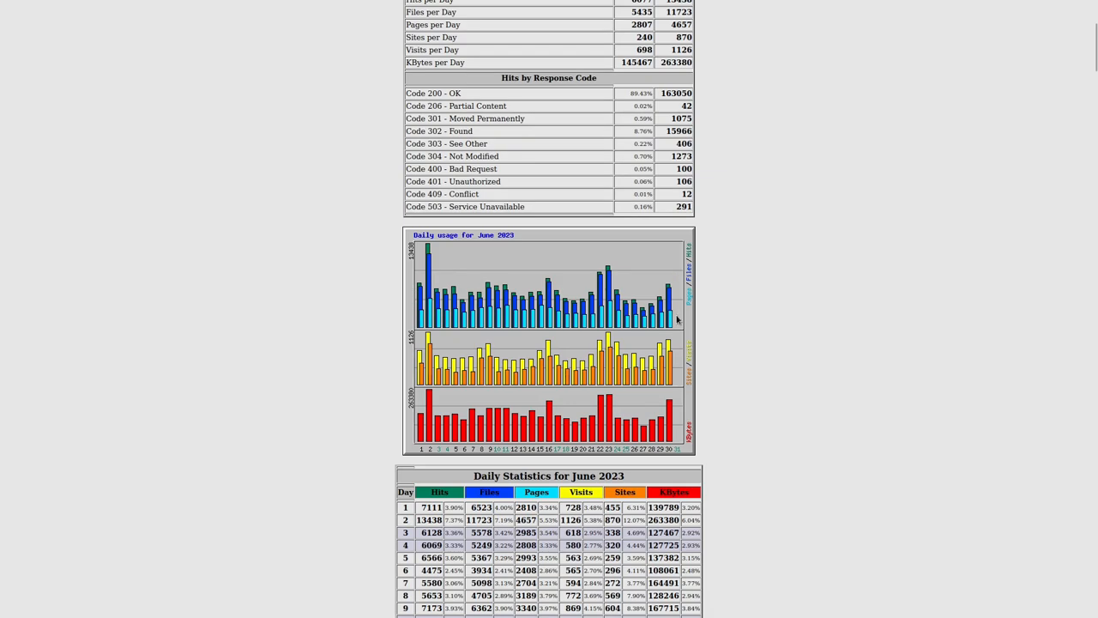
scroll(down, 3)
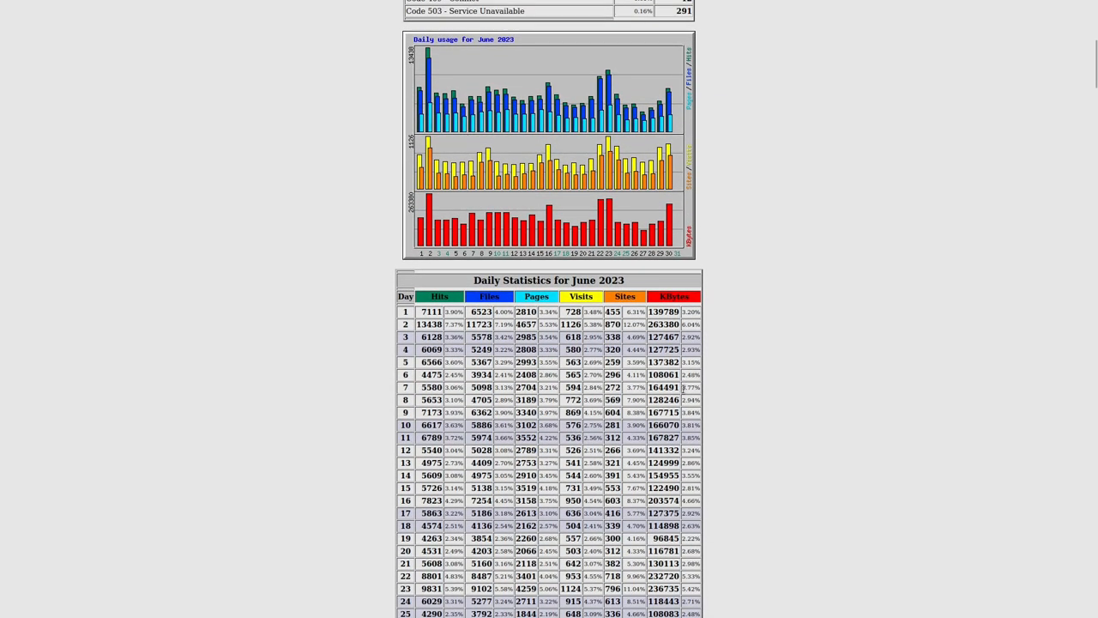
scroll(down, 3)
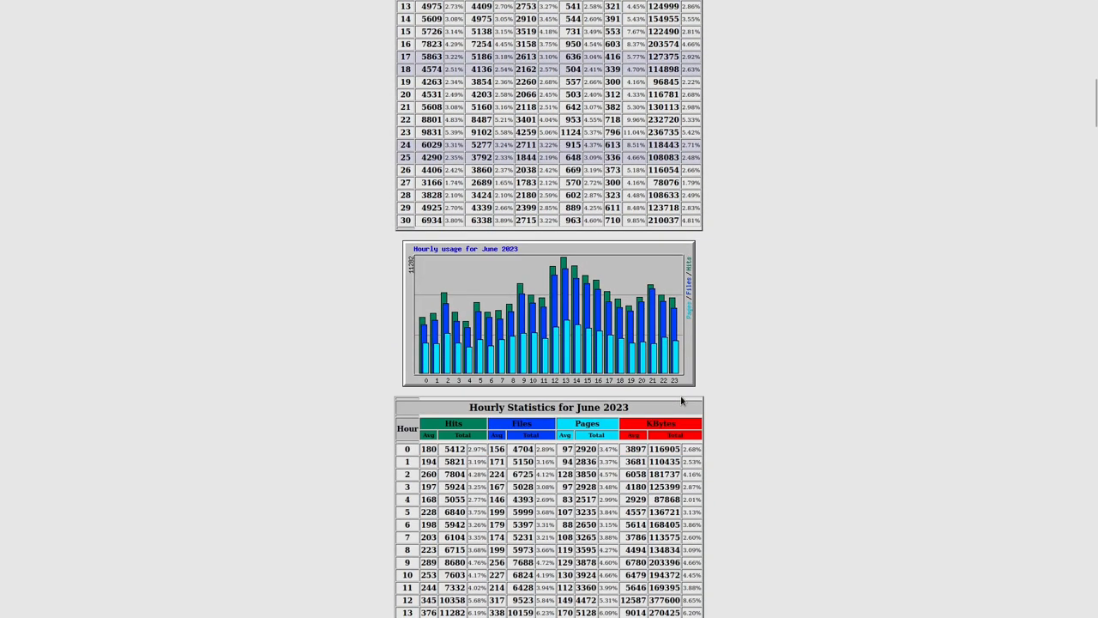
scroll(down, 3)
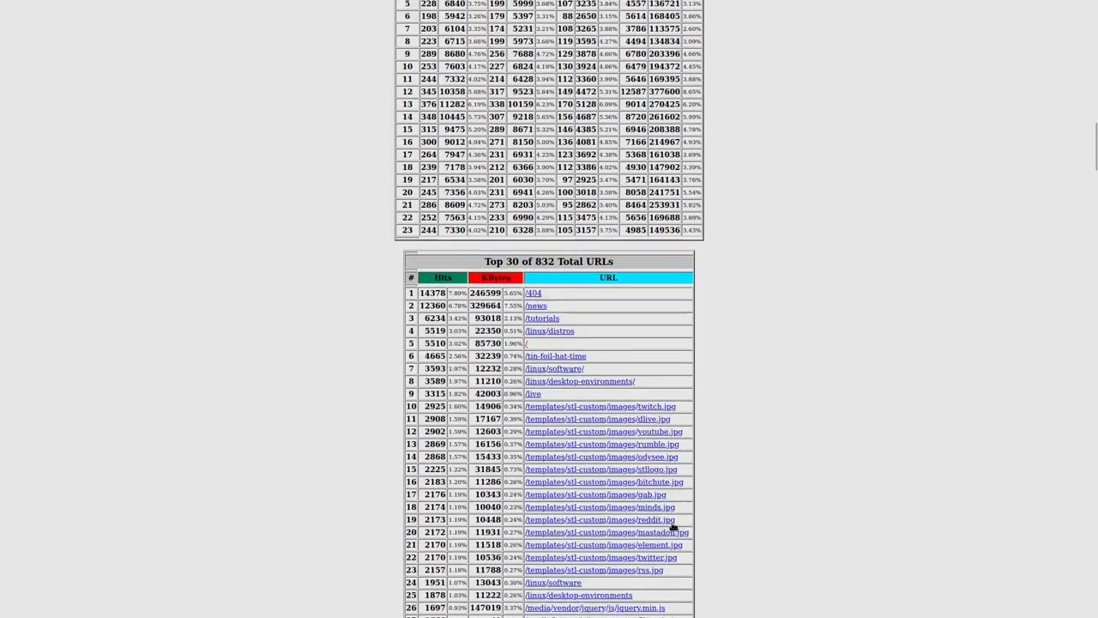
scroll(down, 3)
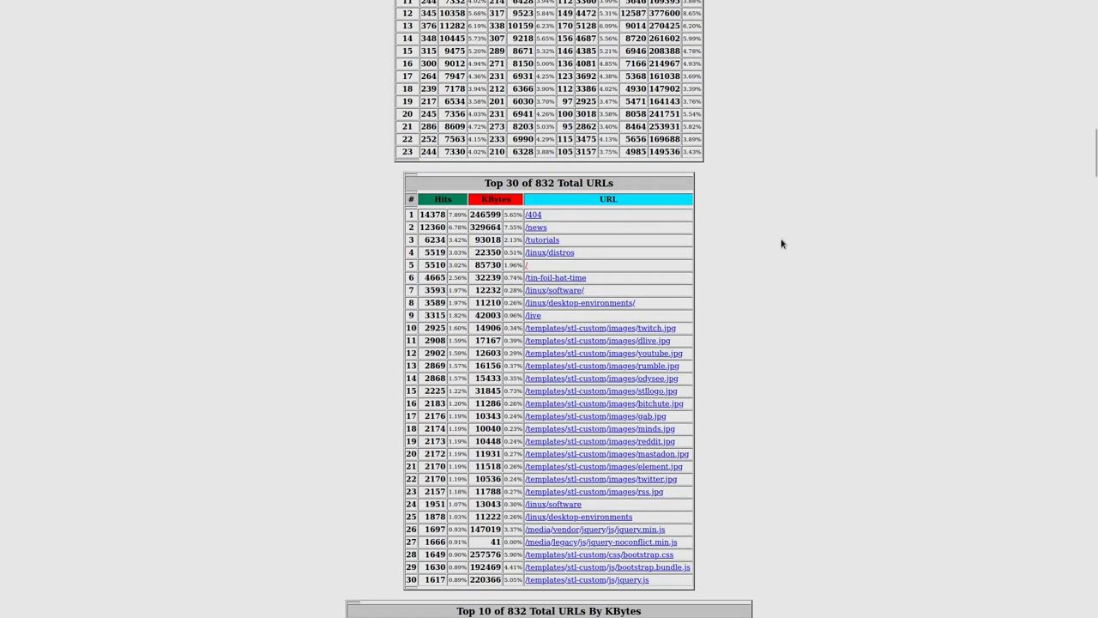
mouse_move(766, 236)
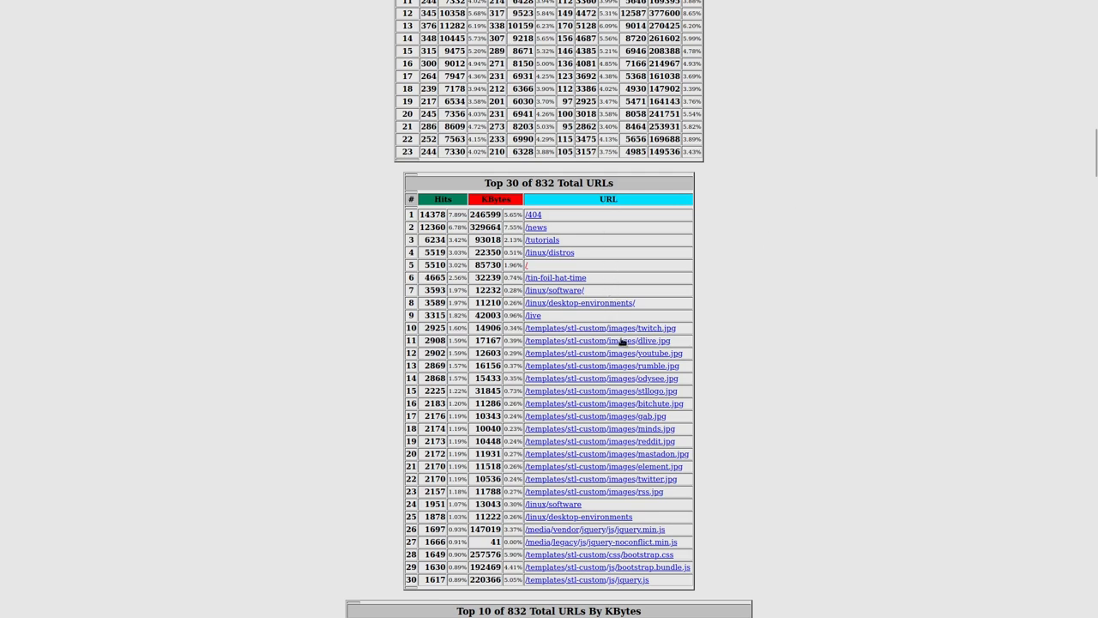
mouse_move(665, 383)
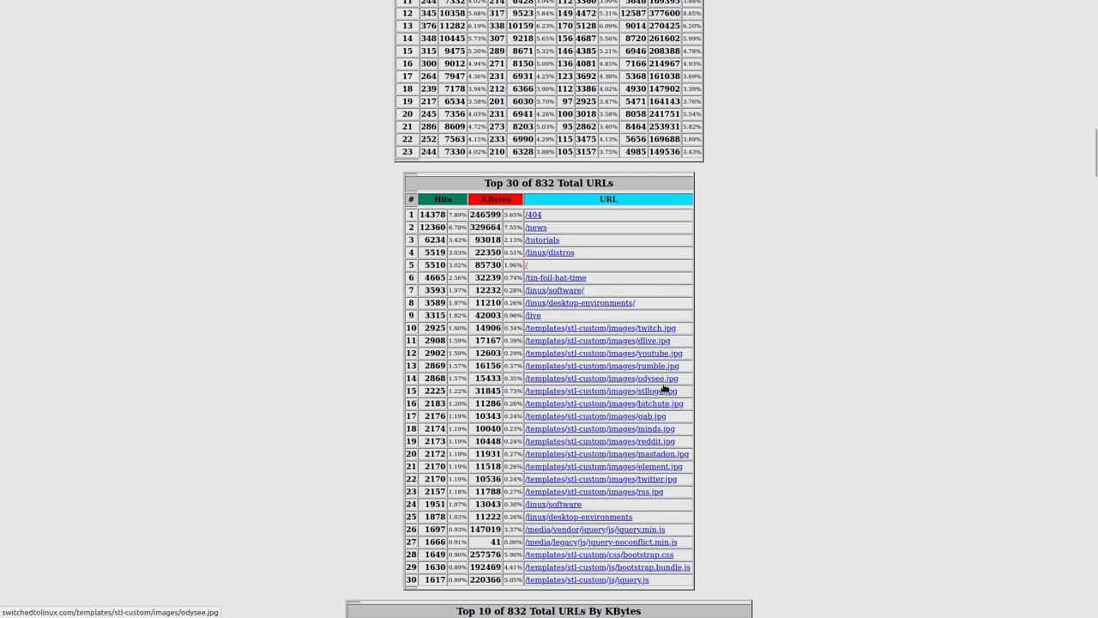
mouse_move(652, 441)
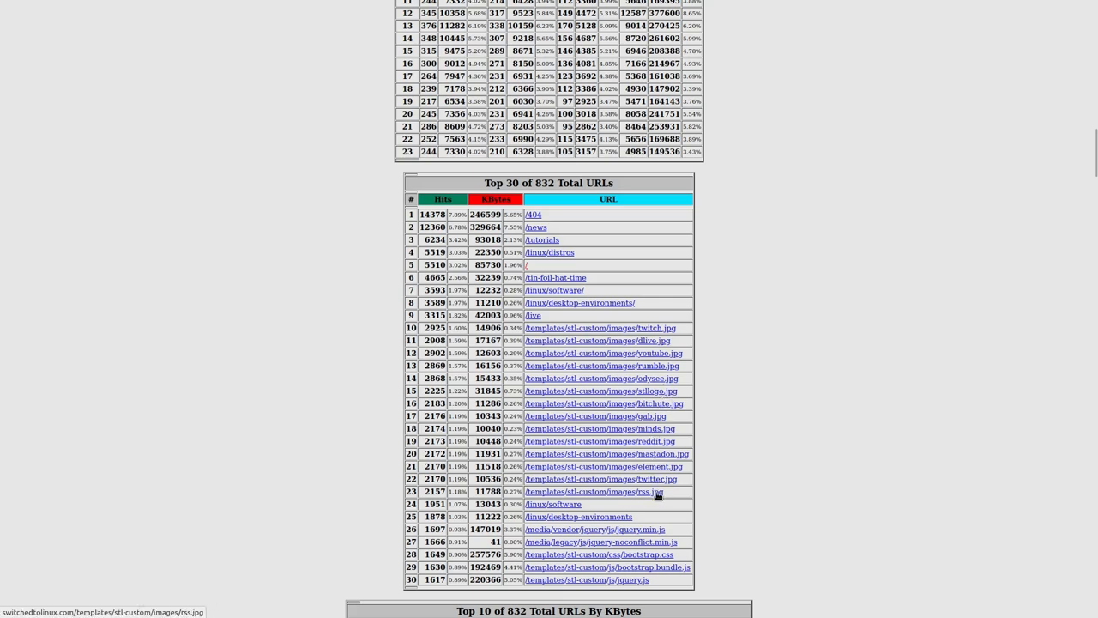
scroll(down, 3)
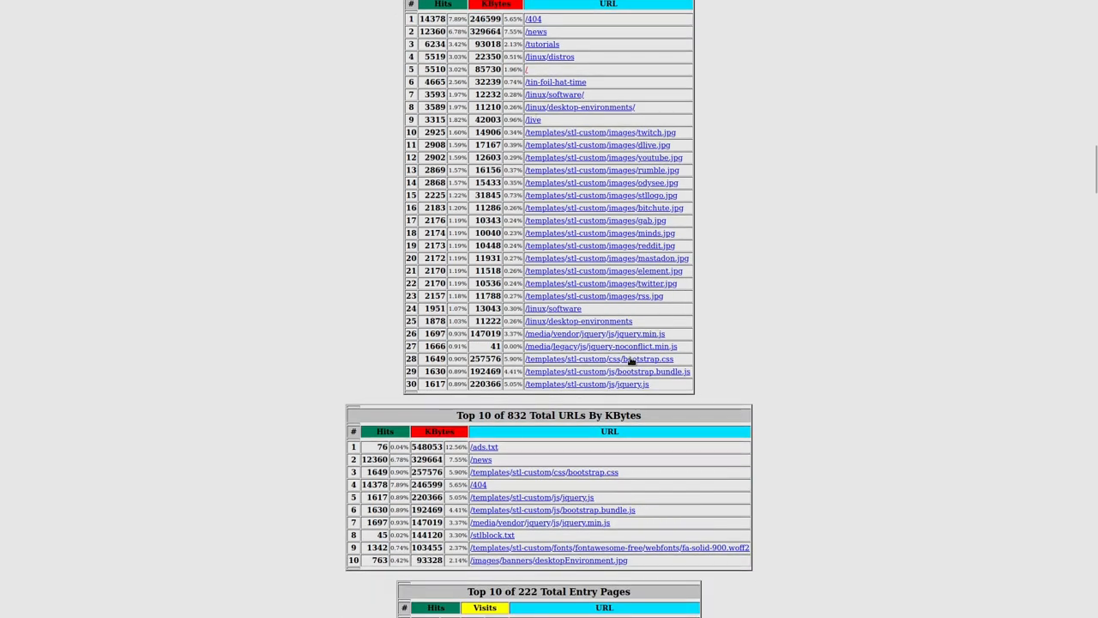
mouse_move(633, 290)
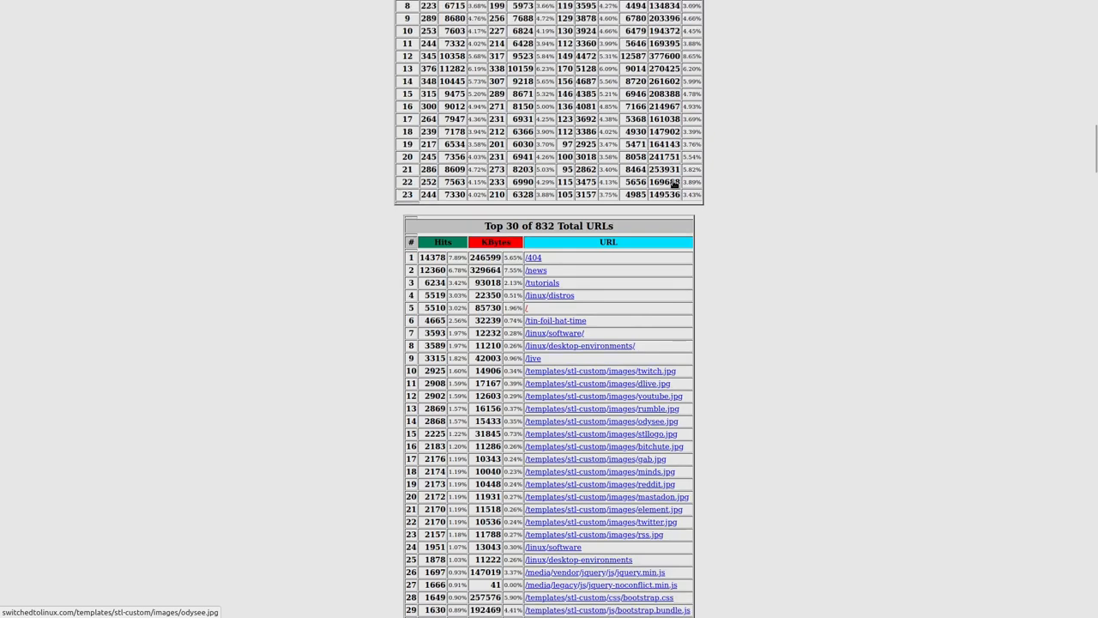
scroll(down, 3)
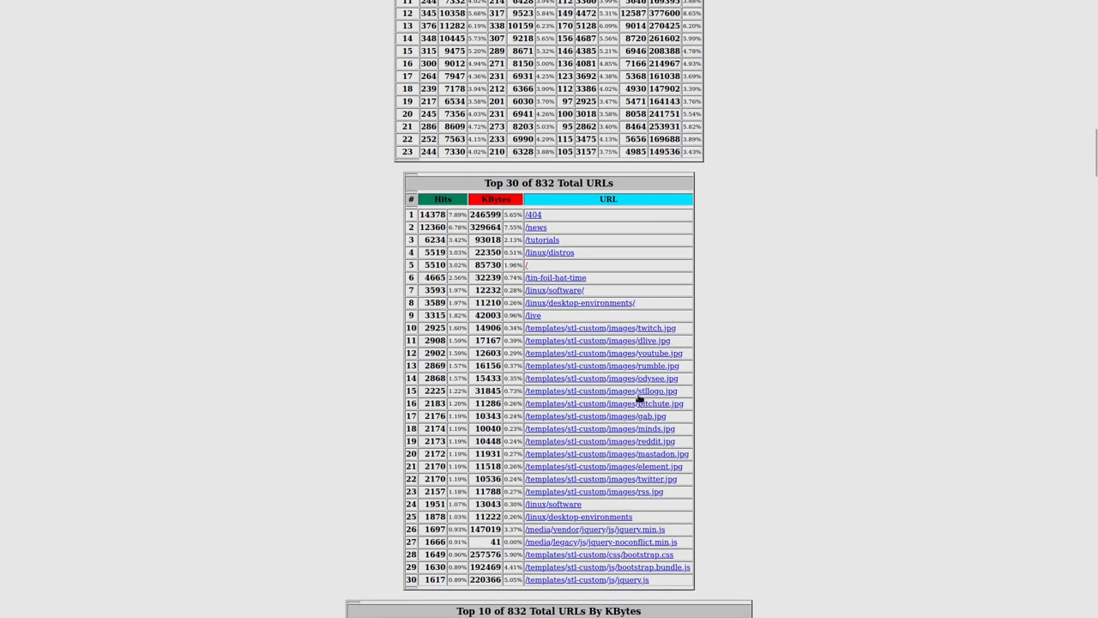
mouse_move(643, 367)
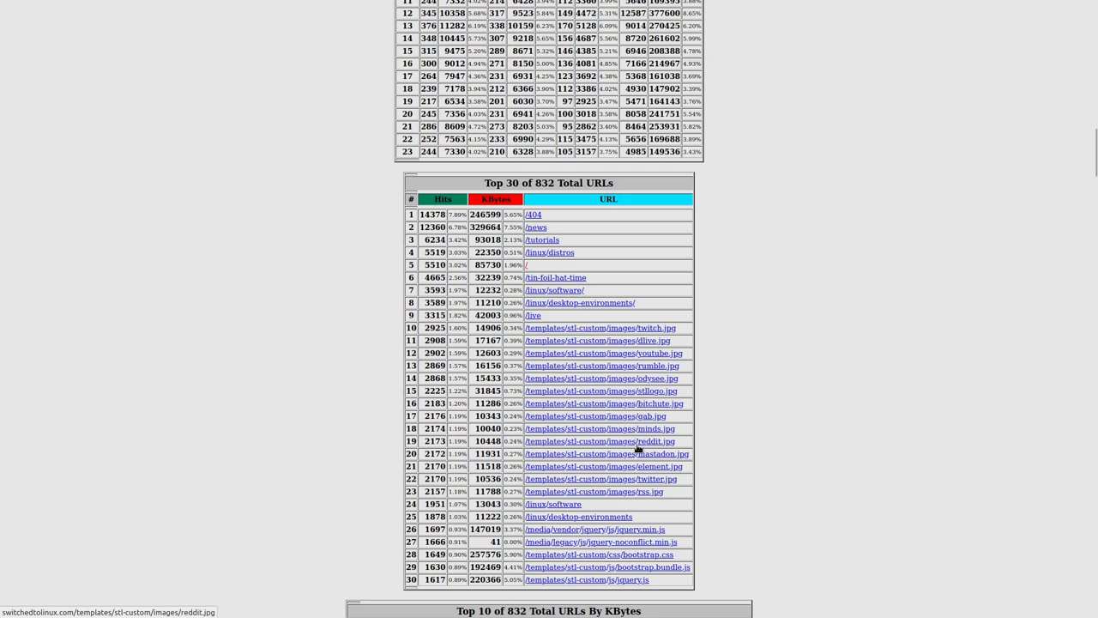
mouse_move(642, 441)
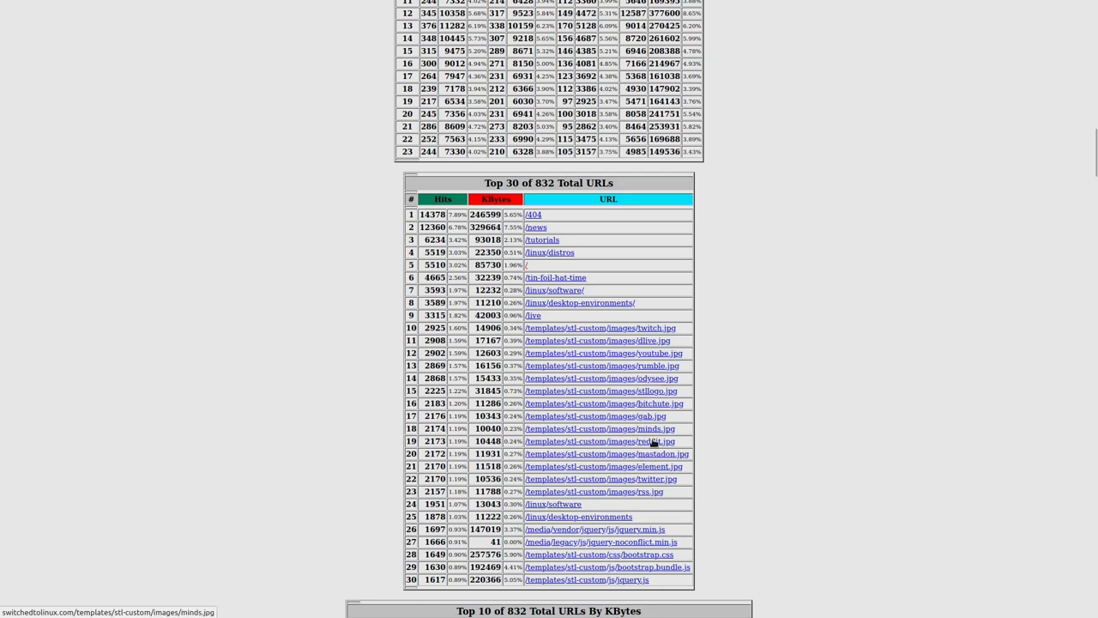
mouse_move(648, 454)
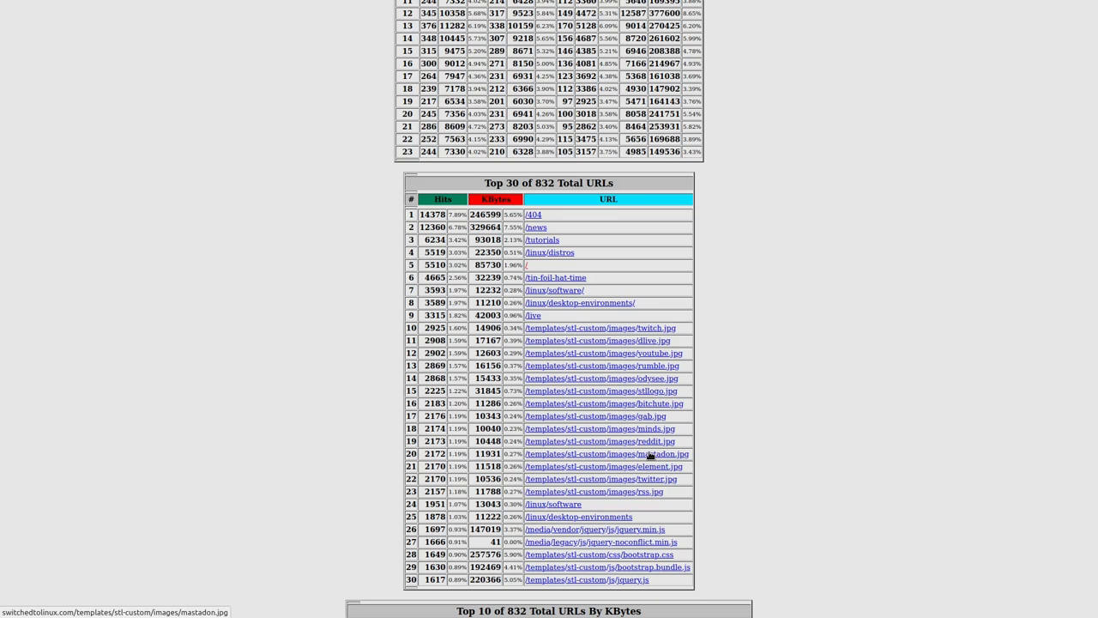
mouse_move(638, 372)
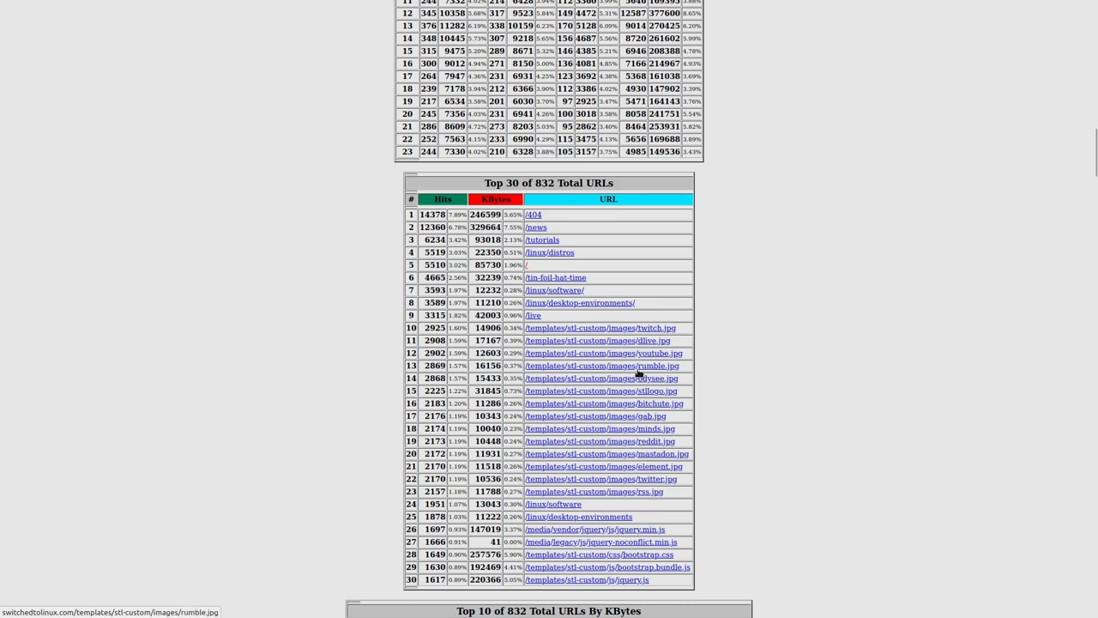
mouse_move(723, 373)
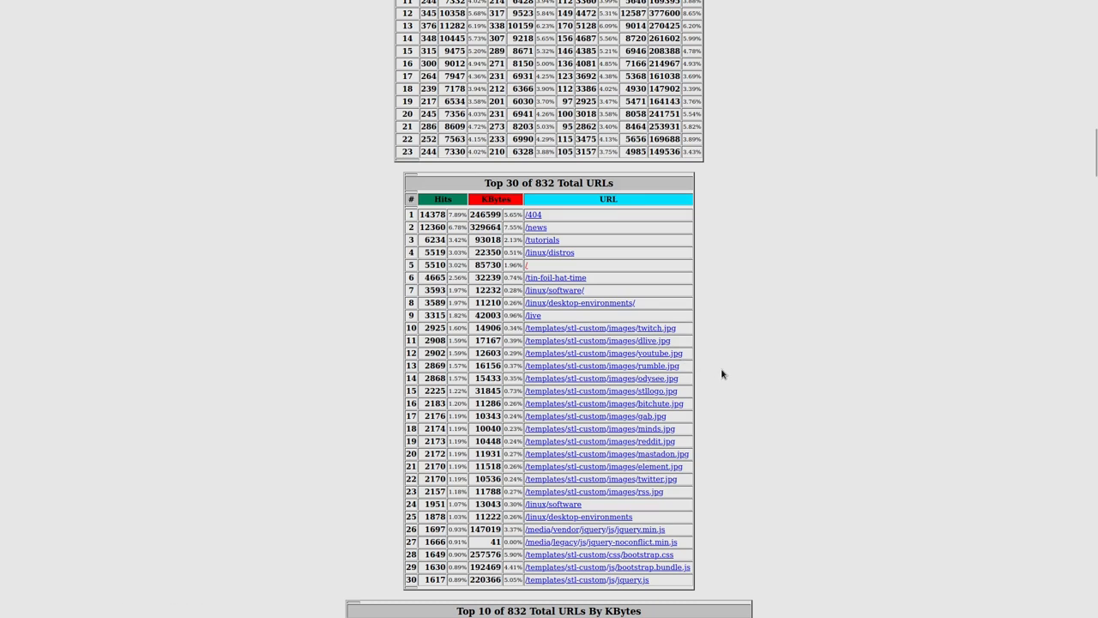
mouse_move(660, 364)
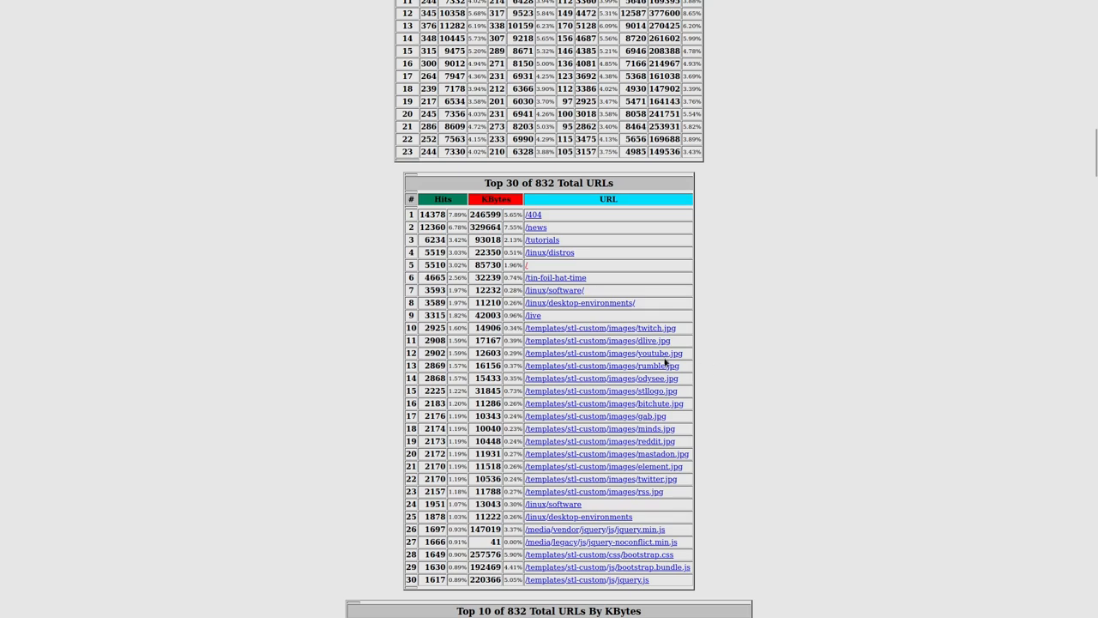
scroll(down, 3)
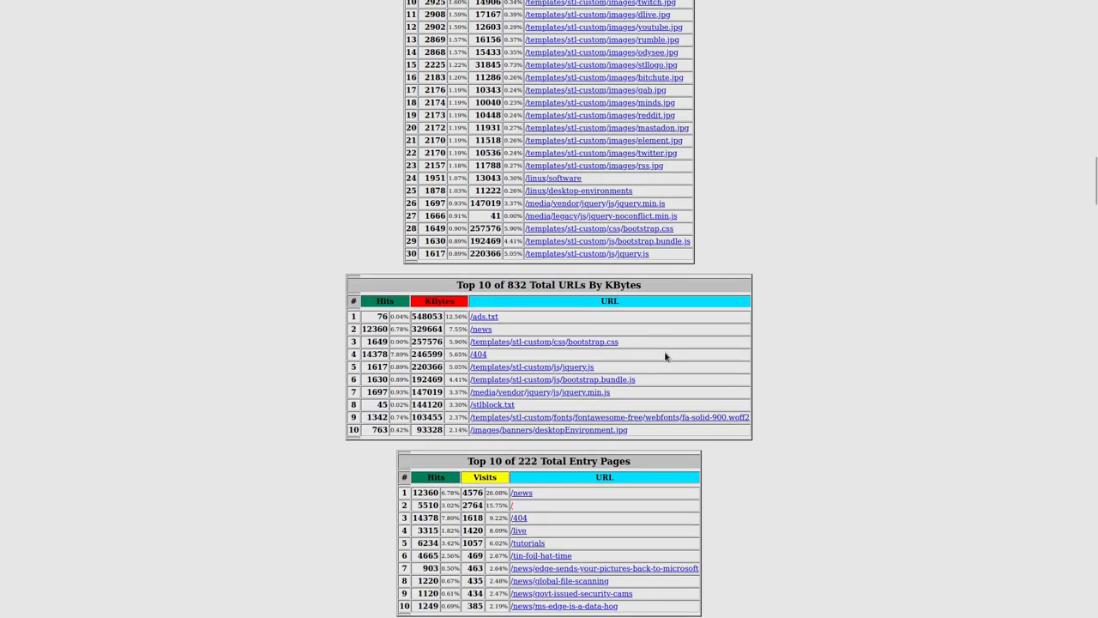
mouse_move(639, 321)
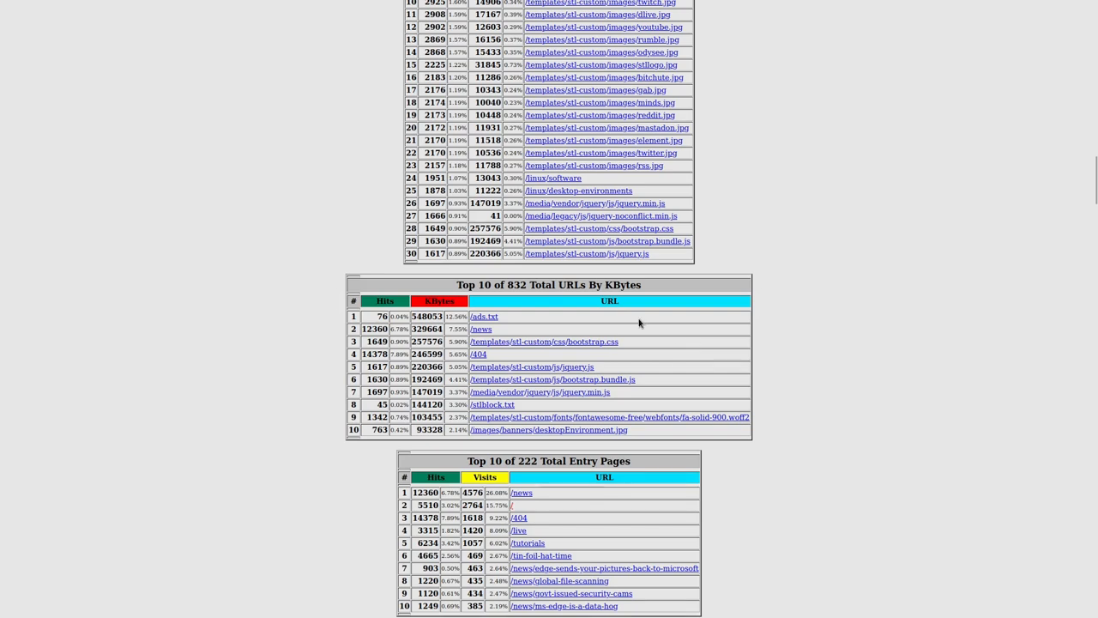
mouse_move(514, 311)
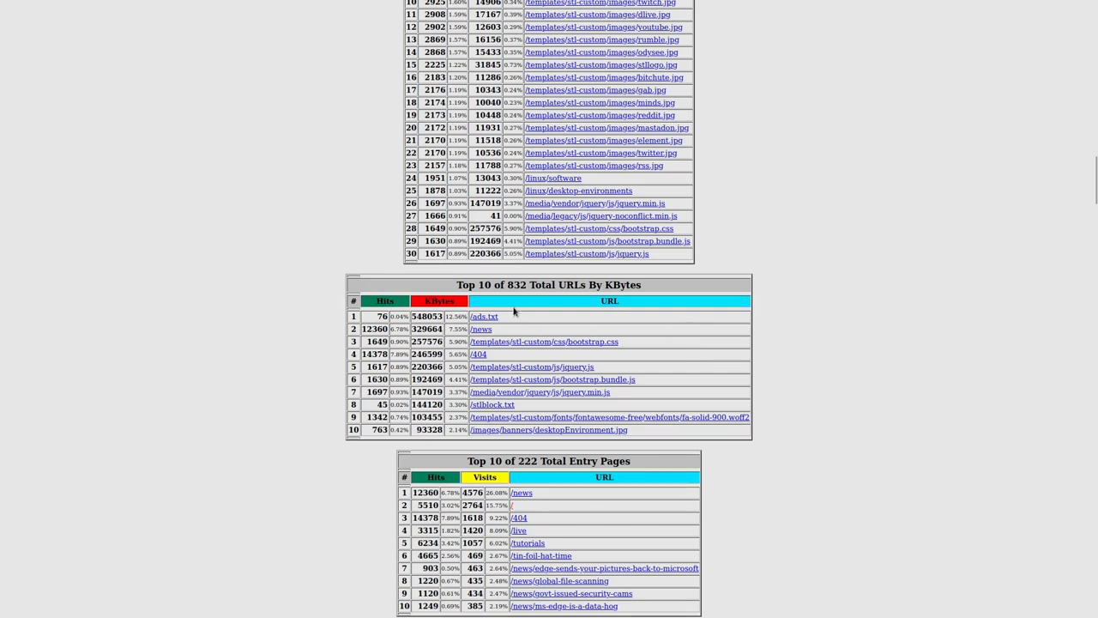
mouse_move(579, 309)
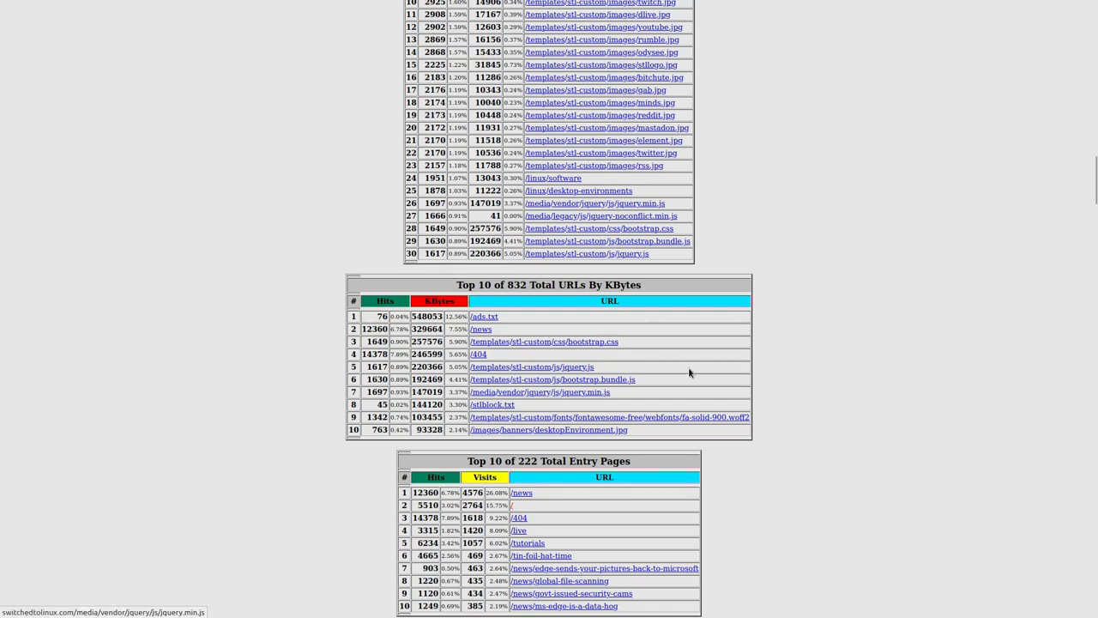
scroll(down, 3)
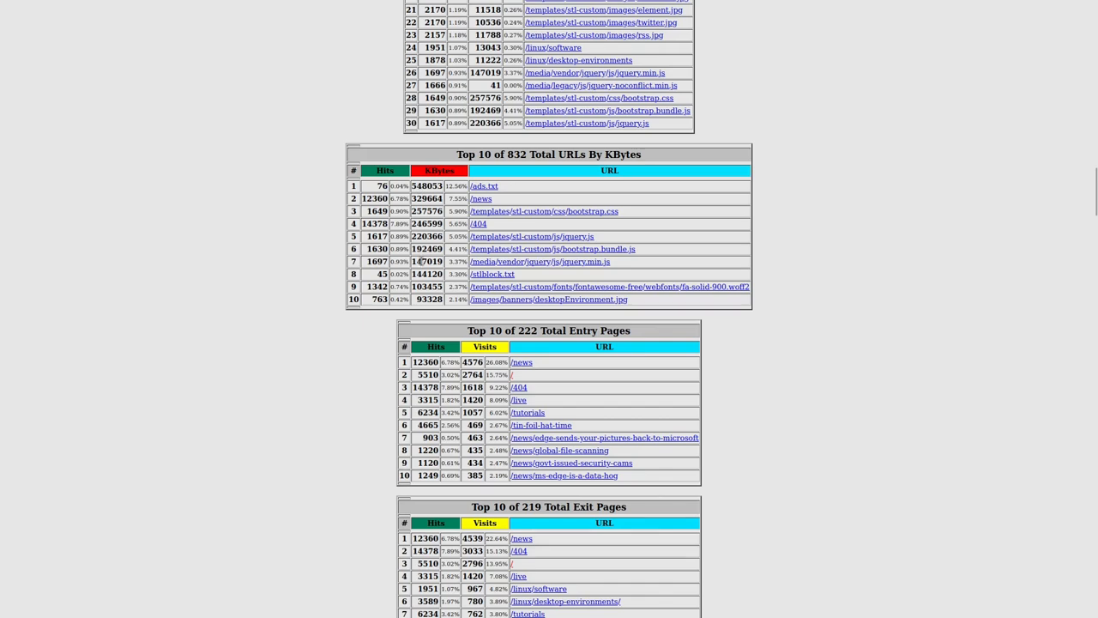
scroll(down, 3)
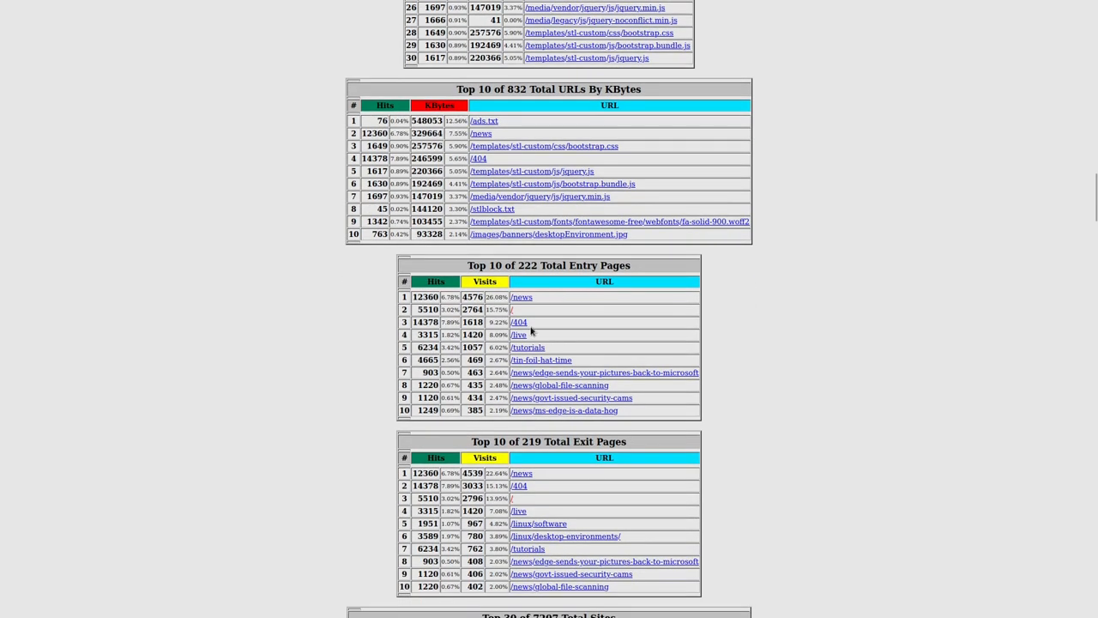
mouse_move(519, 324)
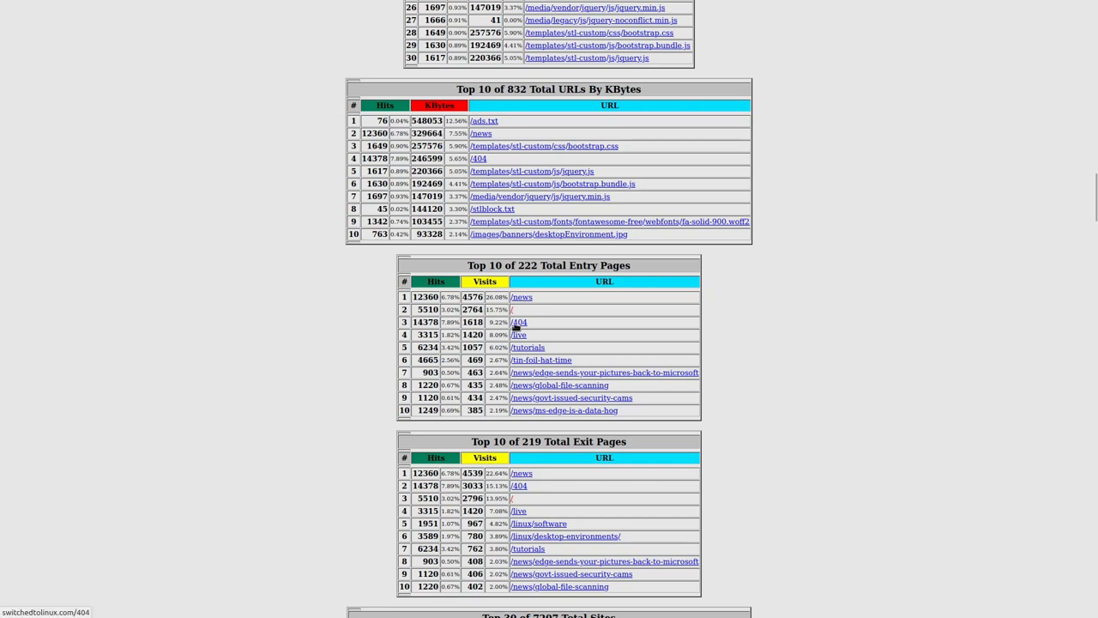
mouse_move(529, 371)
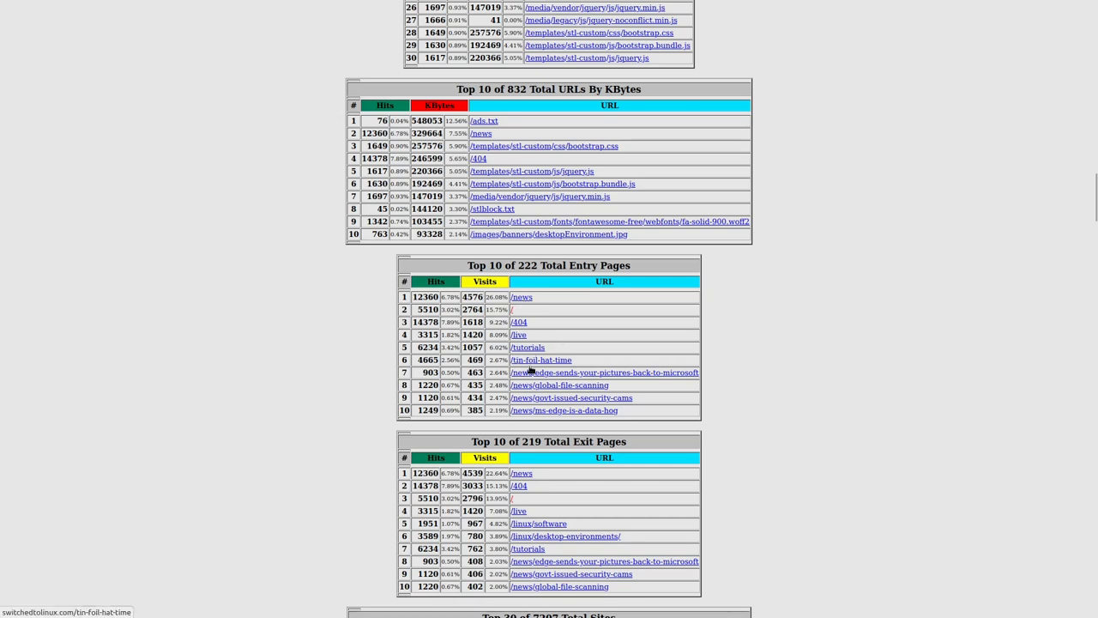
scroll(down, 3)
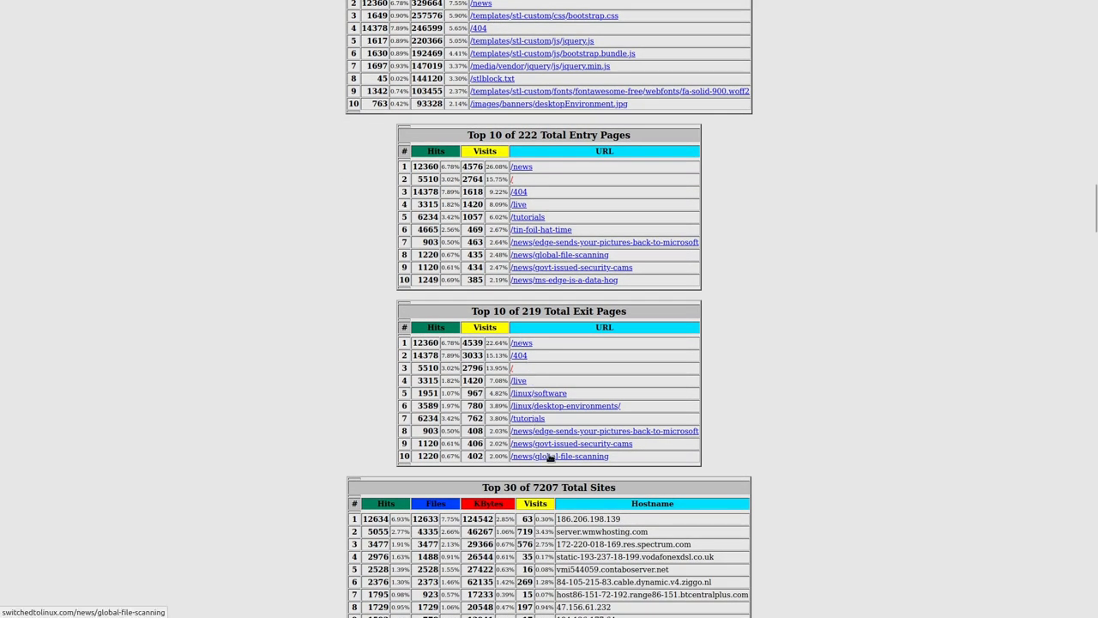
scroll(down, 3)
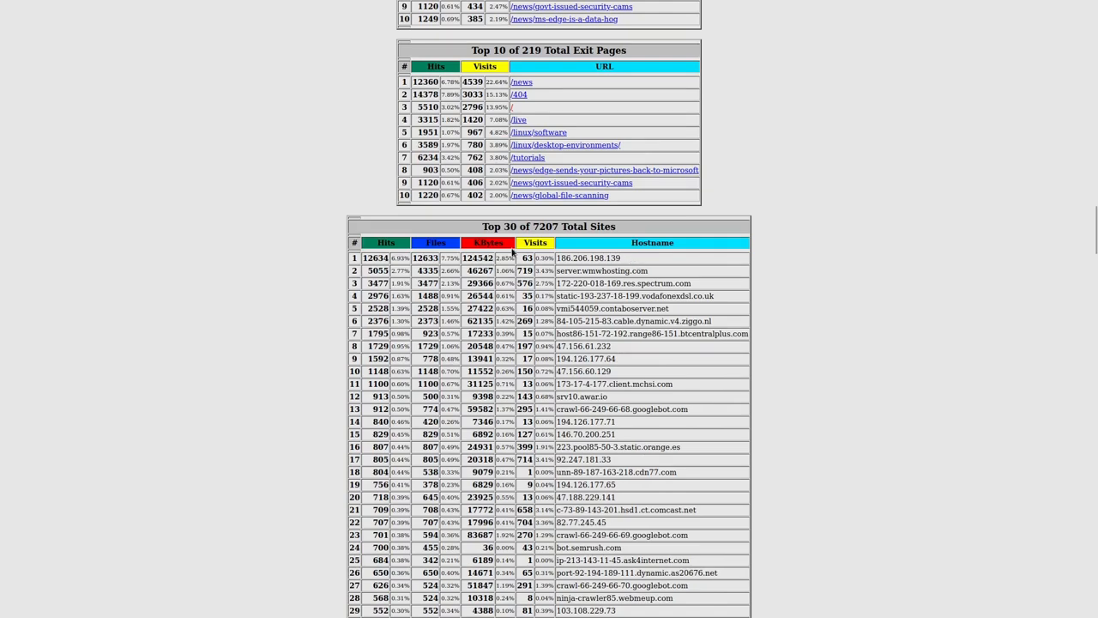
mouse_move(615, 271)
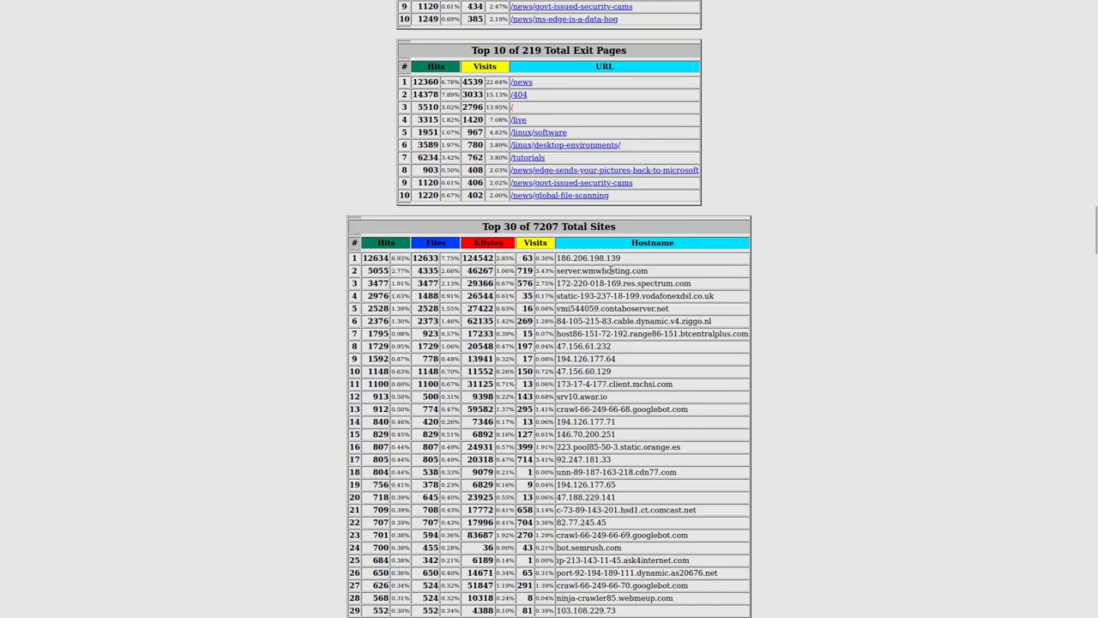
scroll(down, 3)
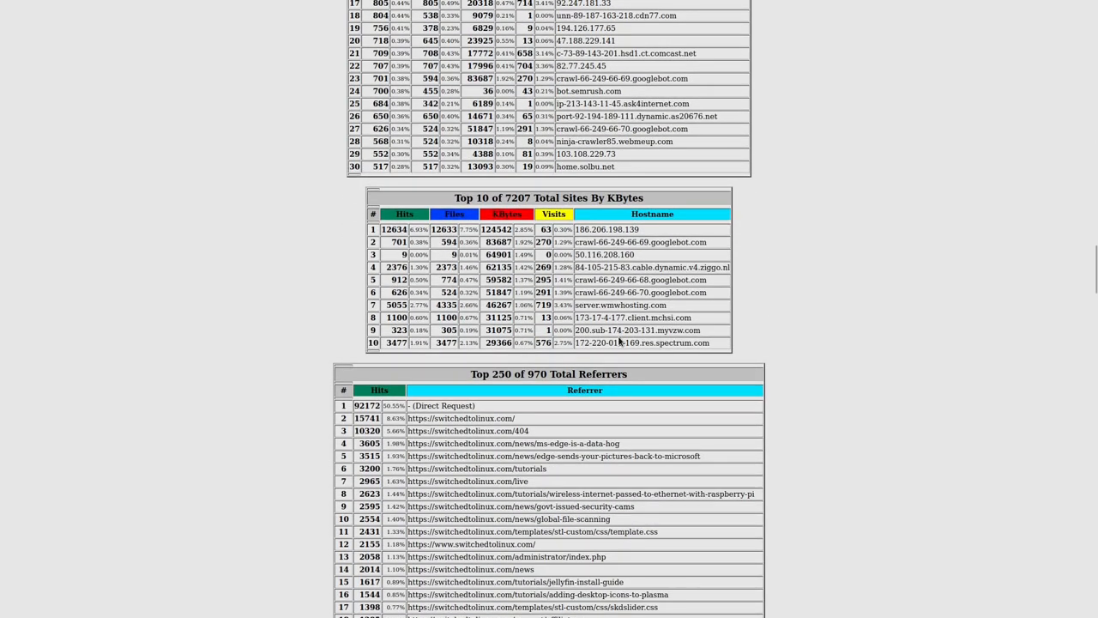
scroll(down, 3)
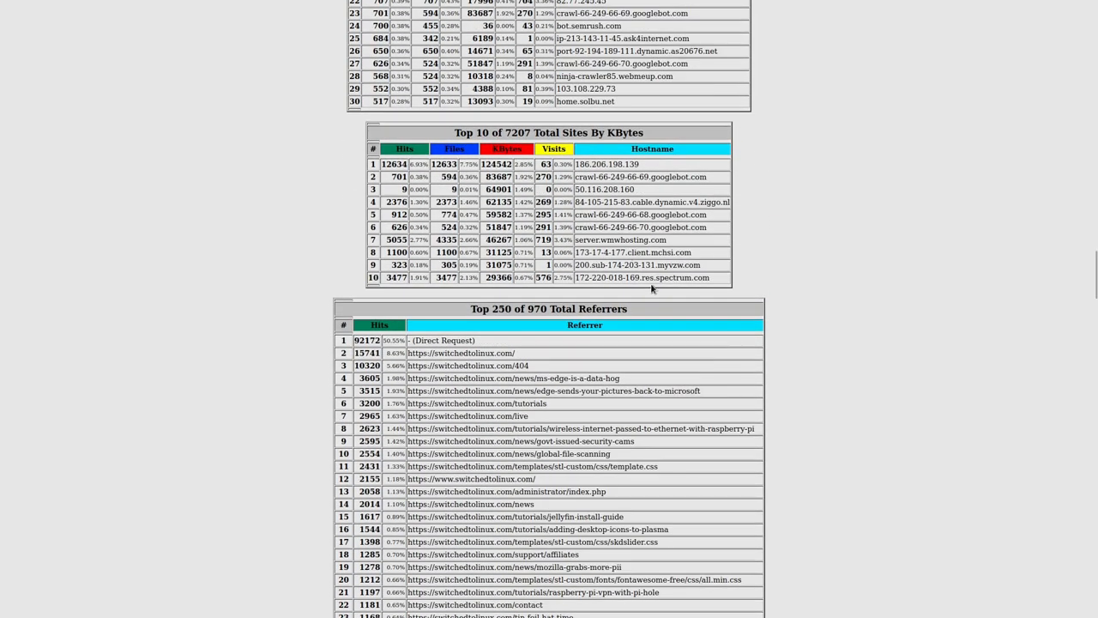
scroll(down, 3)
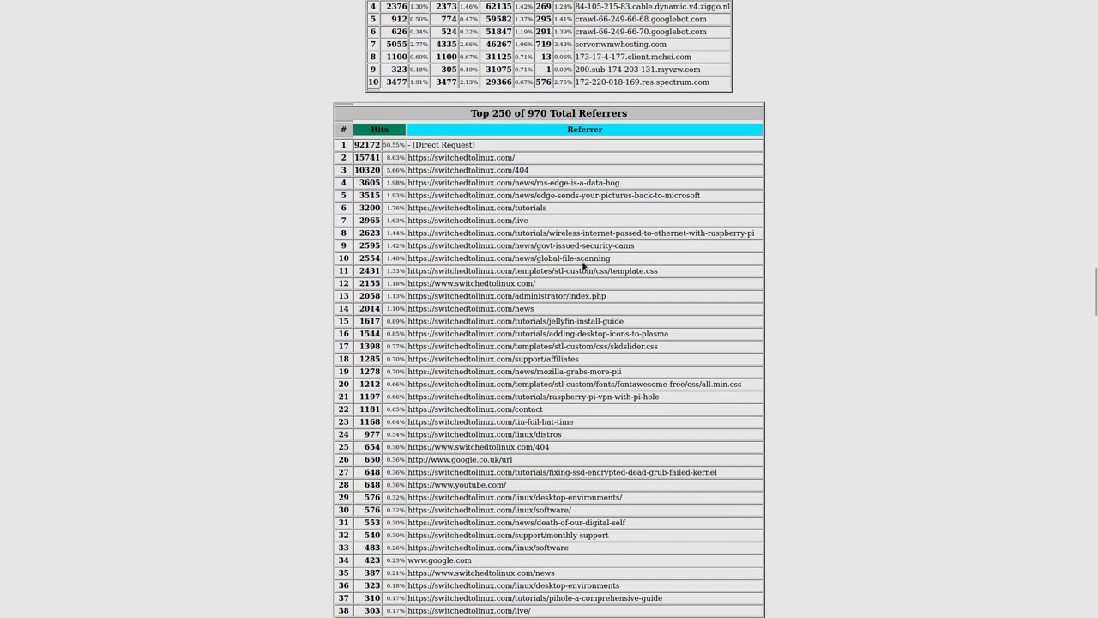
scroll(down, 3)
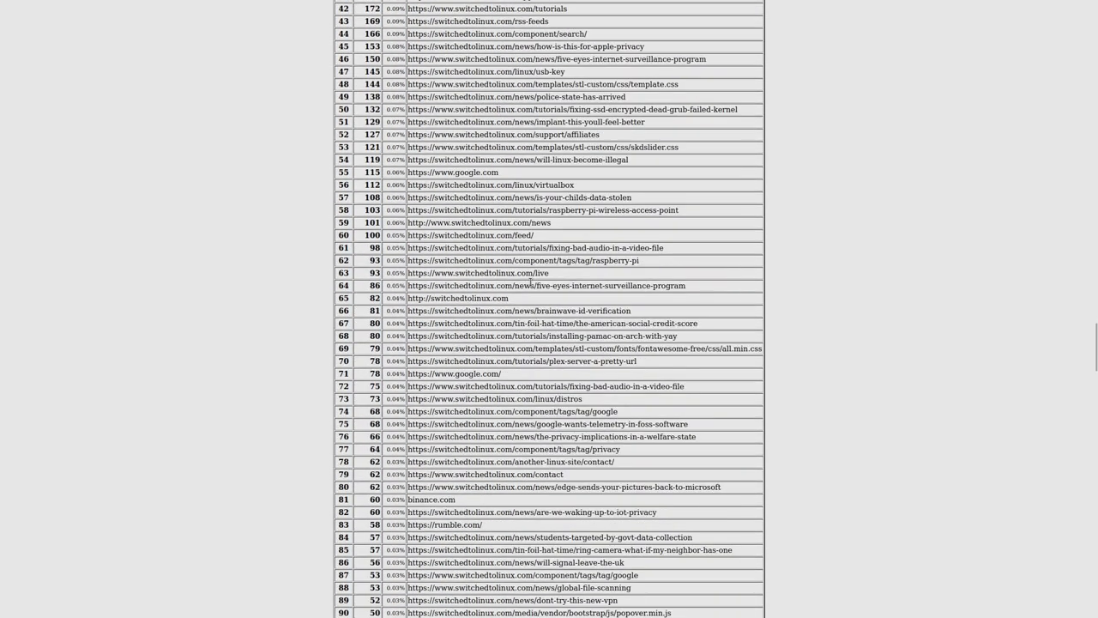
scroll(down, 3)
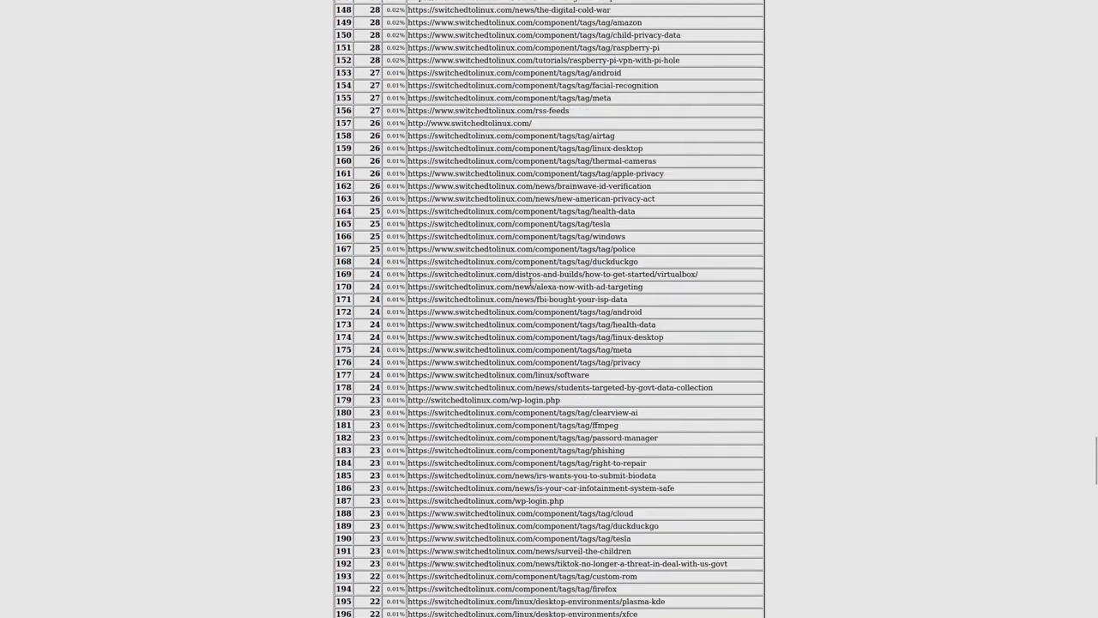
scroll(down, 3)
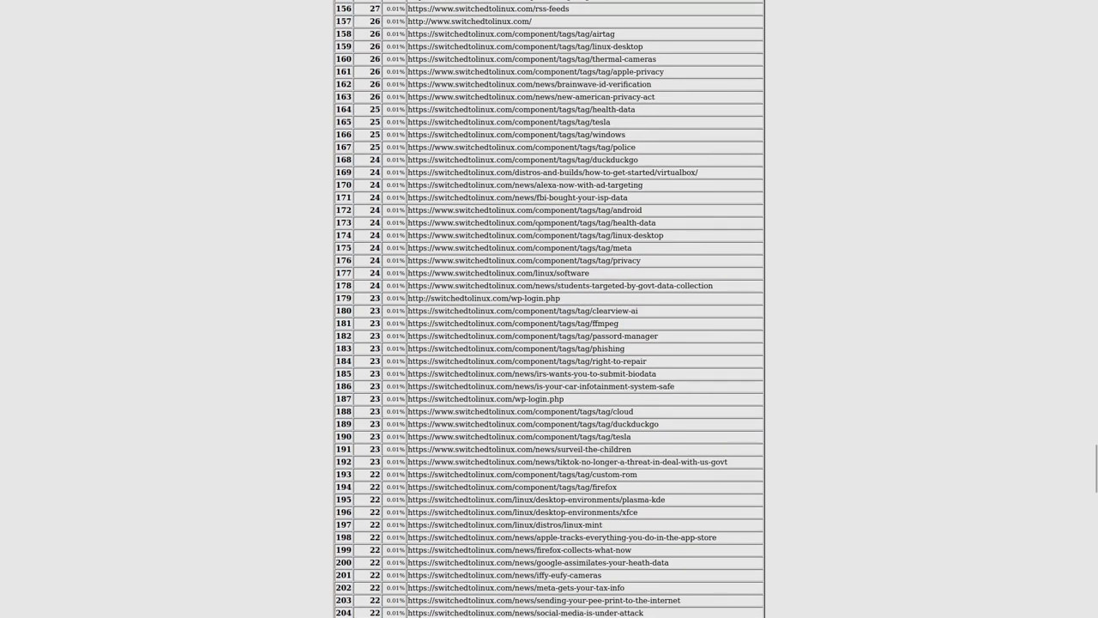
mouse_move(491, 361)
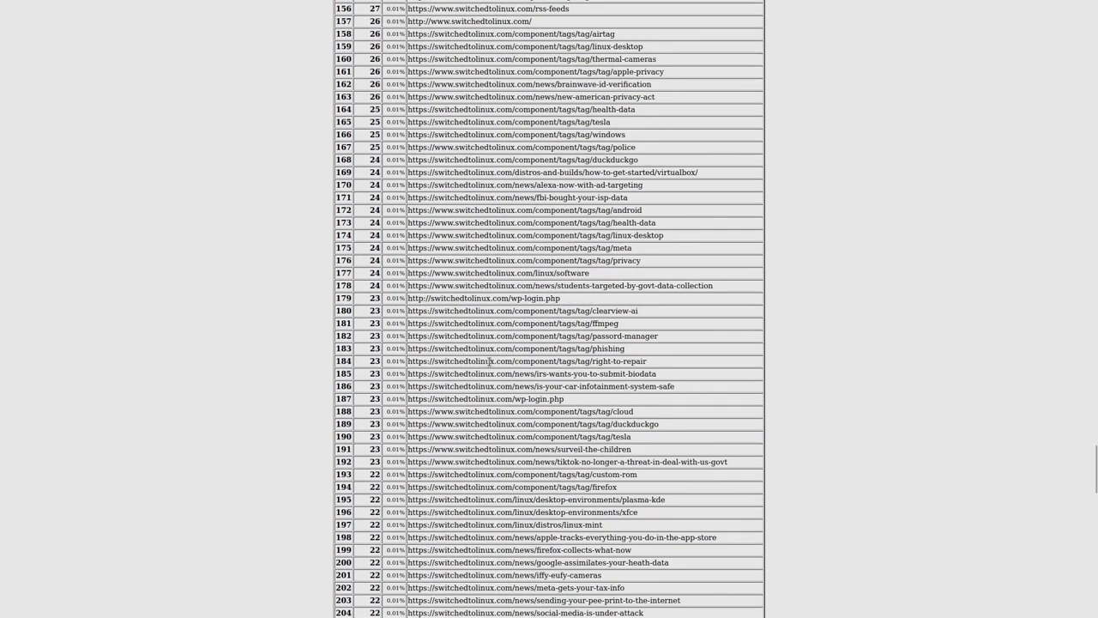
scroll(down, 3)
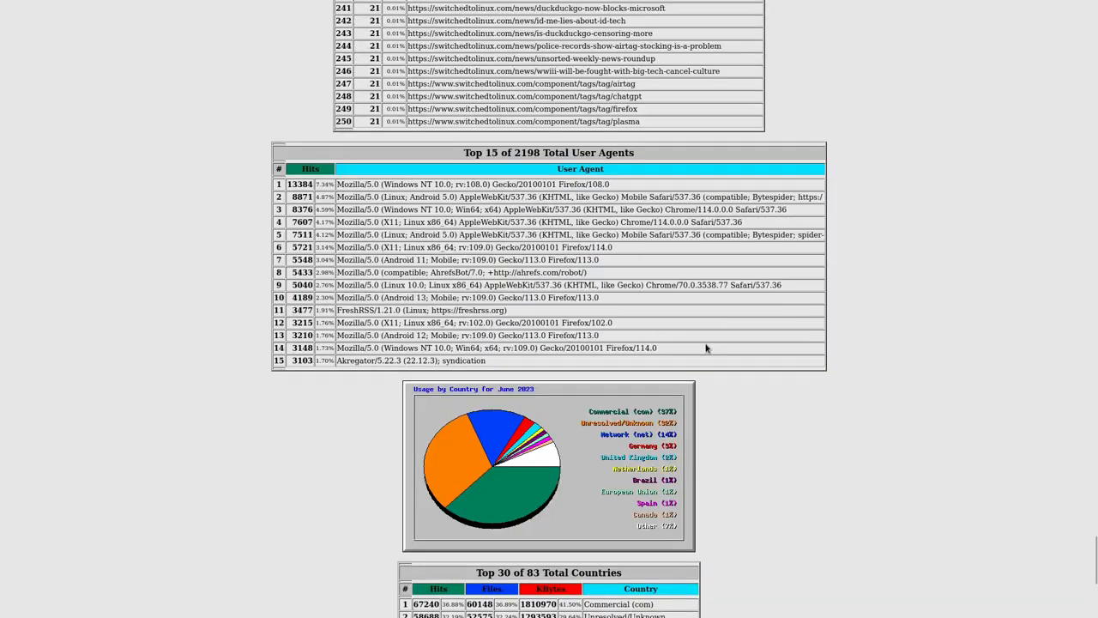
scroll(down, 3)
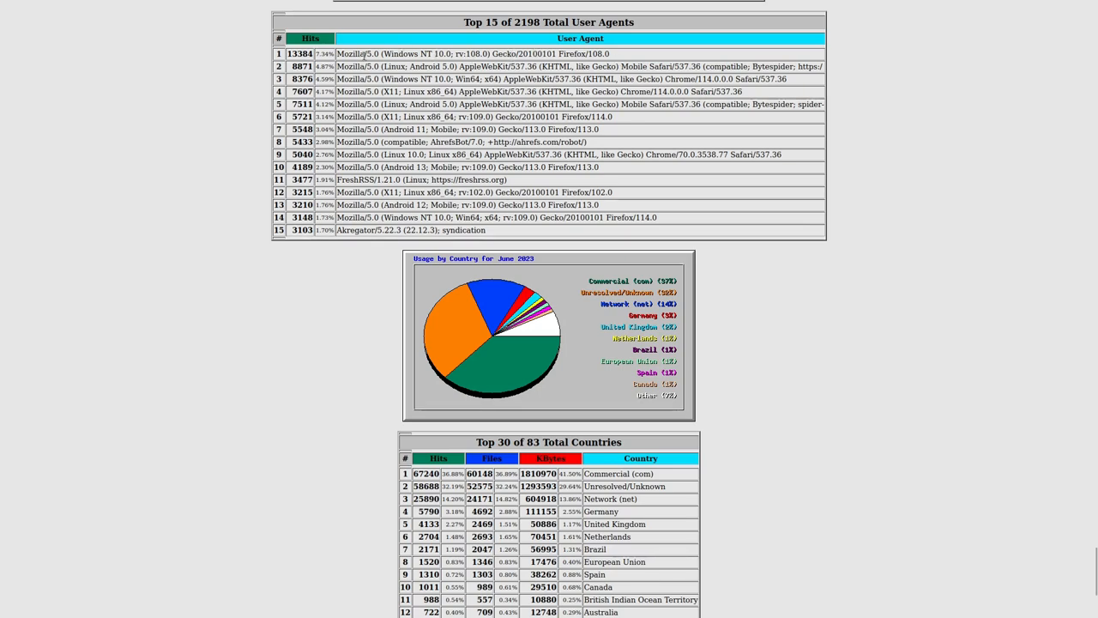
double_click(514, 53)
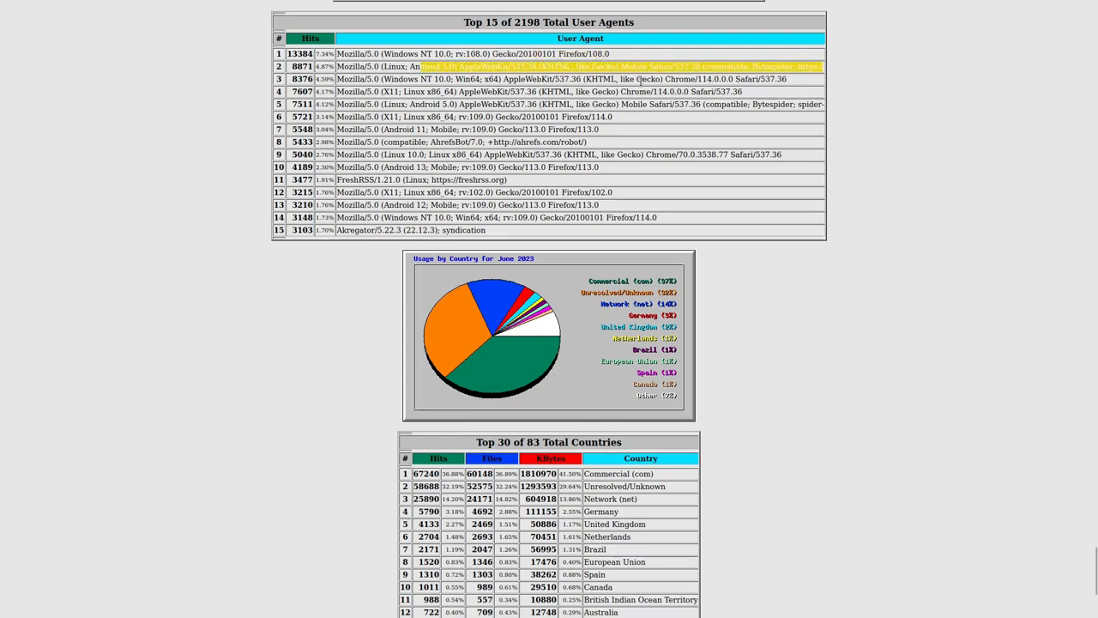
scroll(down, 3)
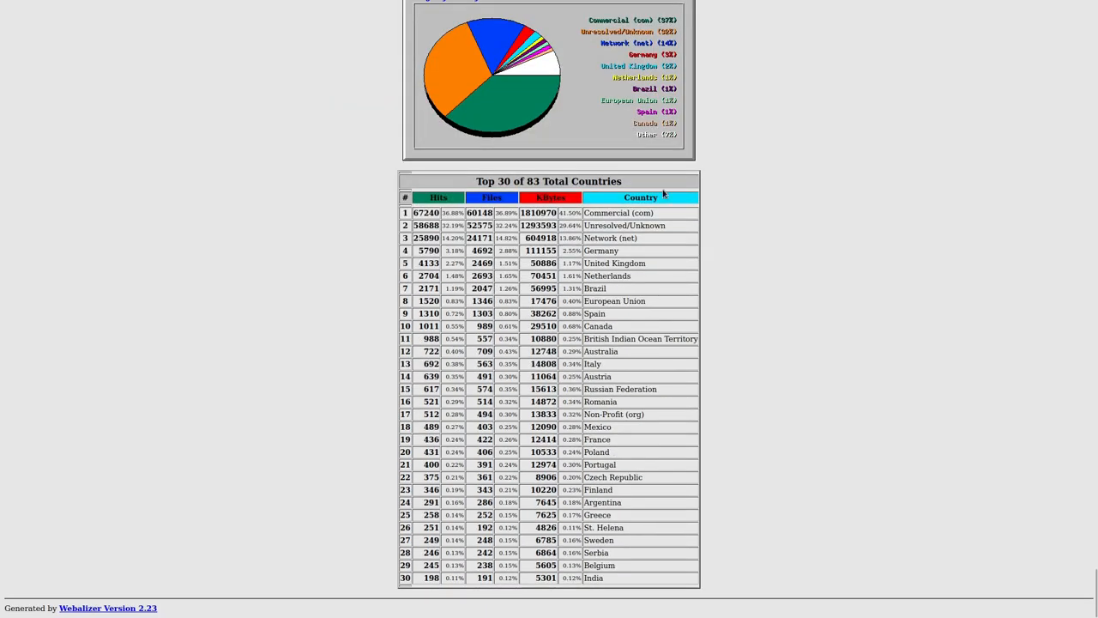
mouse_move(617, 274)
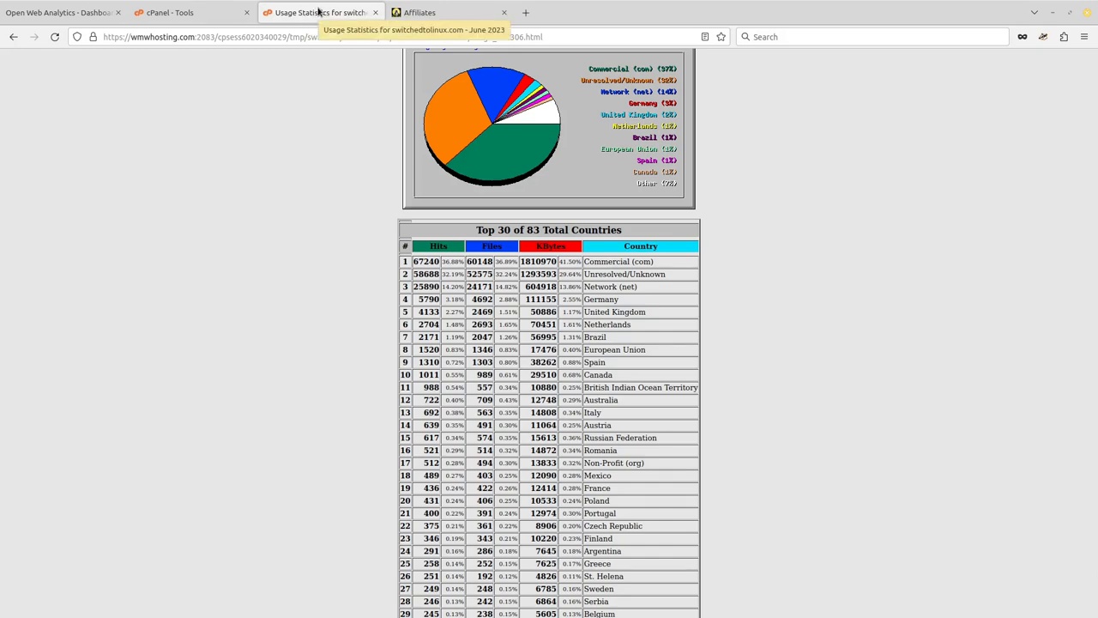
Switch to the cPanel Tools page and scroll to its Metrics section.
click(180, 12)
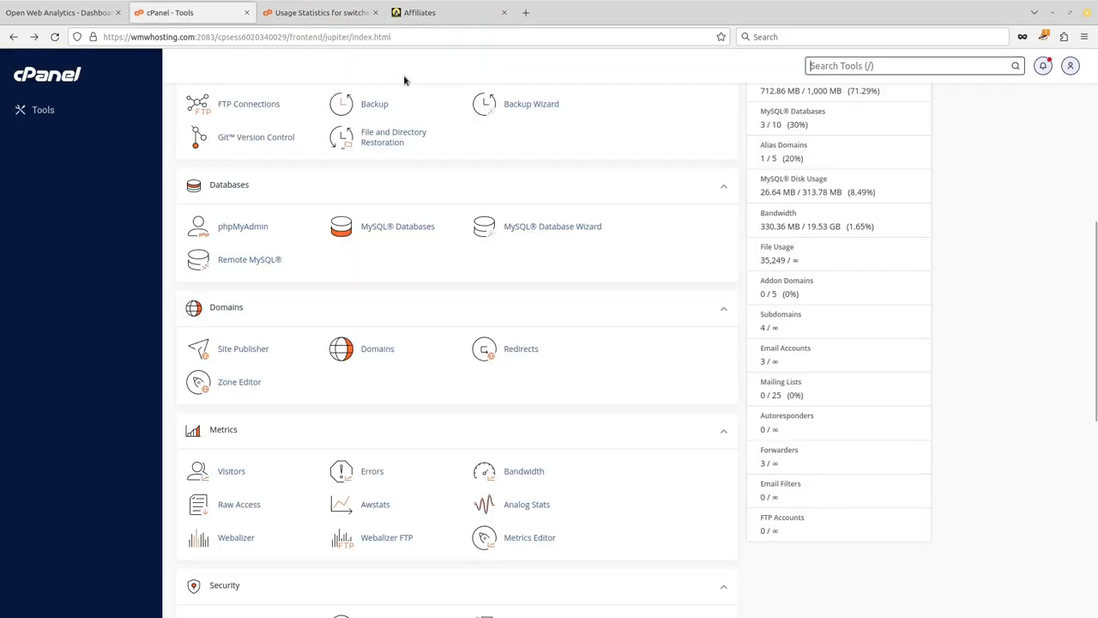
scroll(down, 3)
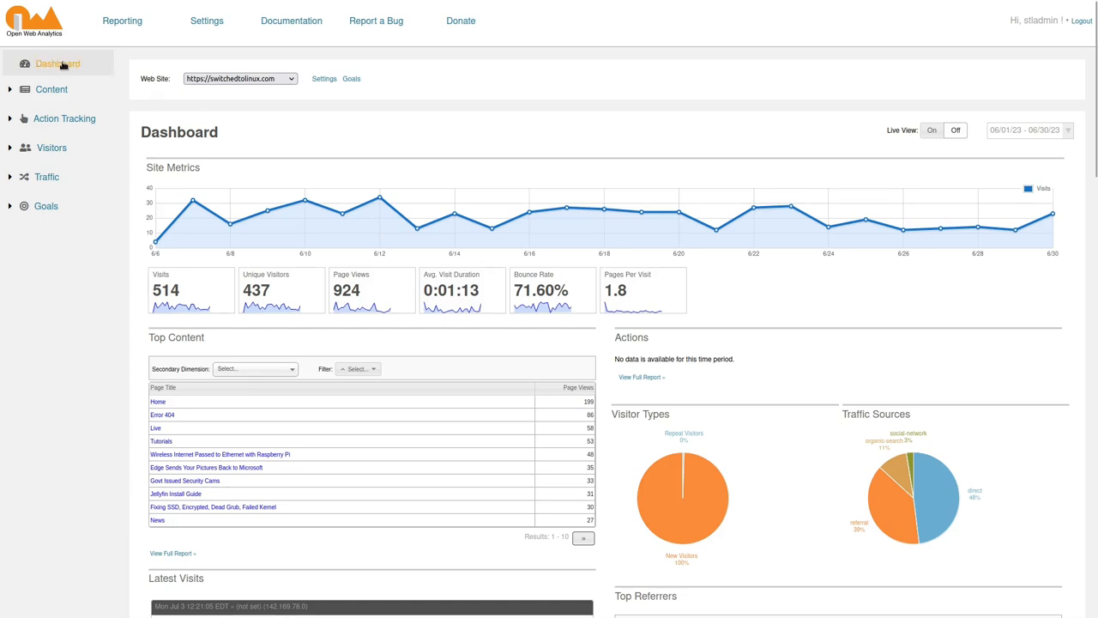
mouse_move(56, 62)
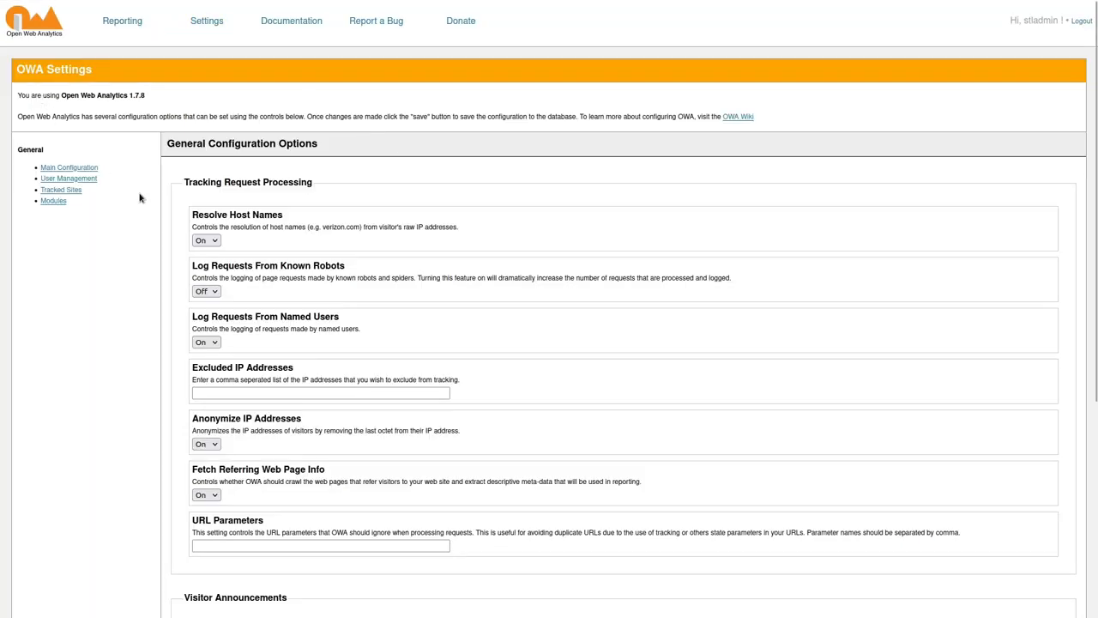
Show the Modules Administration list from the OWA Settings sidebar.
click(47, 200)
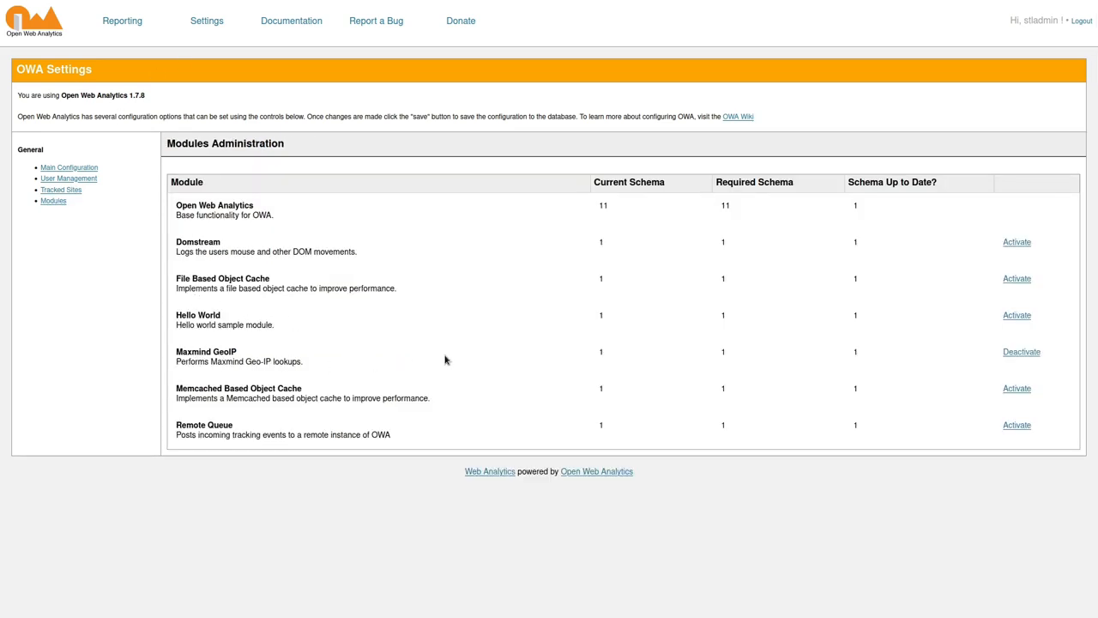
mouse_move(992, 332)
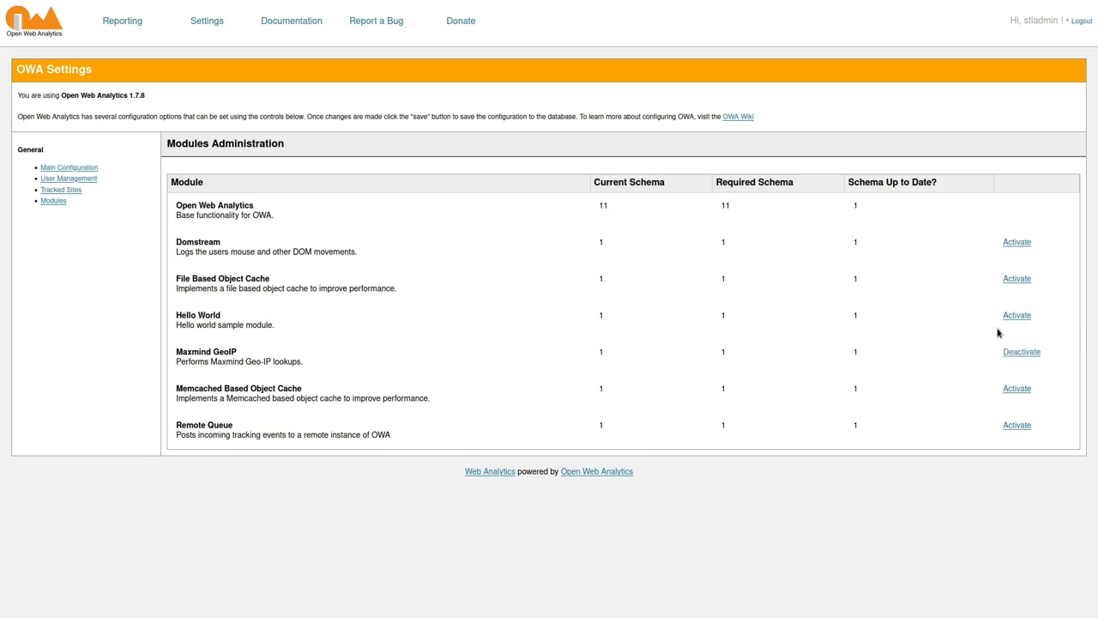
mouse_move(382, 21)
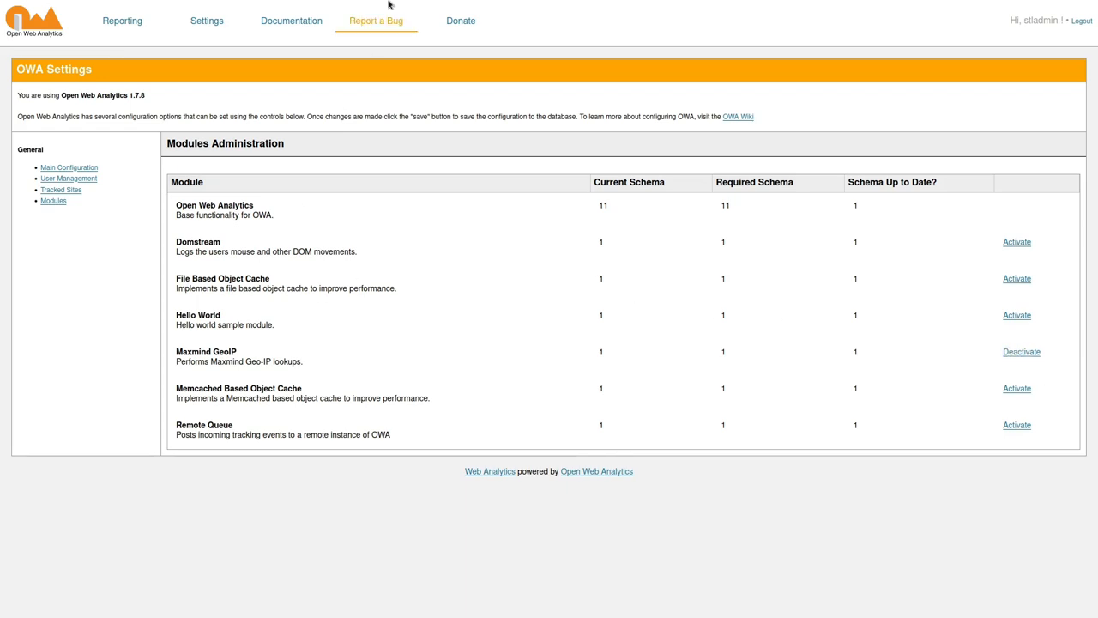
mouse_move(353, 356)
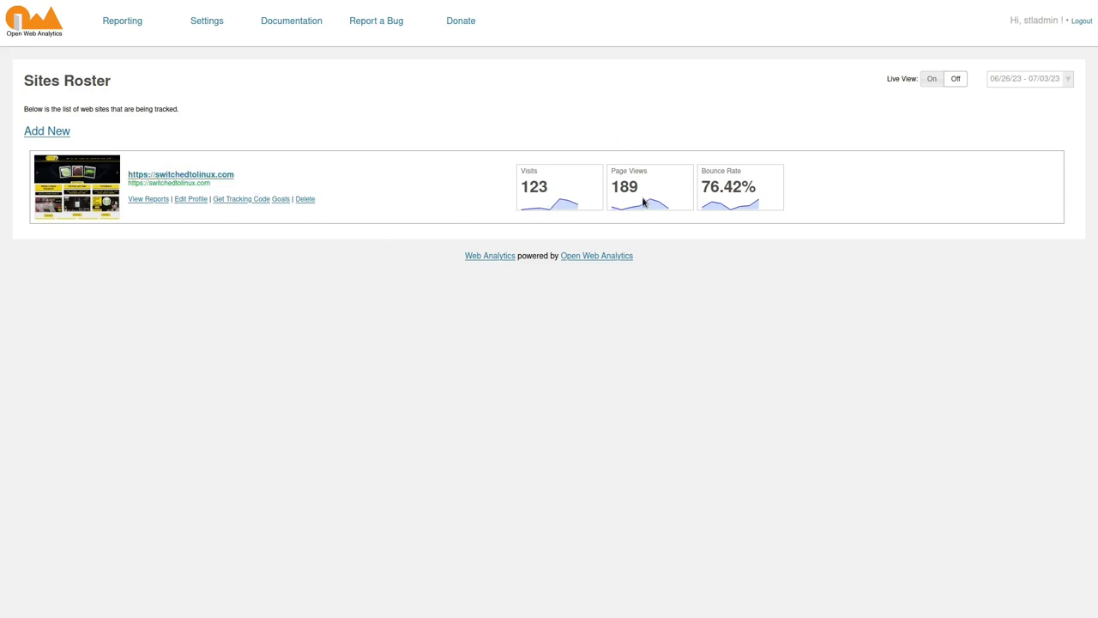
mouse_move(237, 144)
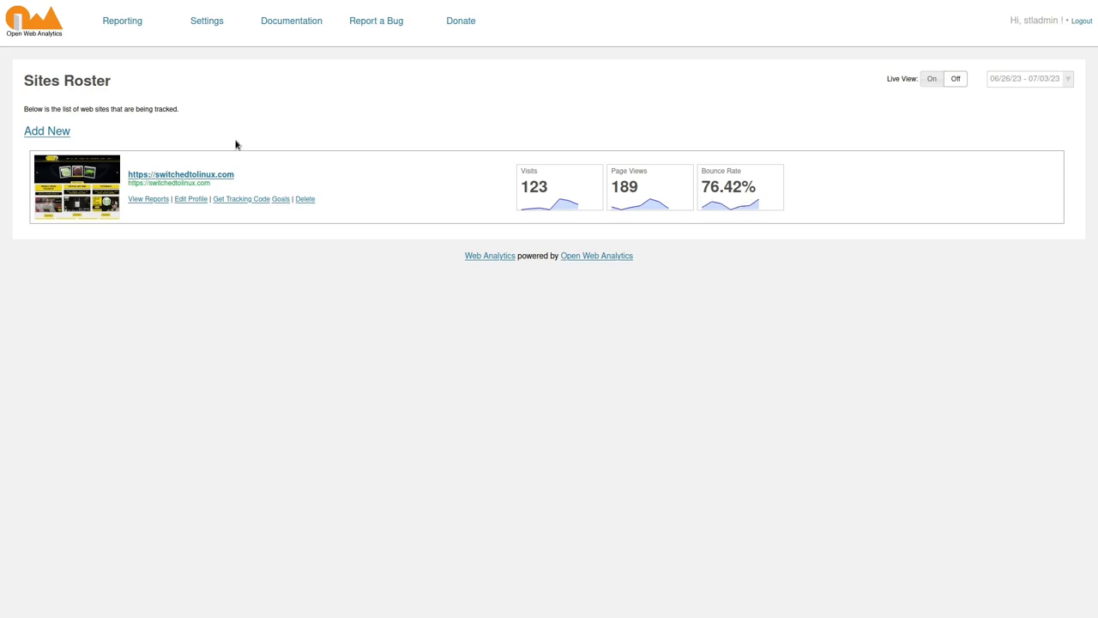
mouse_move(202, 182)
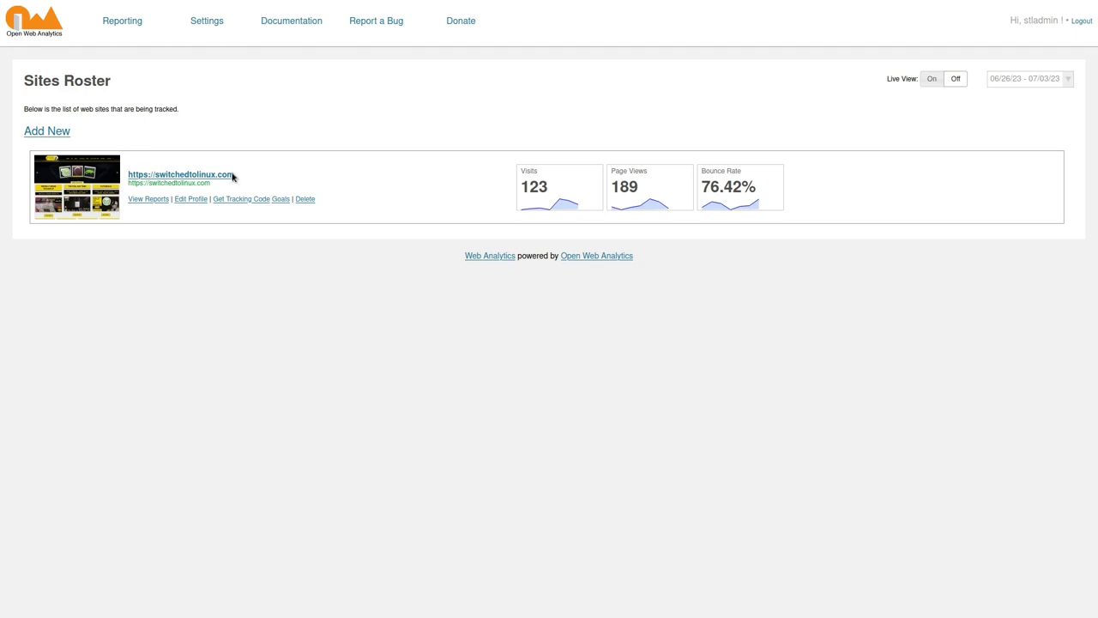
Open the switchedtolinux.com site from the Sites Roster.
click(180, 176)
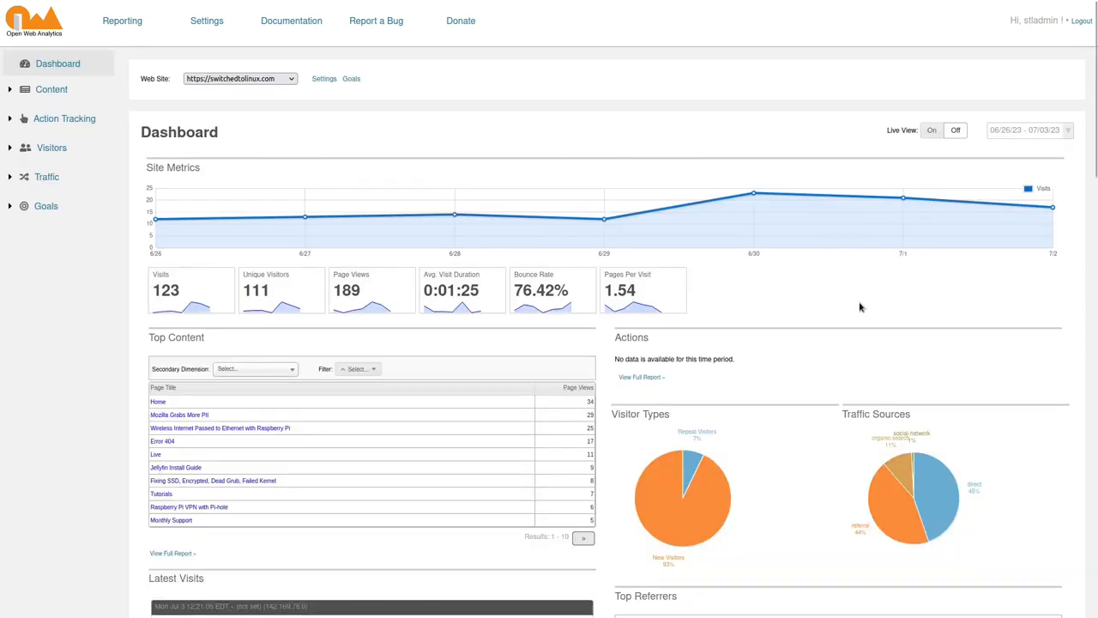
mouse_move(1031, 142)
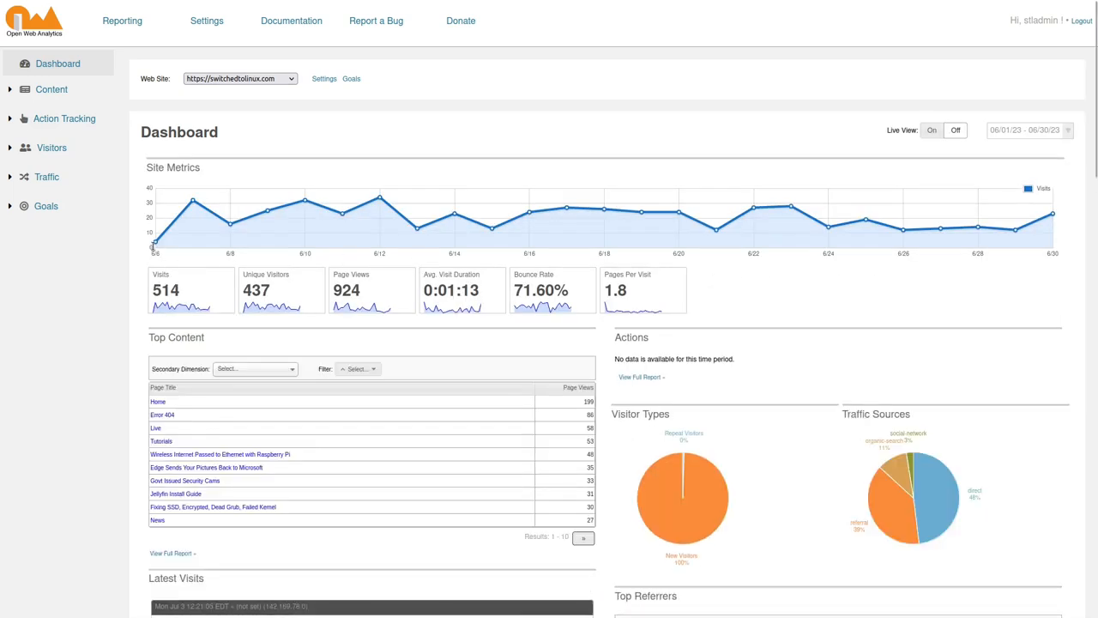
mouse_move(156, 243)
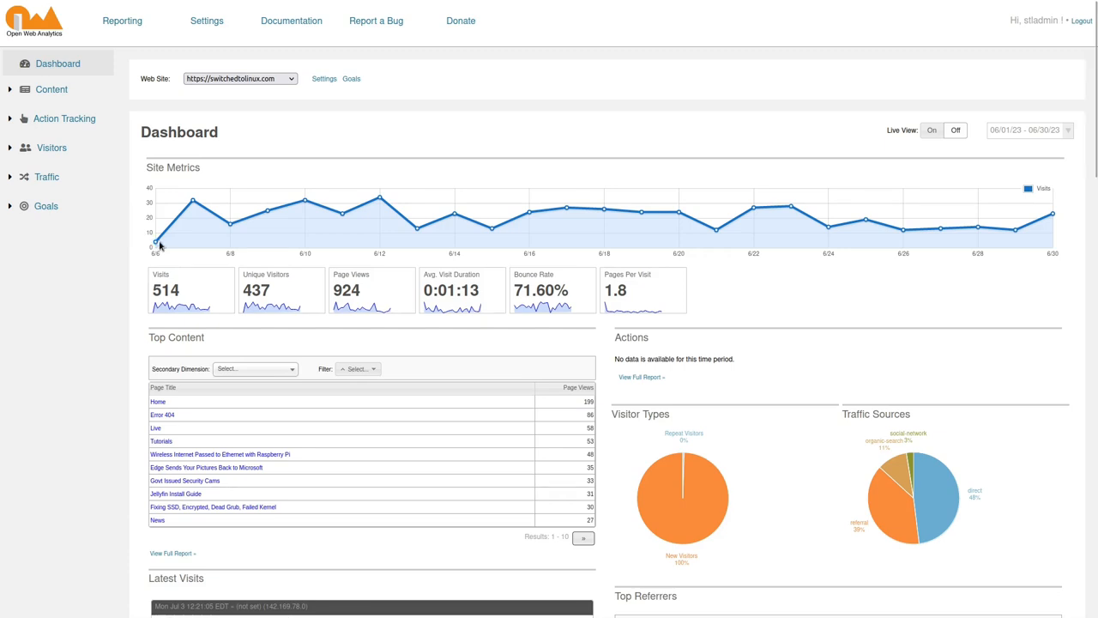
mouse_move(157, 243)
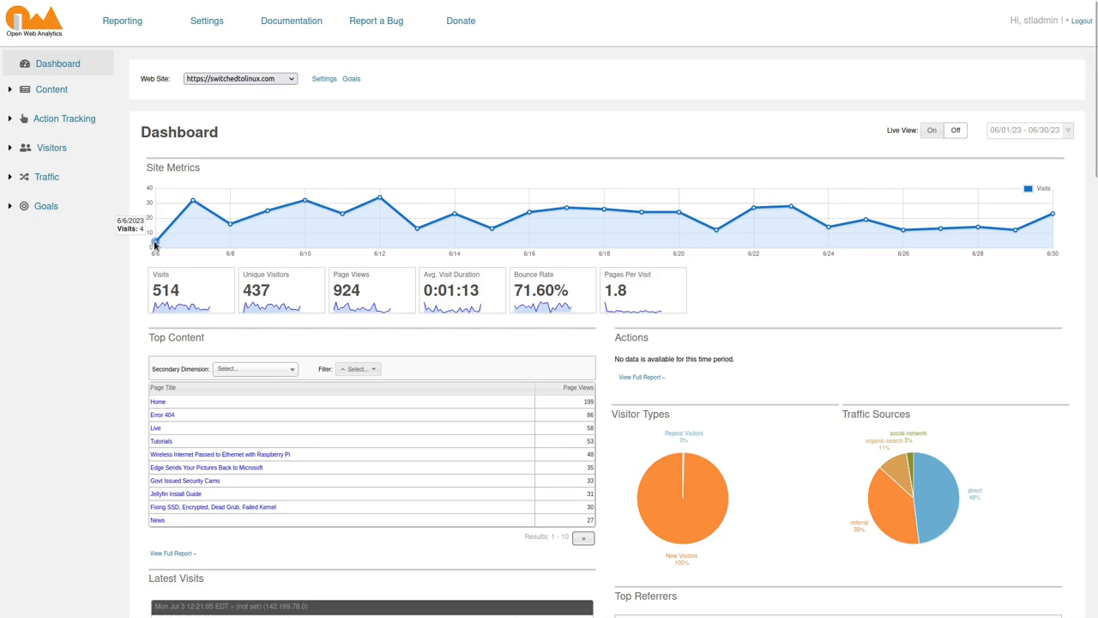
mouse_move(193, 204)
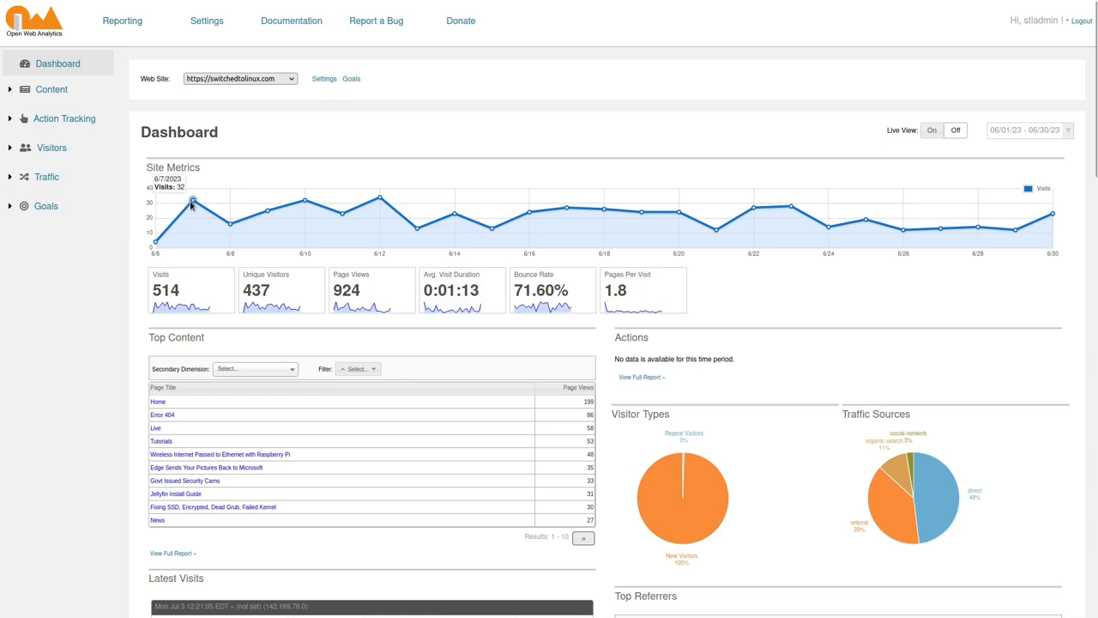
mouse_move(269, 213)
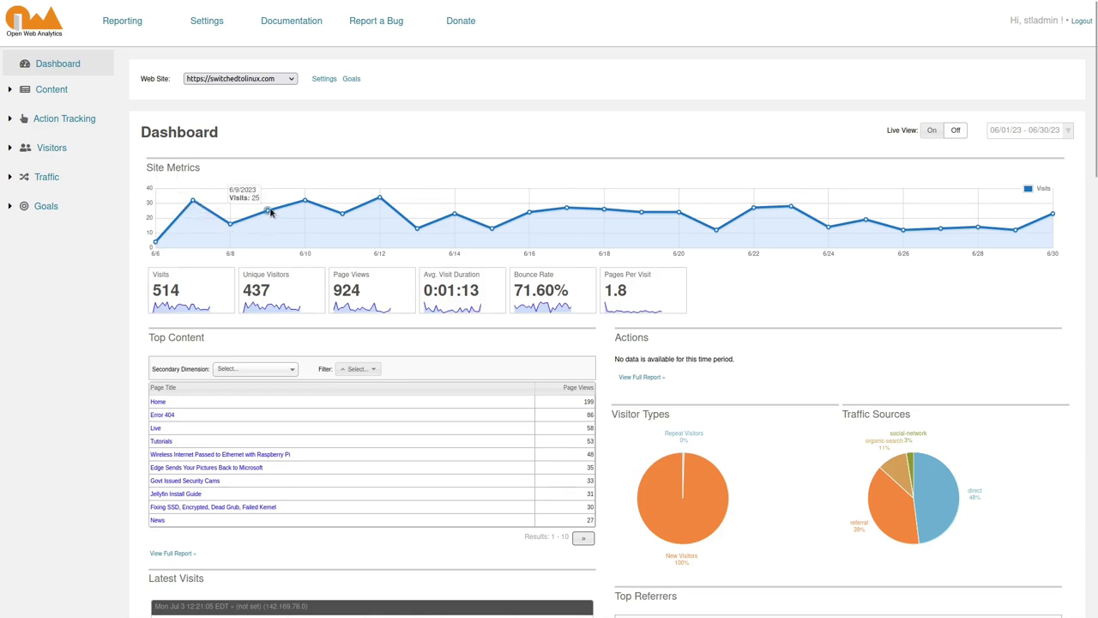
mouse_move(433, 230)
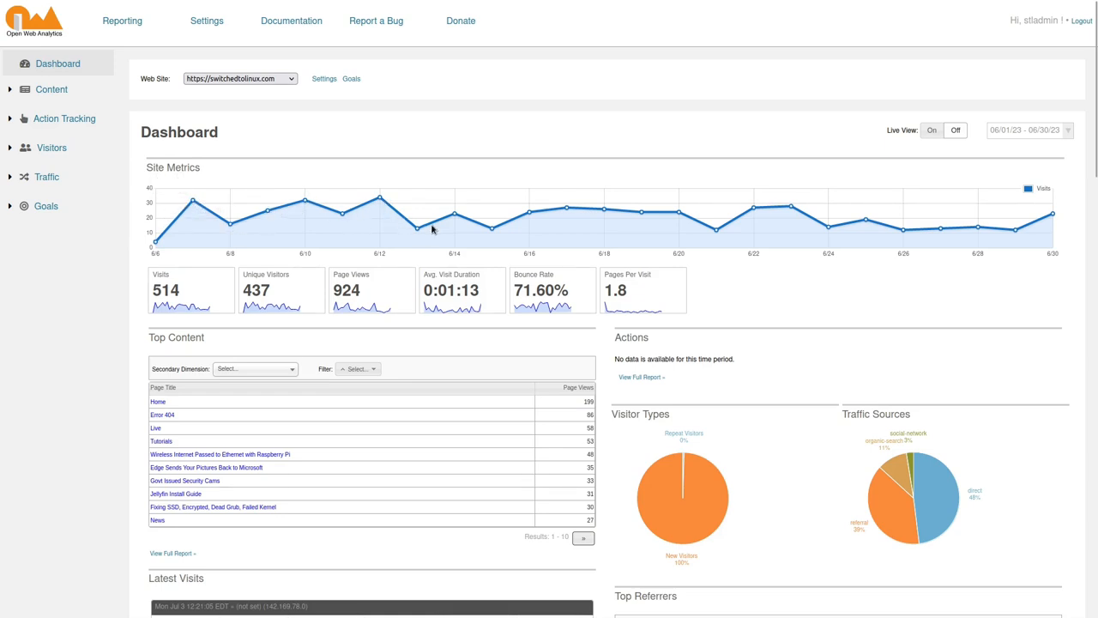
mouse_move(702, 220)
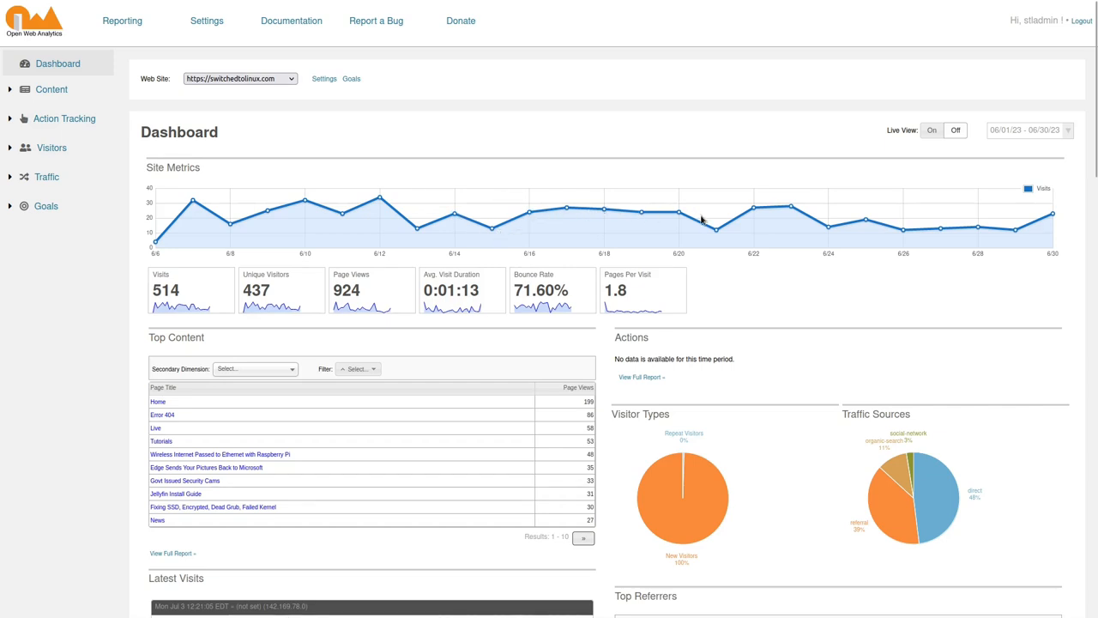
mouse_move(988, 221)
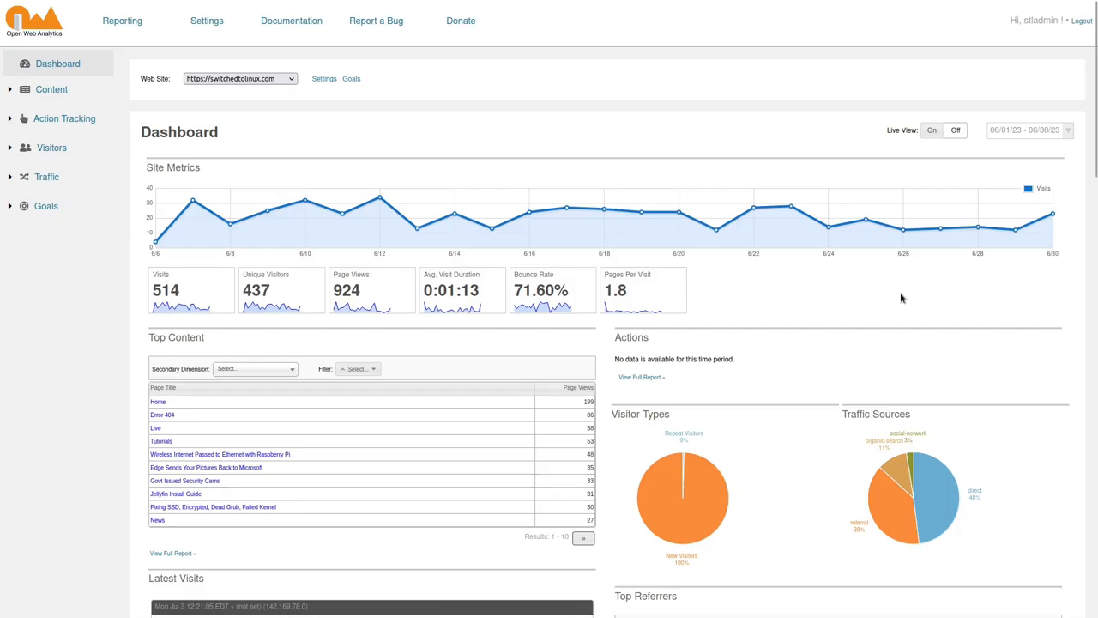
mouse_move(849, 291)
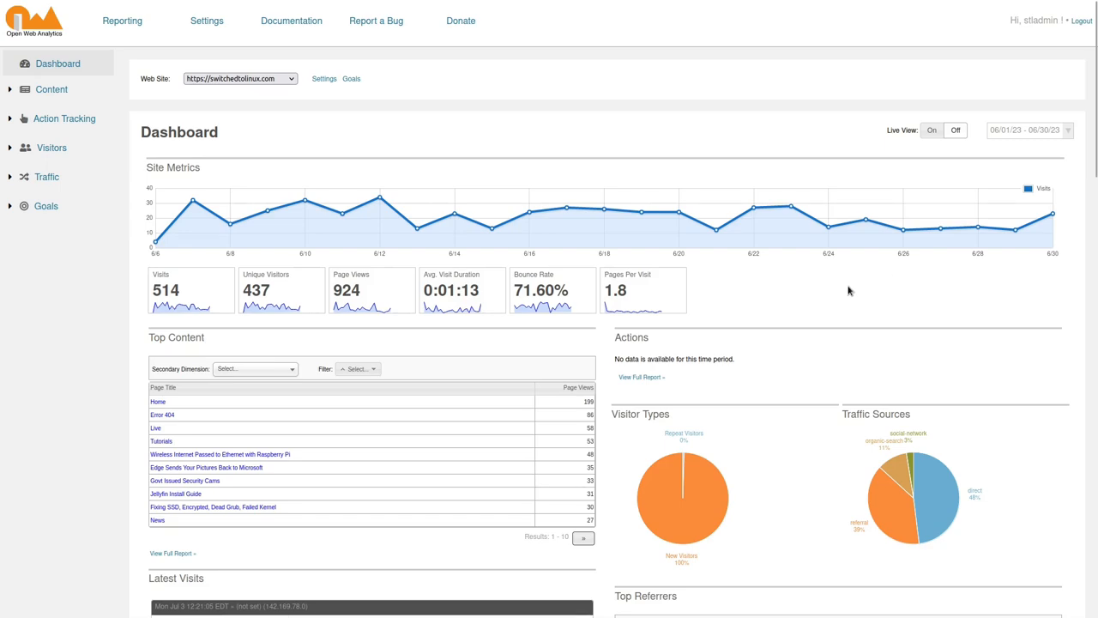
Scroll the June dashboard down to the Top Referrers and Latest Visits panels.
scroll(down, 3)
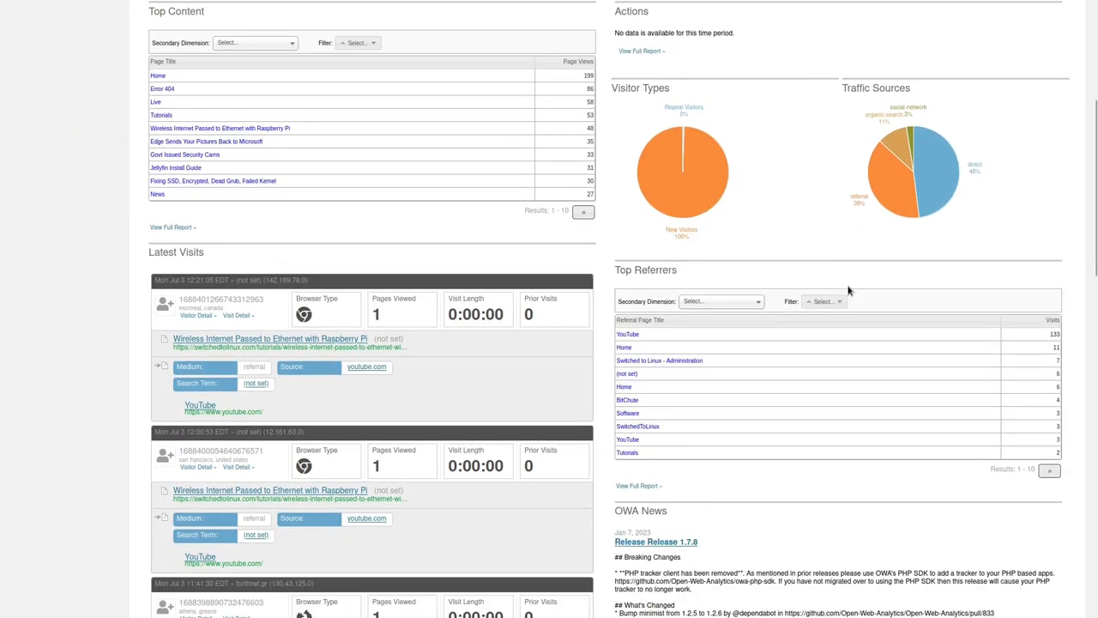
mouse_move(624, 347)
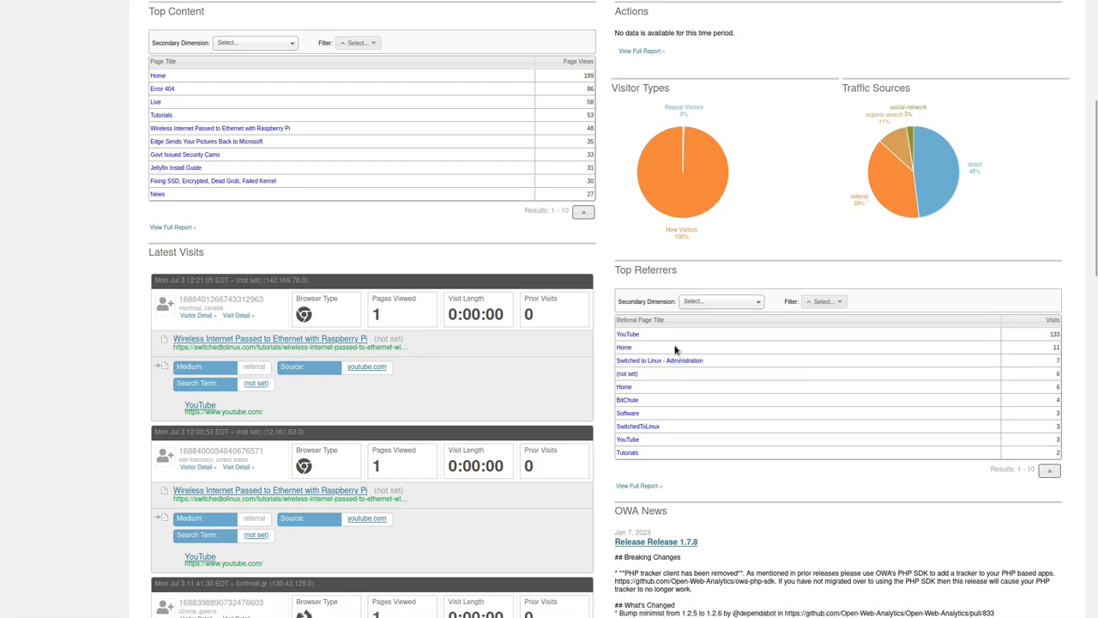
mouse_move(626, 410)
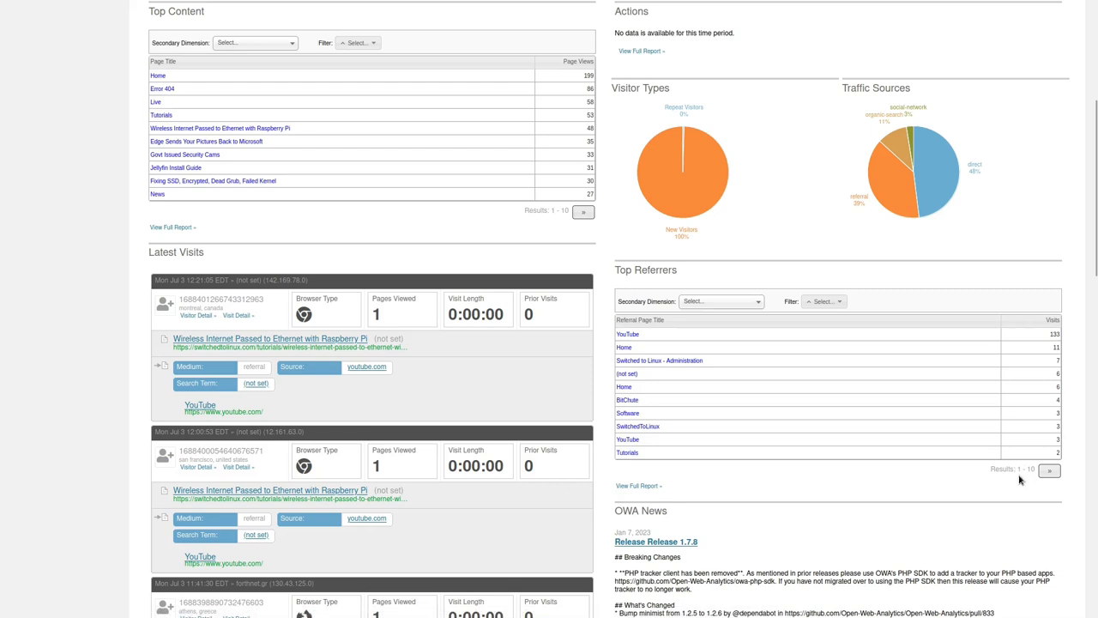
click(1049, 470)
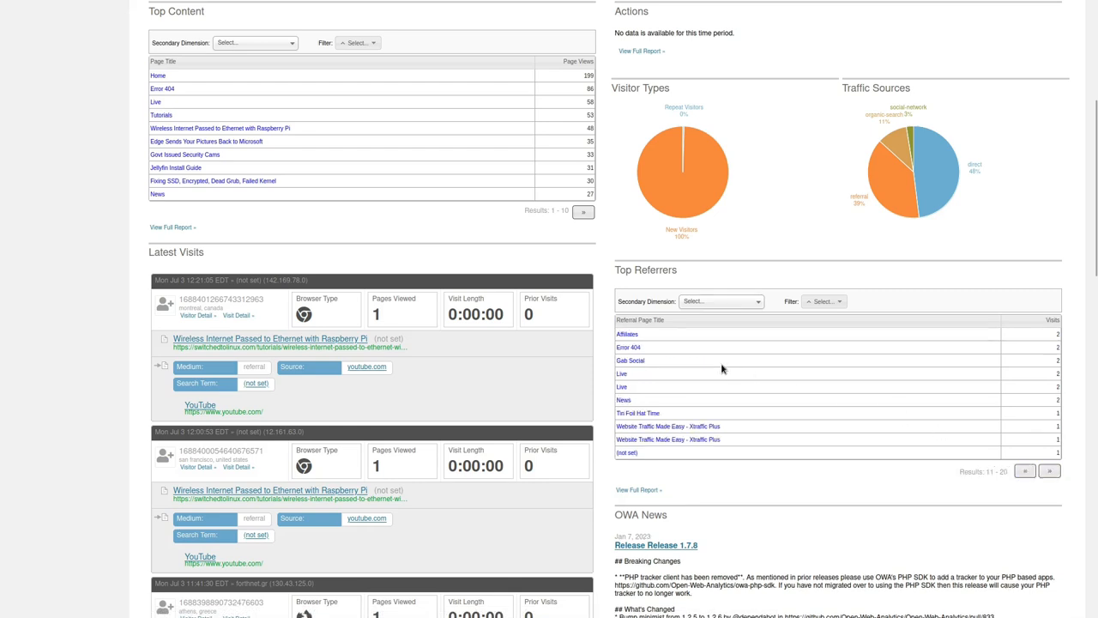
mouse_move(629, 361)
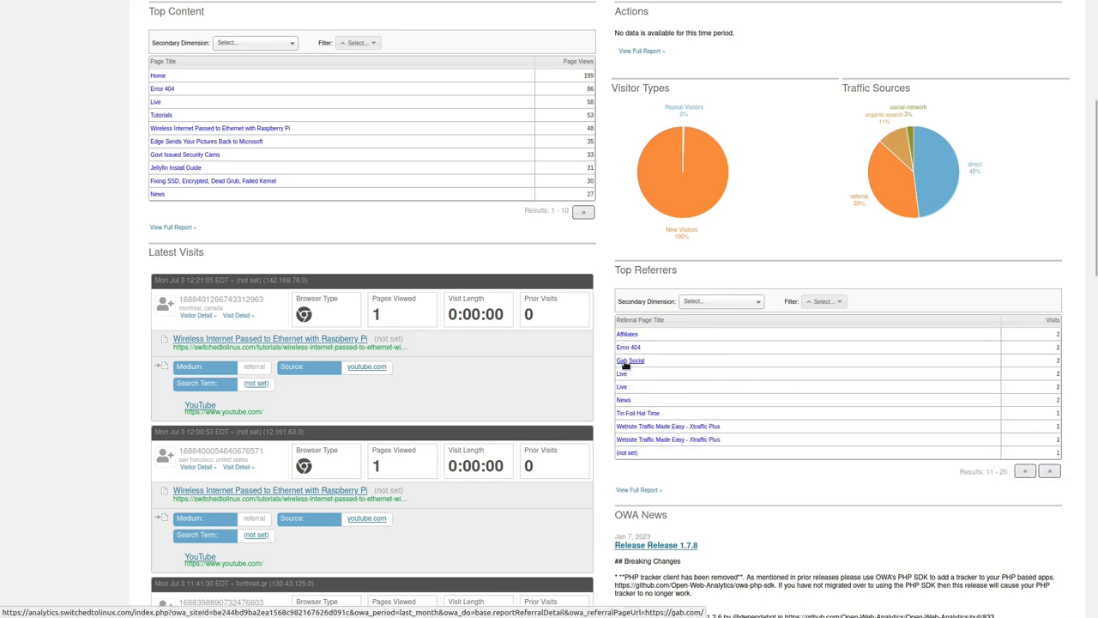
mouse_move(631, 372)
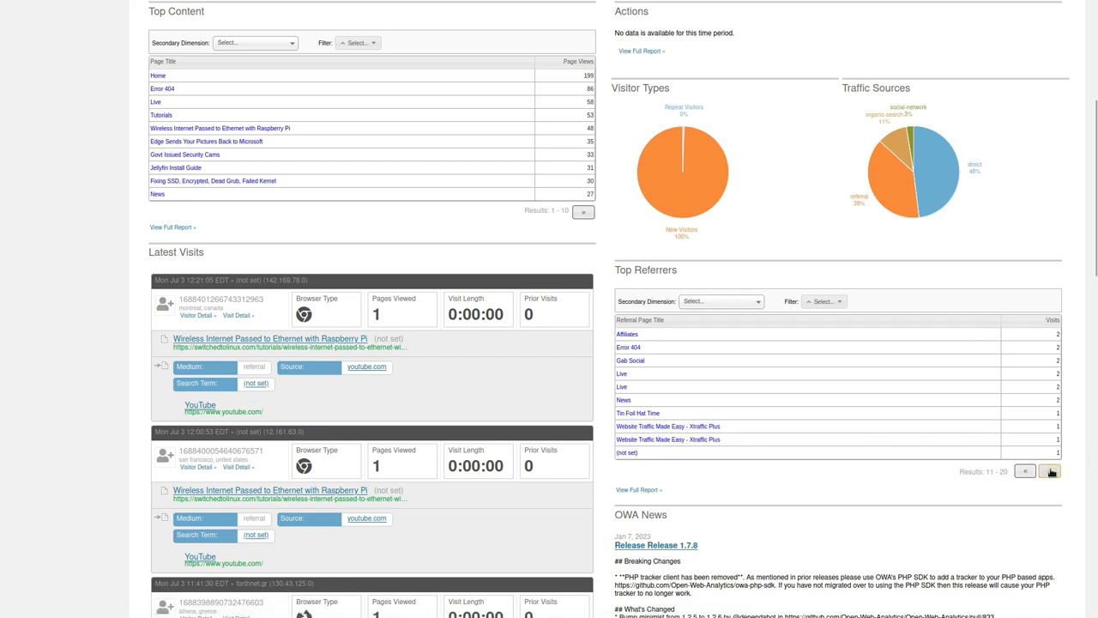
click(1050, 478)
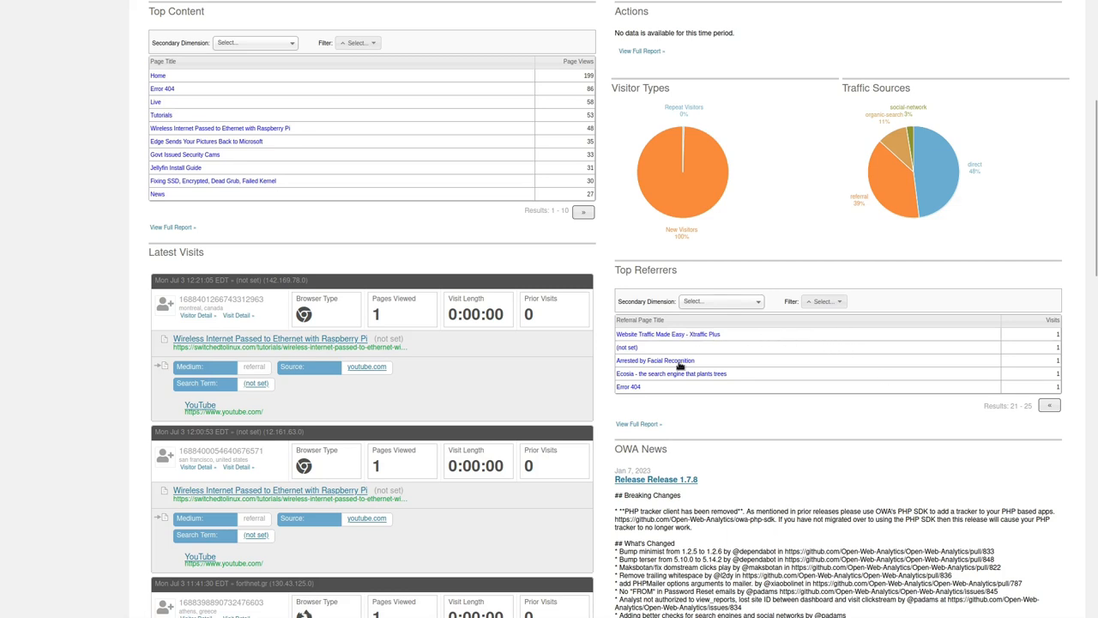
mouse_move(655, 360)
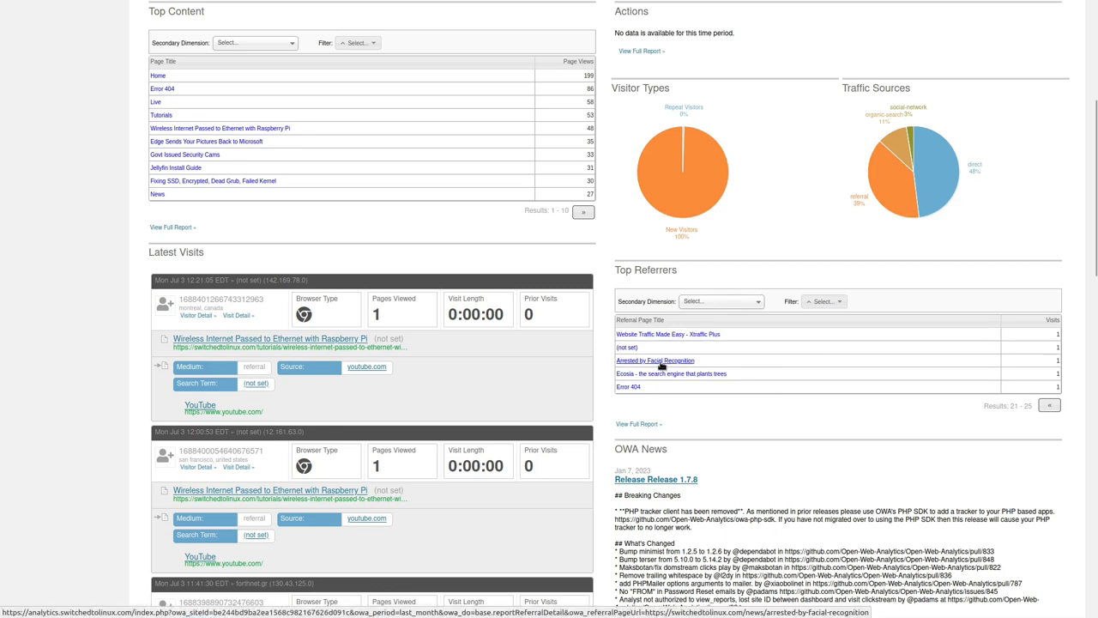
click(656, 360)
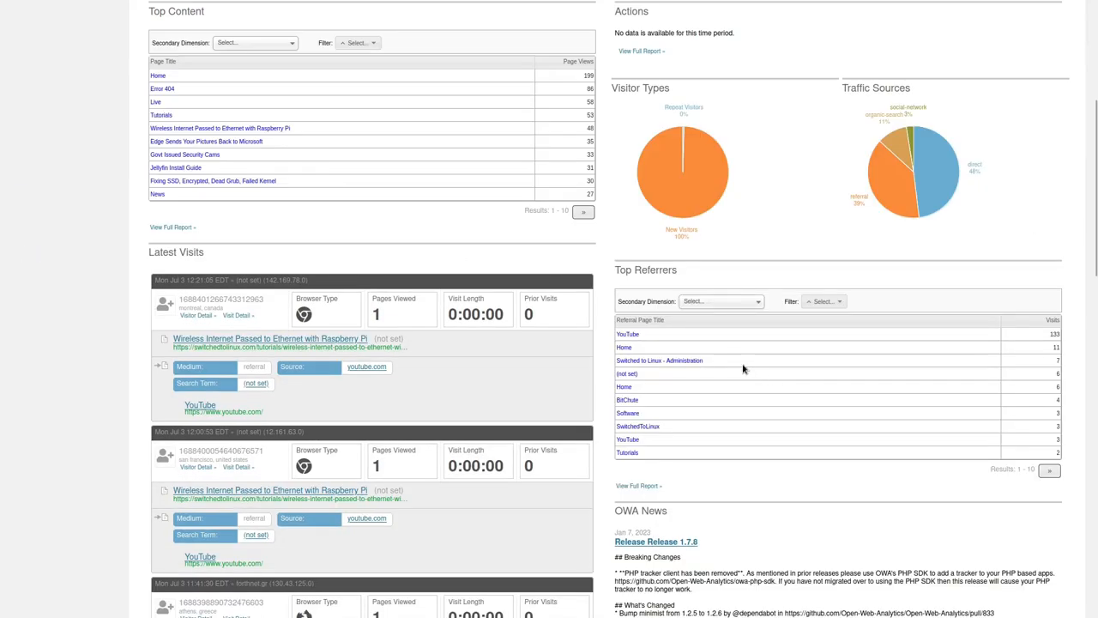
scroll(up, 3)
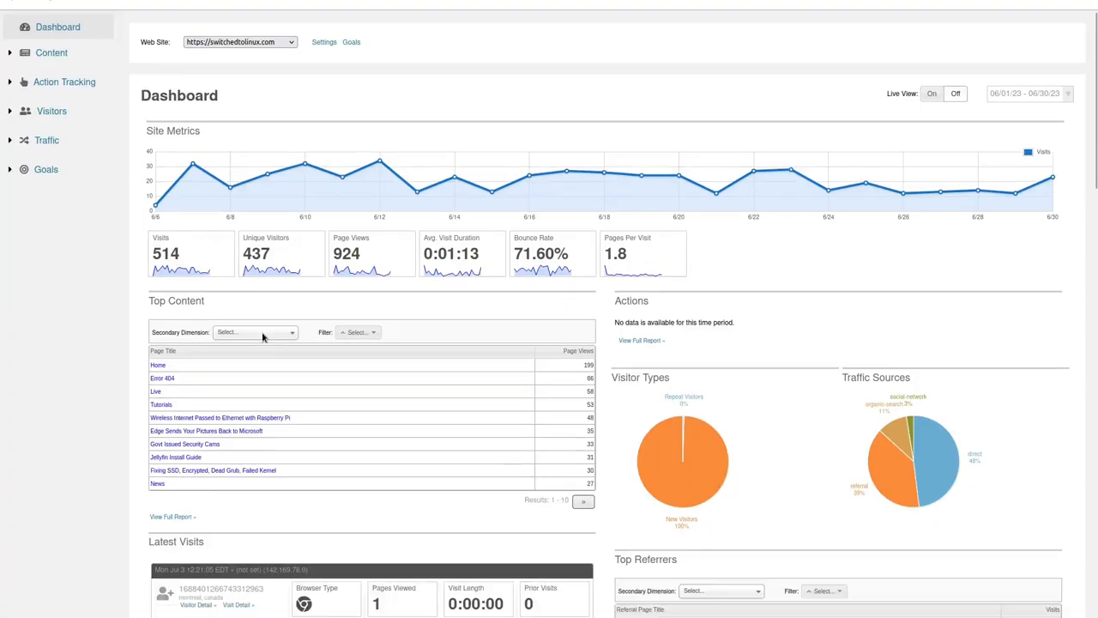
View the Montreal visitor's history, its visit clickstream, then the visitor history again.
scroll(down, 3)
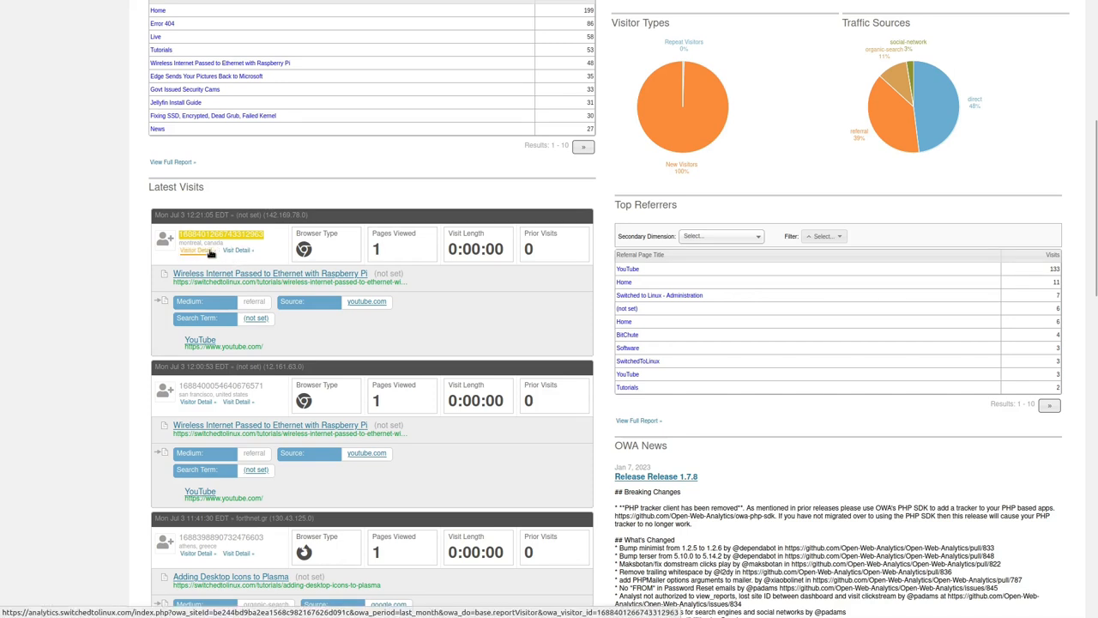
click(194, 250)
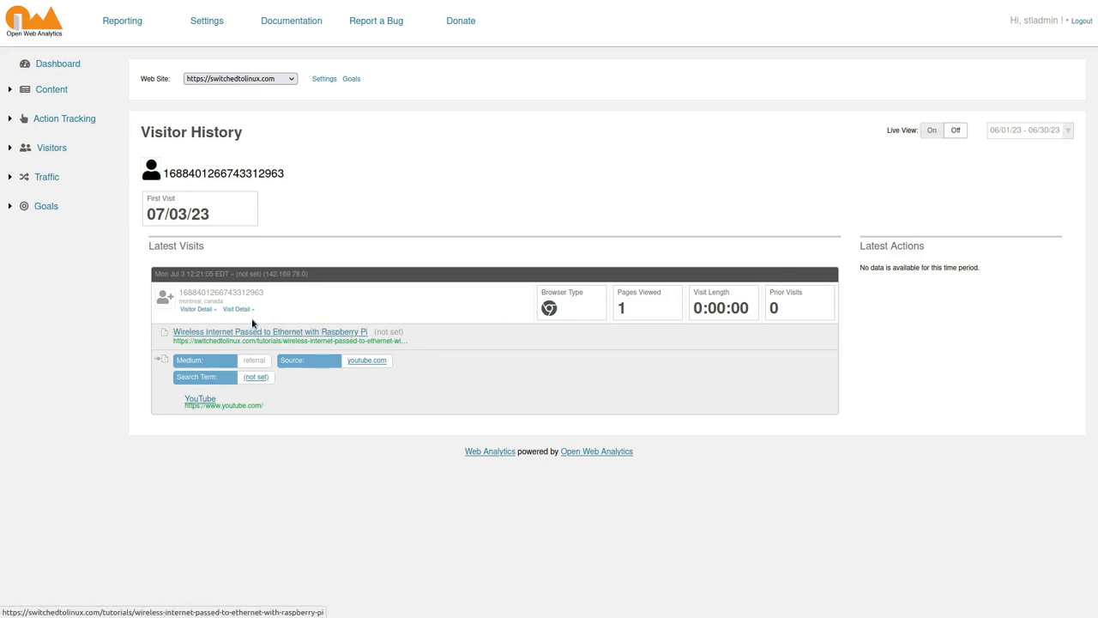
click(235, 309)
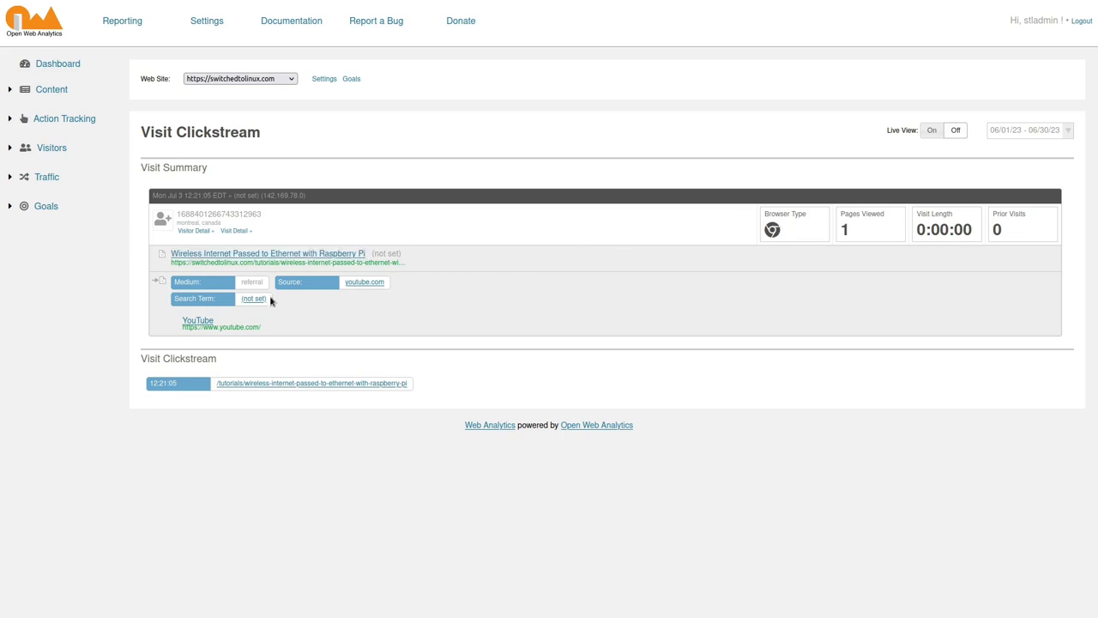
mouse_move(760, 334)
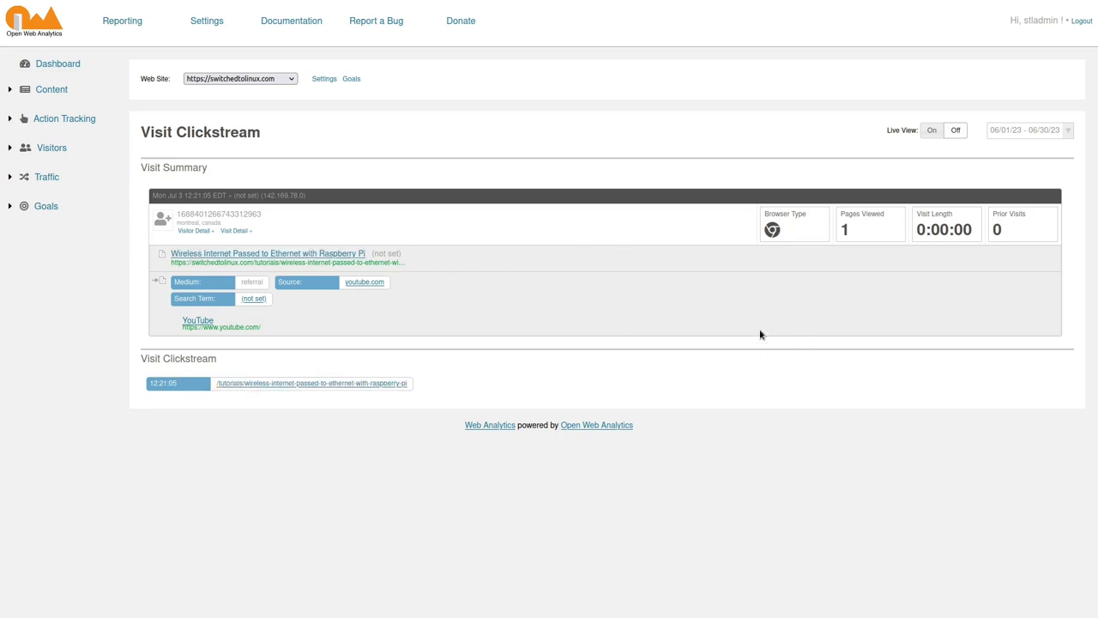
mouse_move(195, 235)
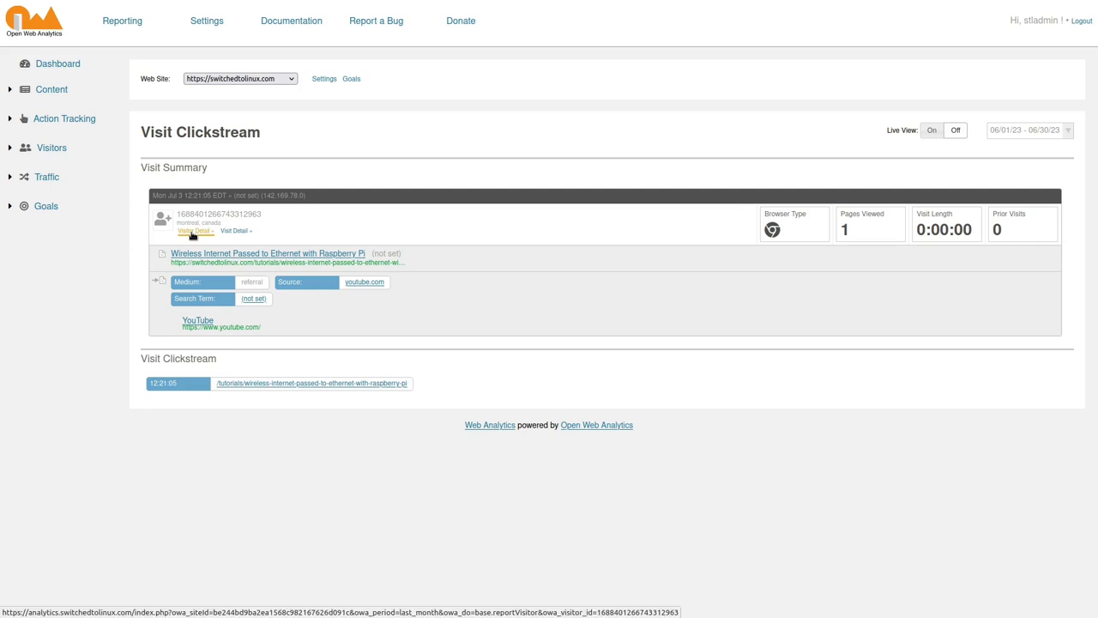
click(195, 233)
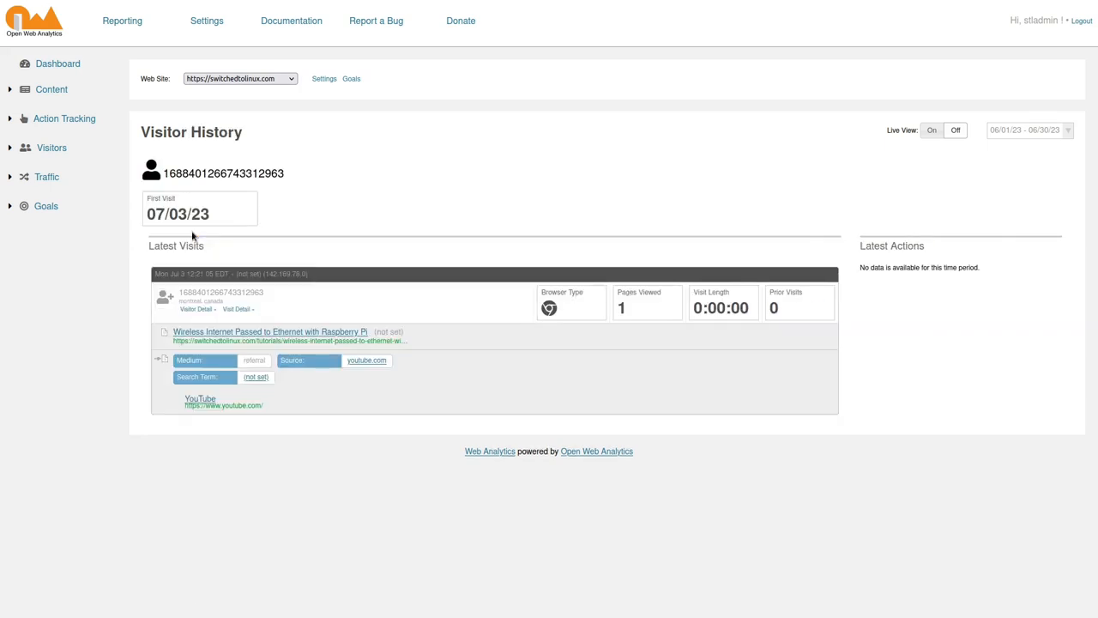
mouse_move(581, 324)
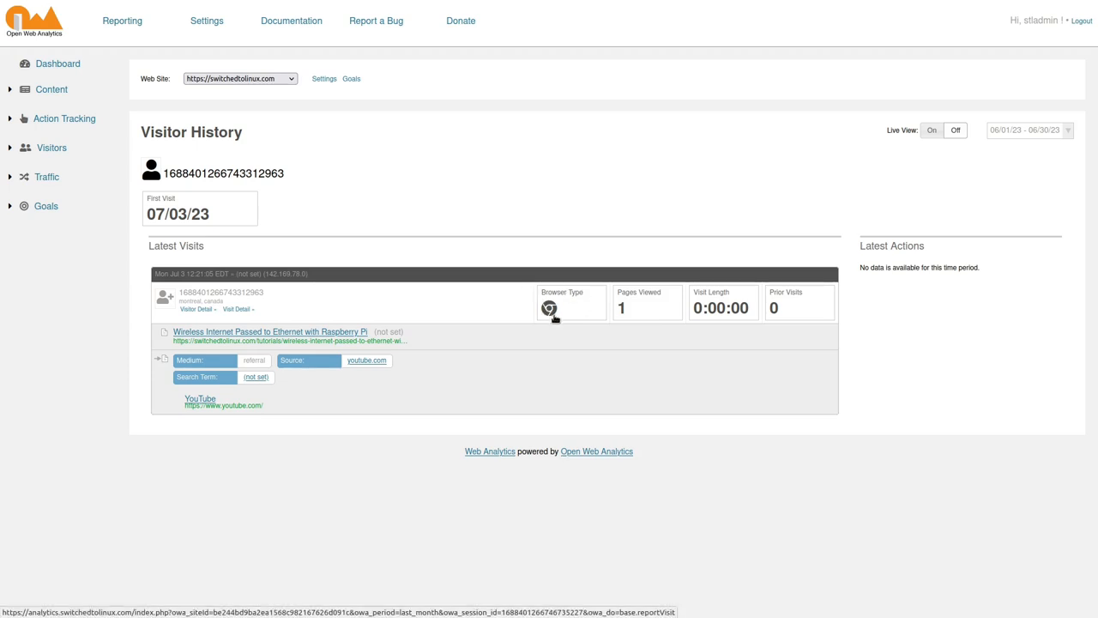
mouse_move(406, 339)
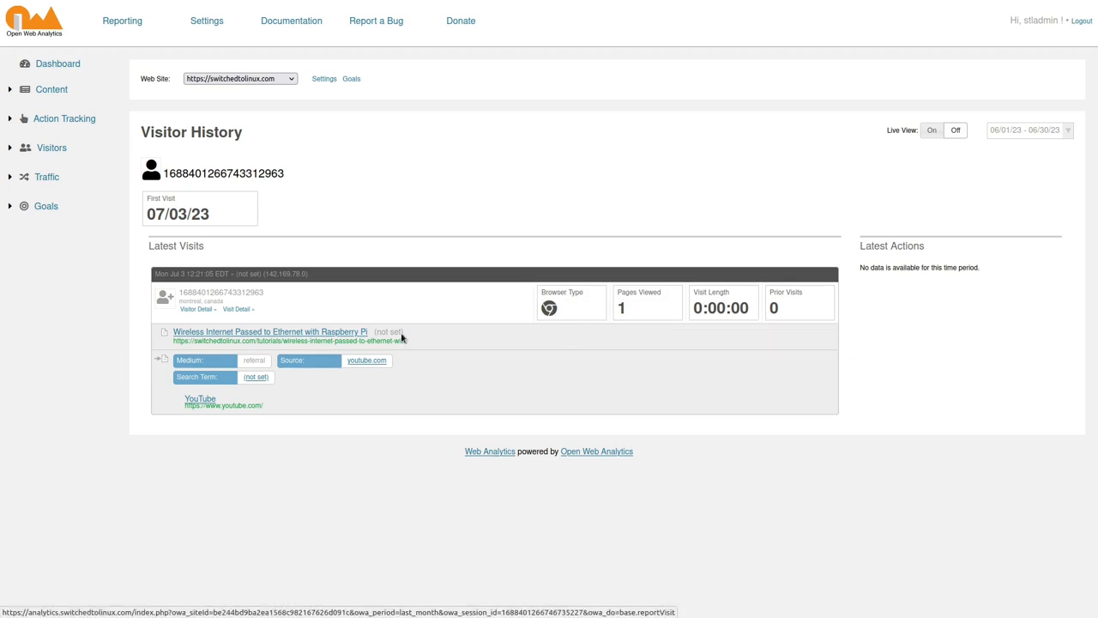
mouse_move(493, 391)
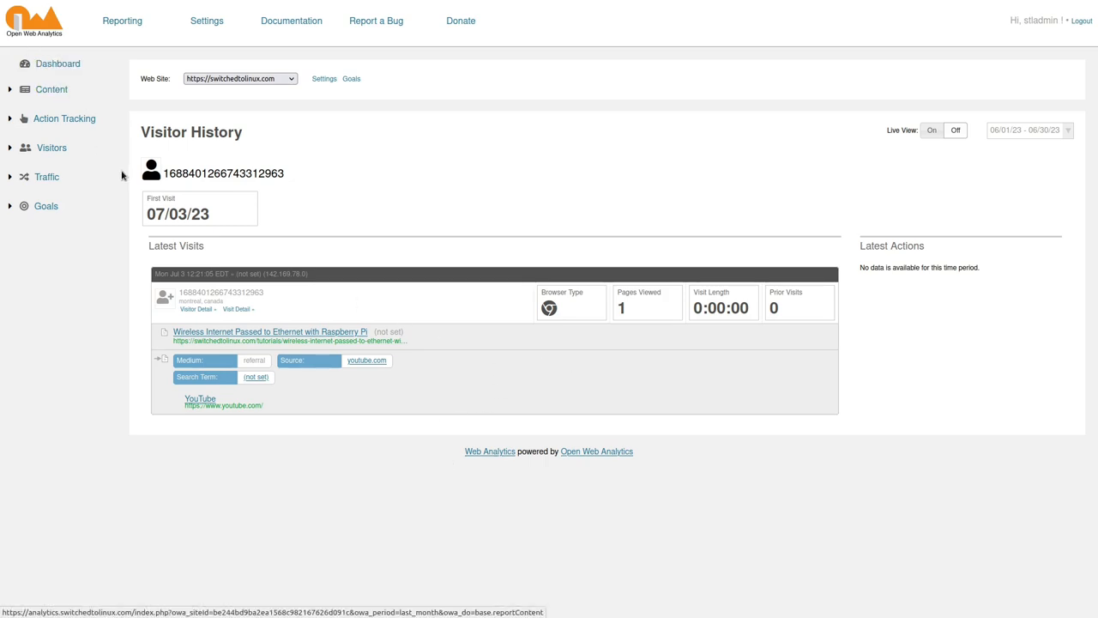
mouse_move(133, 380)
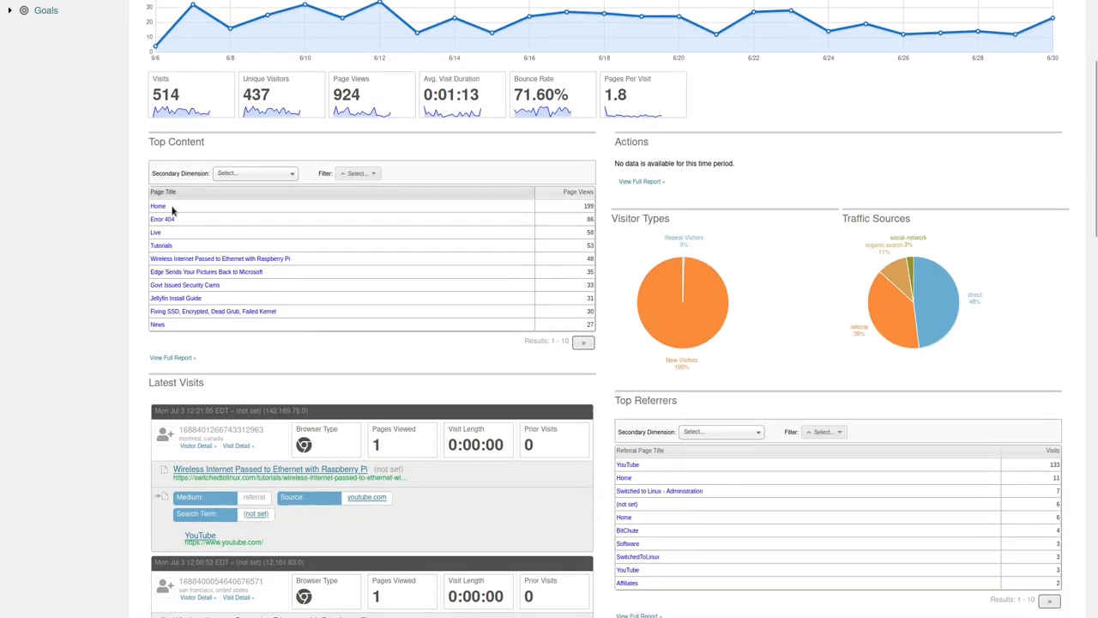
mouse_move(162, 221)
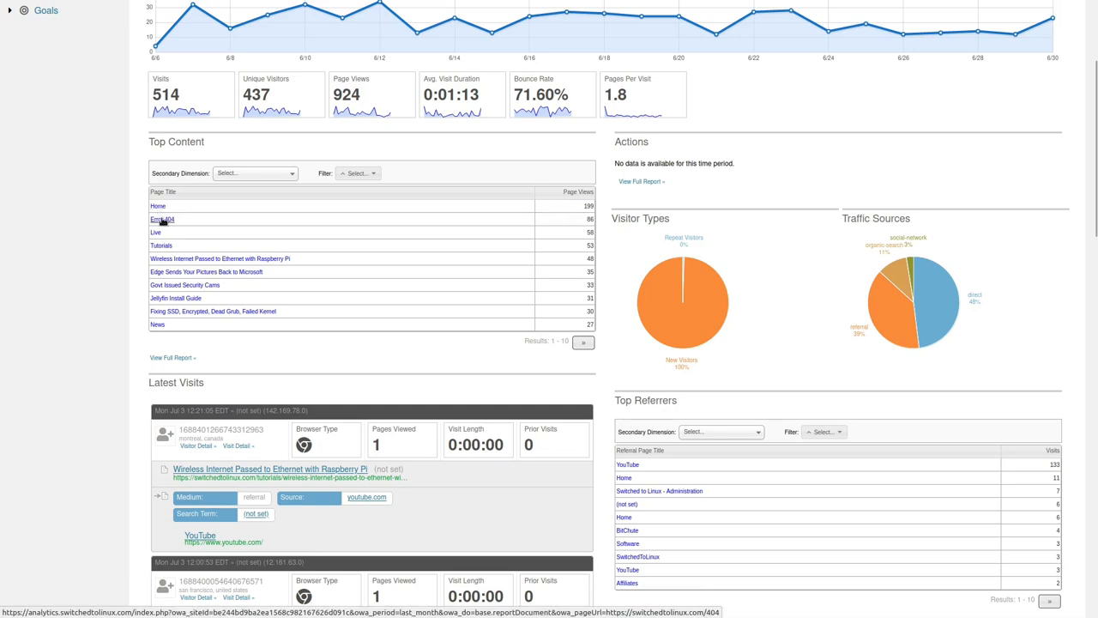
mouse_move(279, 226)
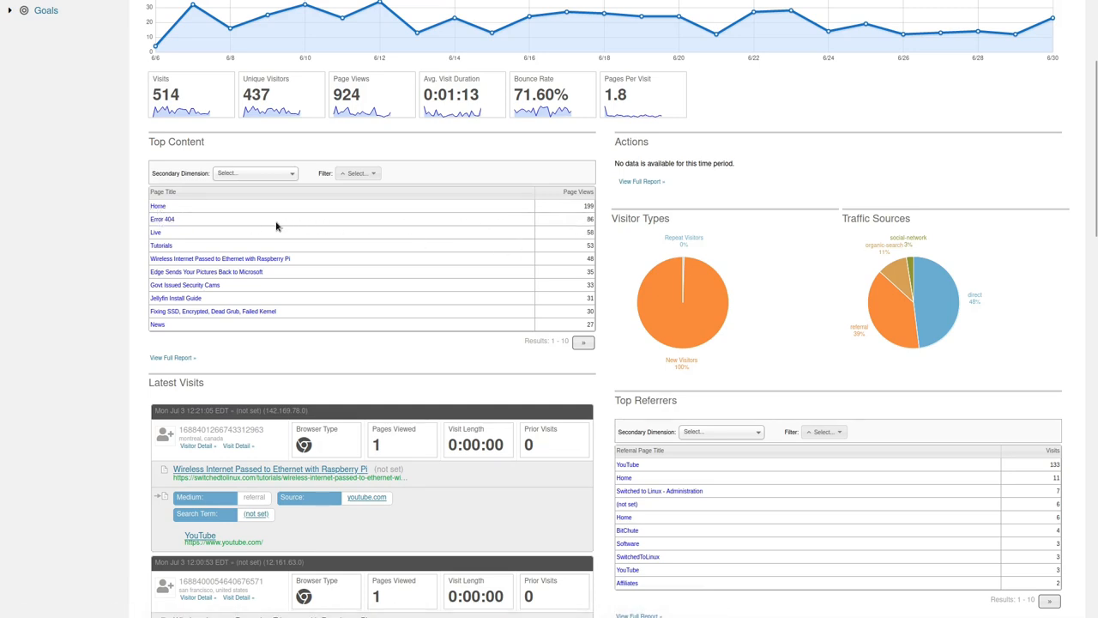
mouse_move(560, 250)
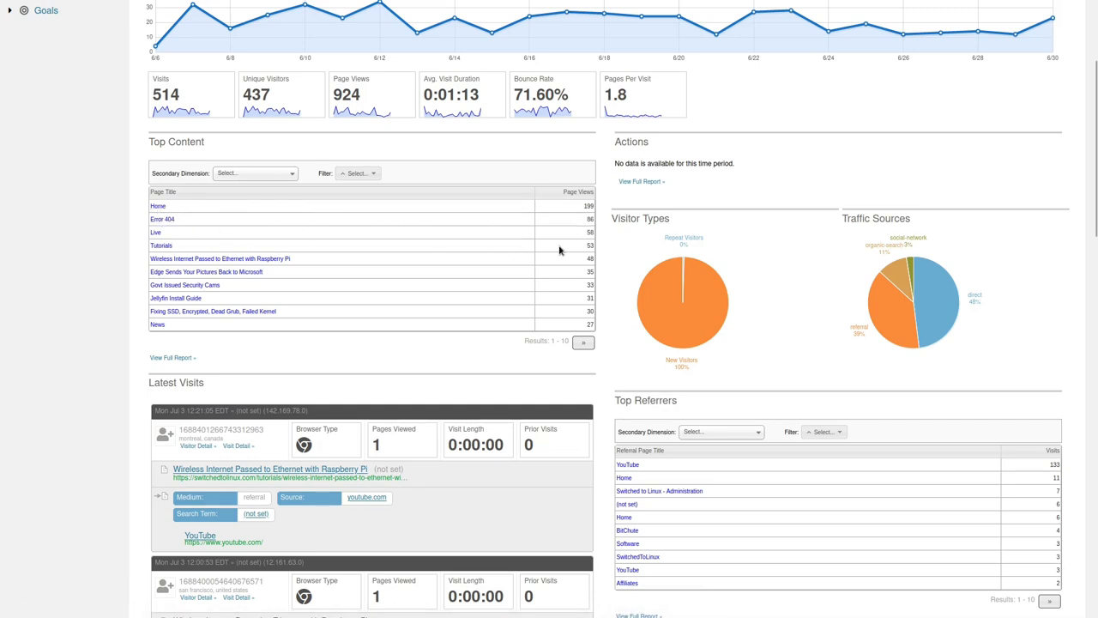
mouse_move(586, 242)
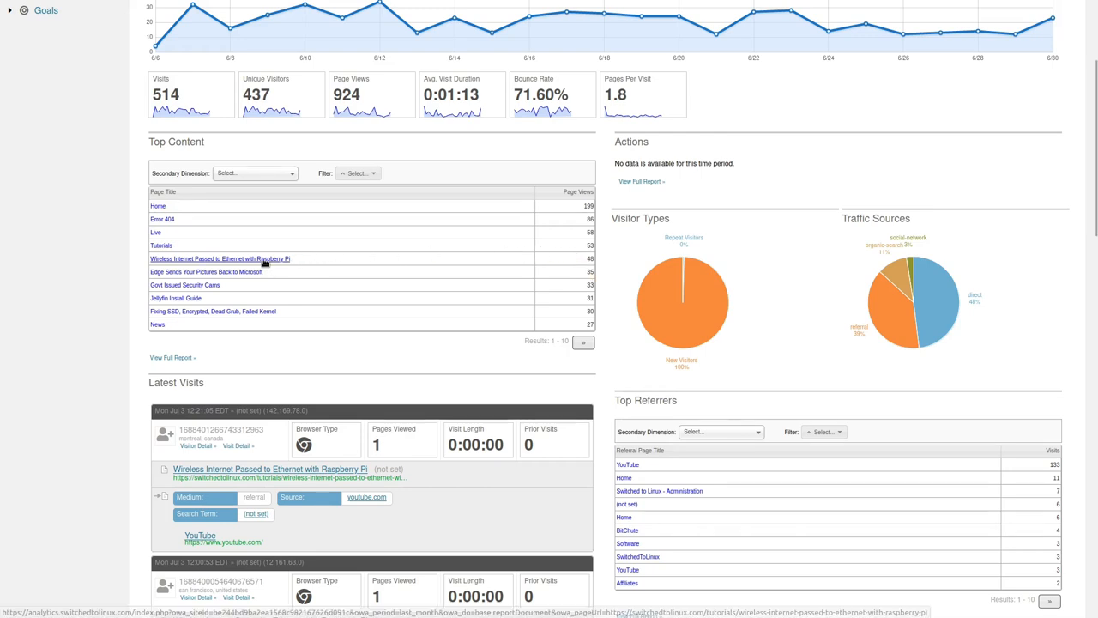
mouse_move(169, 298)
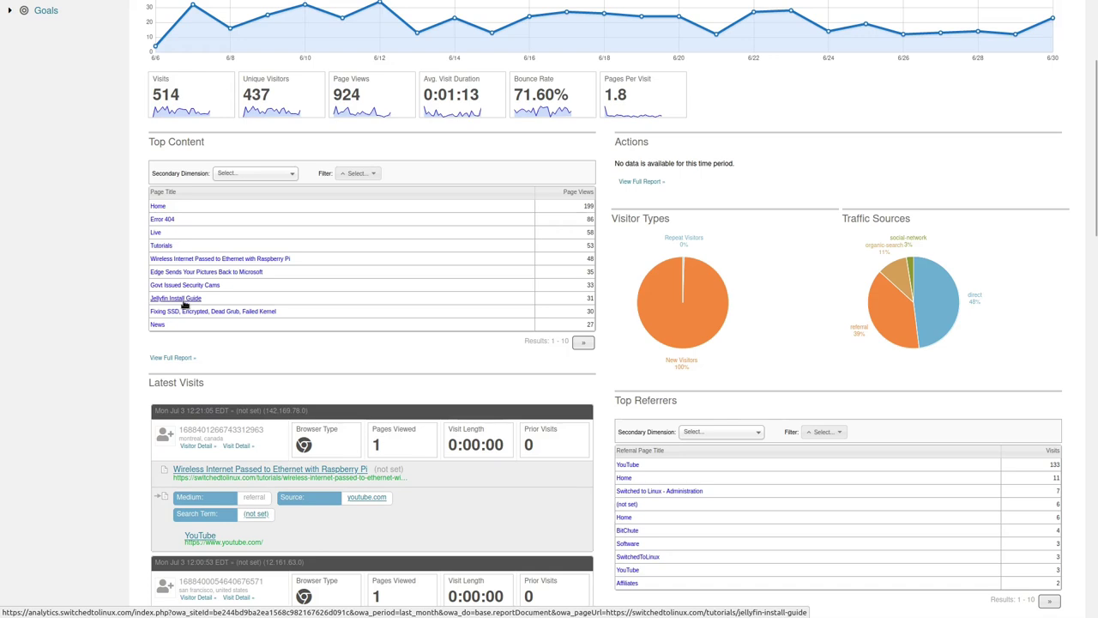
mouse_move(212, 312)
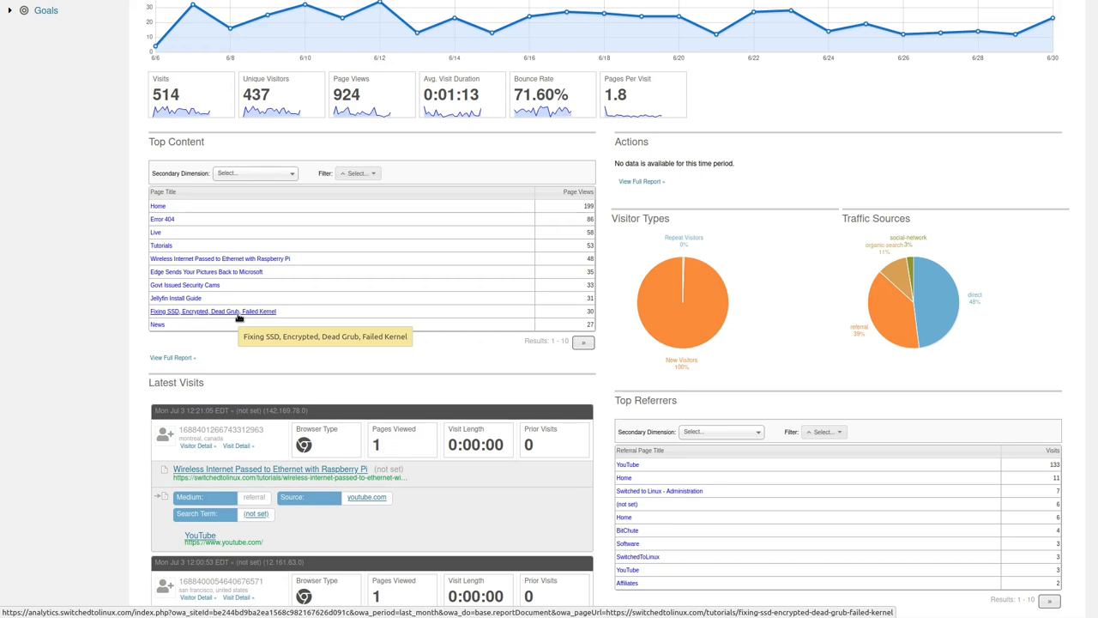
Scroll the June dashboard up to review the Top Content list.
scroll(up, 3)
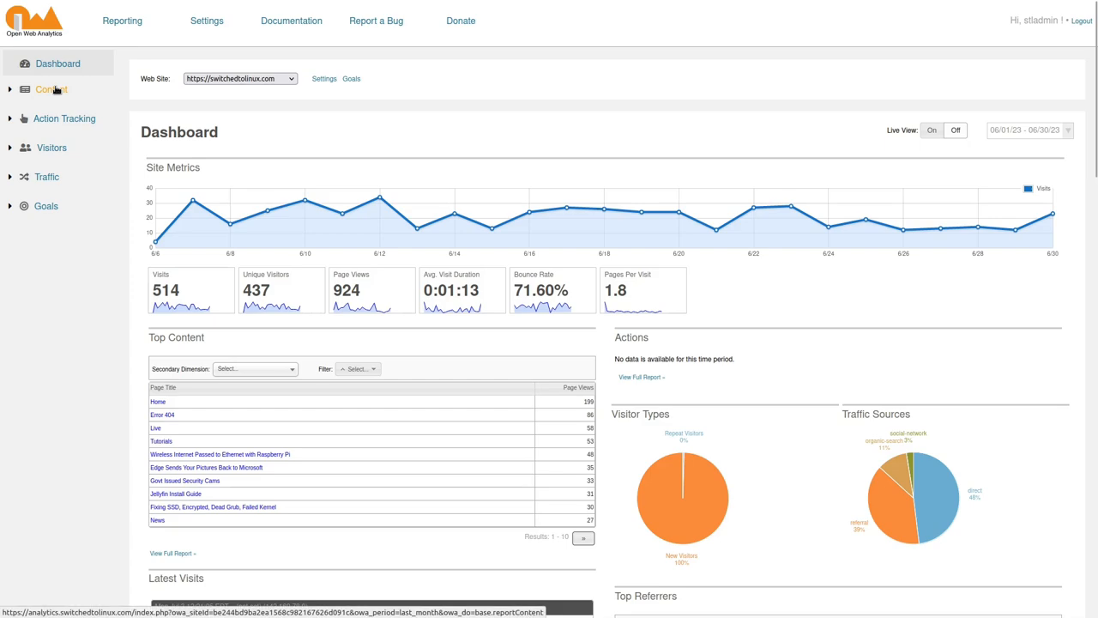
click(49, 89)
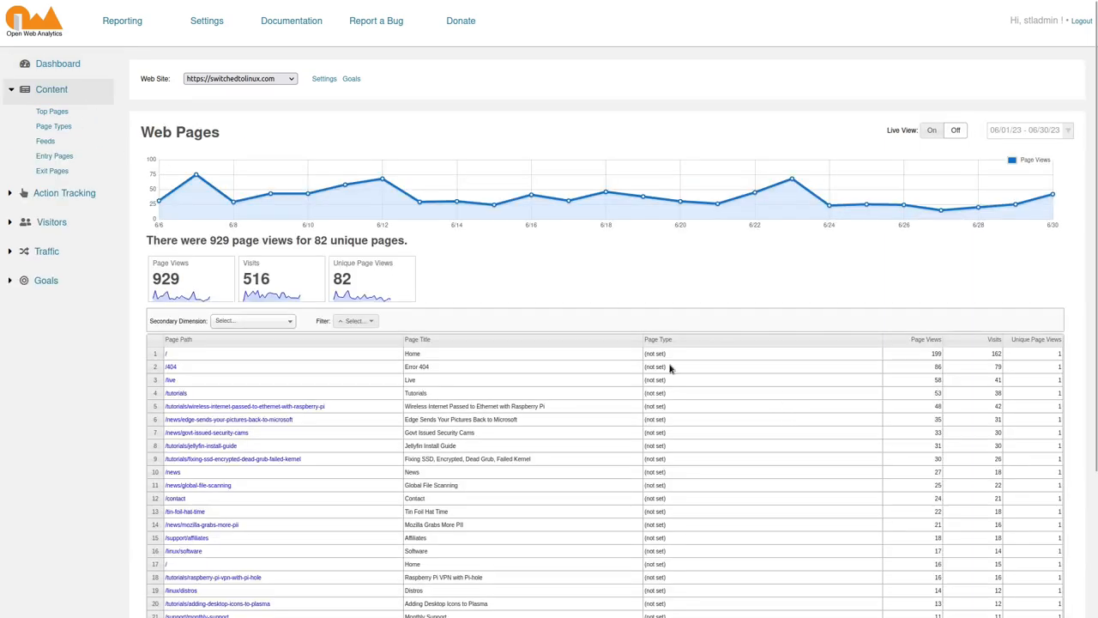
scroll(down, 3)
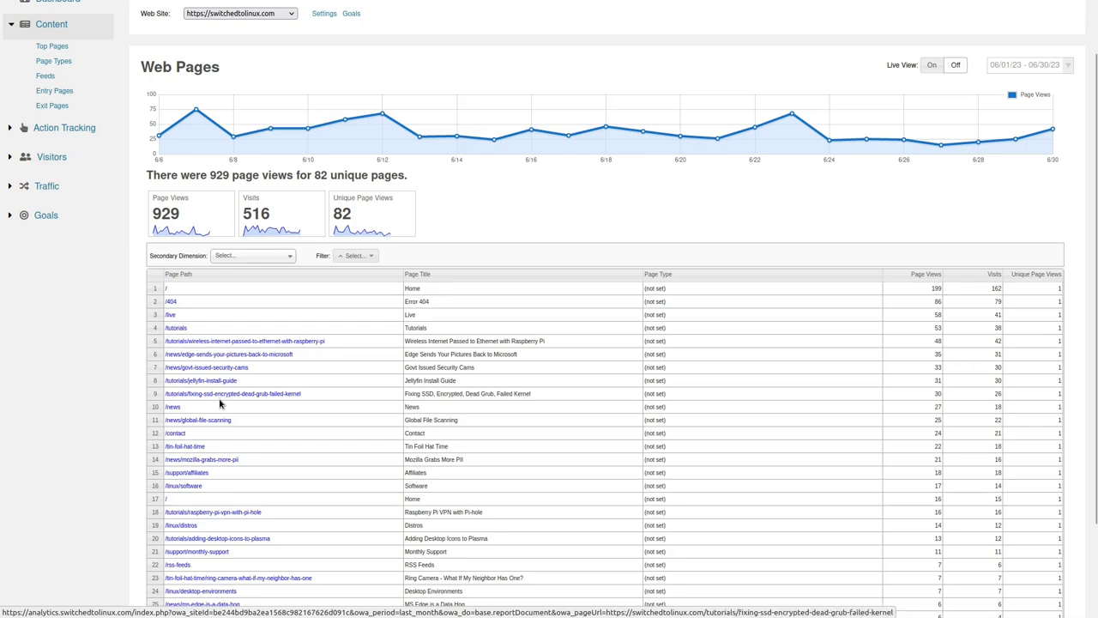
mouse_move(196, 538)
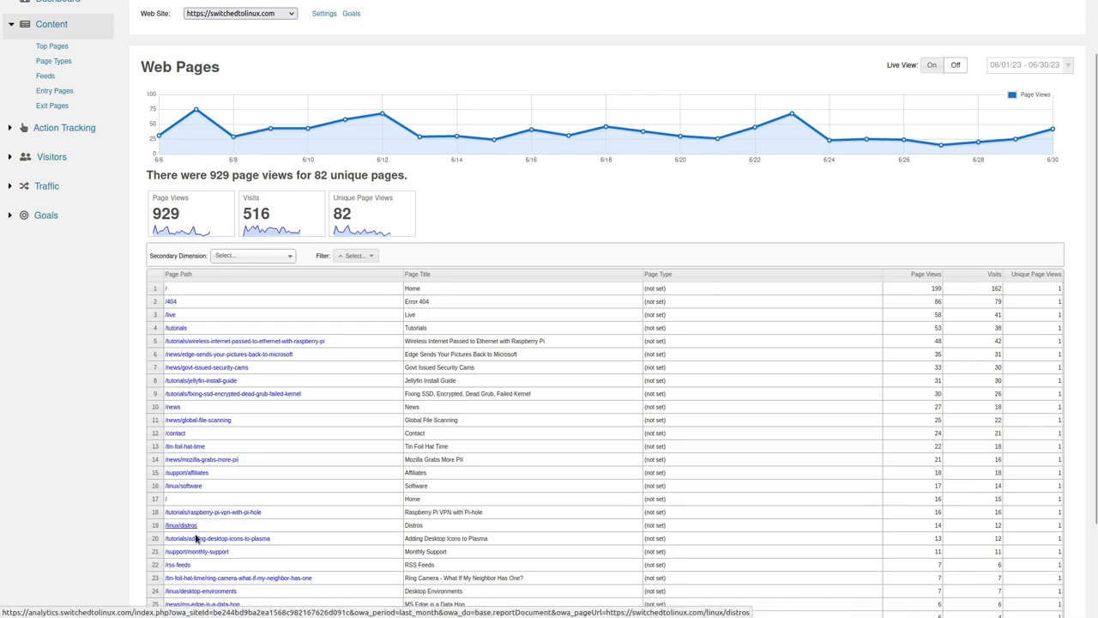
mouse_move(211, 511)
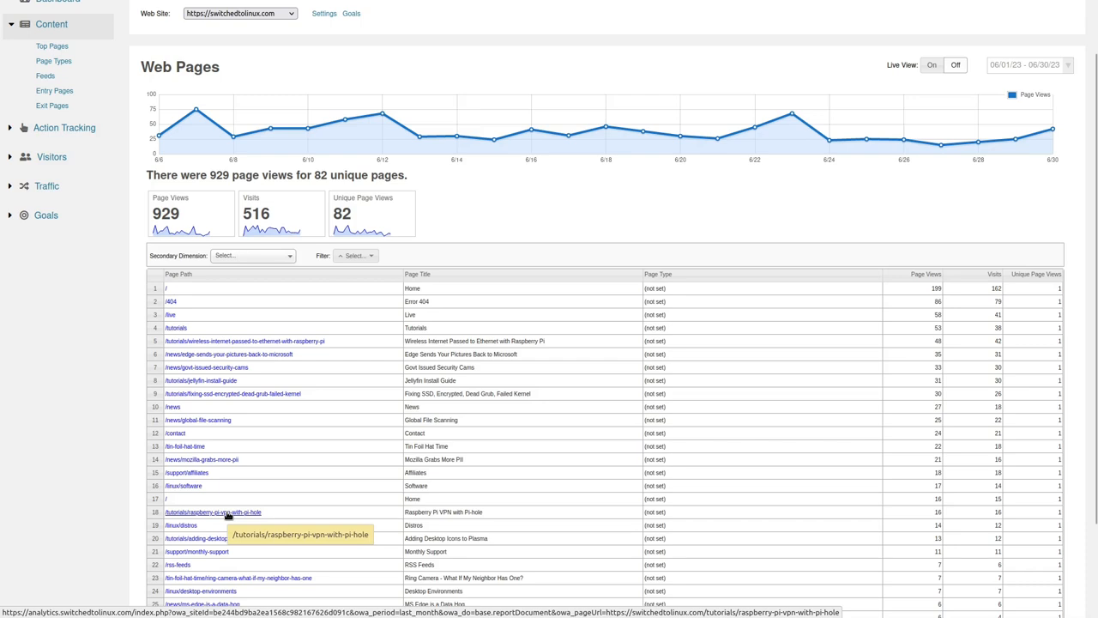
scroll(down, 3)
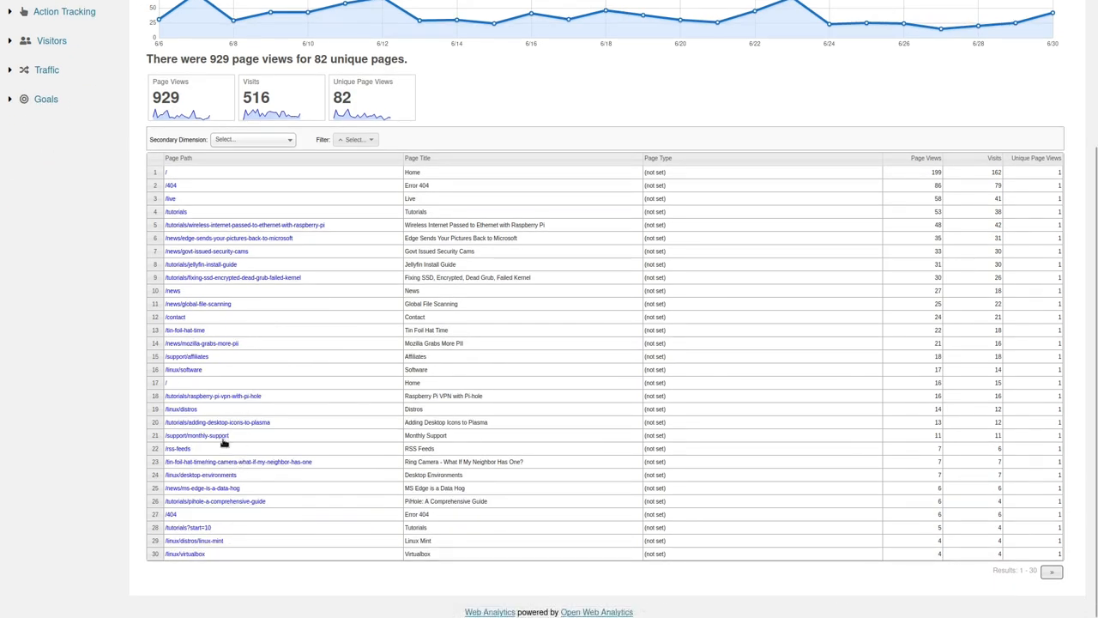
mouse_move(203, 540)
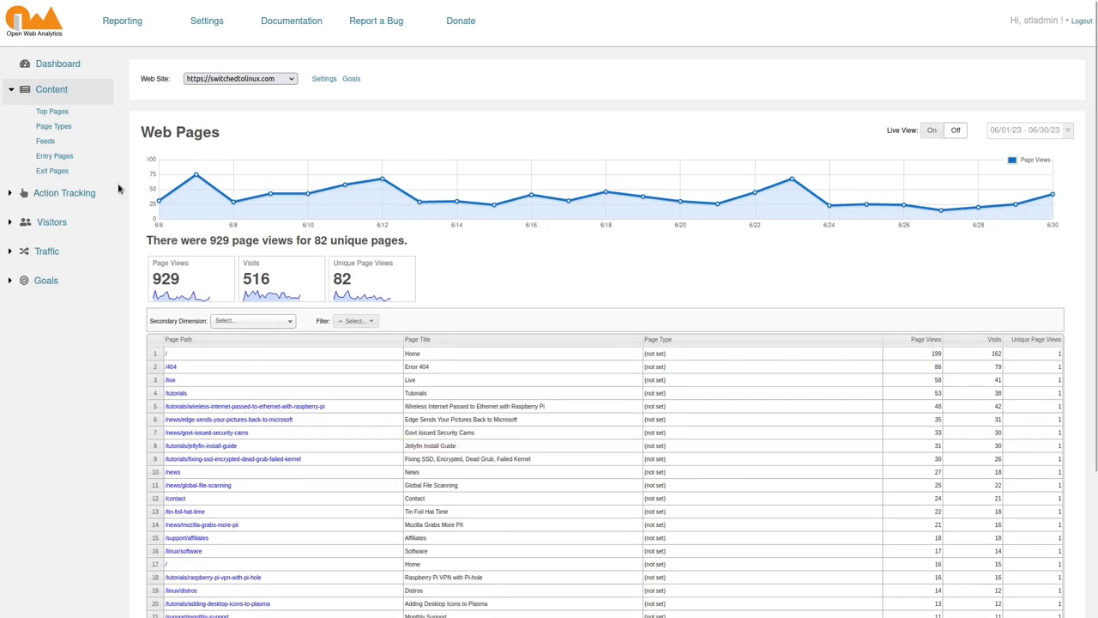
mouse_move(53, 126)
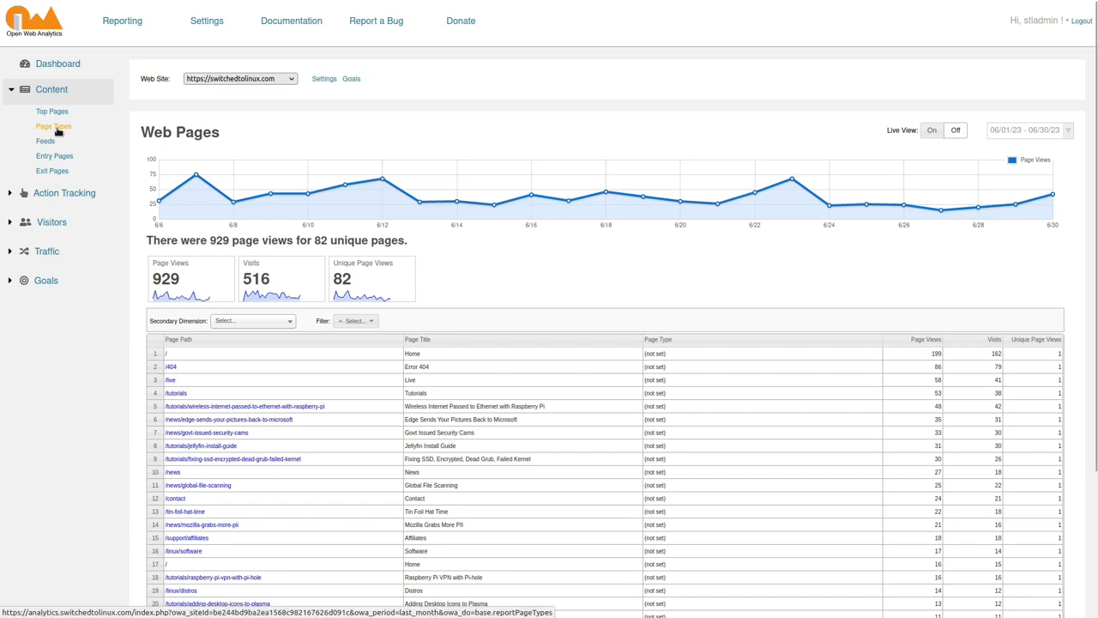
View the Page Types and Action Tracking reports, then show the Visitors overview with 437 unique visitors and 514 visits.
click(53, 126)
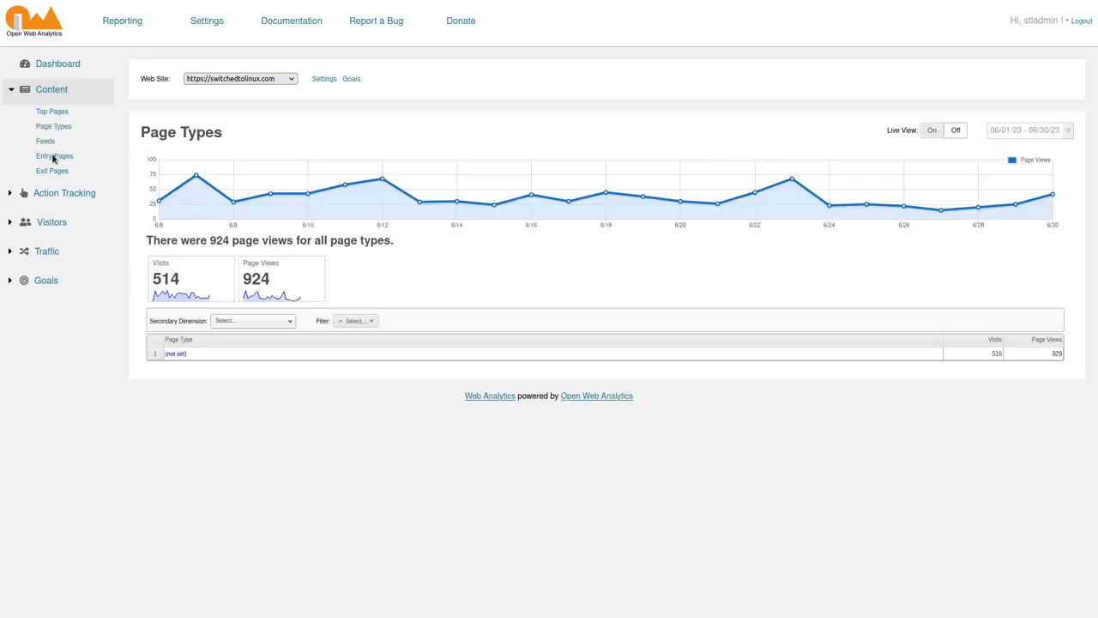
click(54, 157)
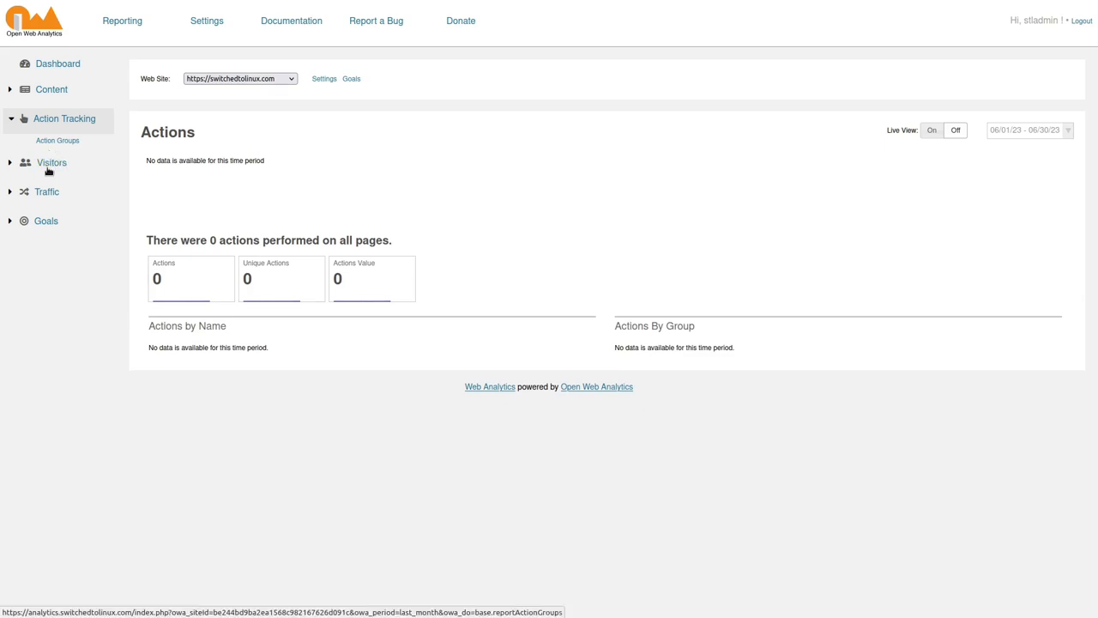
click(51, 162)
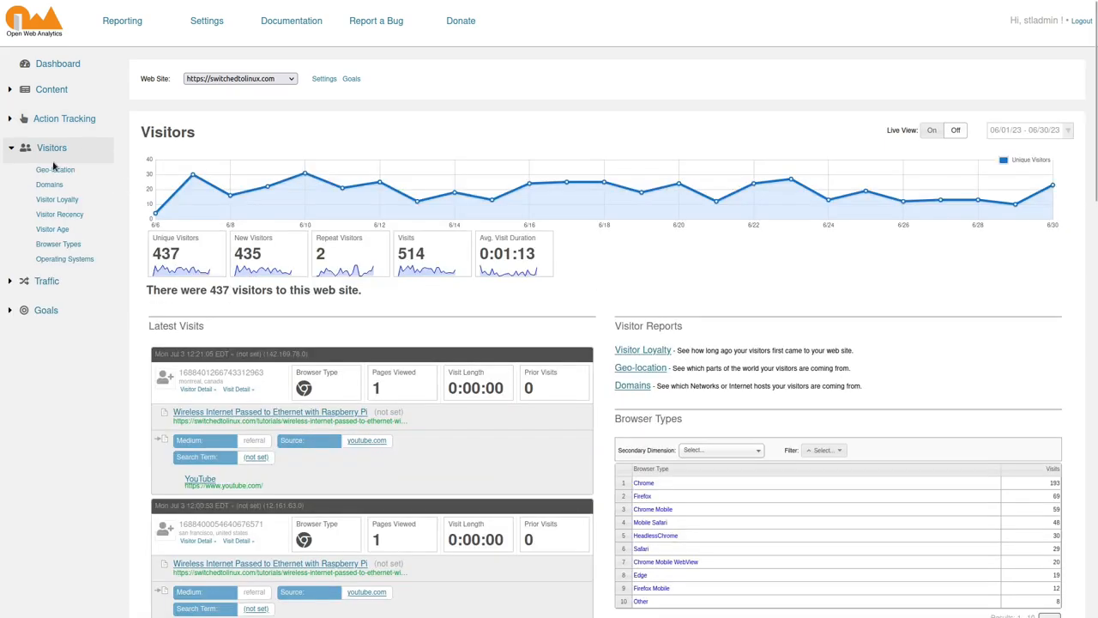
click(56, 169)
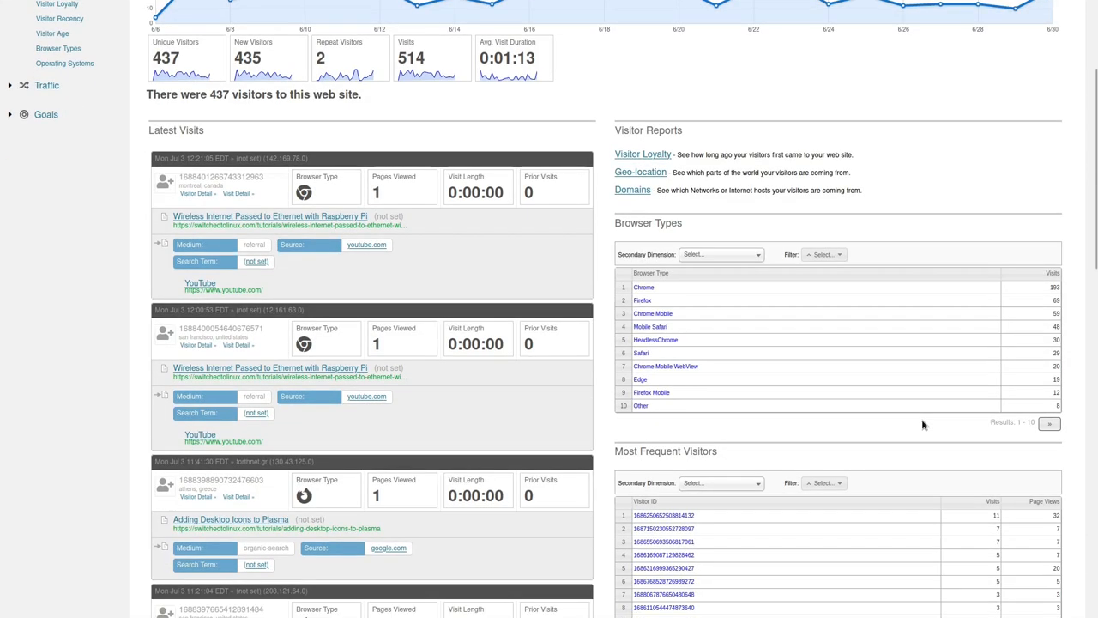
mouse_move(1027, 290)
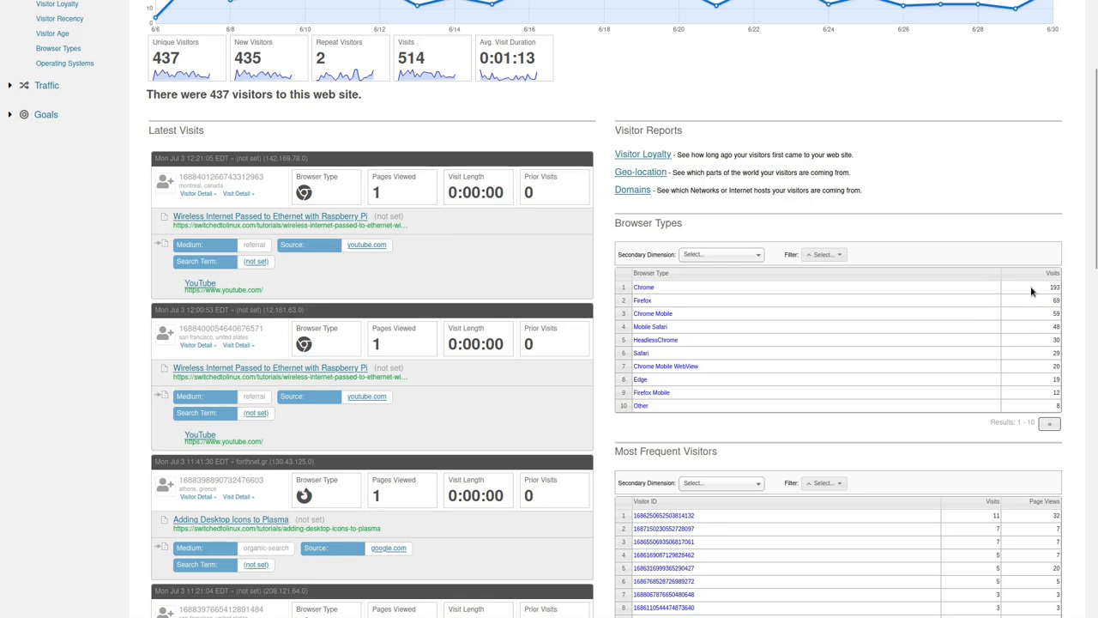
mouse_move(1009, 292)
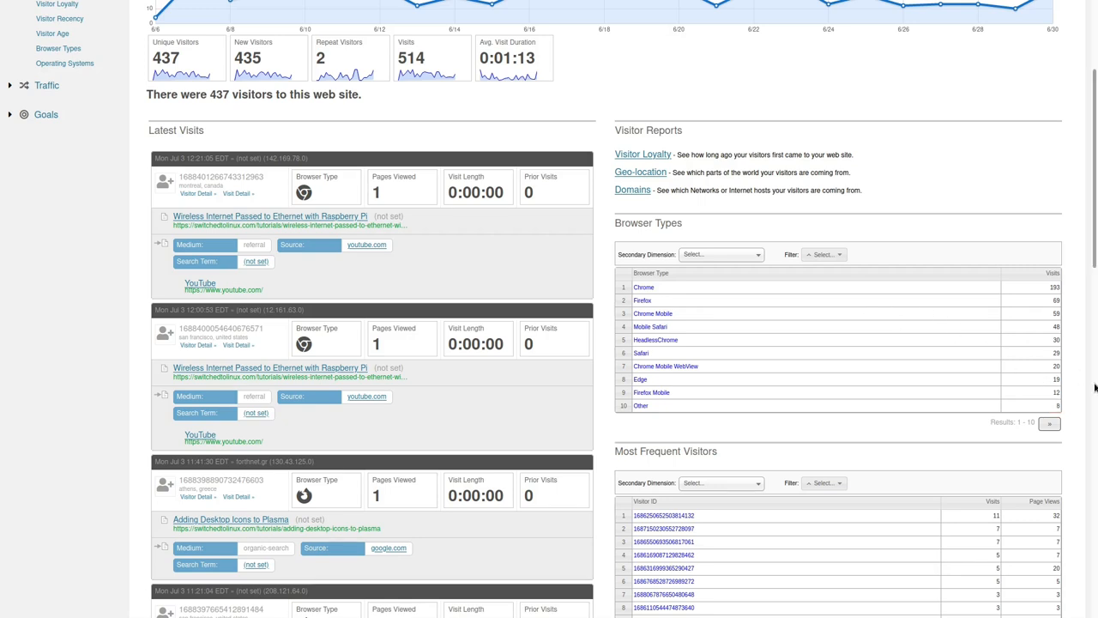
mouse_move(1044, 402)
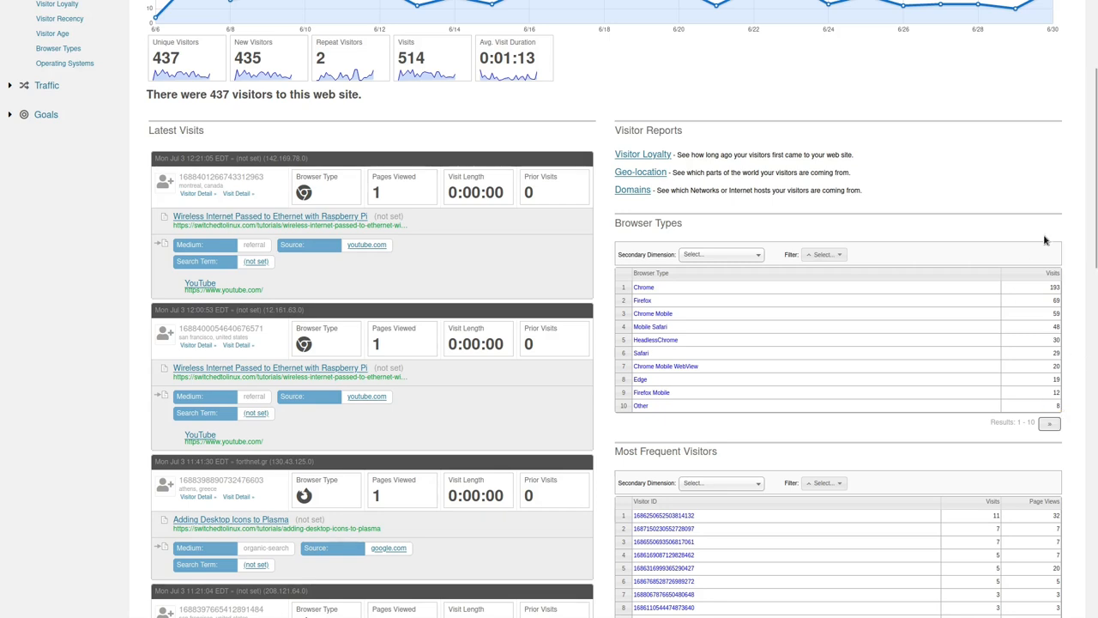
mouse_move(1009, 312)
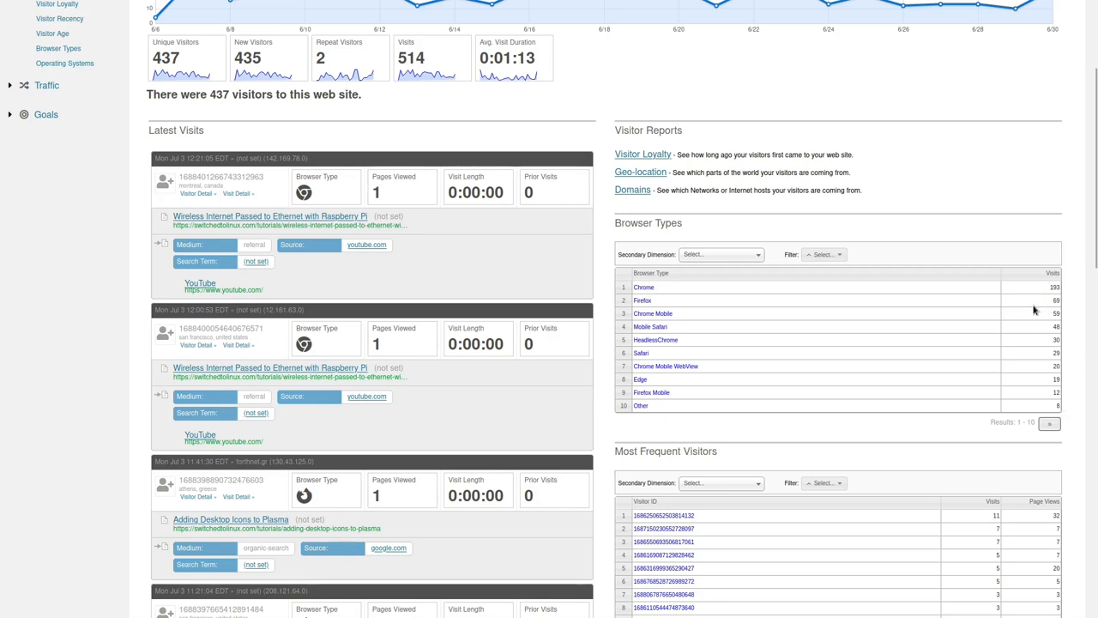
mouse_move(1035, 293)
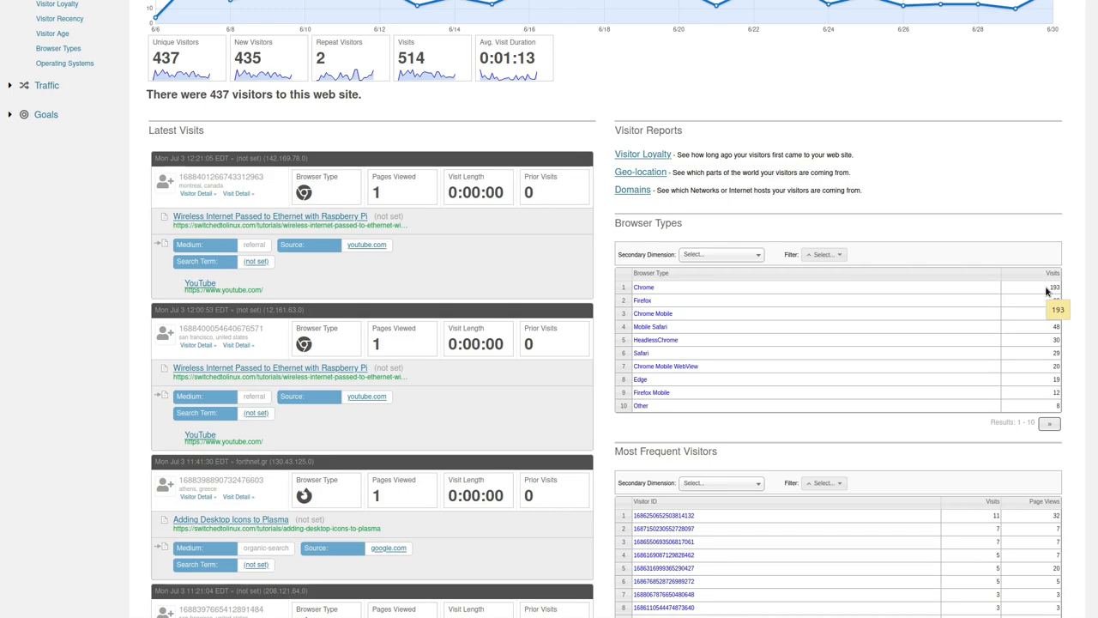
scroll(down, 3)
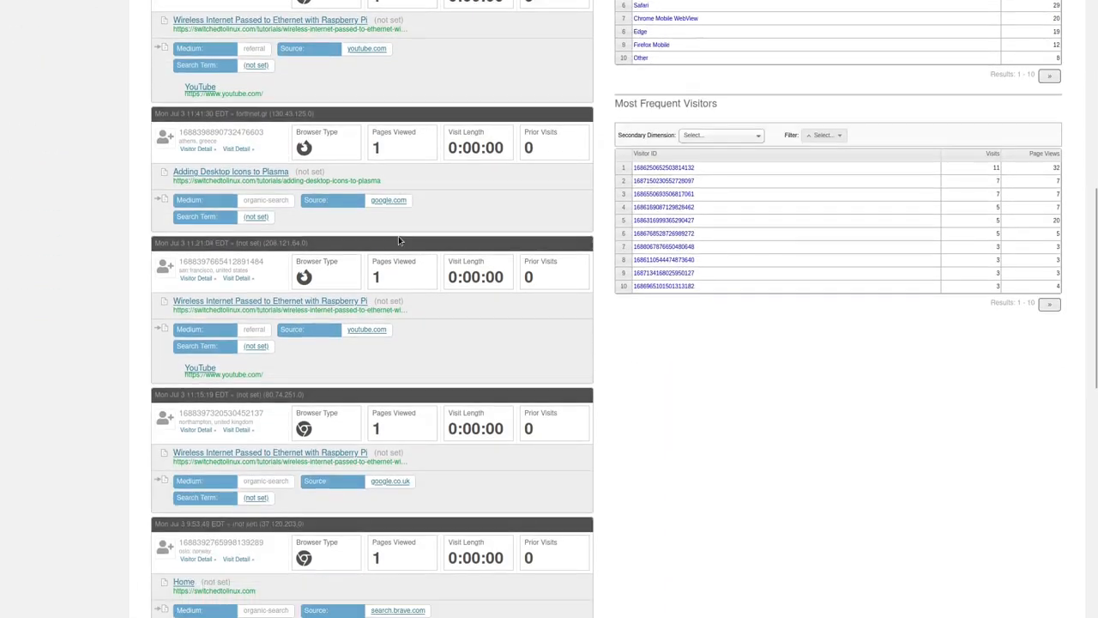
scroll(down, 3)
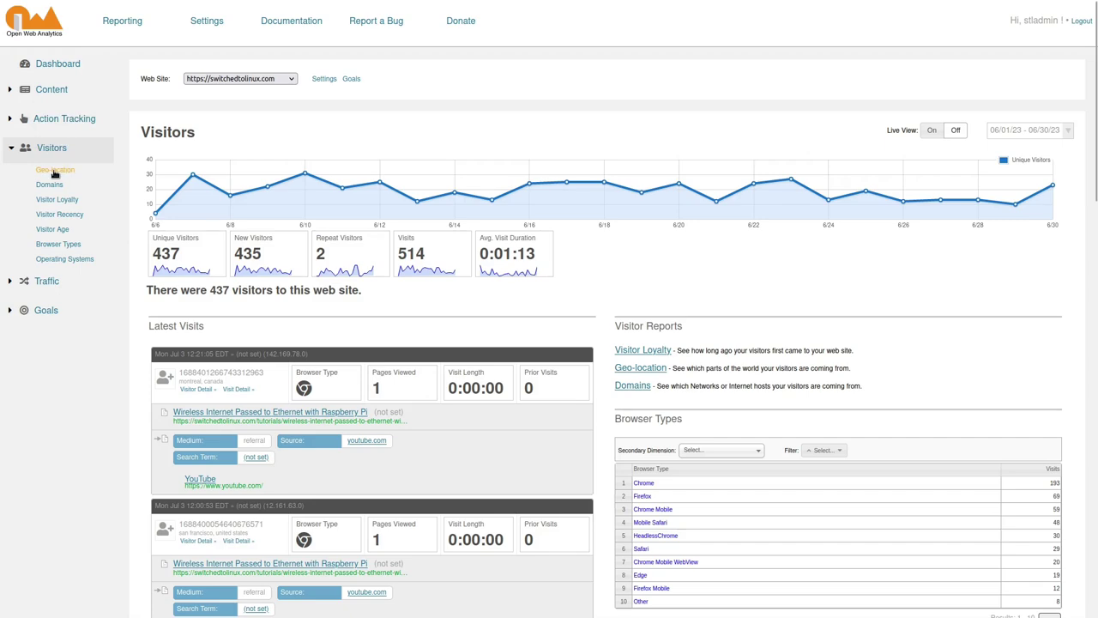
Show the Visitor Geolocation report of 514 visits by country, led by unset location then United States with 36.
click(53, 169)
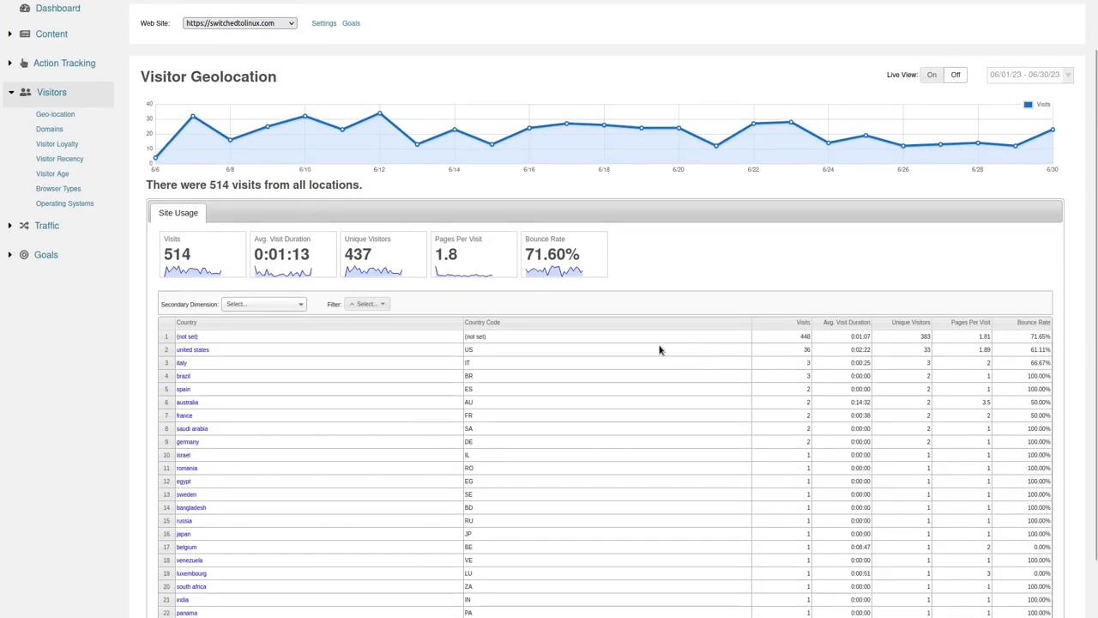
mouse_move(953, 345)
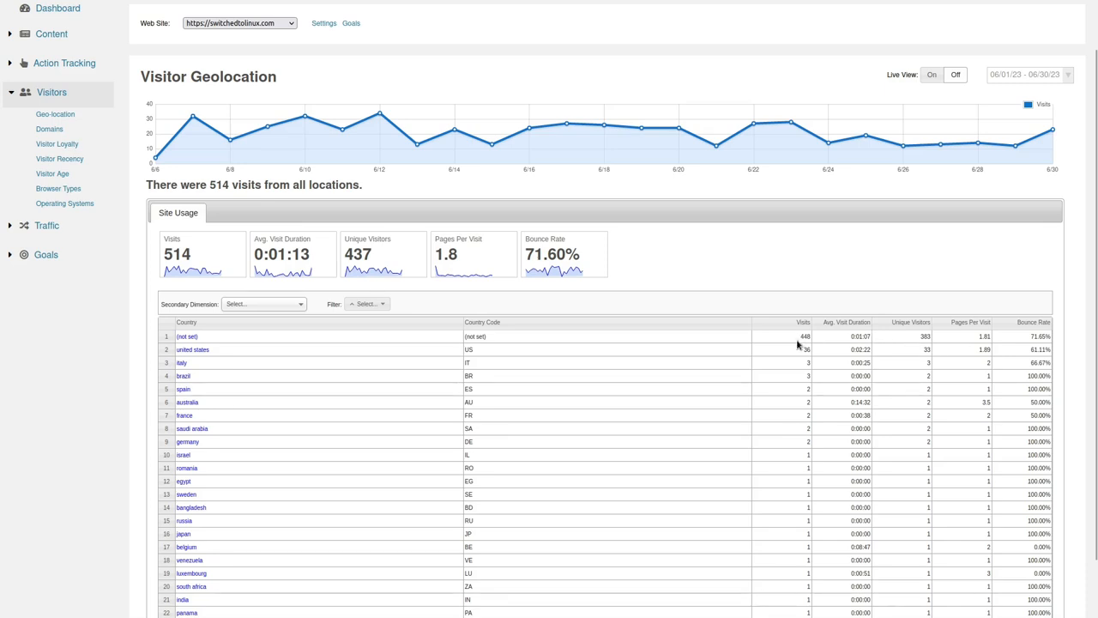
mouse_move(824, 340)
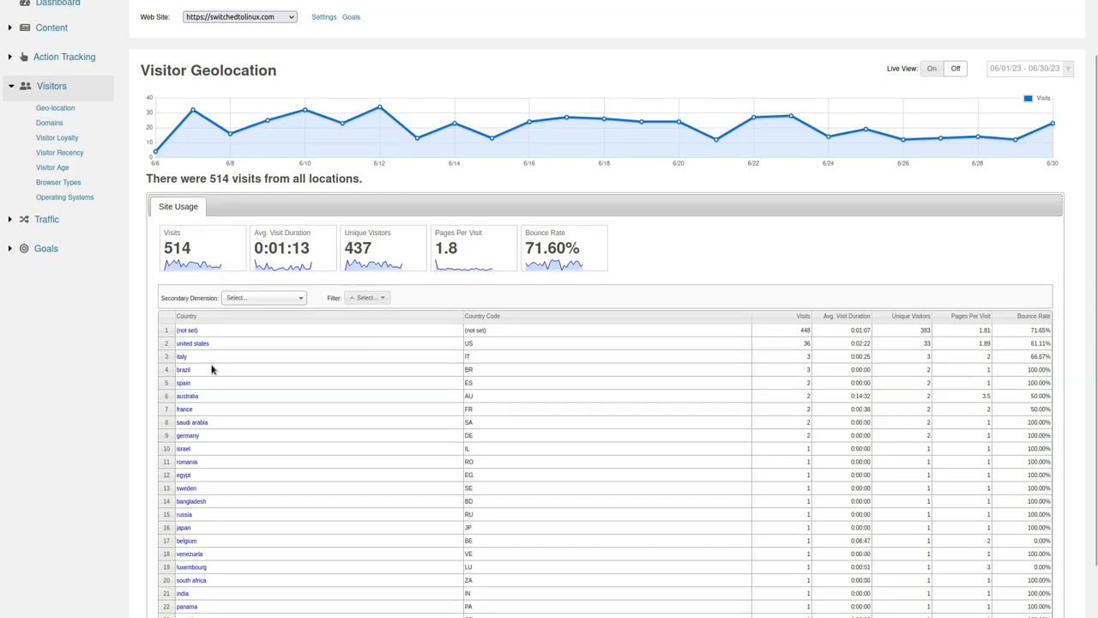
scroll(down, 3)
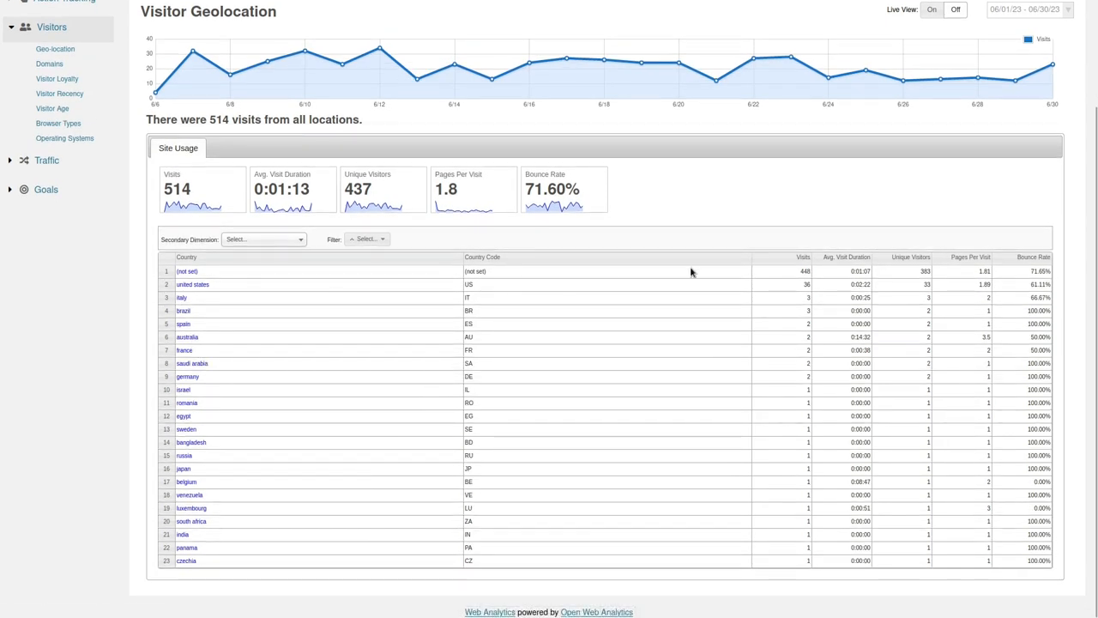
mouse_move(304, 332)
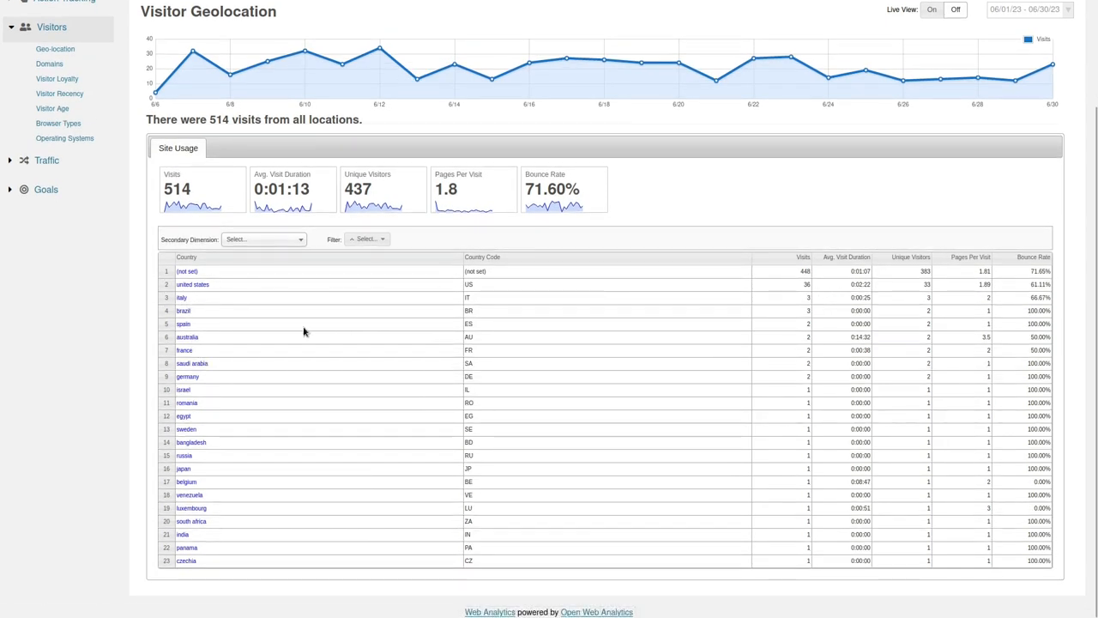
mouse_move(552, 403)
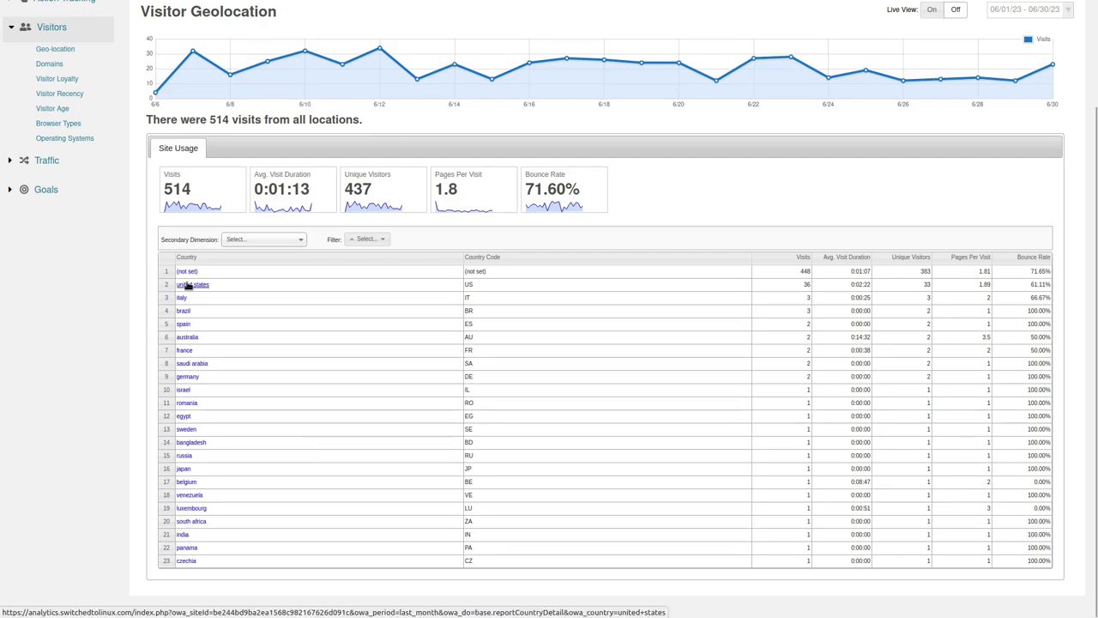
Show the United States country detail: 36 visits across 18 states, led by California with 6.
click(192, 284)
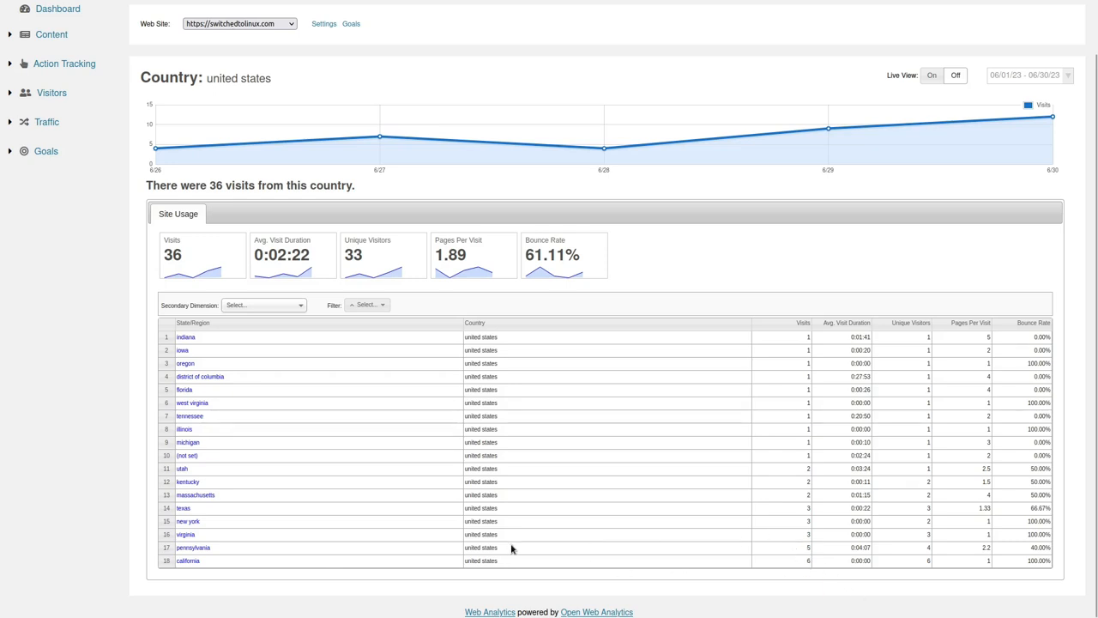
mouse_move(799, 529)
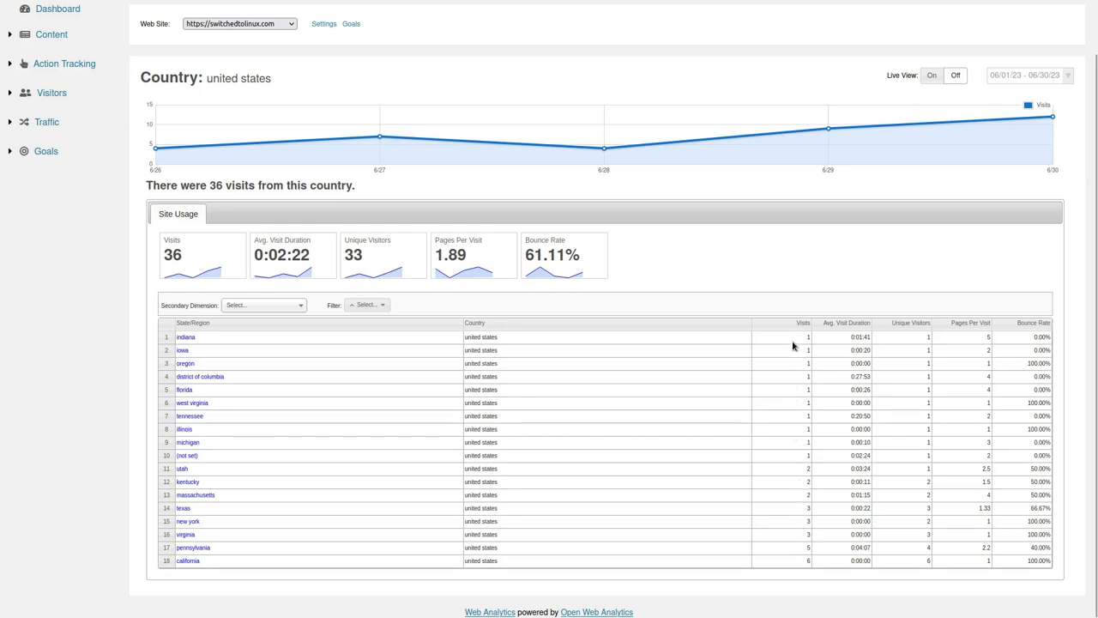
mouse_move(788, 391)
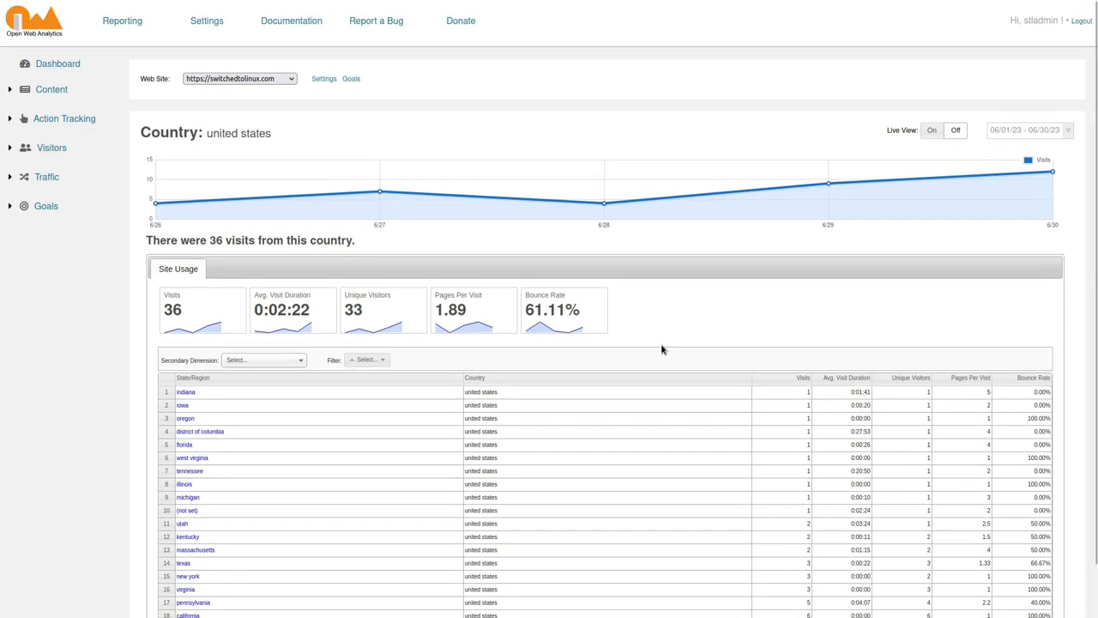
mouse_move(948, 190)
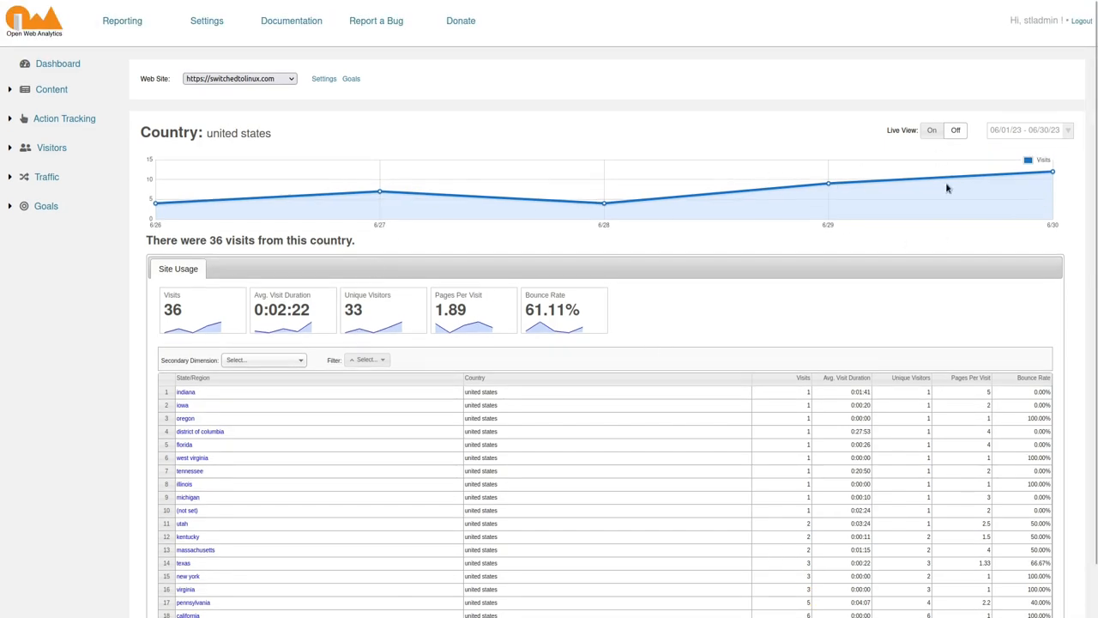
mouse_move(746, 188)
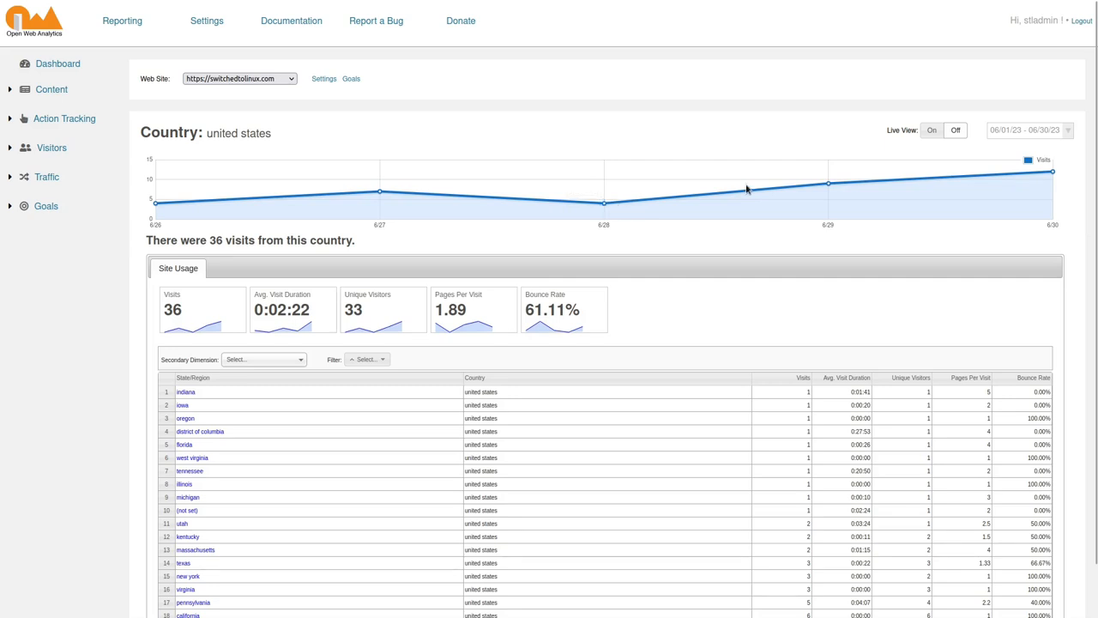
mouse_move(162, 268)
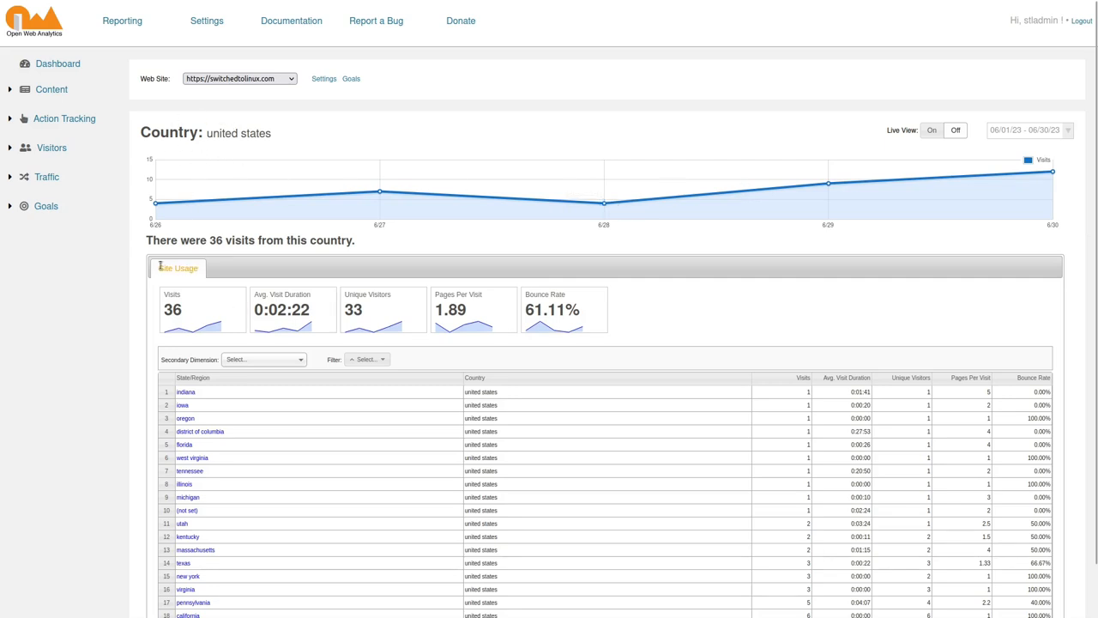
click(51, 147)
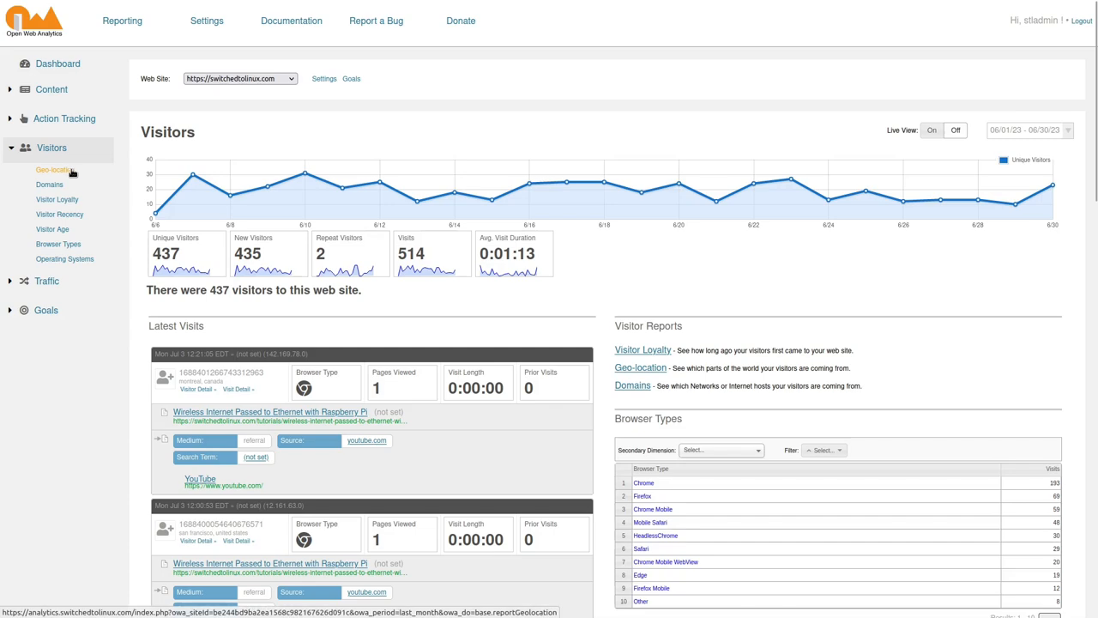
click(49, 183)
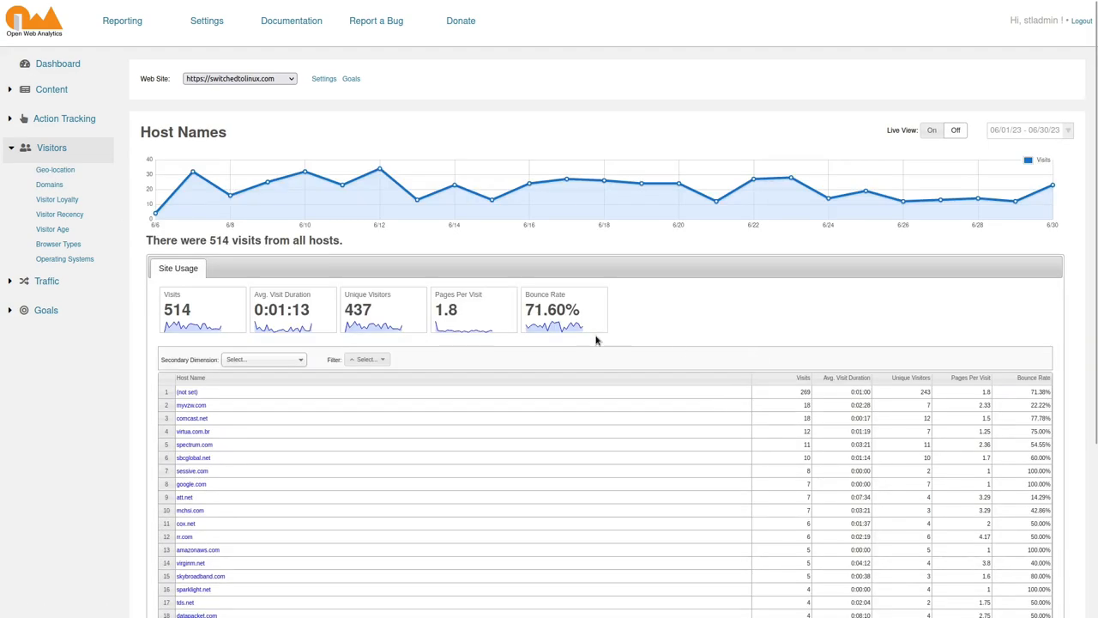
scroll(down, 3)
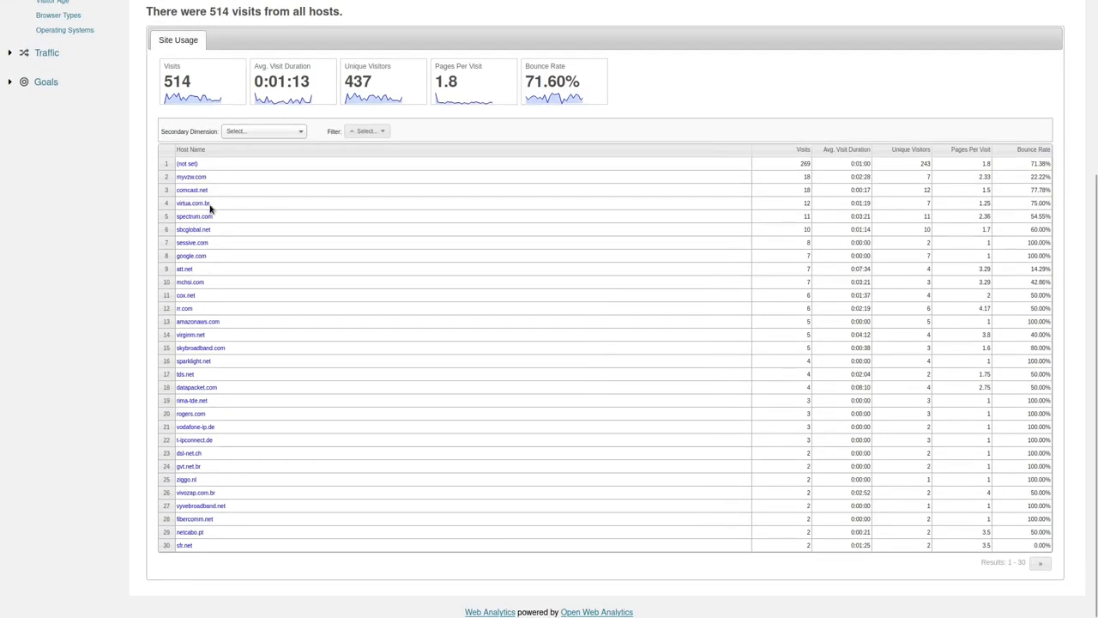
mouse_move(206, 348)
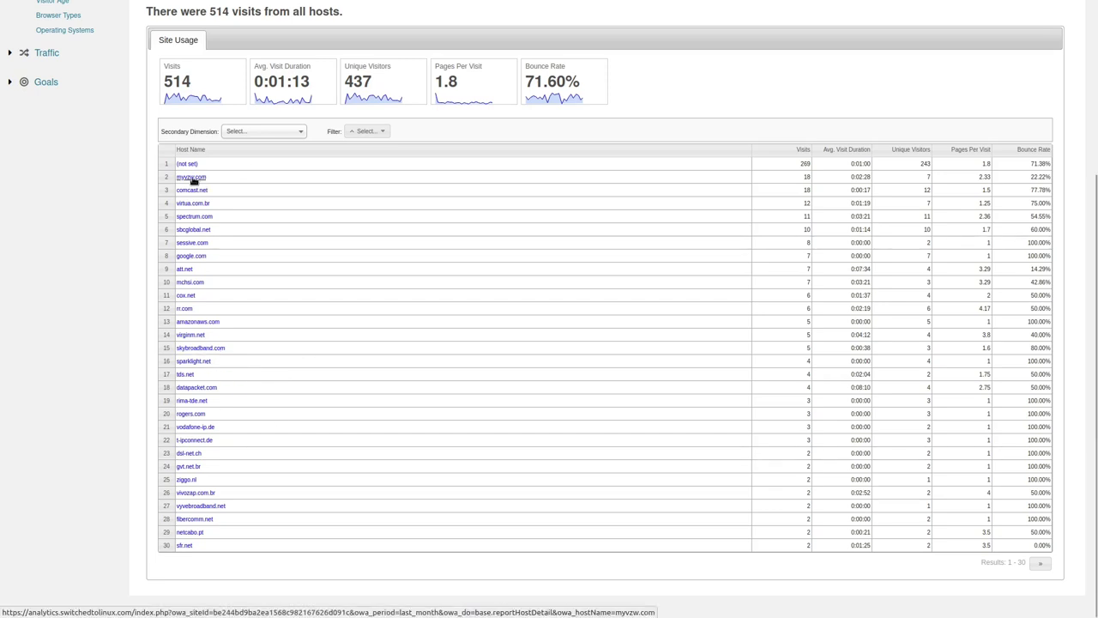
mouse_move(823, 173)
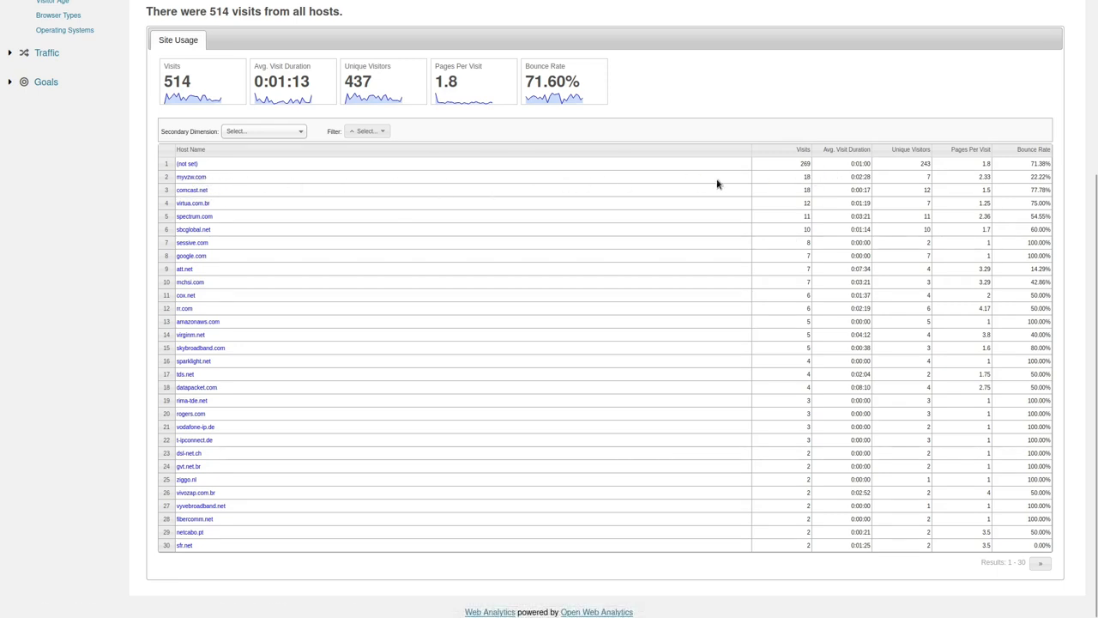
mouse_move(818, 202)
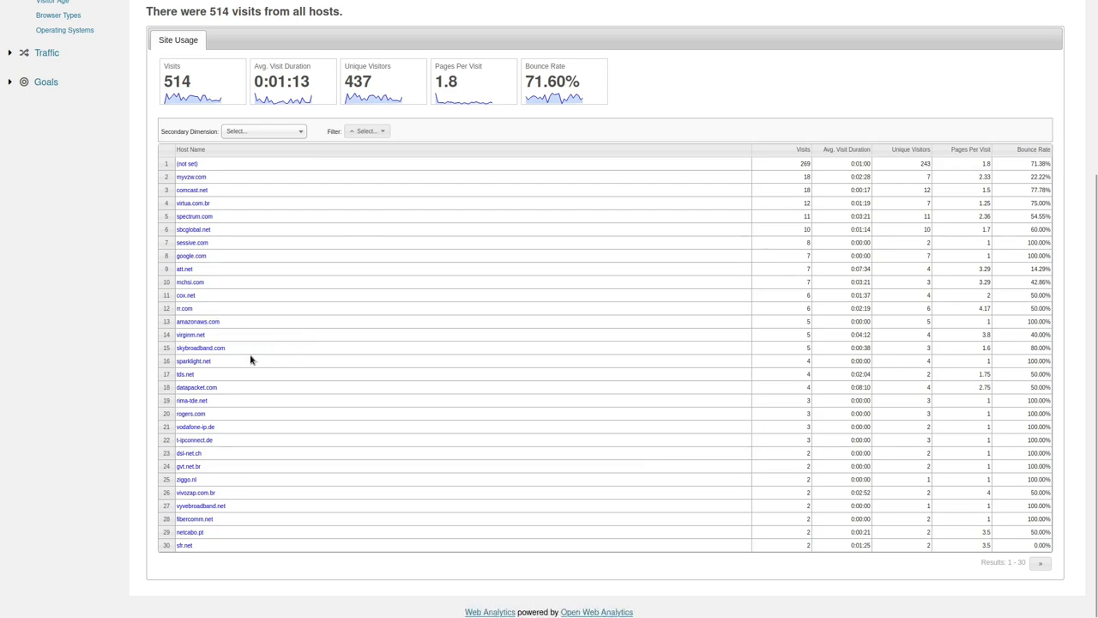
mouse_move(247, 415)
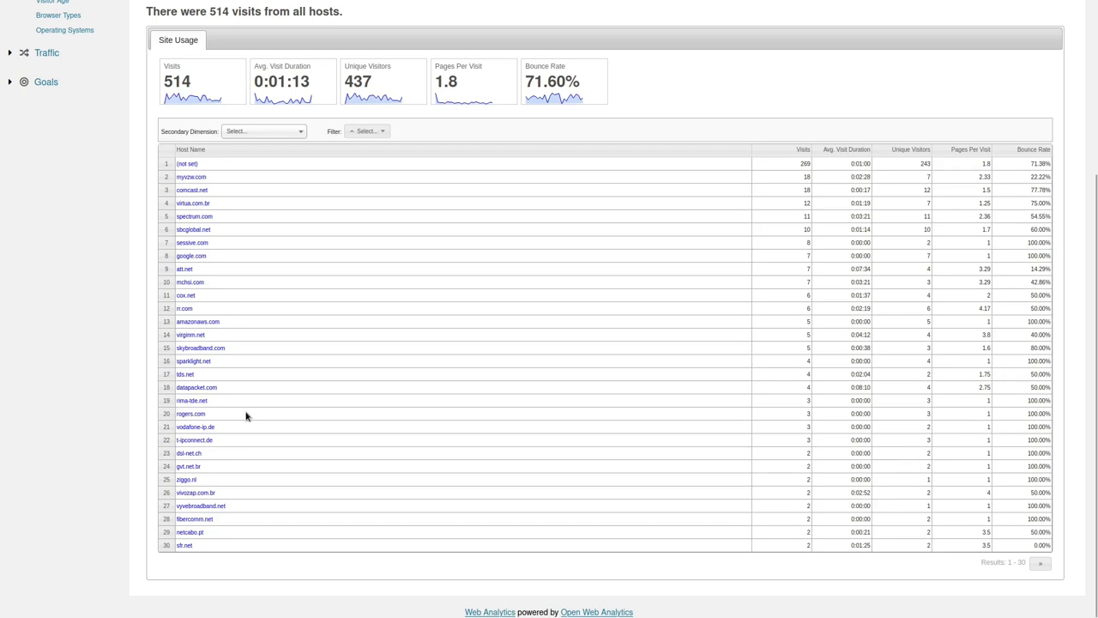
mouse_move(109, 178)
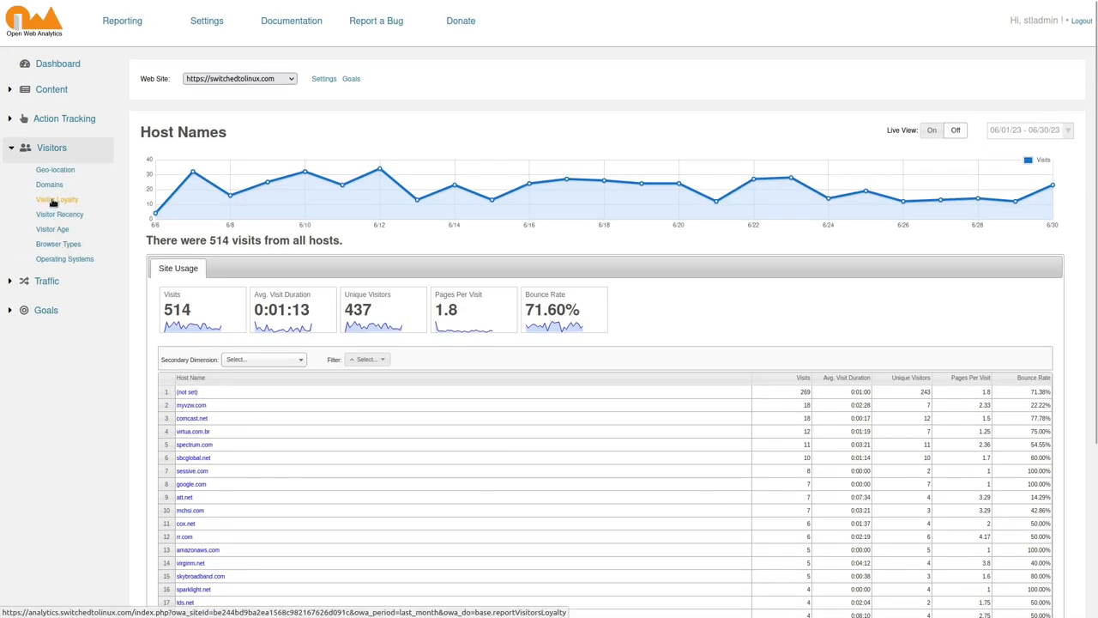
Show the Visitor Loyalty report: 514 visits by prior visit count, 451 first-time visitors.
click(57, 199)
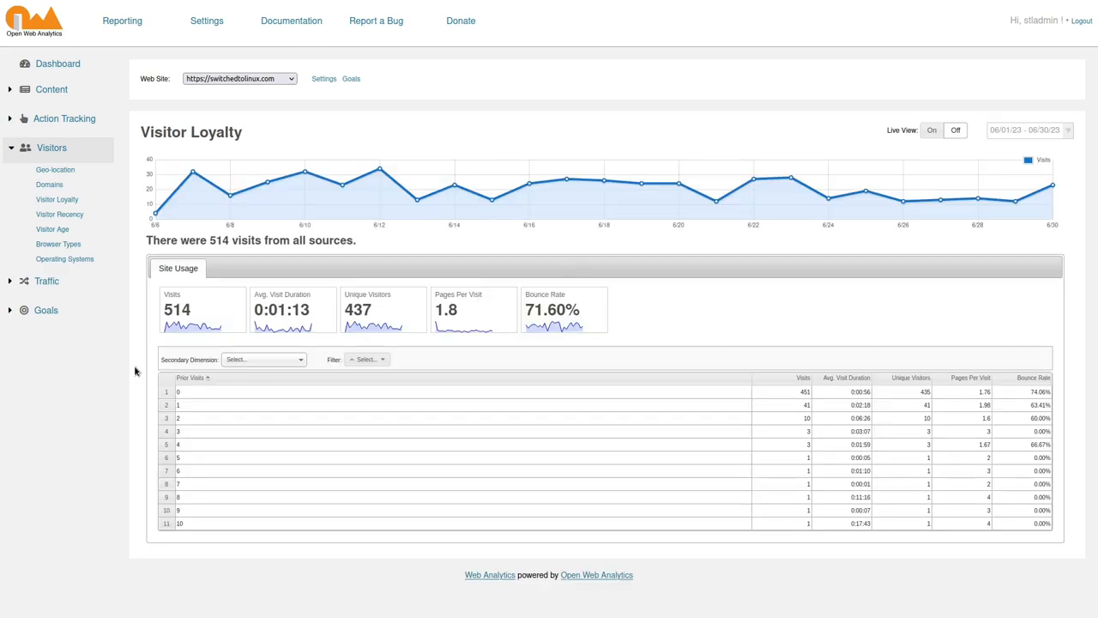
mouse_move(239, 476)
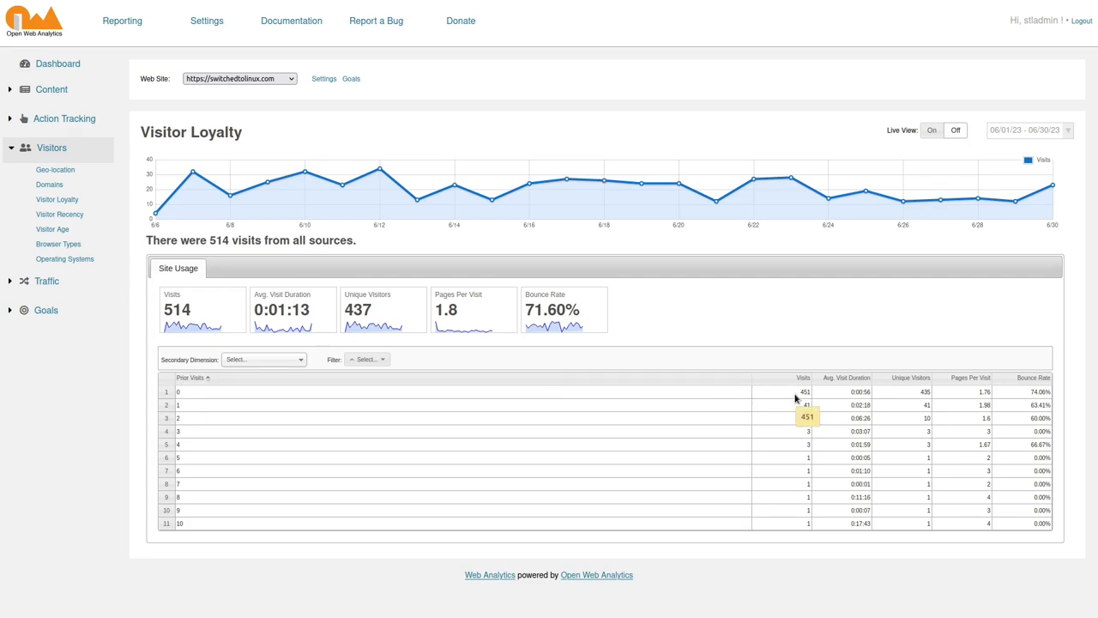
mouse_move(786, 397)
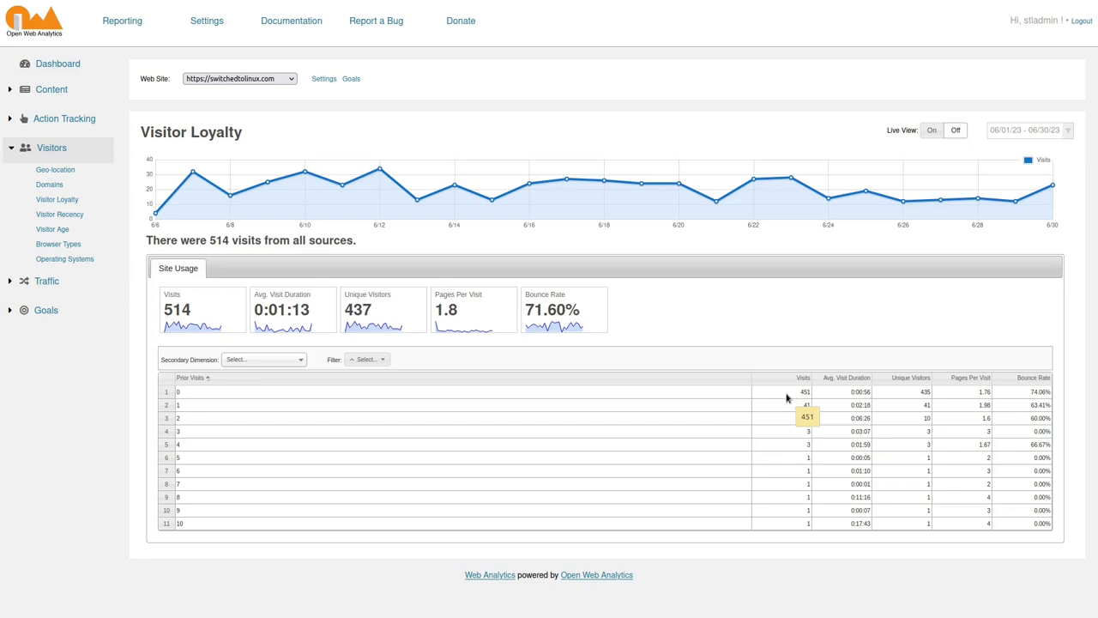
mouse_move(210, 532)
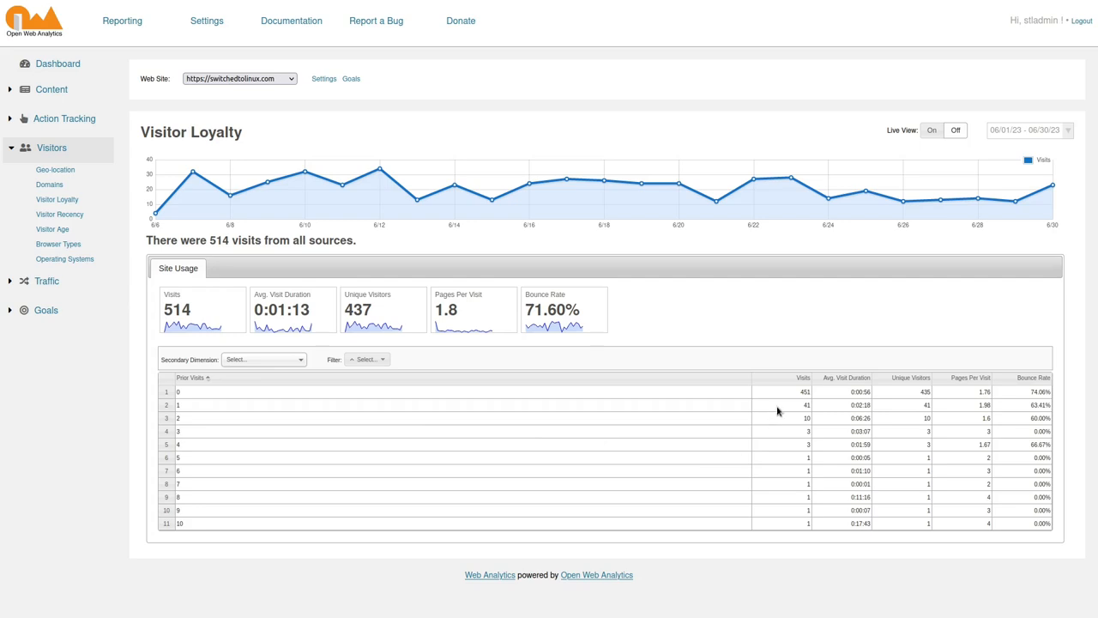
mouse_move(748, 529)
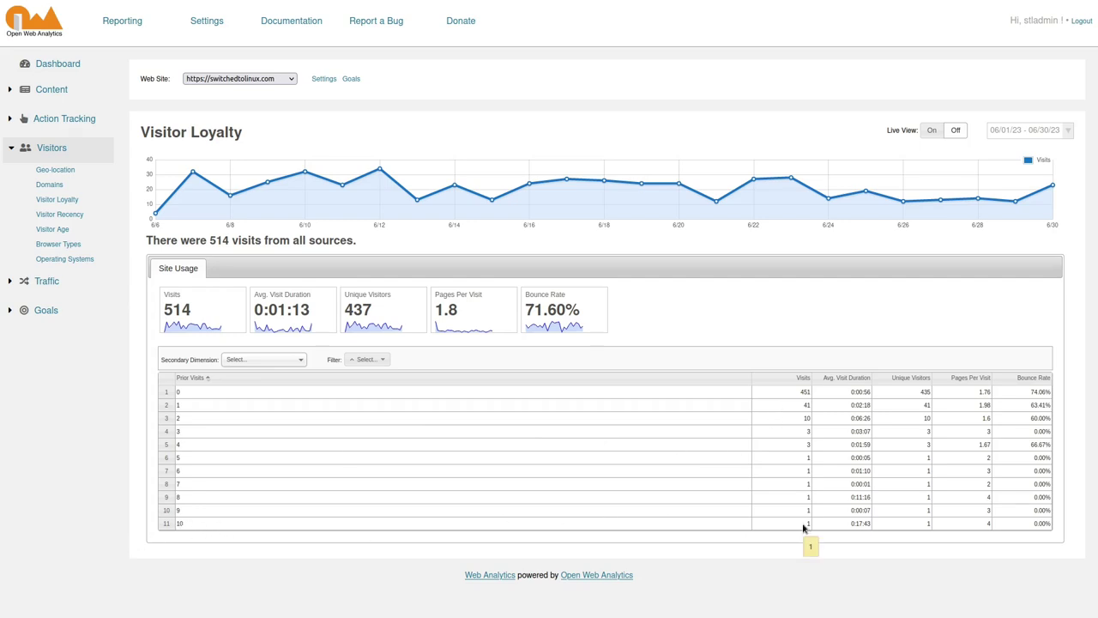
mouse_move(793, 535)
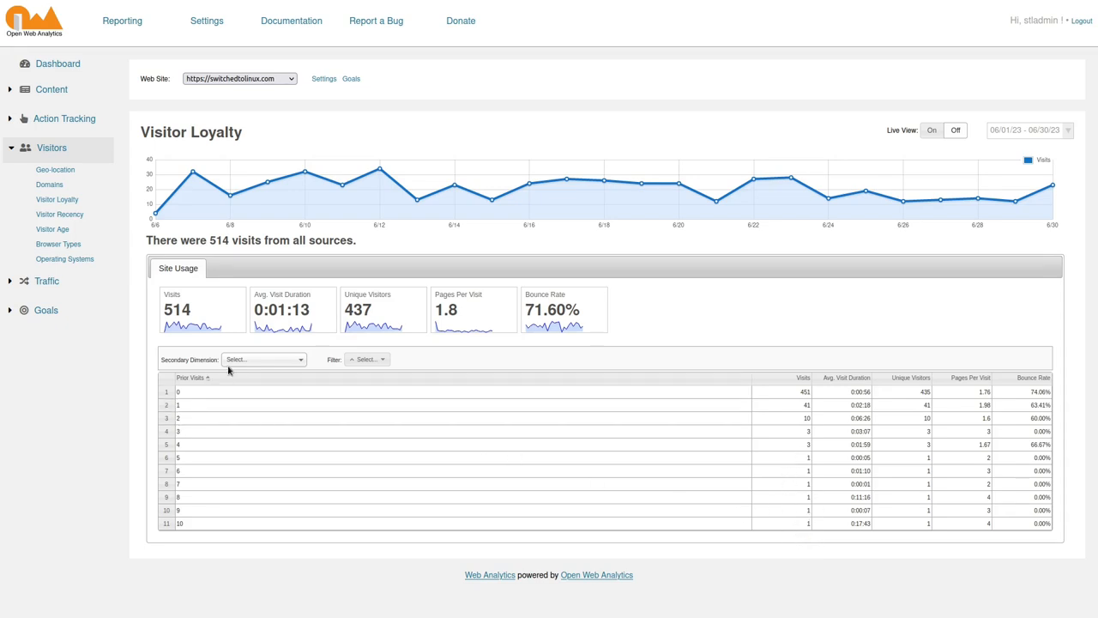
mouse_move(53, 229)
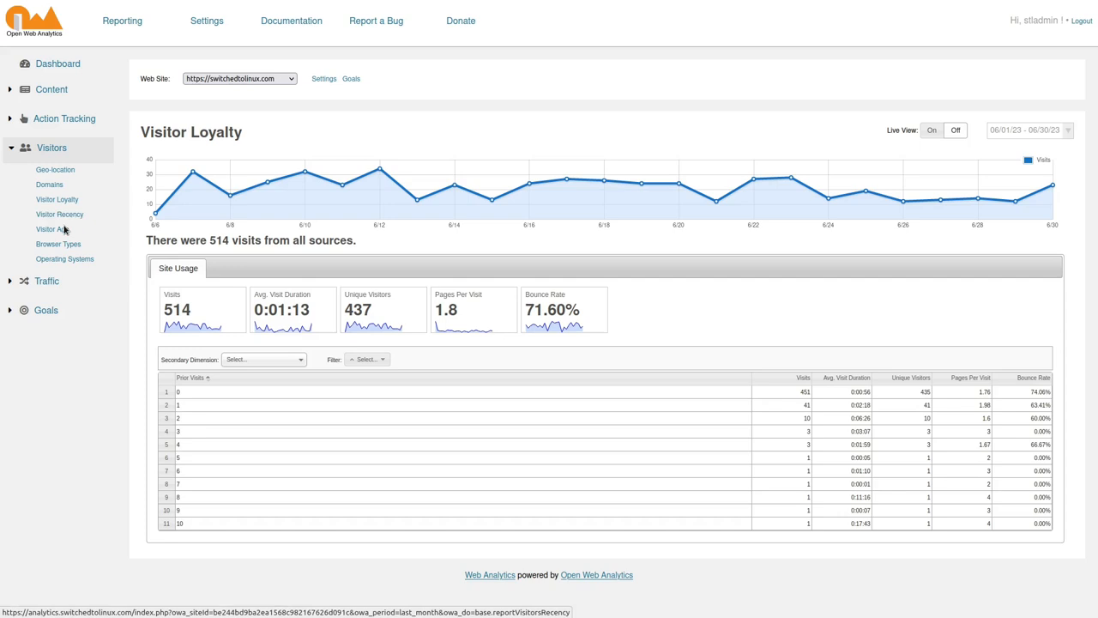
Show the Visitor Age report: 514 visits by days since first visit, 469 same-day visitors.
click(52, 230)
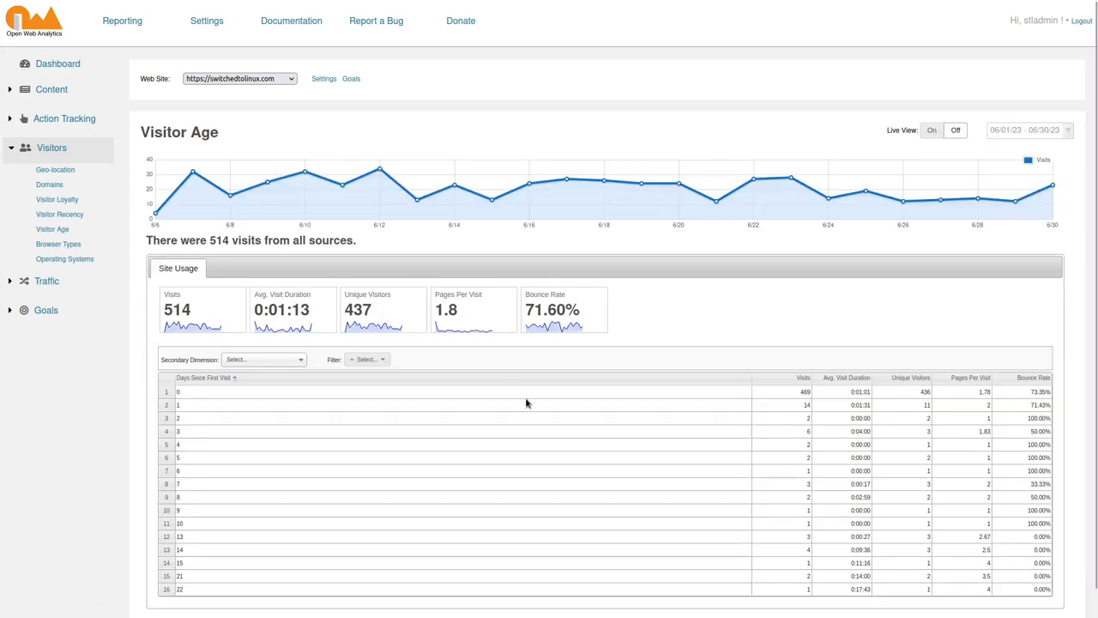
scroll(down, 3)
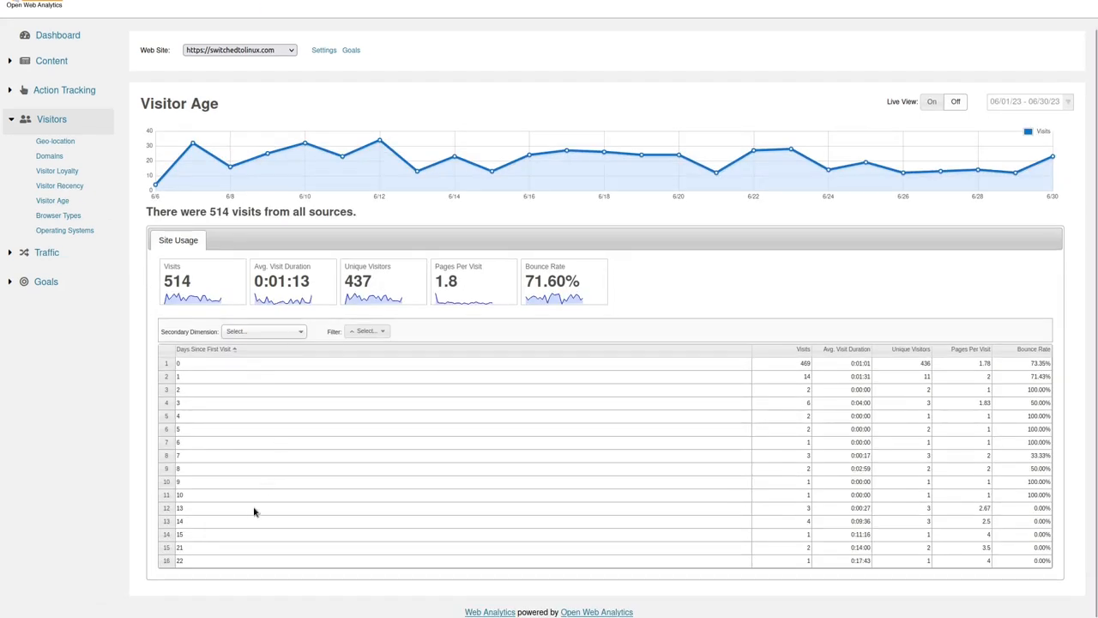
mouse_move(230, 565)
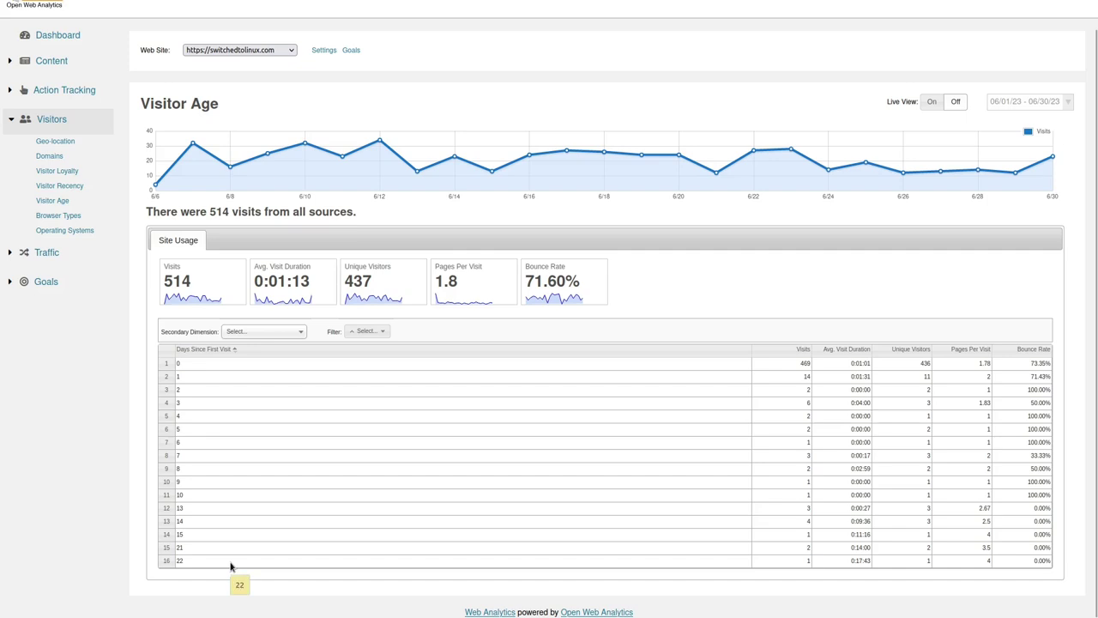
mouse_move(712, 548)
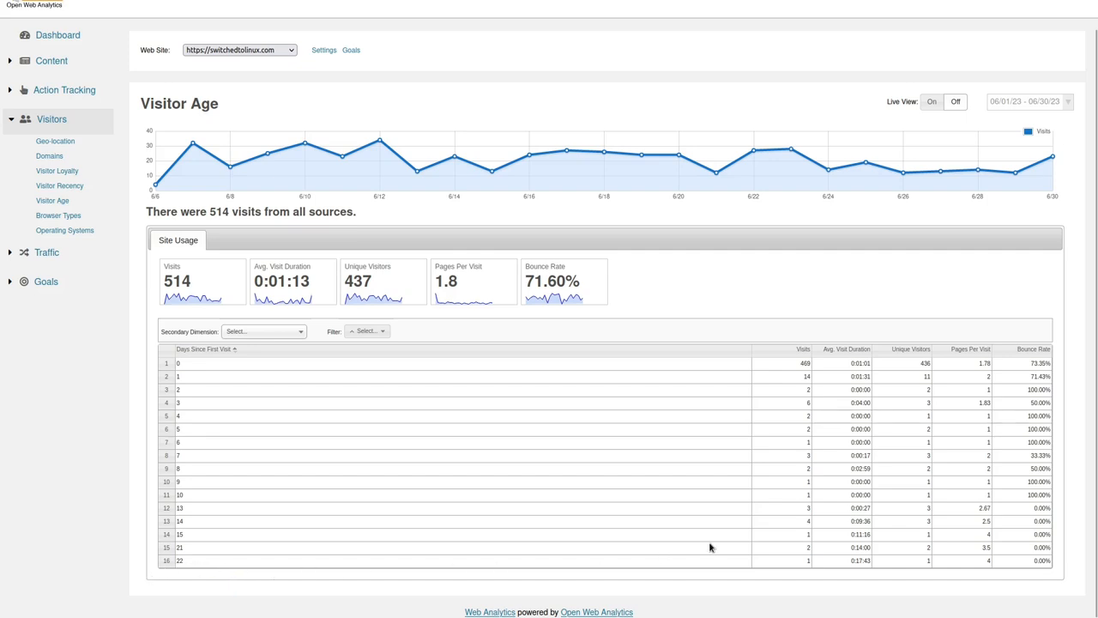
mouse_move(190, 565)
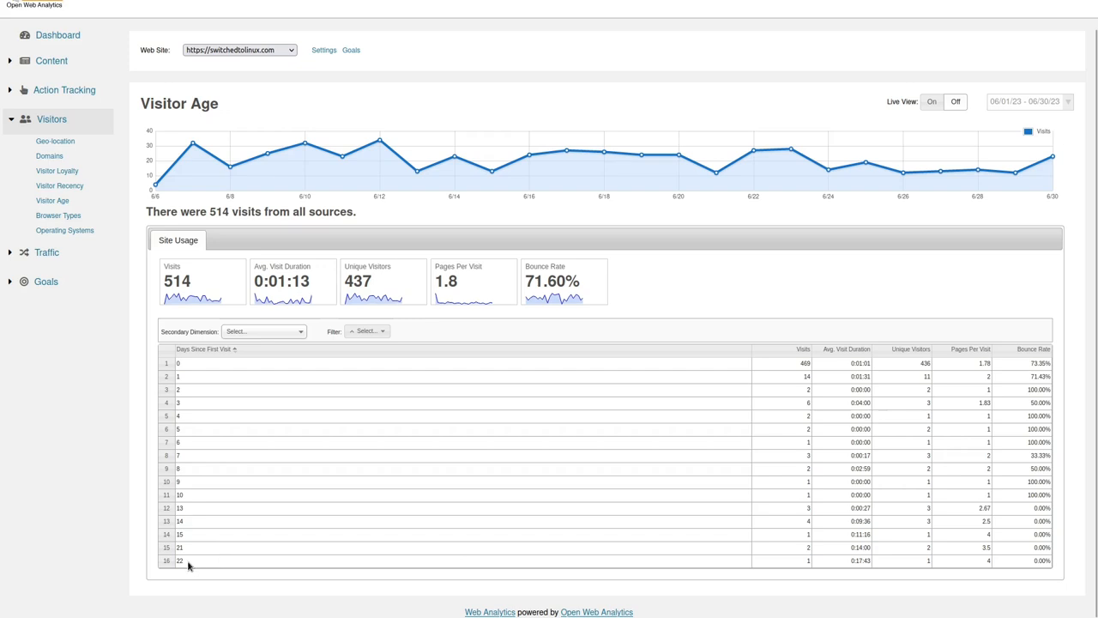
mouse_move(187, 566)
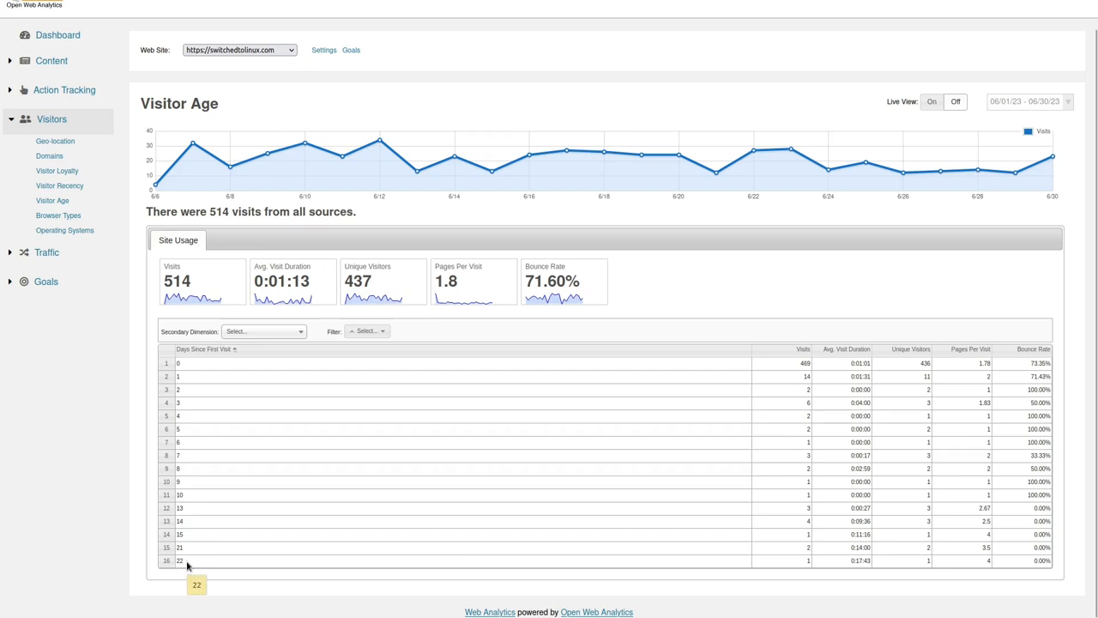
mouse_move(858, 567)
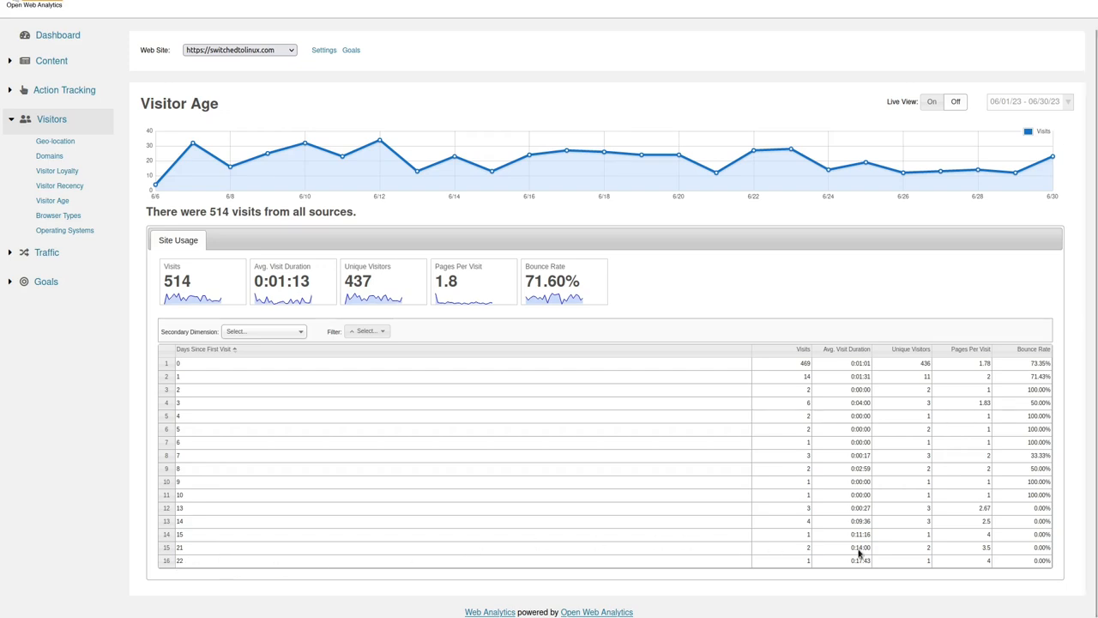
mouse_move(982, 565)
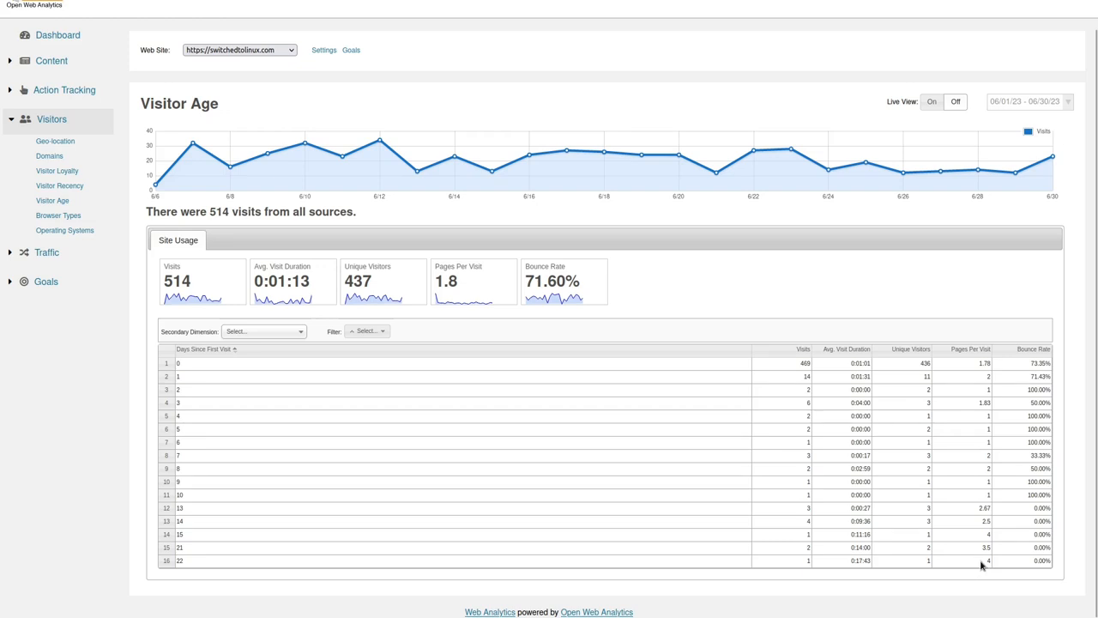
mouse_move(915, 569)
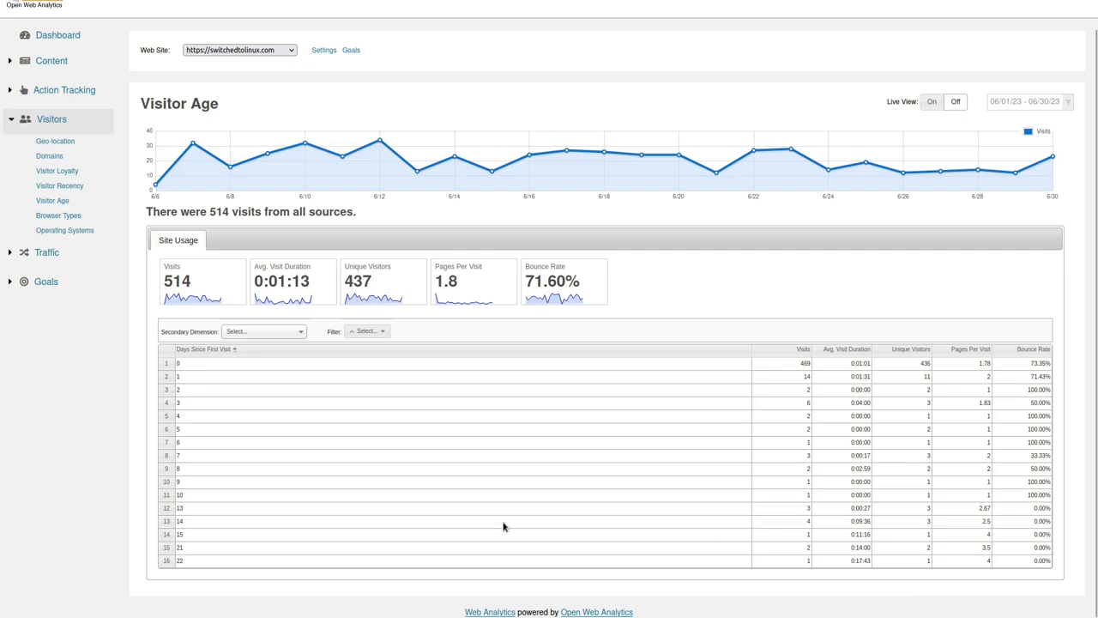
mouse_move(910, 553)
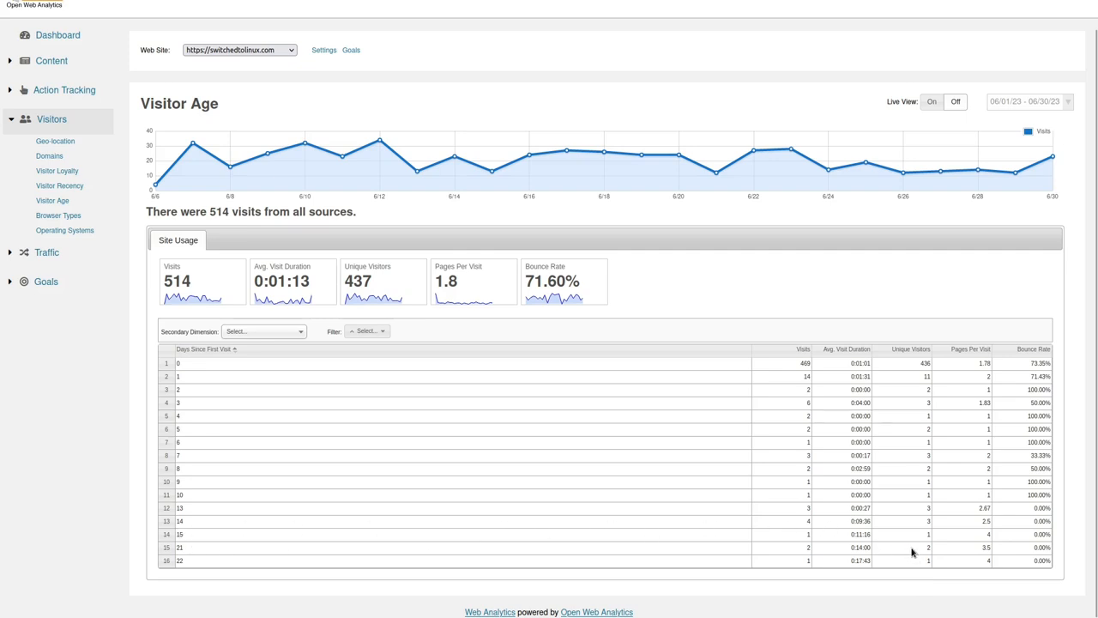
mouse_move(919, 568)
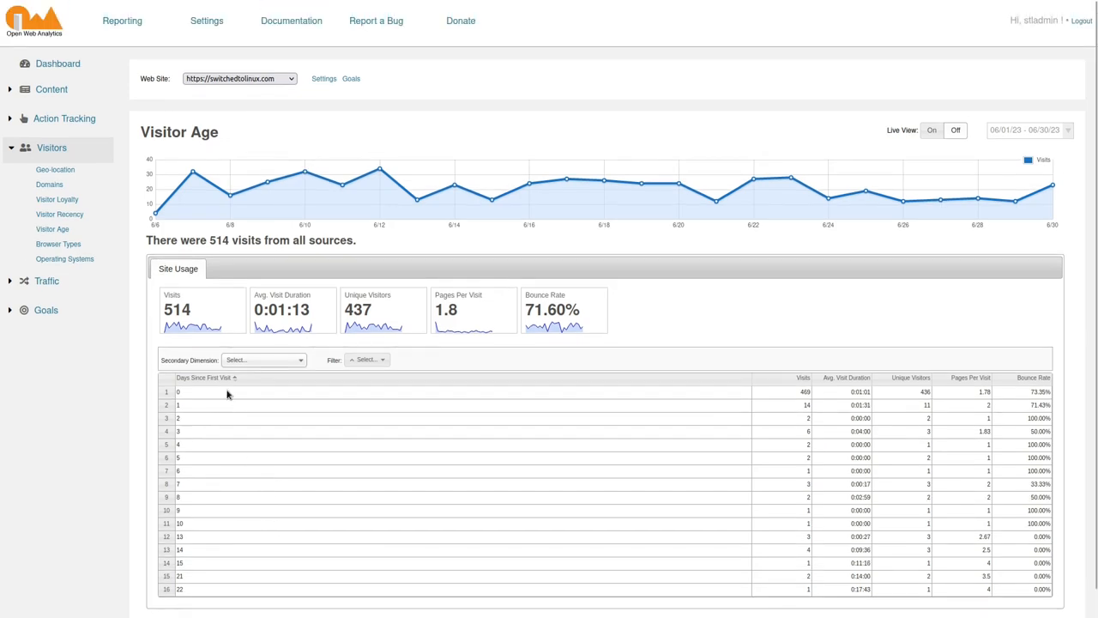
scroll(down, 3)
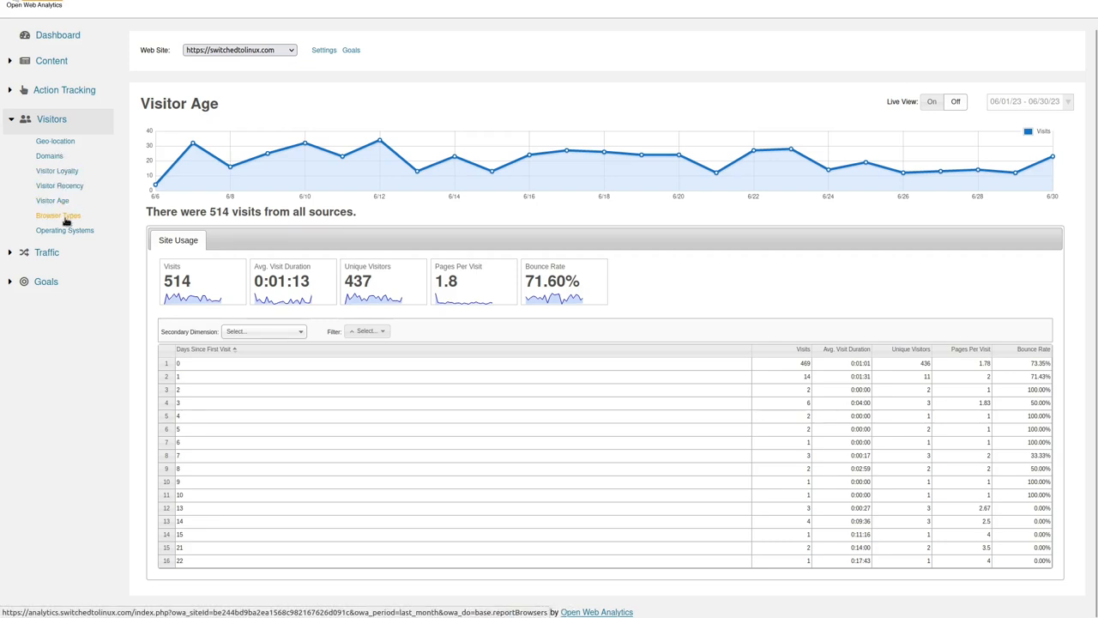
Show the Browser Types report: 514 visits across 21 browsers, Chrome leading with 193.
click(58, 215)
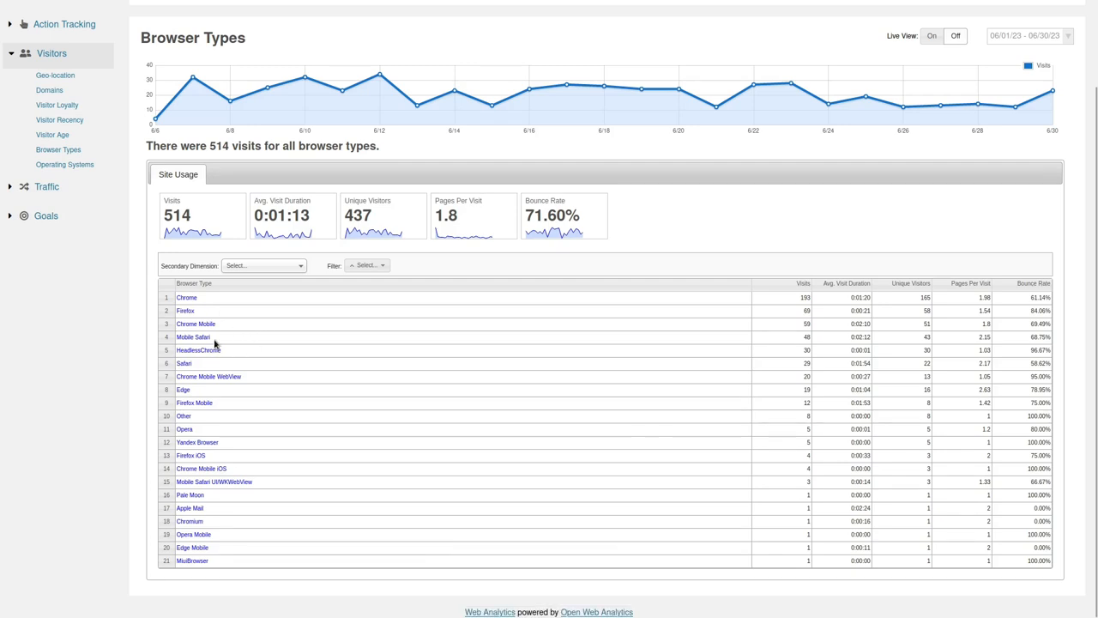
mouse_move(254, 362)
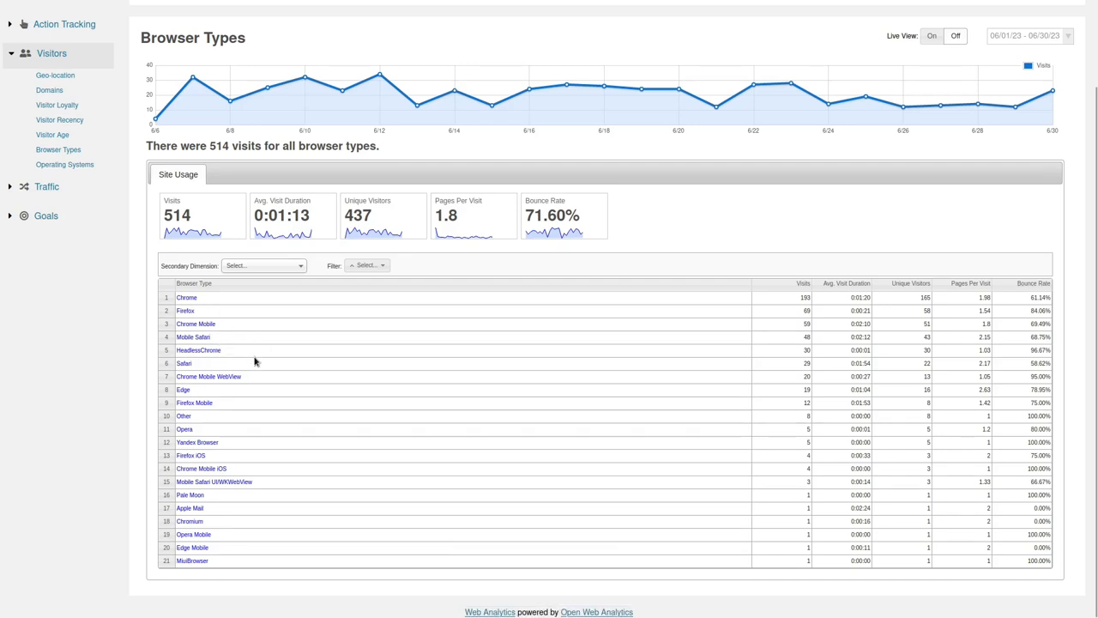
mouse_move(257, 390)
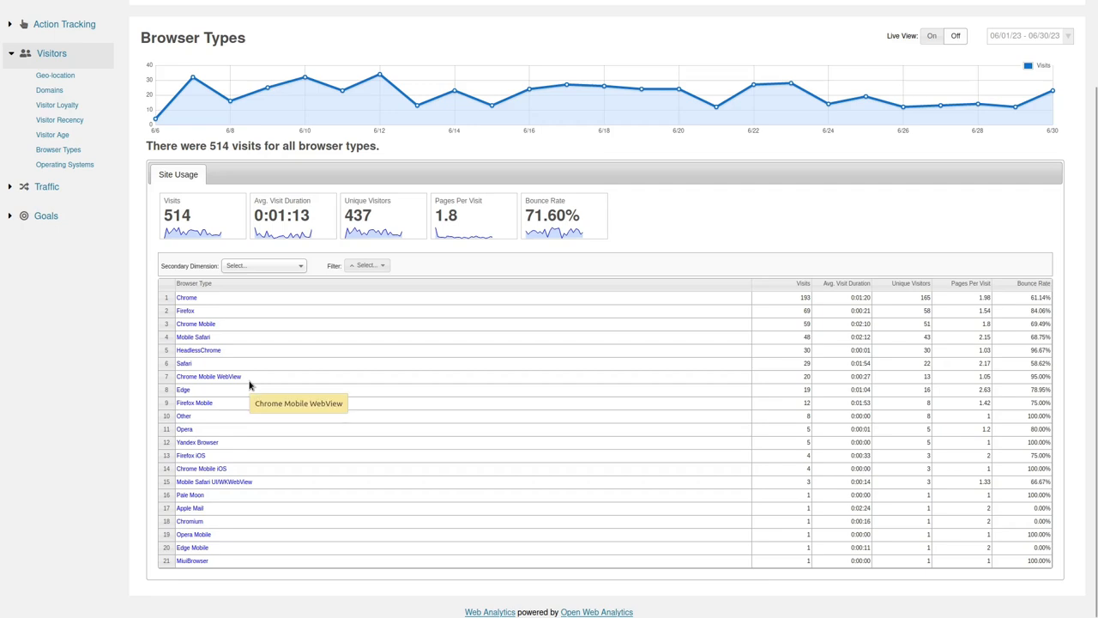
mouse_move(220, 402)
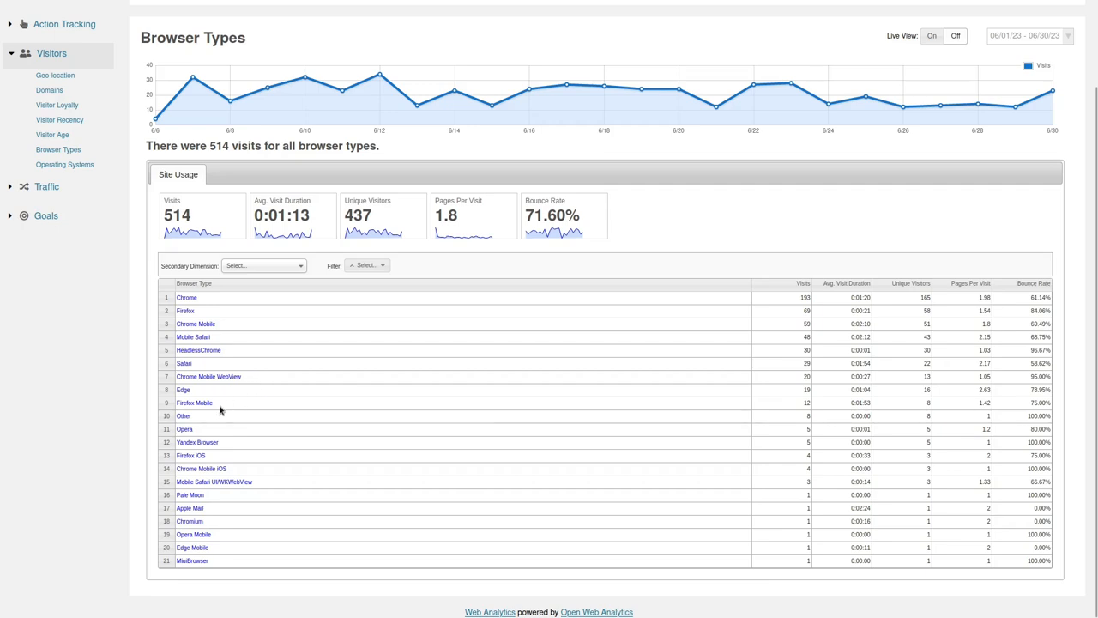
mouse_move(240, 465)
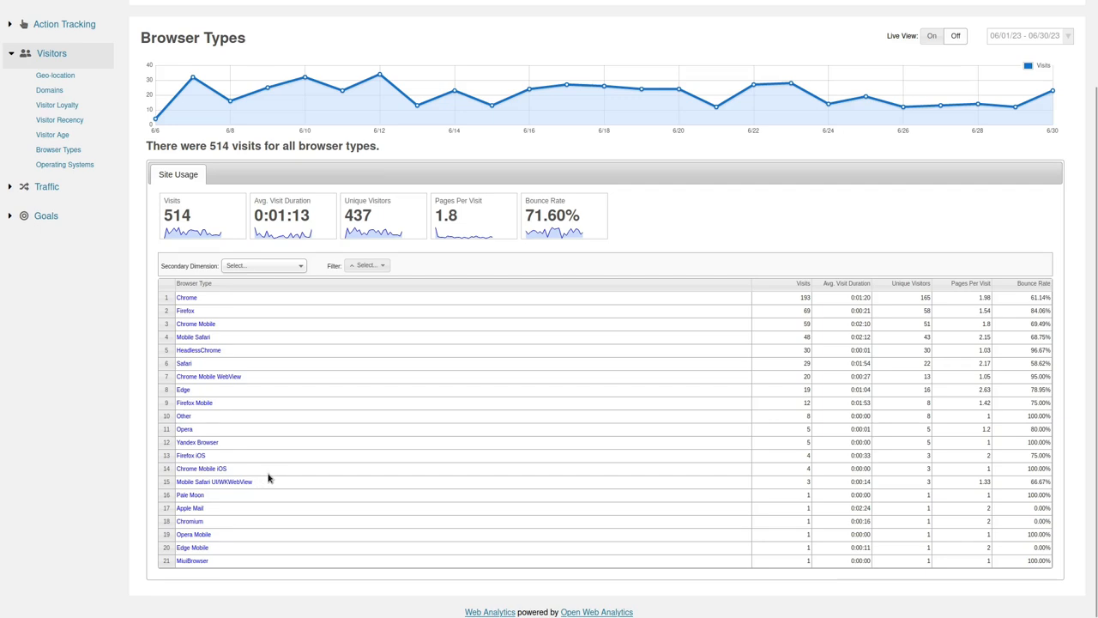
mouse_move(211, 505)
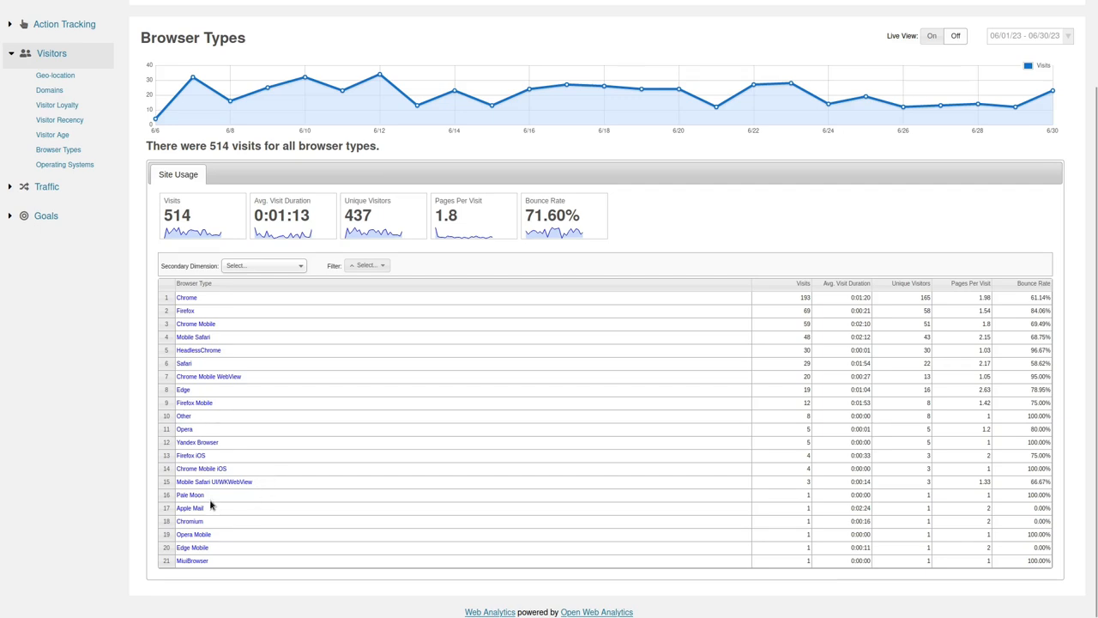
mouse_move(225, 551)
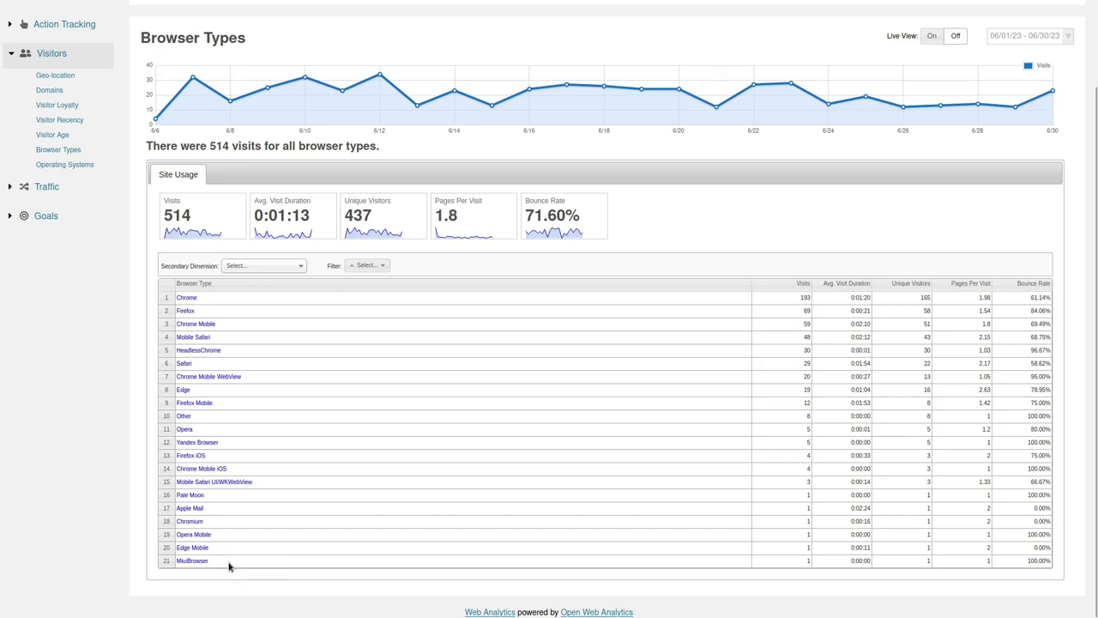
mouse_move(92, 125)
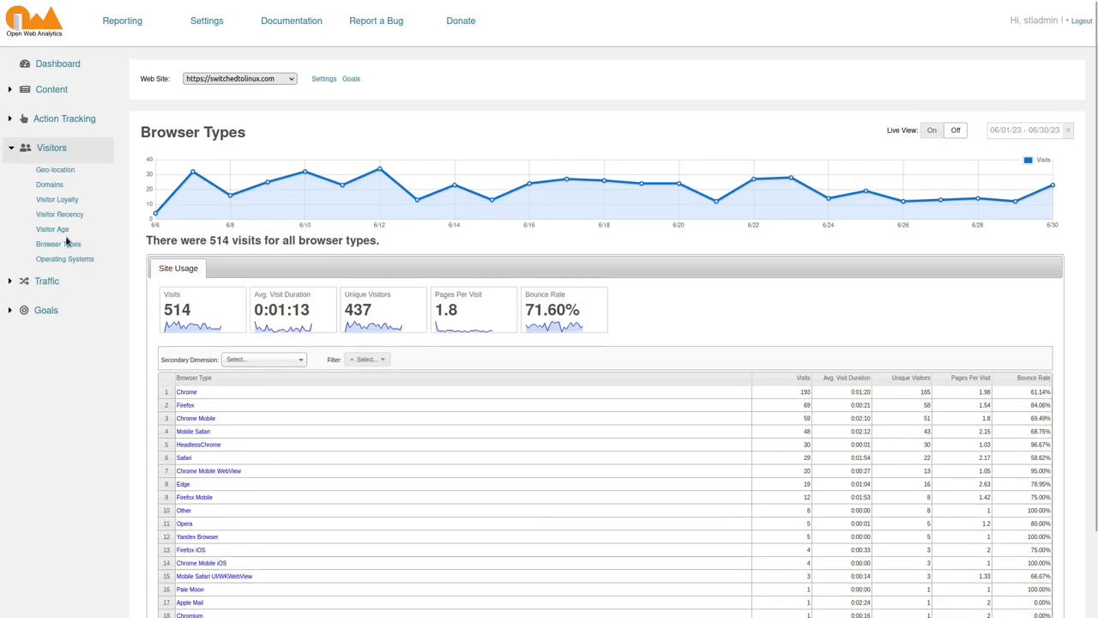
mouse_move(64, 258)
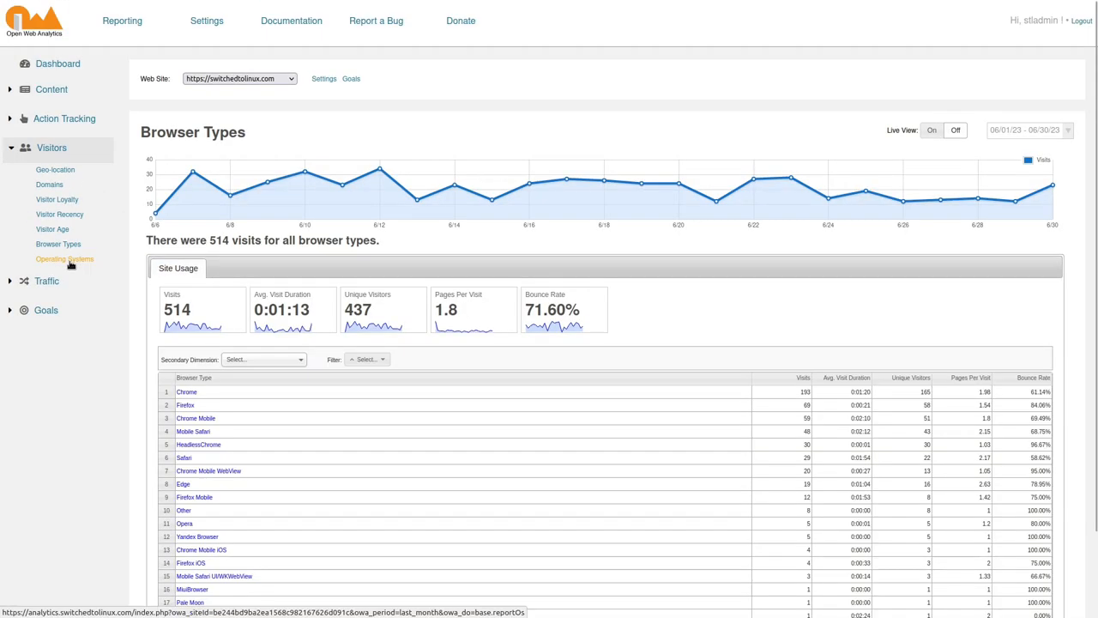
click(65, 258)
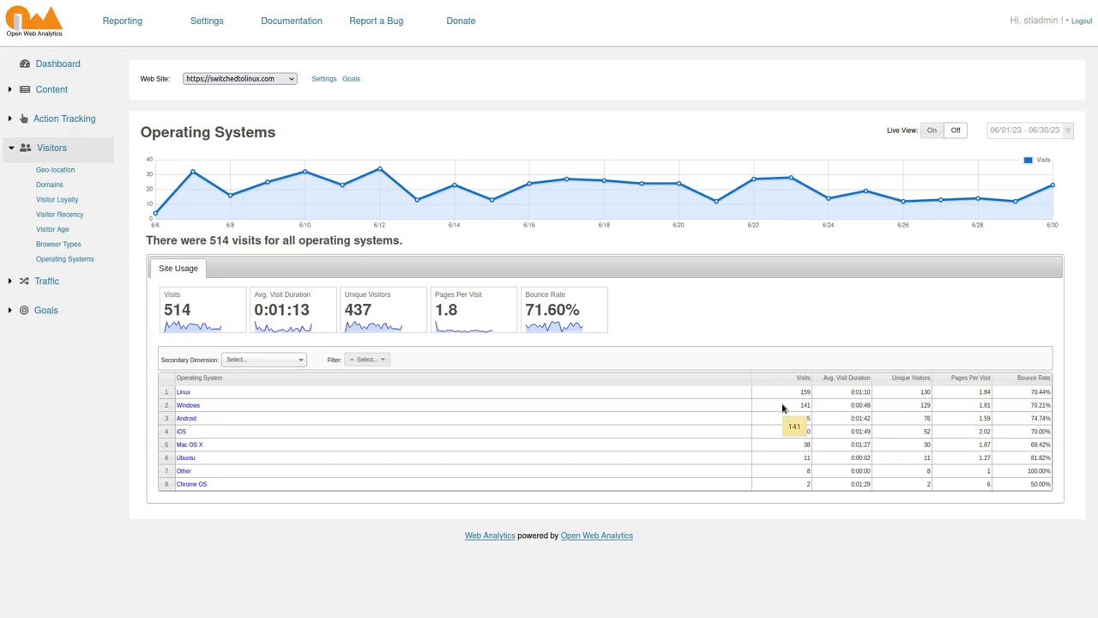
mouse_move(259, 425)
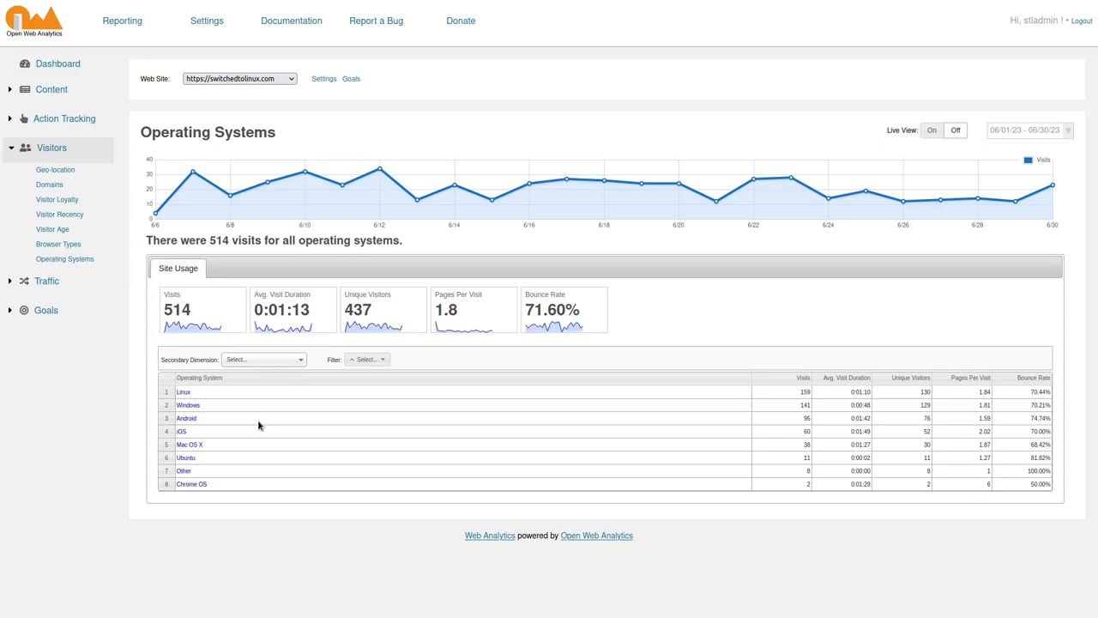
mouse_move(236, 453)
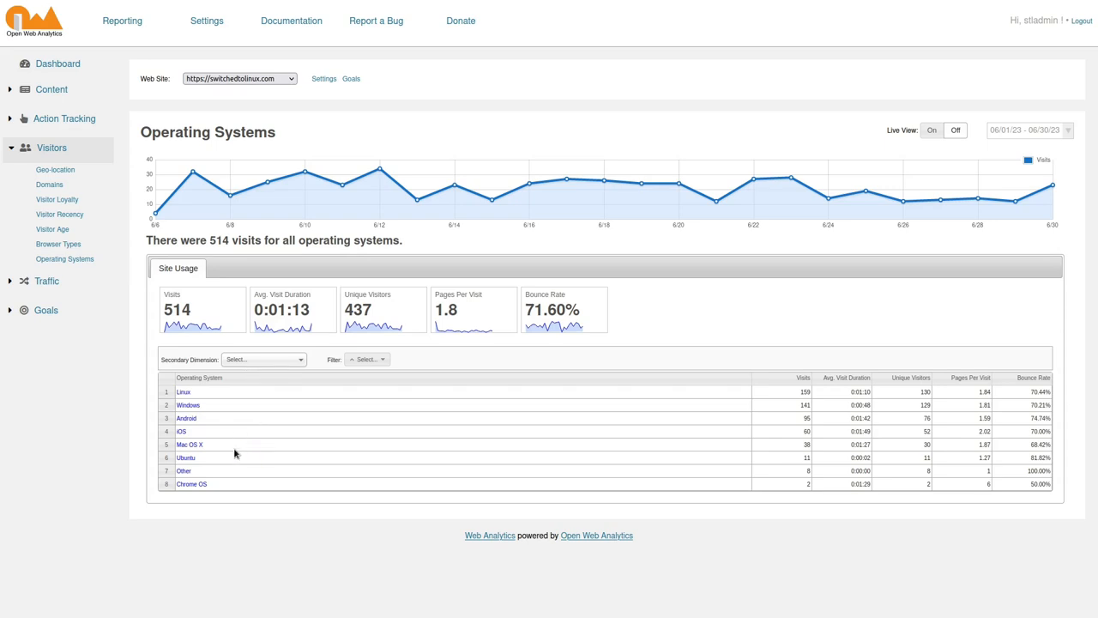
mouse_move(743, 459)
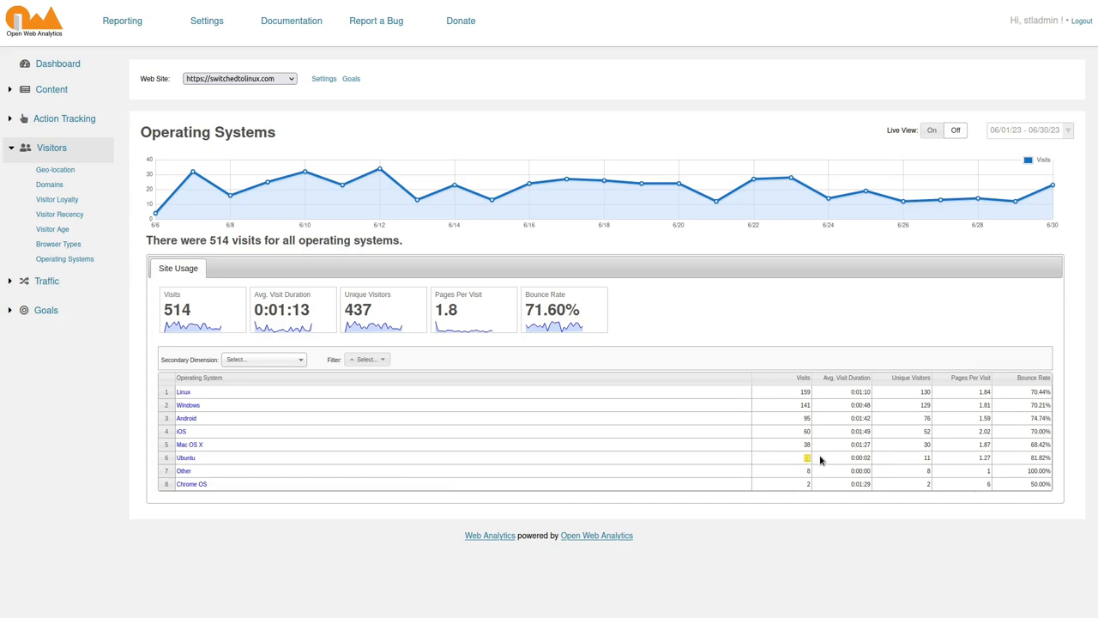
mouse_move(820, 460)
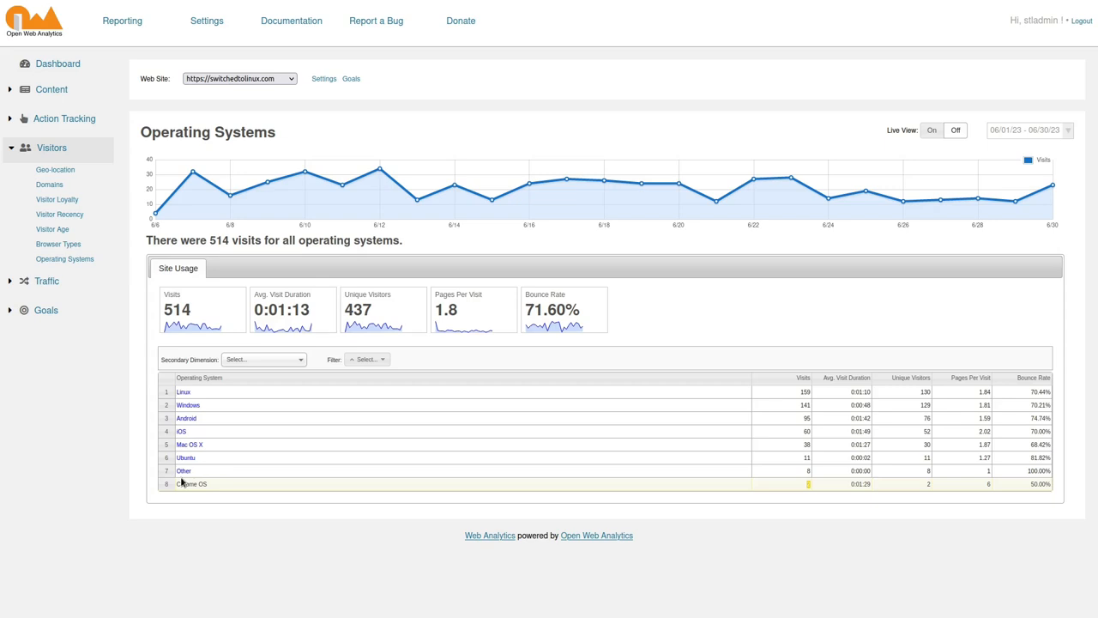
View the Other operating system's 8 visits, then show the Referring Search Terms report with 55 search-engine visits.
click(184, 470)
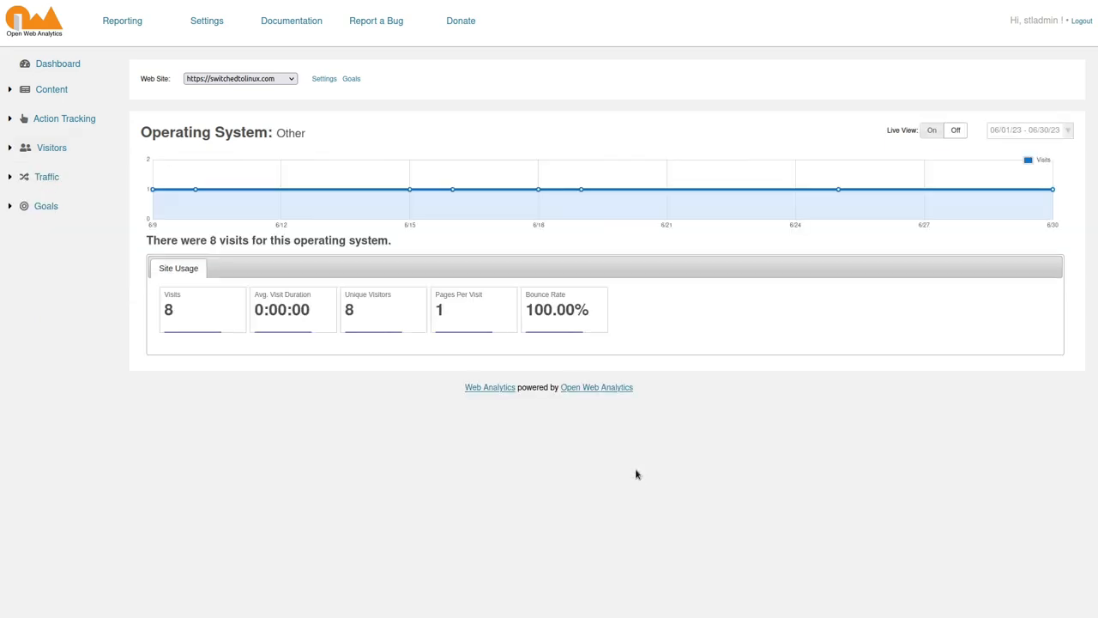
mouse_move(212, 150)
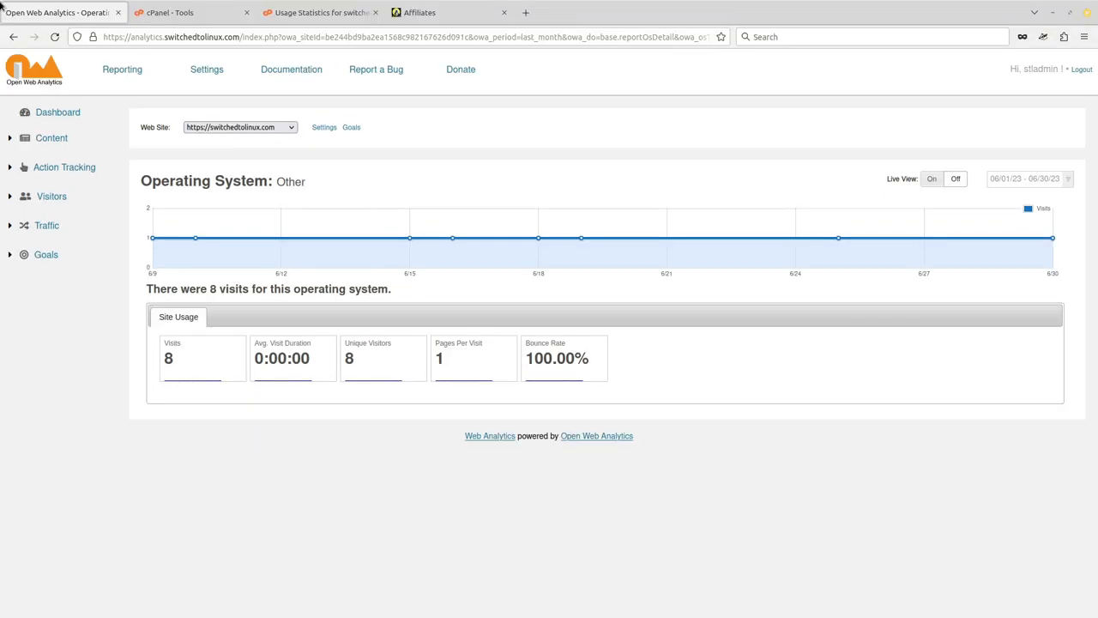
click(65, 258)
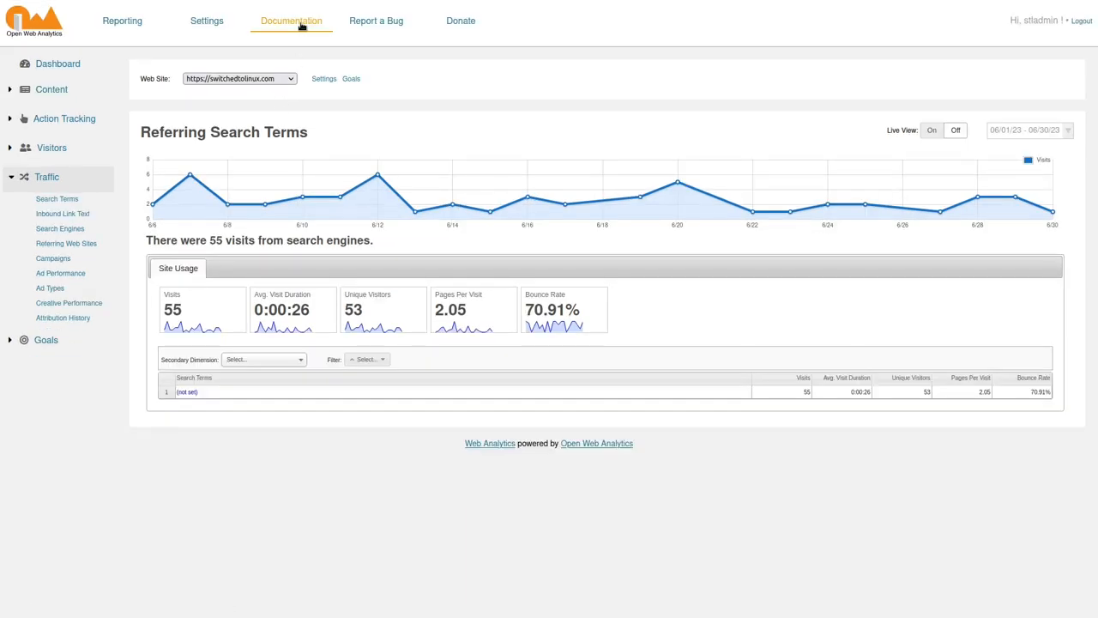
mouse_move(66, 243)
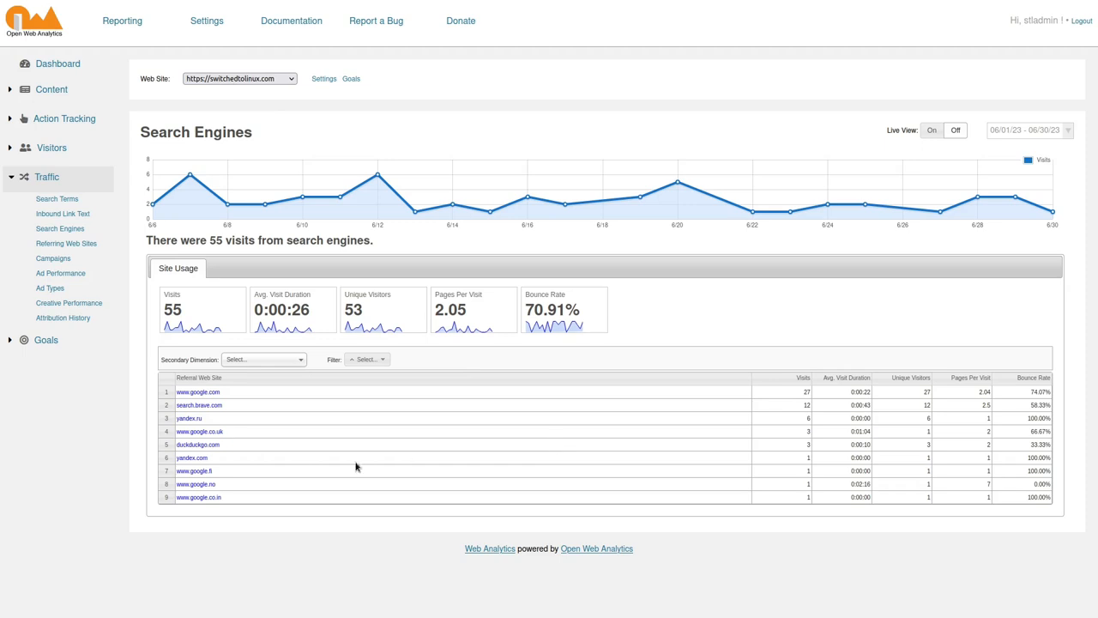
mouse_move(309, 428)
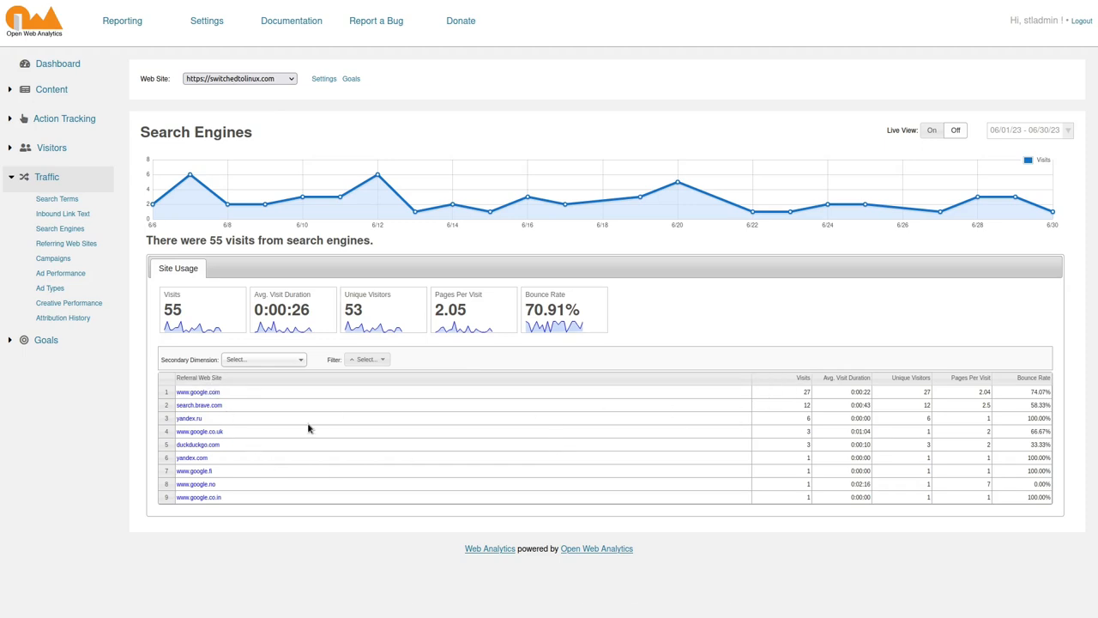
mouse_move(380, 440)
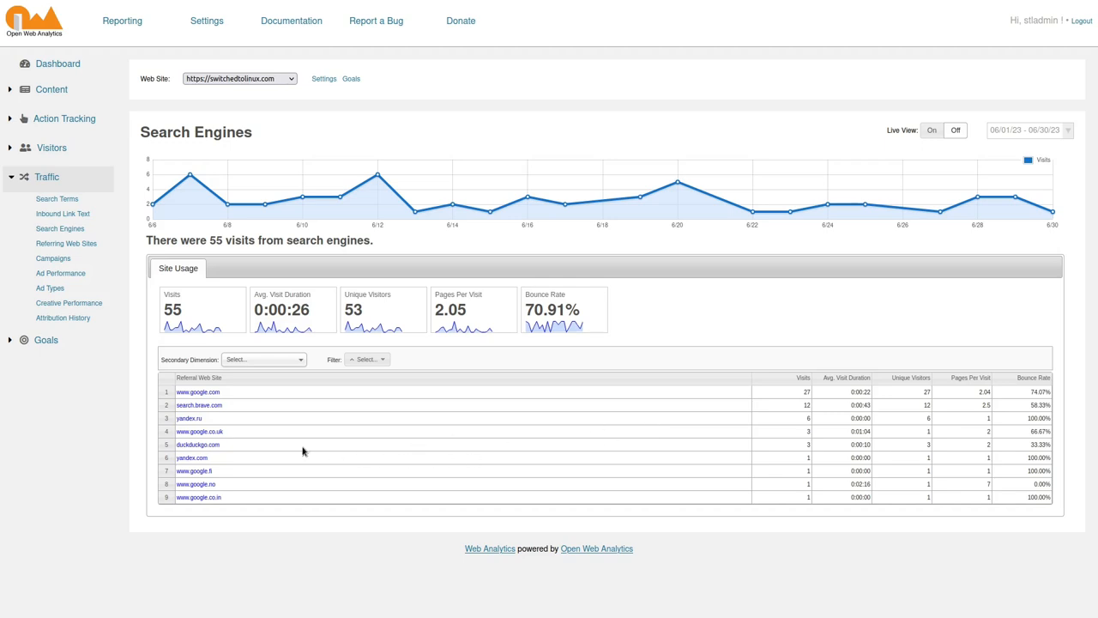
mouse_move(331, 453)
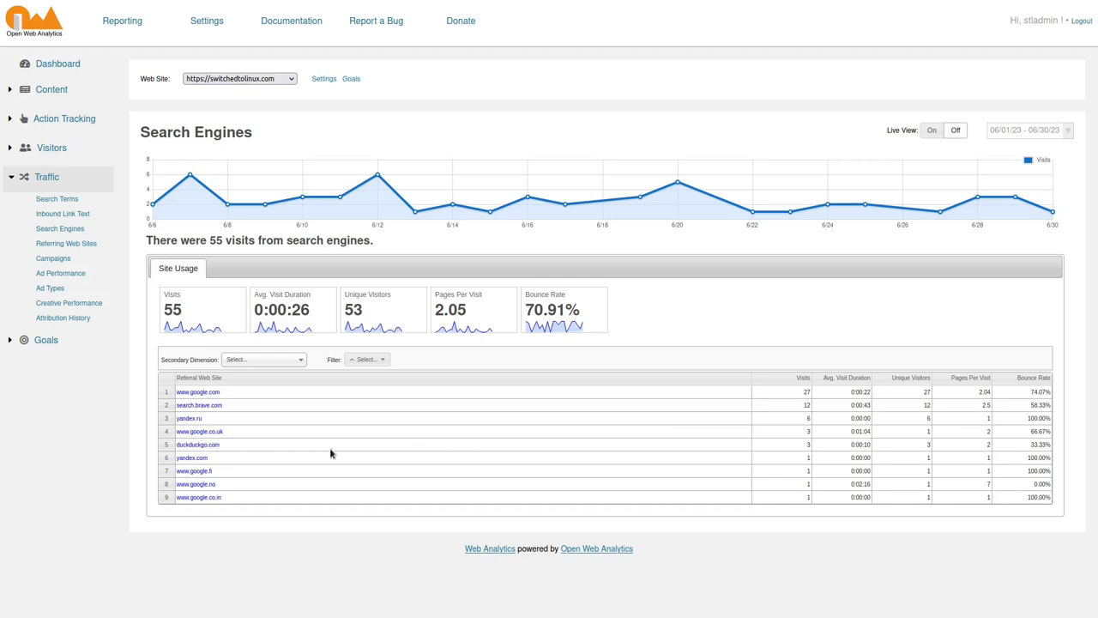
mouse_move(276, 461)
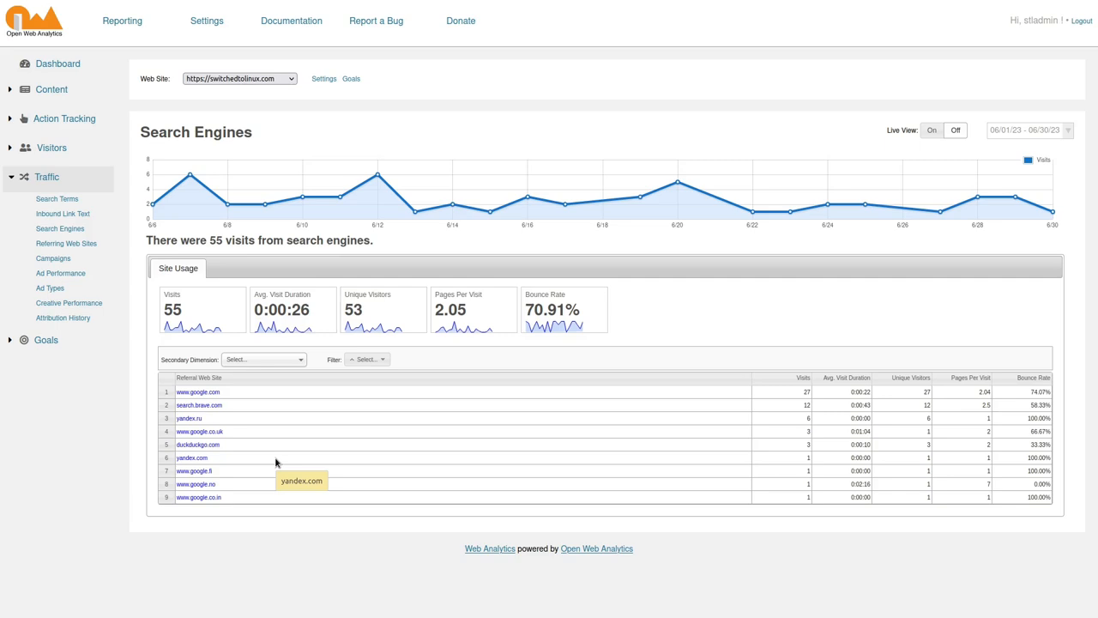
mouse_move(247, 463)
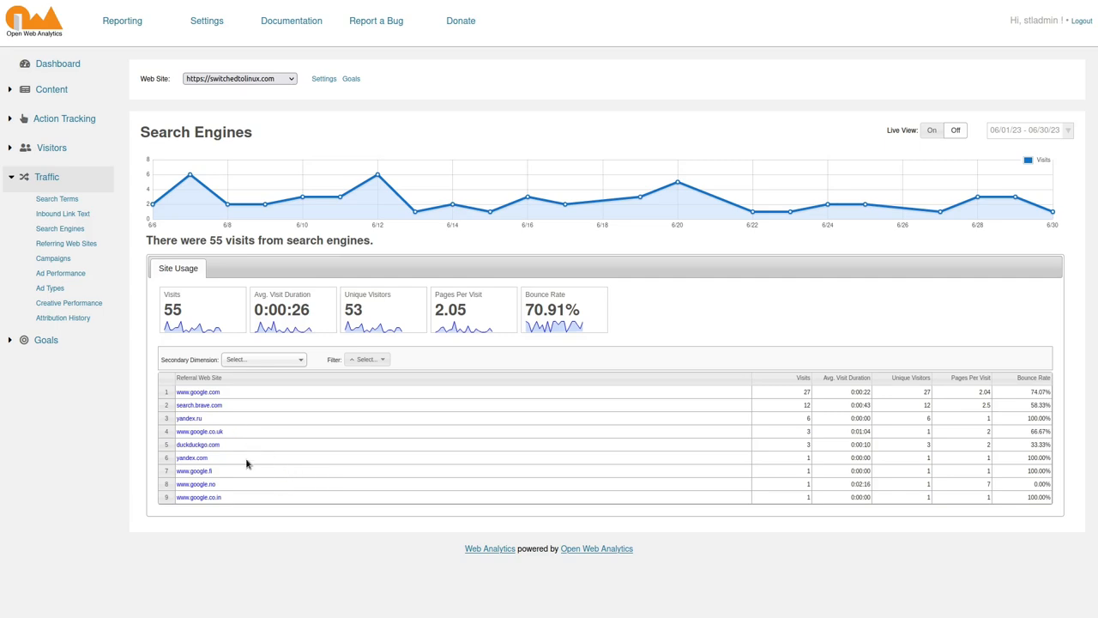
mouse_move(247, 480)
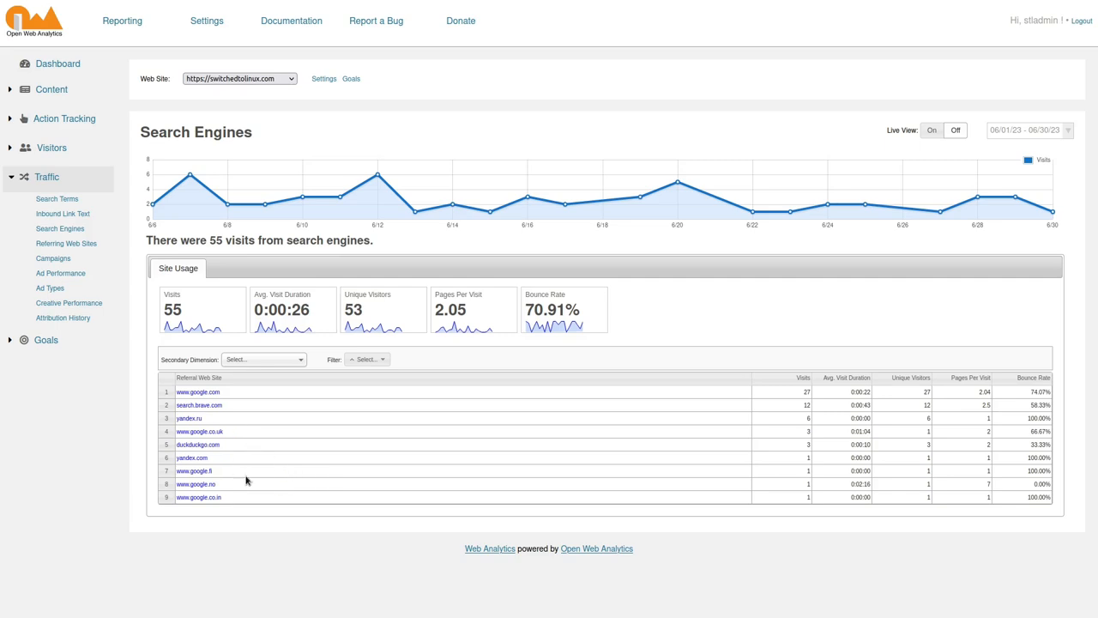
mouse_move(230, 491)
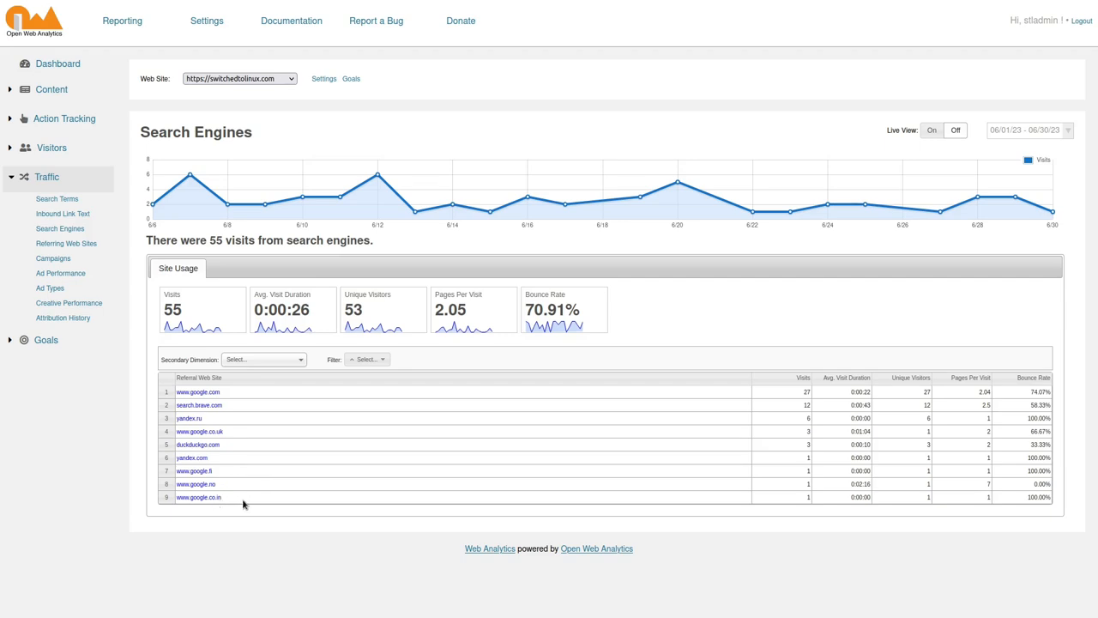
mouse_move(47, 178)
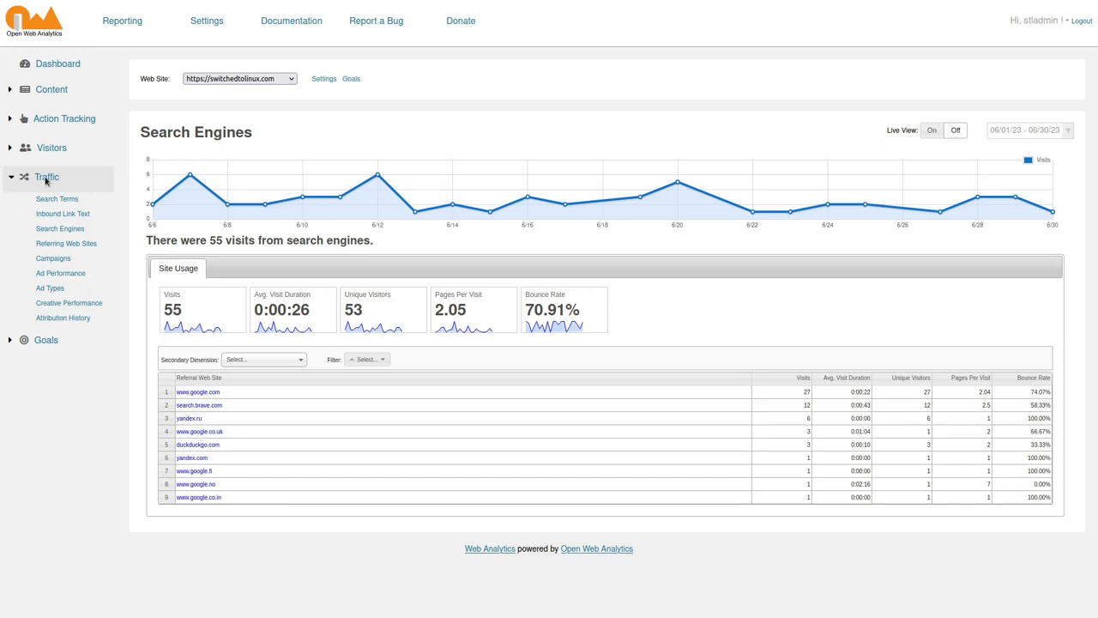
mouse_move(77, 229)
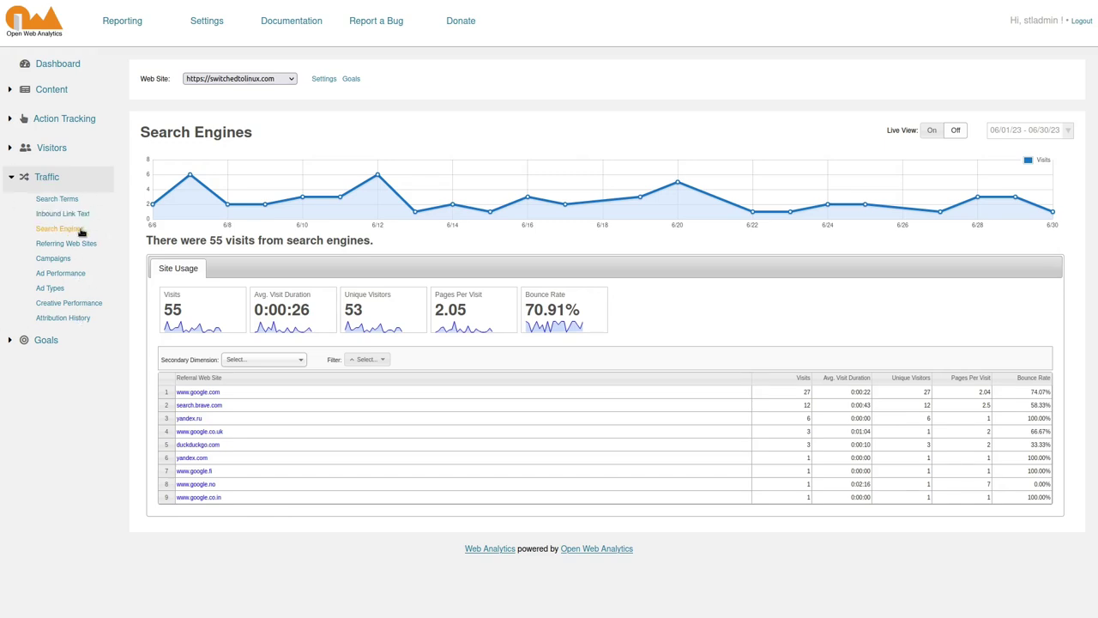
Show the Referrals report of 199 visits, with referring pages such as Home, BitChute and Tutorials.
click(66, 243)
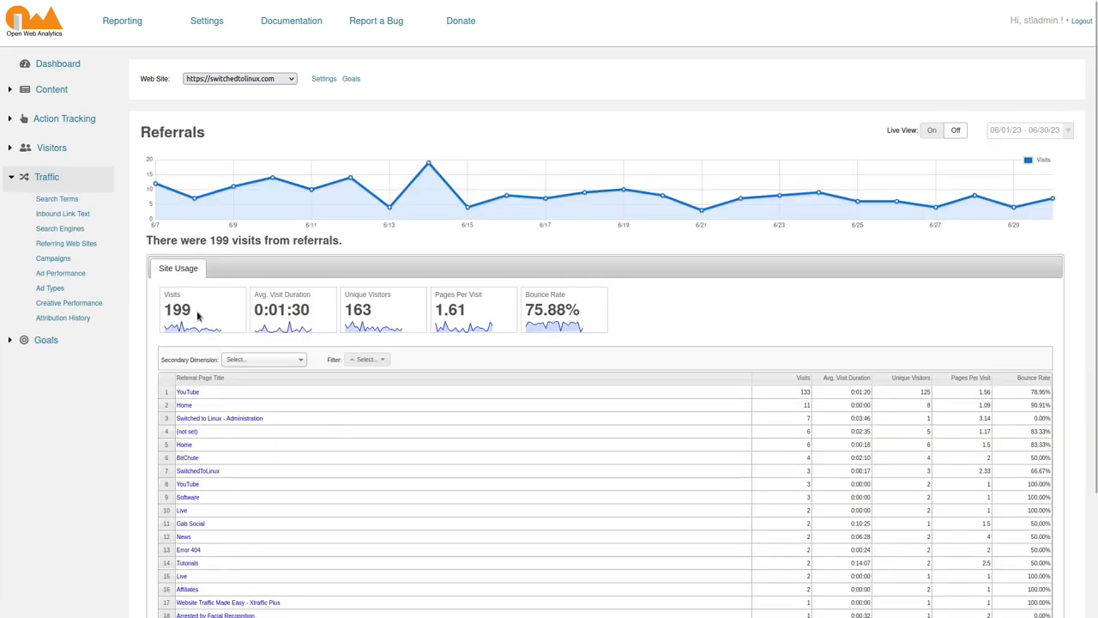
scroll(down, 3)
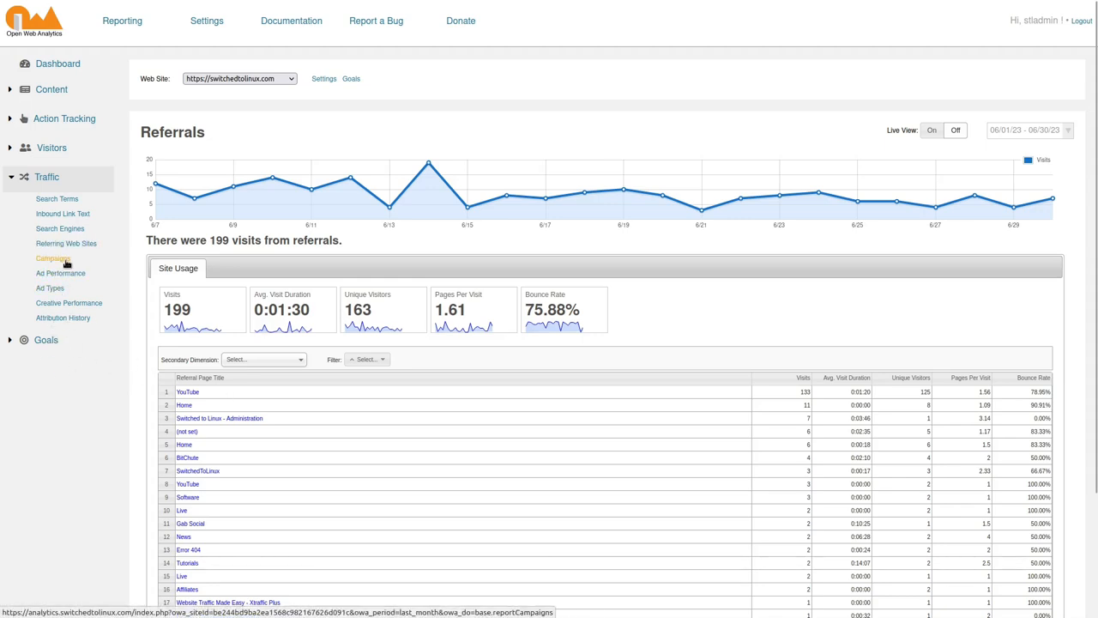
Check the empty Campaigns report, then show the Ad Types report with 514 visits from ads.
click(53, 258)
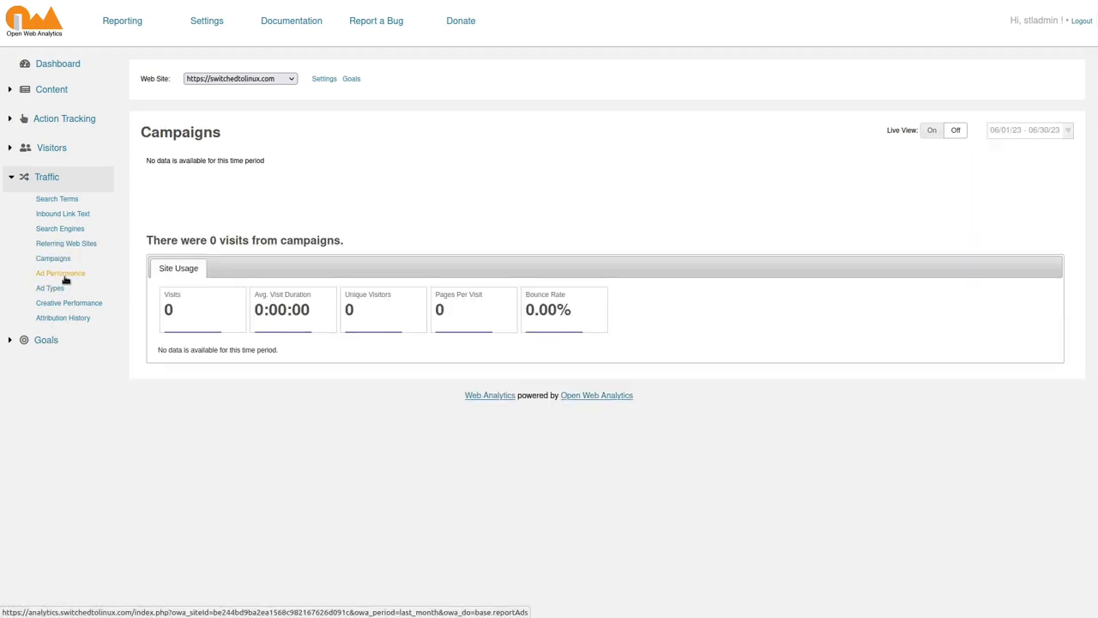
click(48, 288)
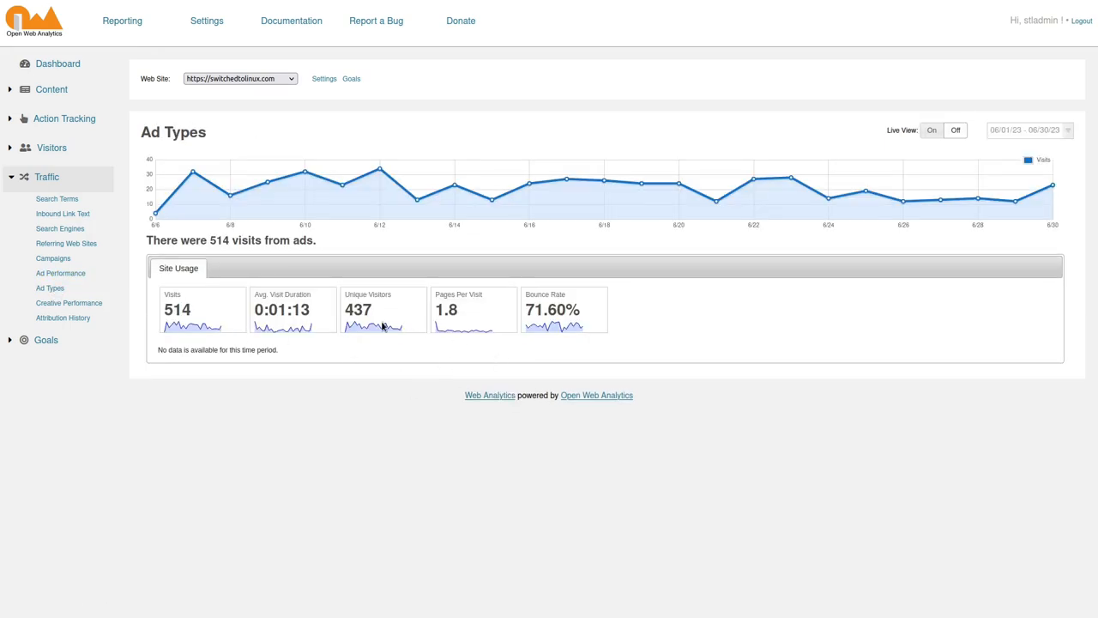
mouse_move(3, 316)
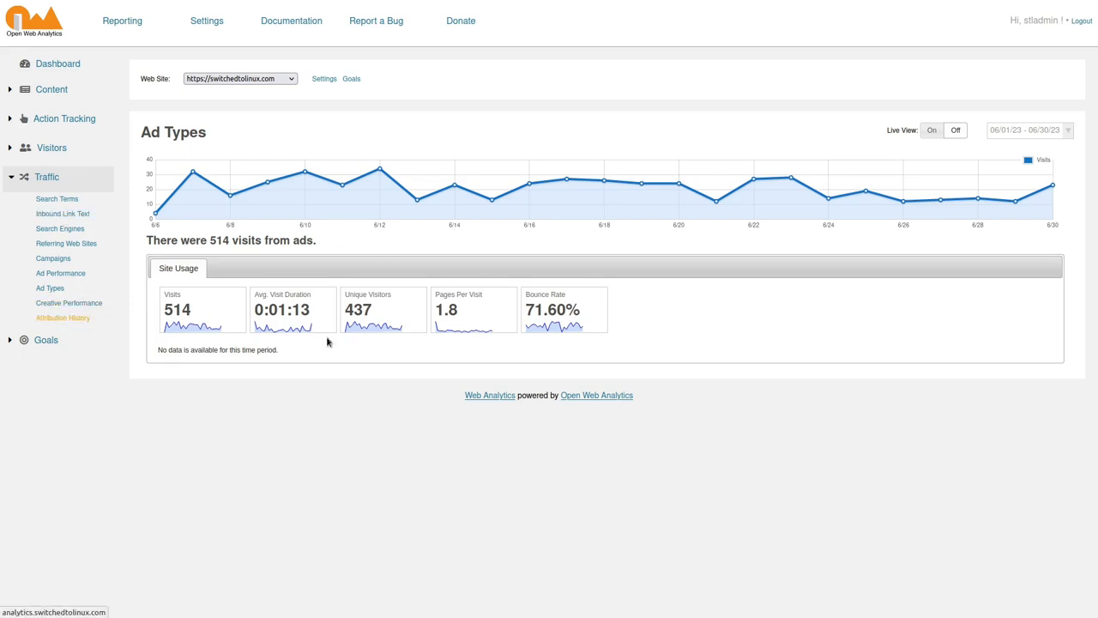
Show the Goals report with 514 visits and 0 goals completed for June.
click(45, 340)
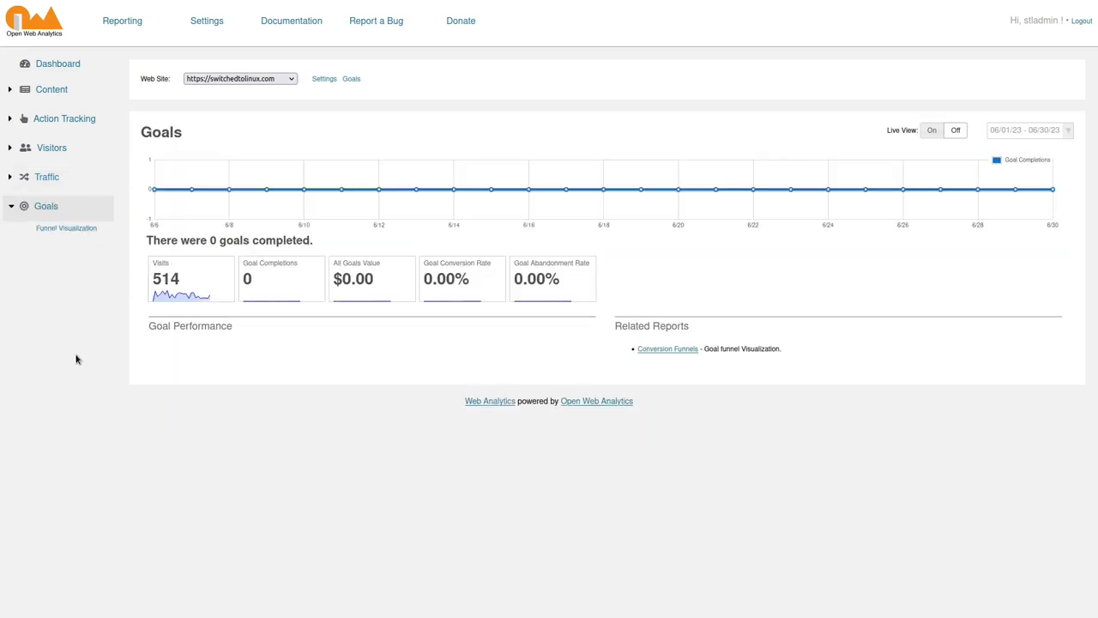
mouse_move(420, 202)
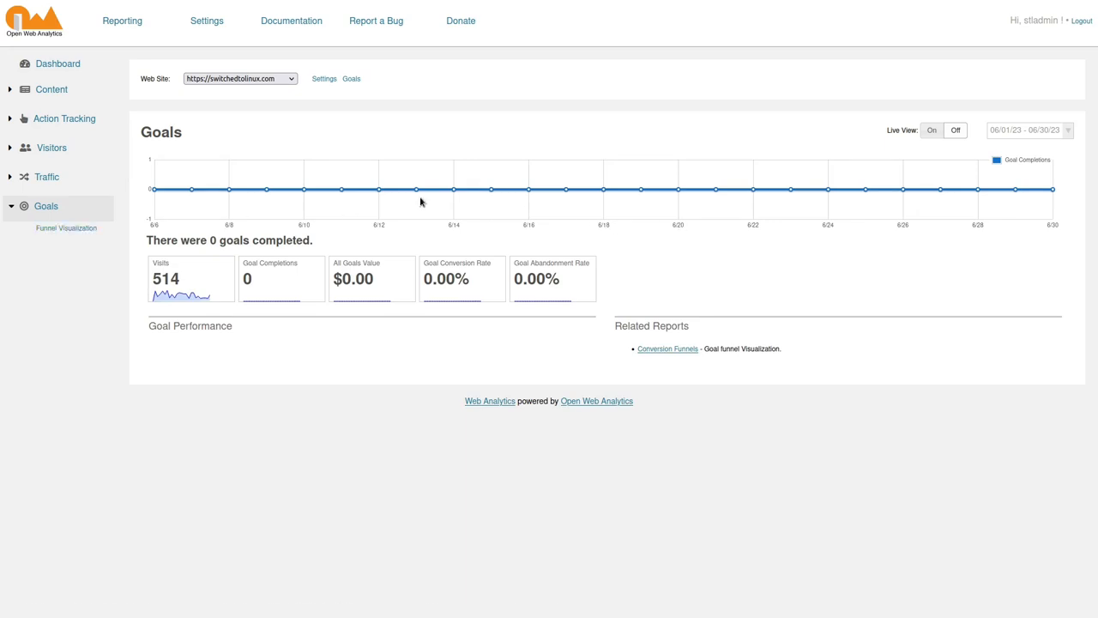
mouse_move(456, 161)
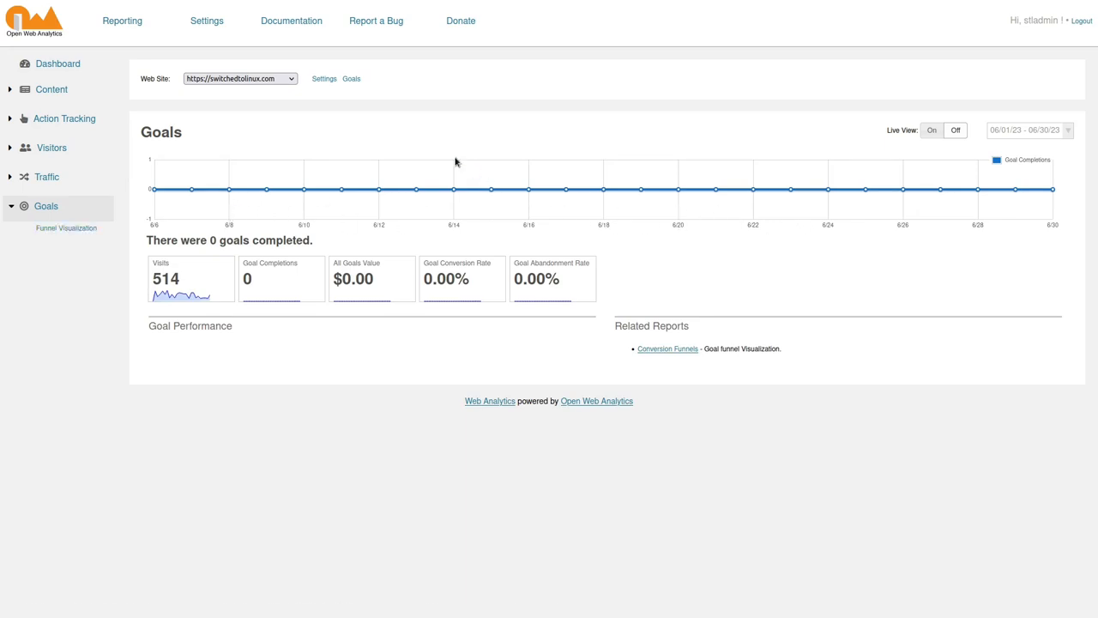
mouse_move(413, 131)
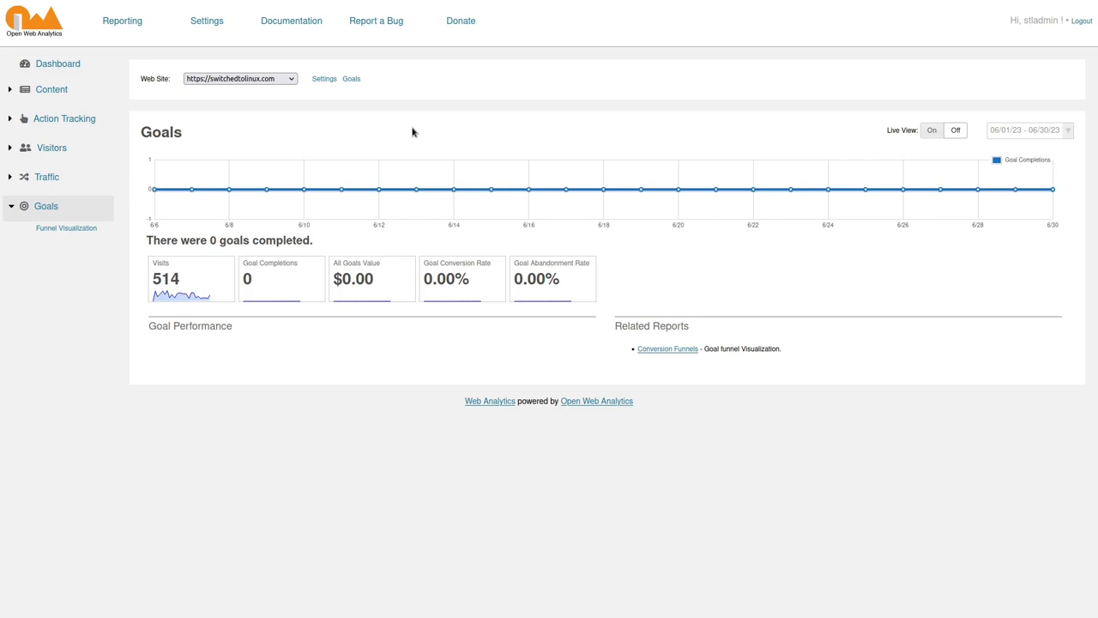